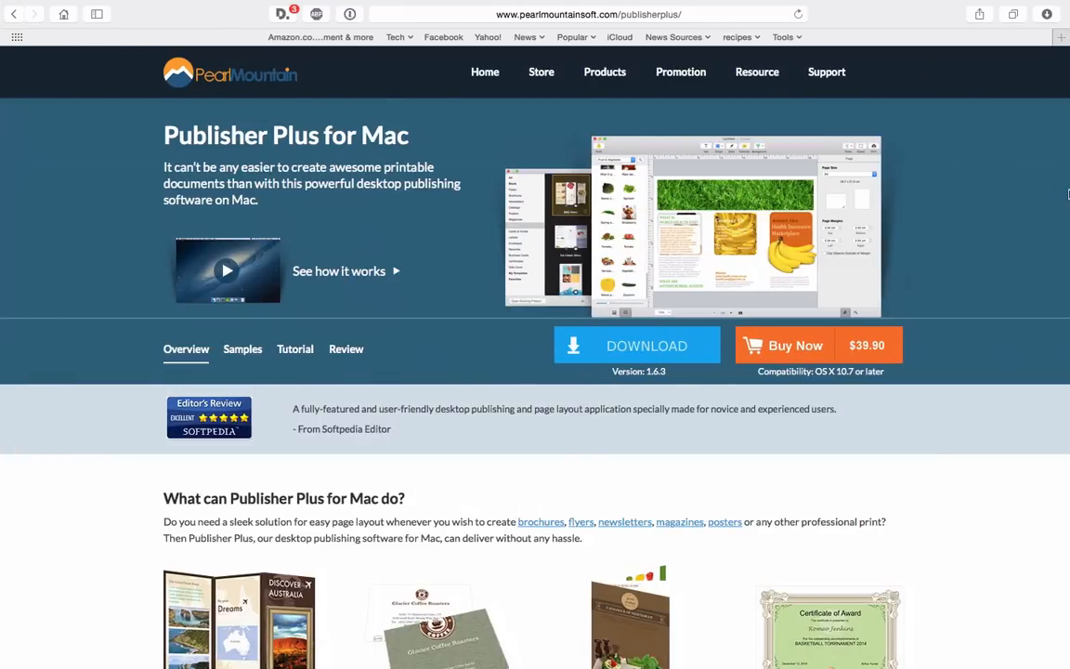
pyautogui.moveTo(734, 287)
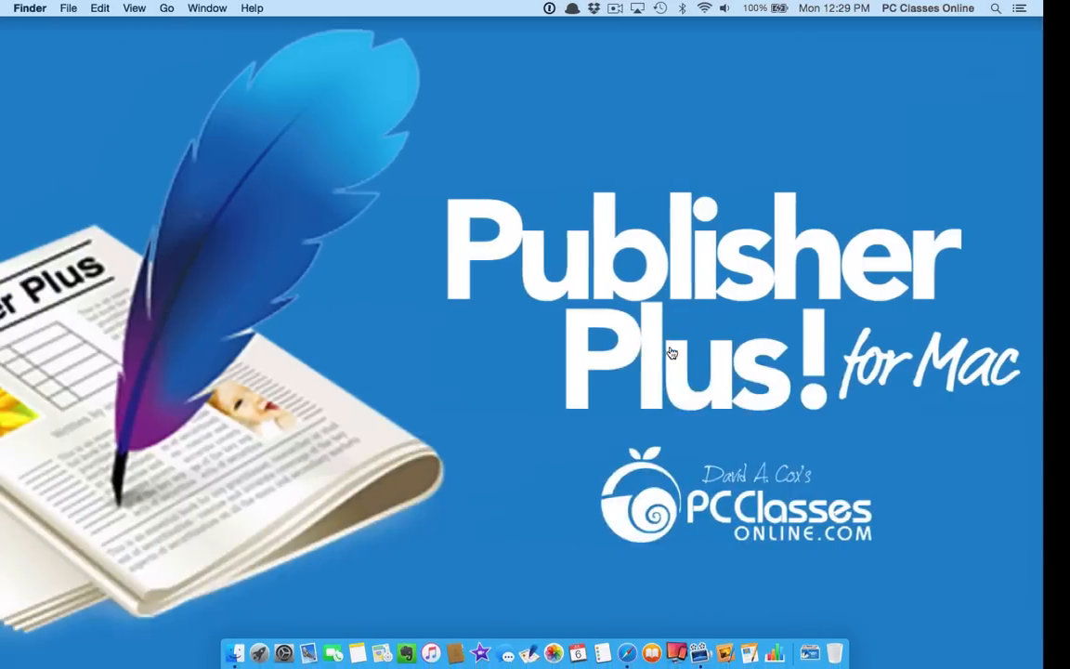
# - Launch the App Store, search 'publisher plus', and open the $19.99 Publisher Plus page
pyautogui.click(19, 9)
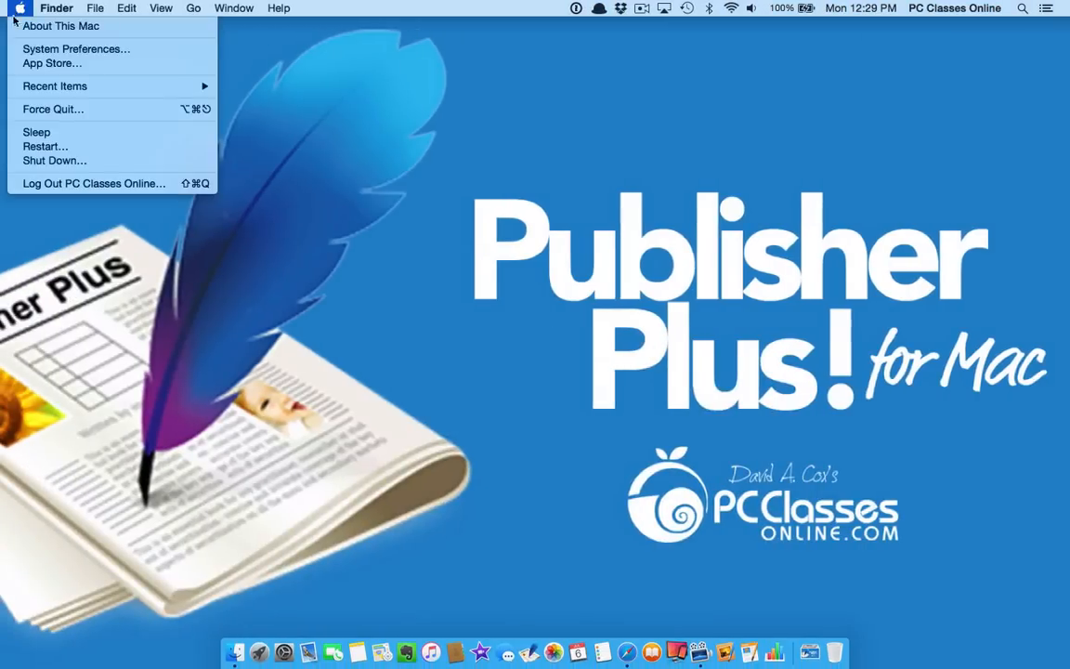
pyautogui.click(52, 63)
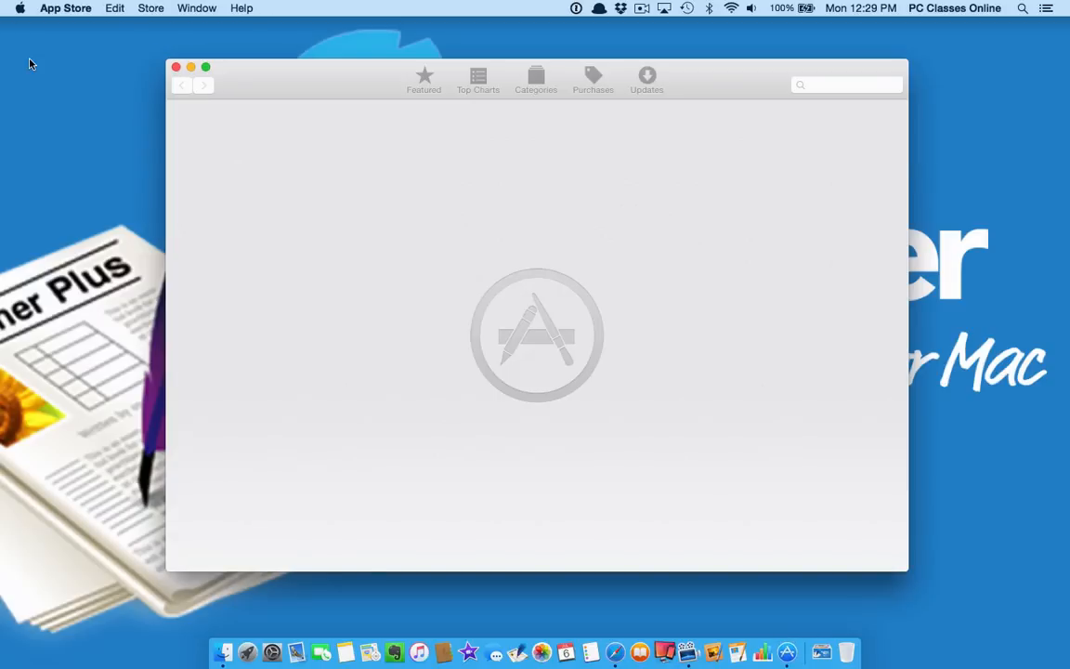
pyautogui.click(846, 85)
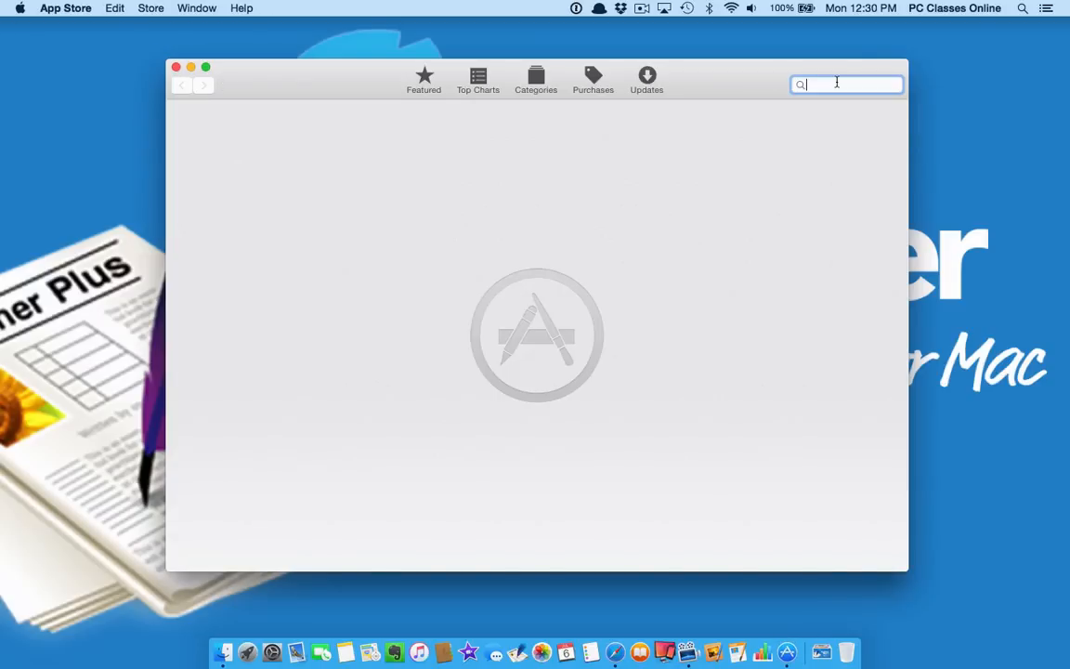
pyautogui.write('publisher')
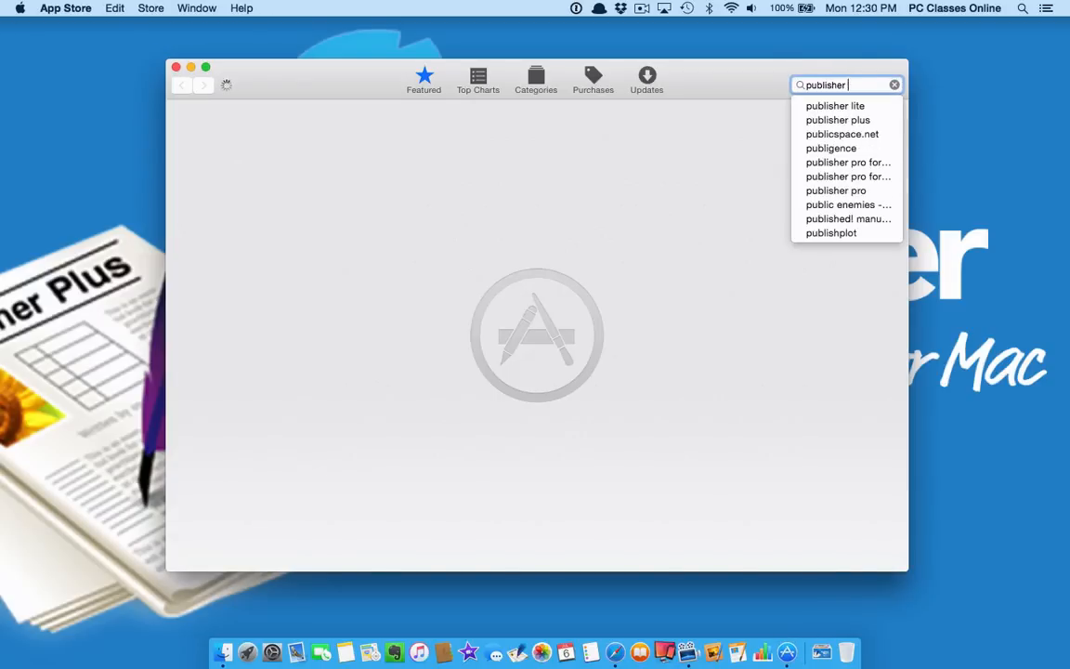
pyautogui.click(836, 119)
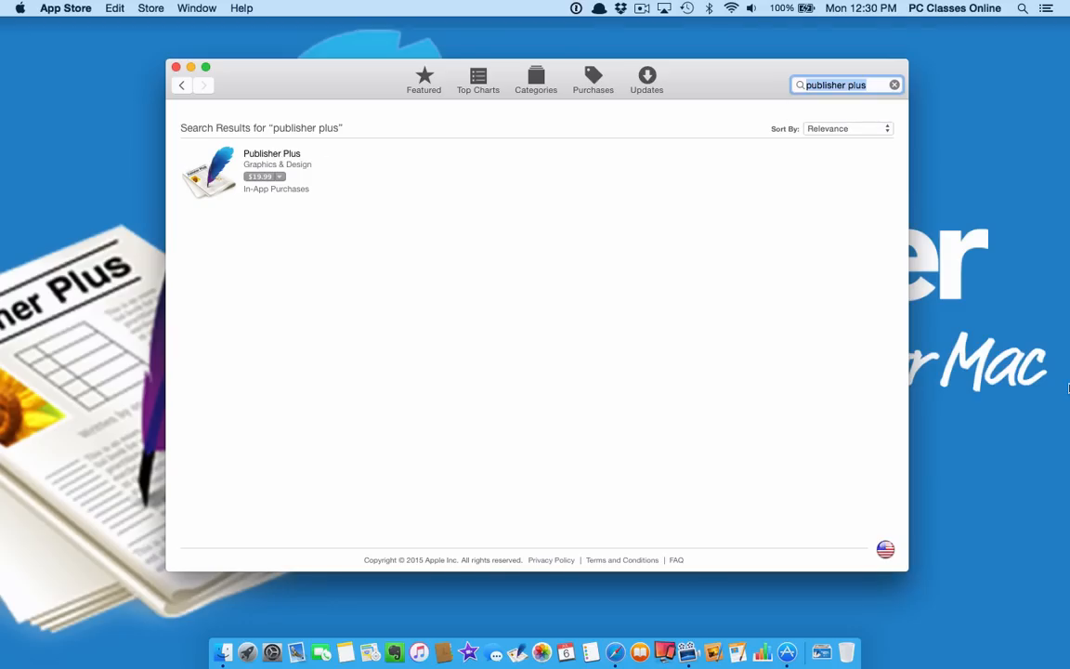
pyautogui.moveTo(338, 168)
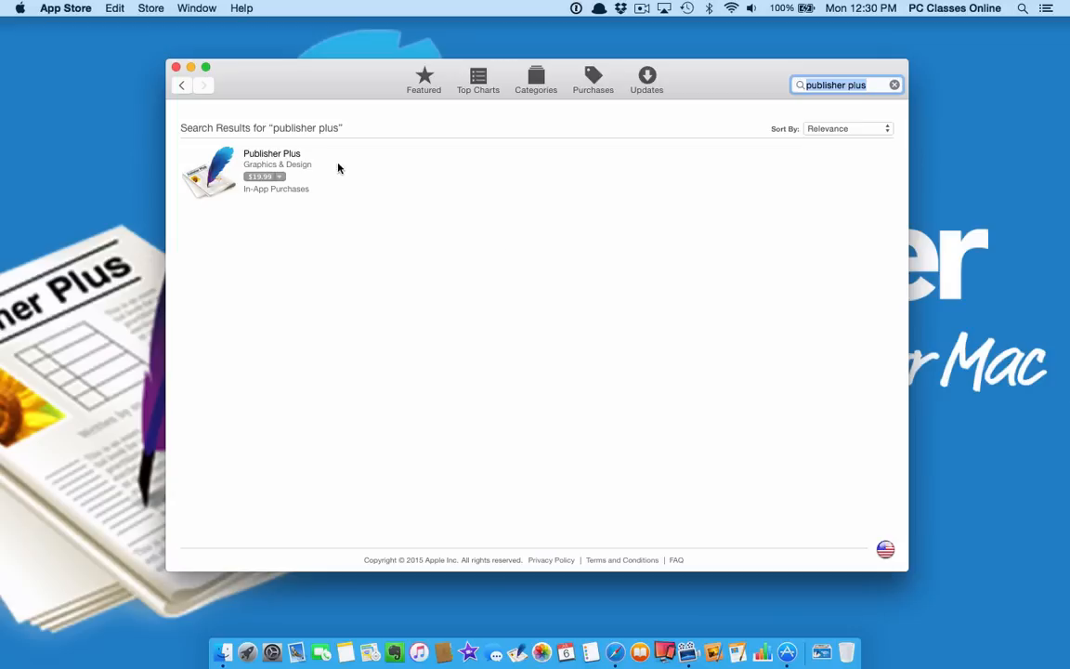
pyautogui.click(272, 154)
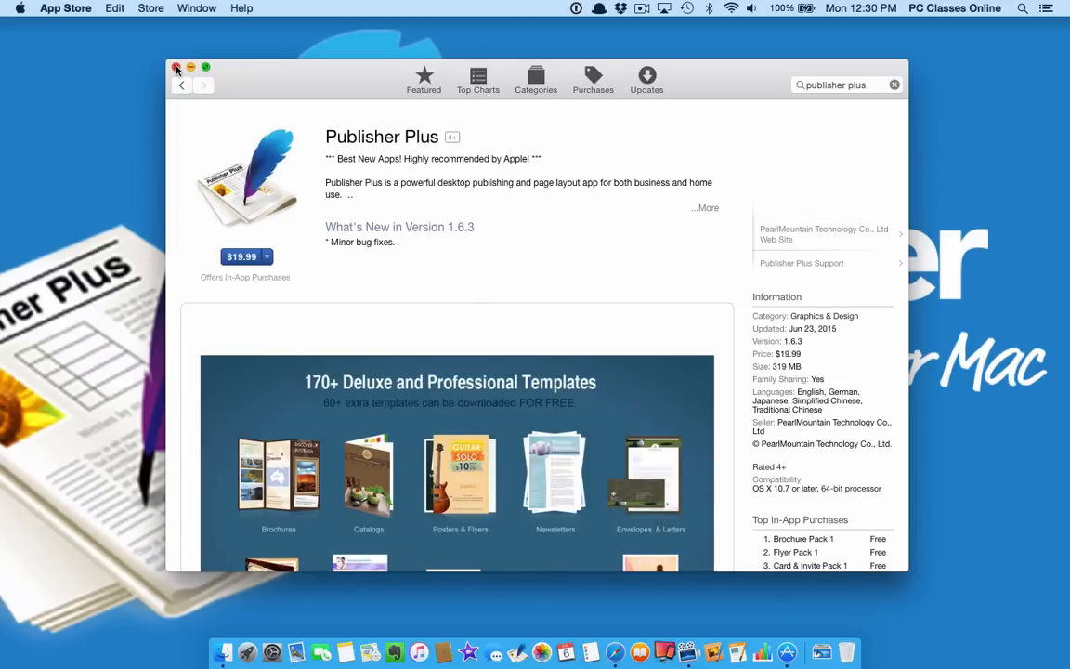
# - Close the App Store window to return to the Finder desktop
pyautogui.click(177, 65)
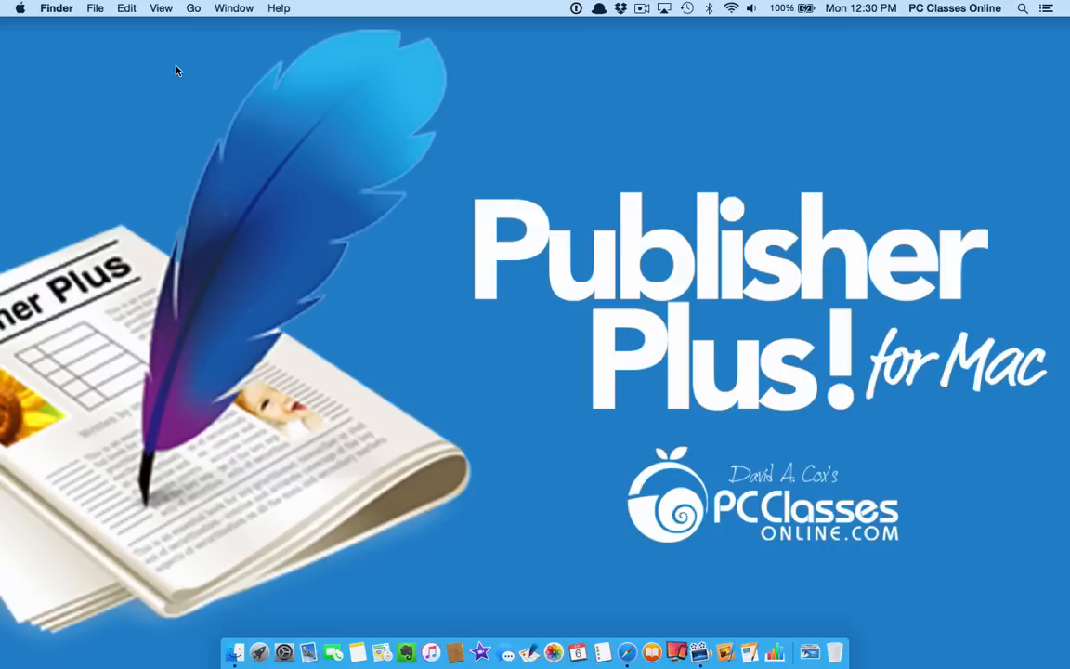
pyautogui.moveTo(553, 639)
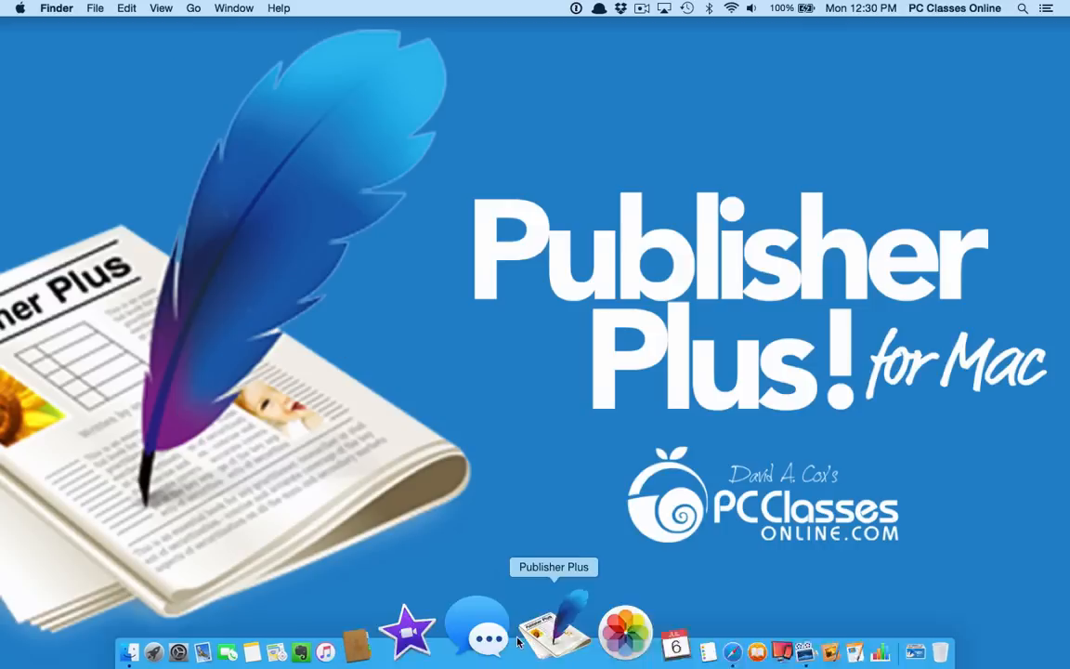
# - Launch Publisher Plus from the Dock and enlarge the template thumbnails with the size slider
pyautogui.click(554, 630)
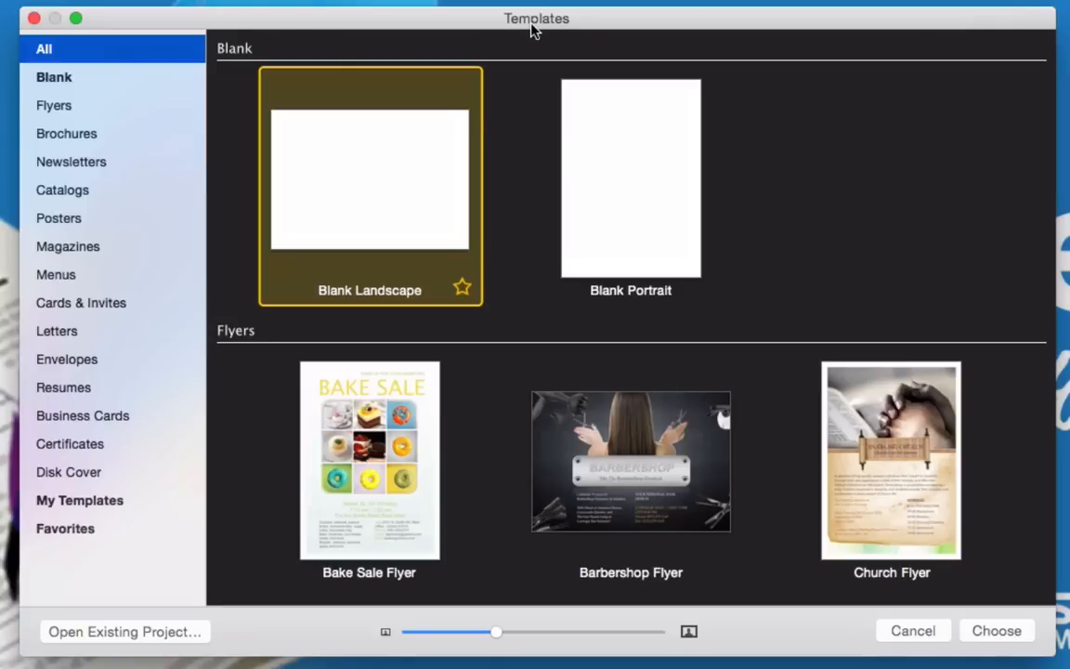
pyautogui.moveTo(517, 463)
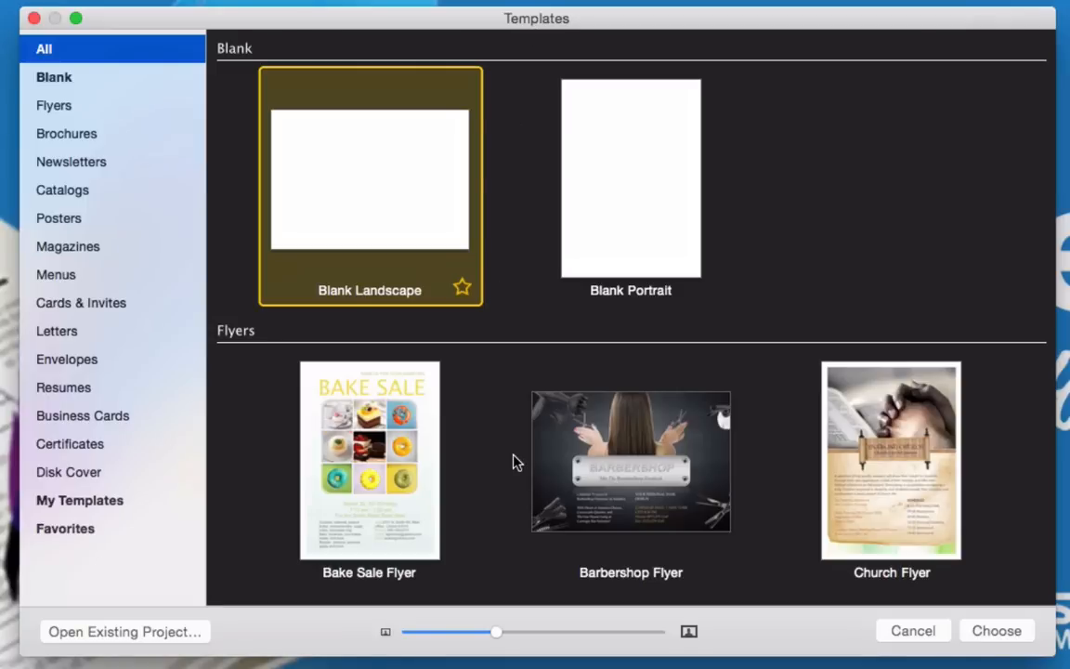
pyautogui.moveTo(494, 632); pyautogui.dragTo(520, 631)
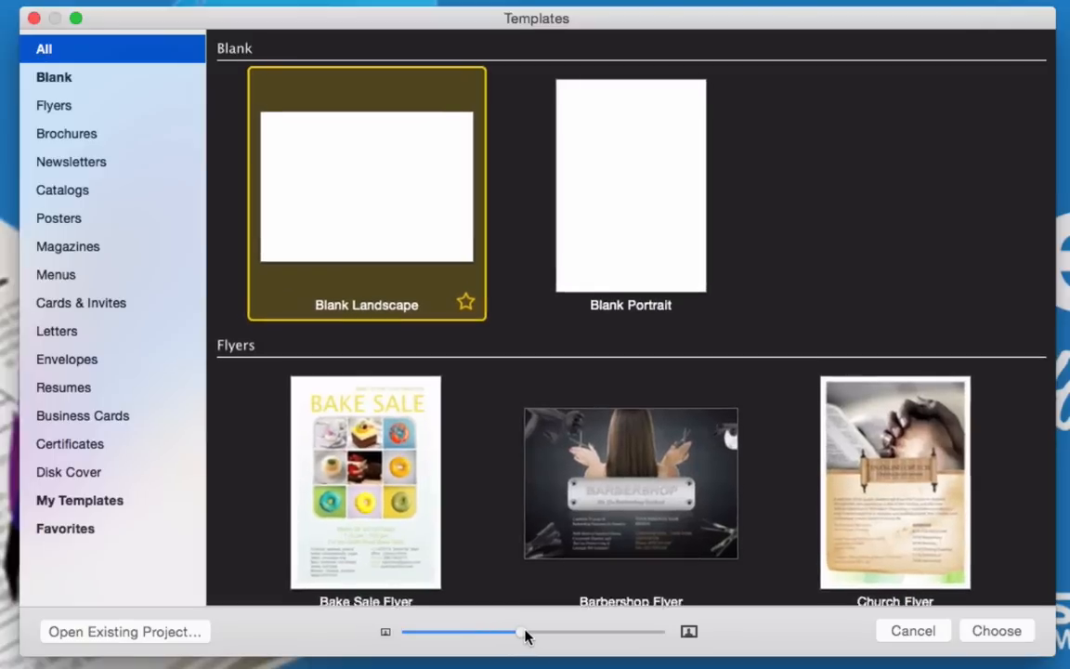
pyautogui.moveTo(520, 632); pyautogui.dragTo(554, 632)
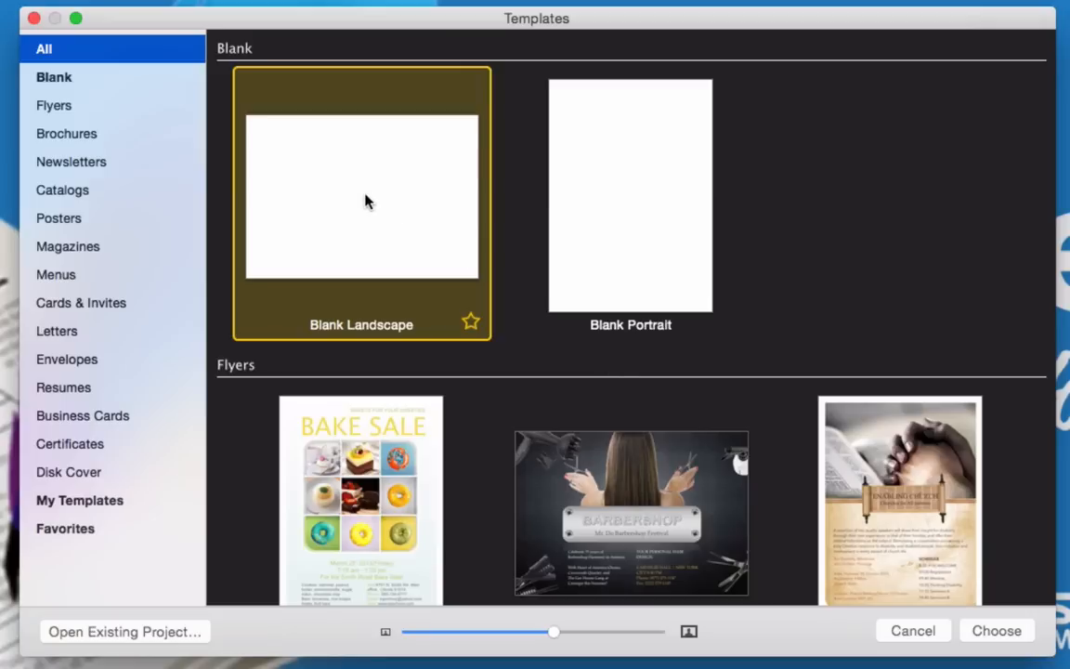
pyautogui.moveTo(700, 221)
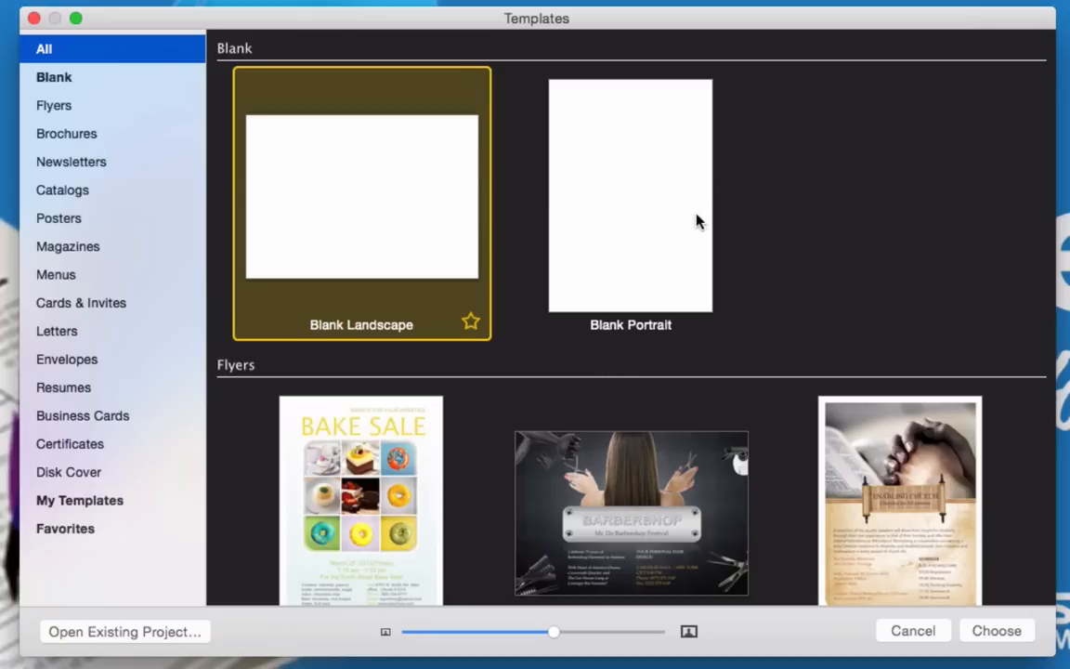
pyautogui.scroll(-3)
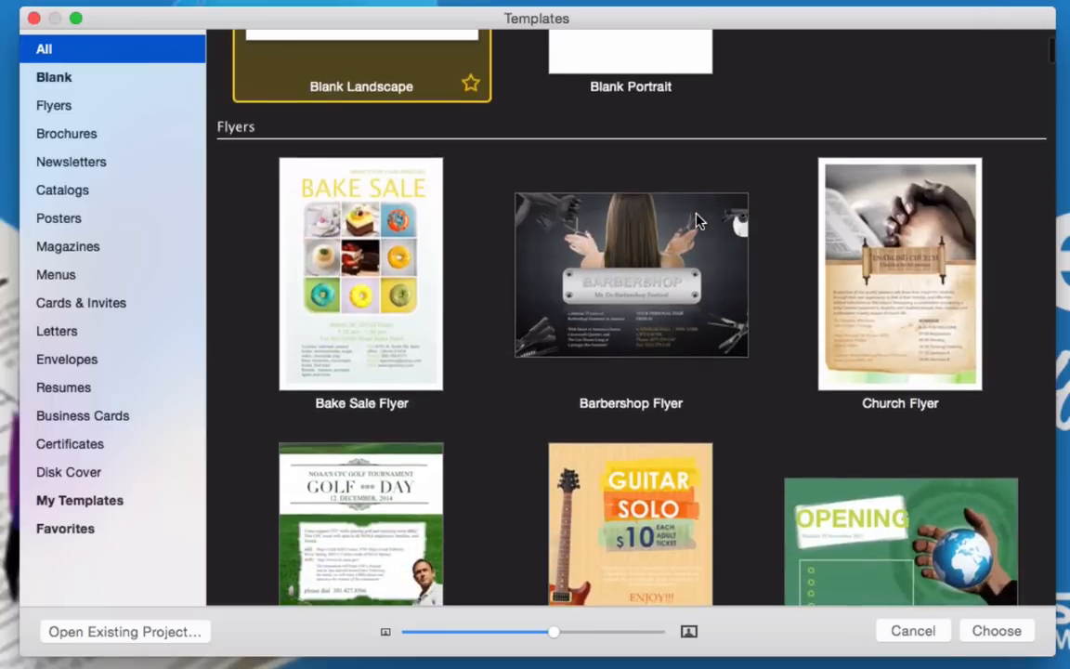
pyautogui.scroll(-3)
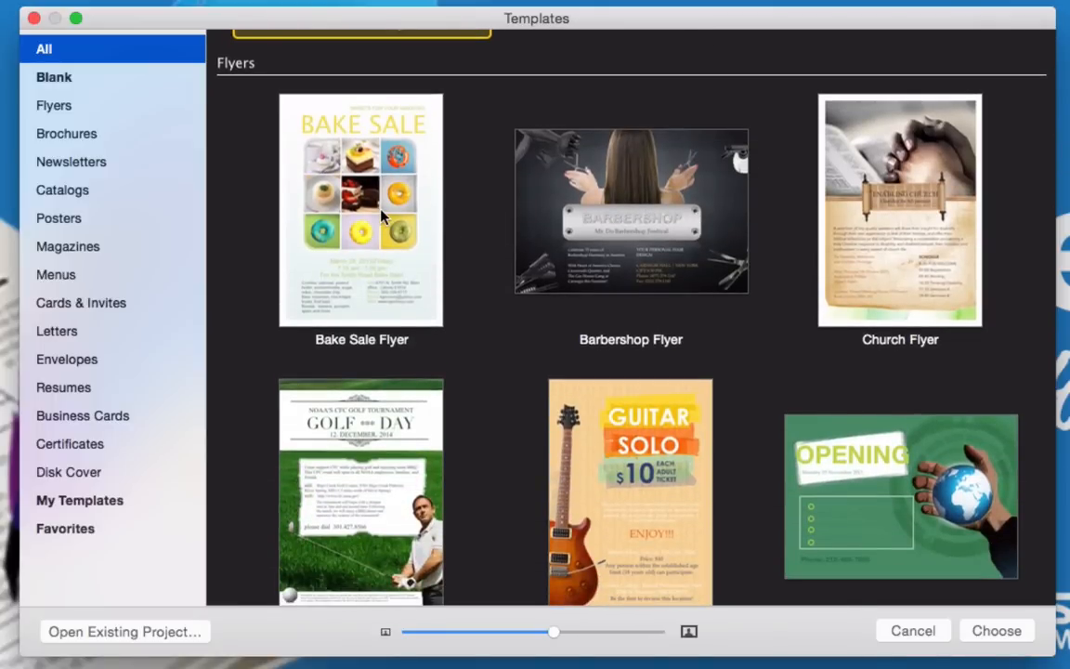
pyautogui.scroll(-3)
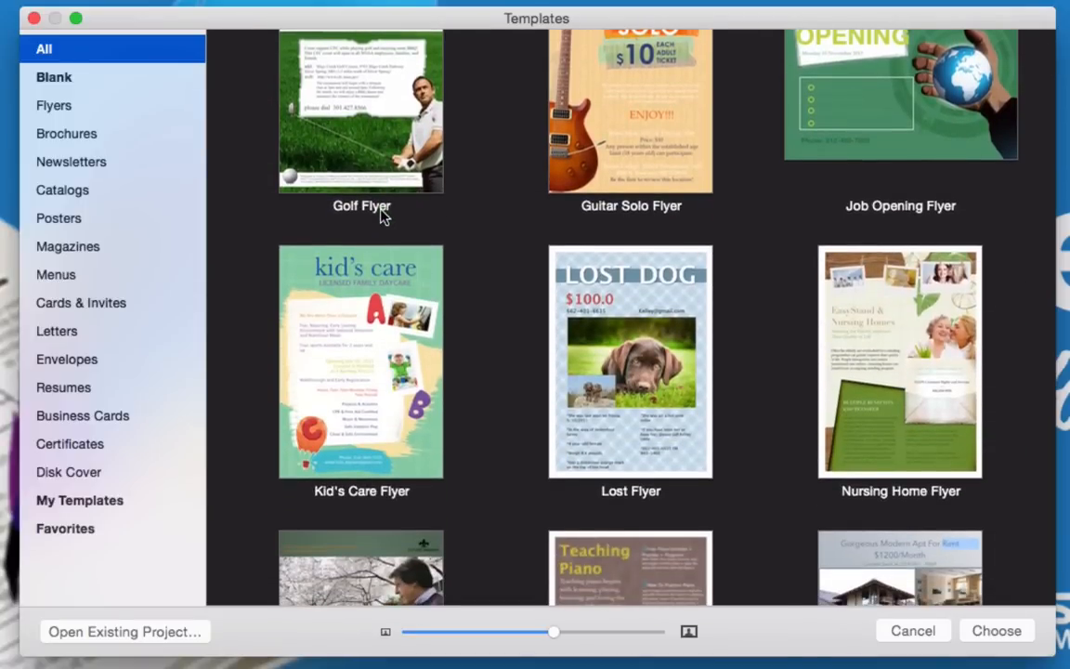
pyautogui.moveTo(611, 434)
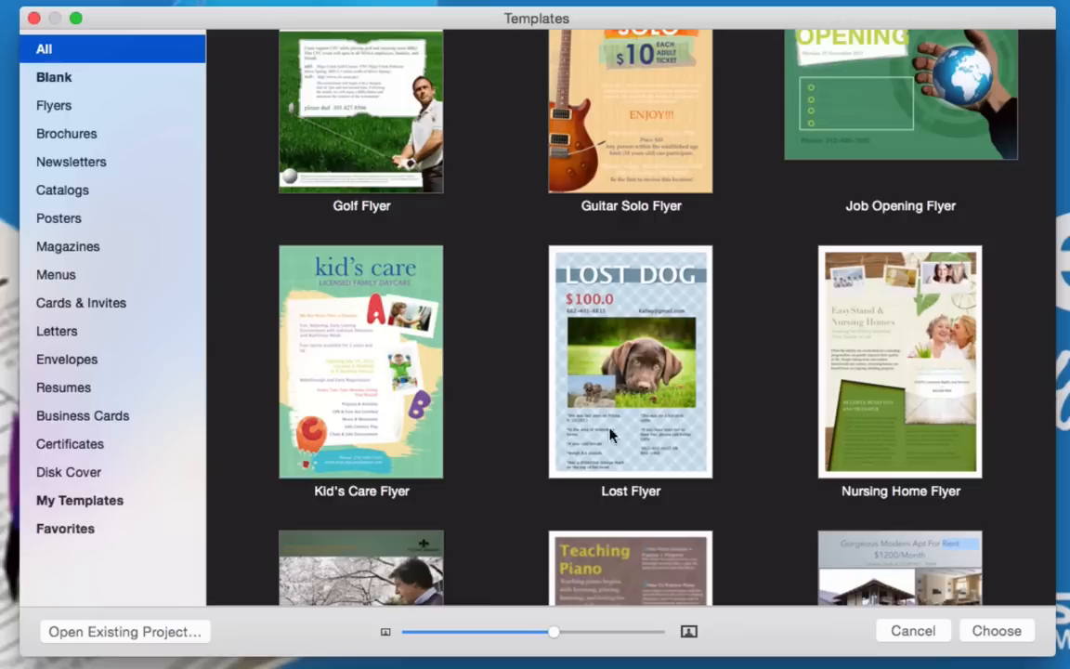
pyautogui.moveTo(556, 414)
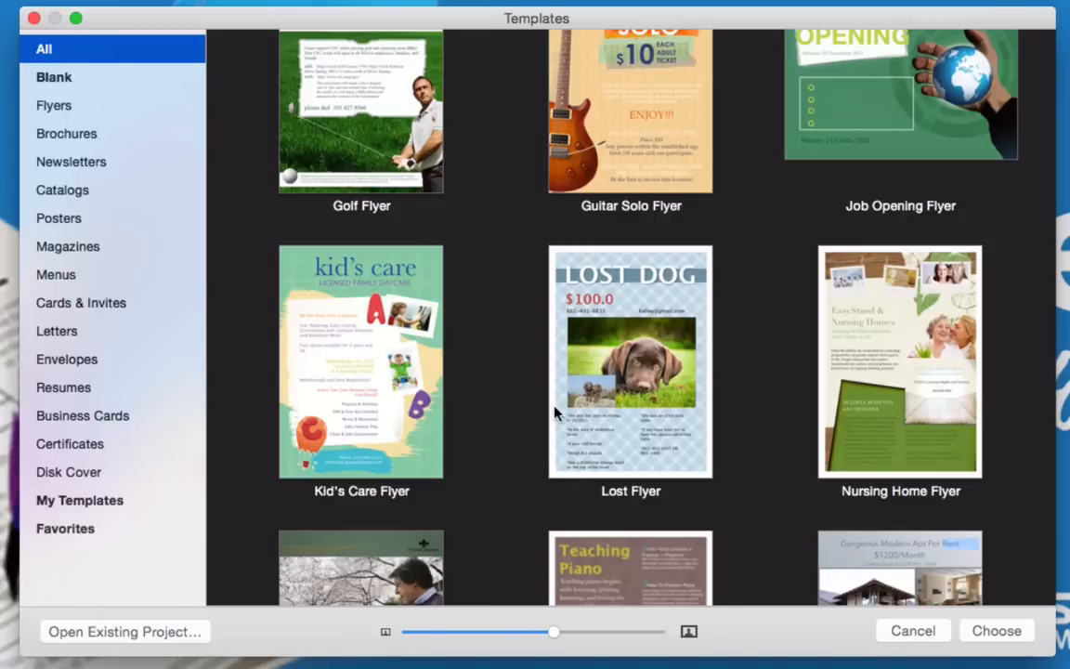
pyautogui.scroll(-3)
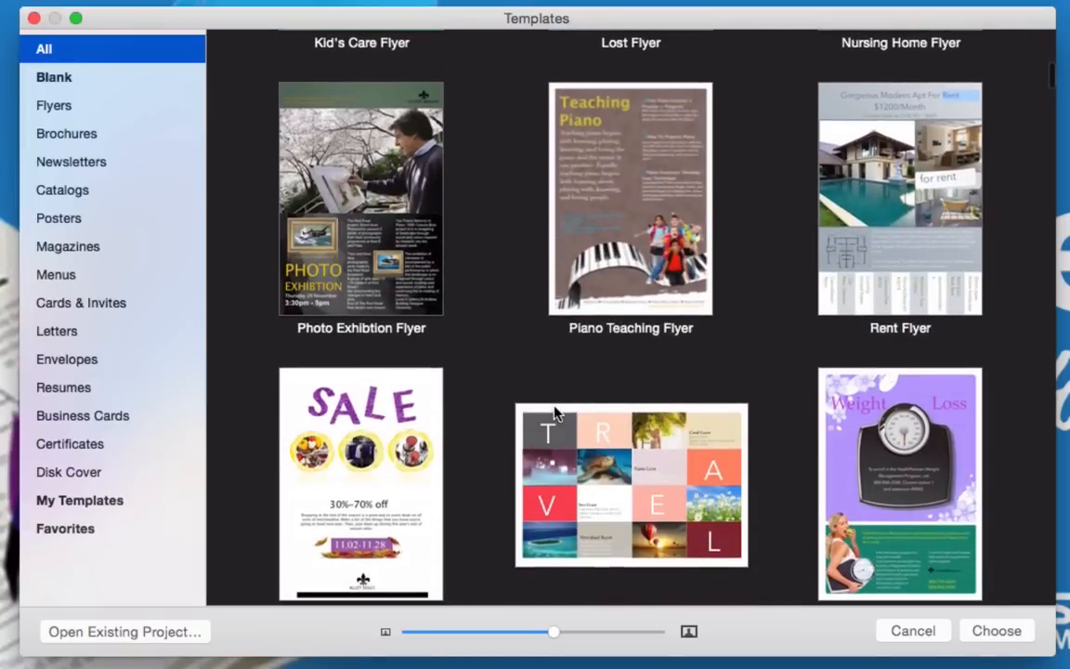
pyautogui.scroll(-3)
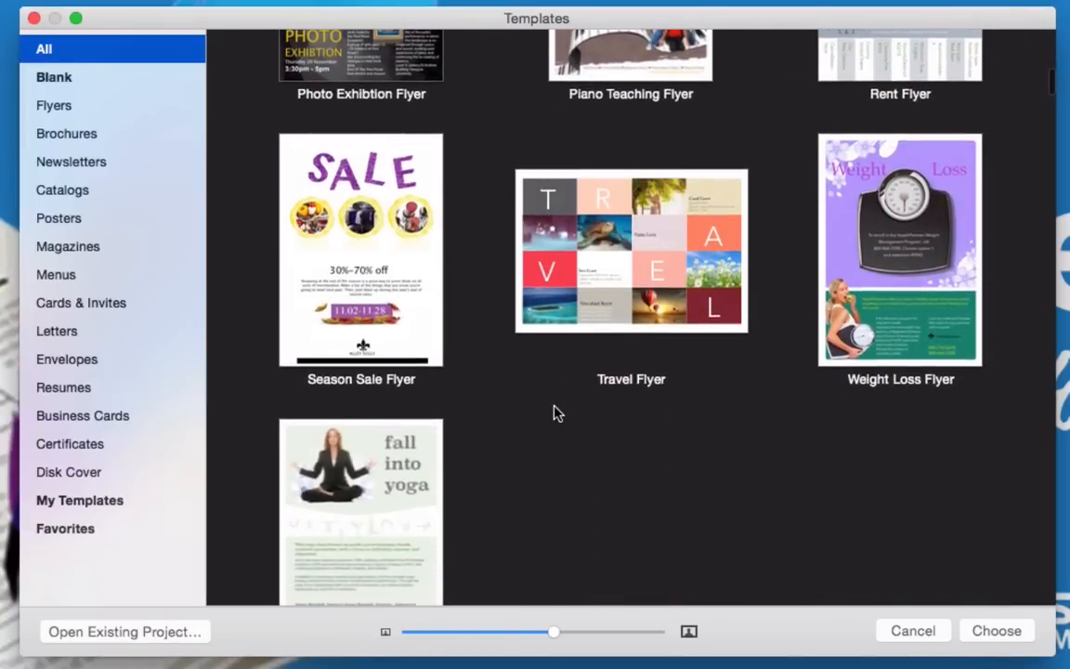
pyautogui.scroll(-3)
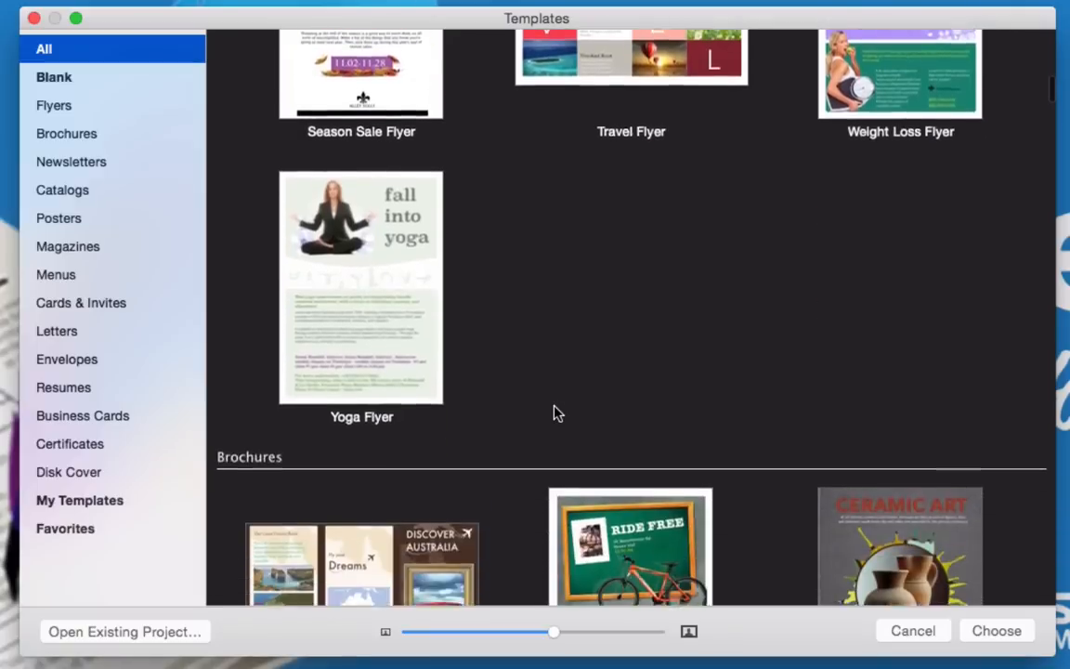
pyautogui.scroll(-3)
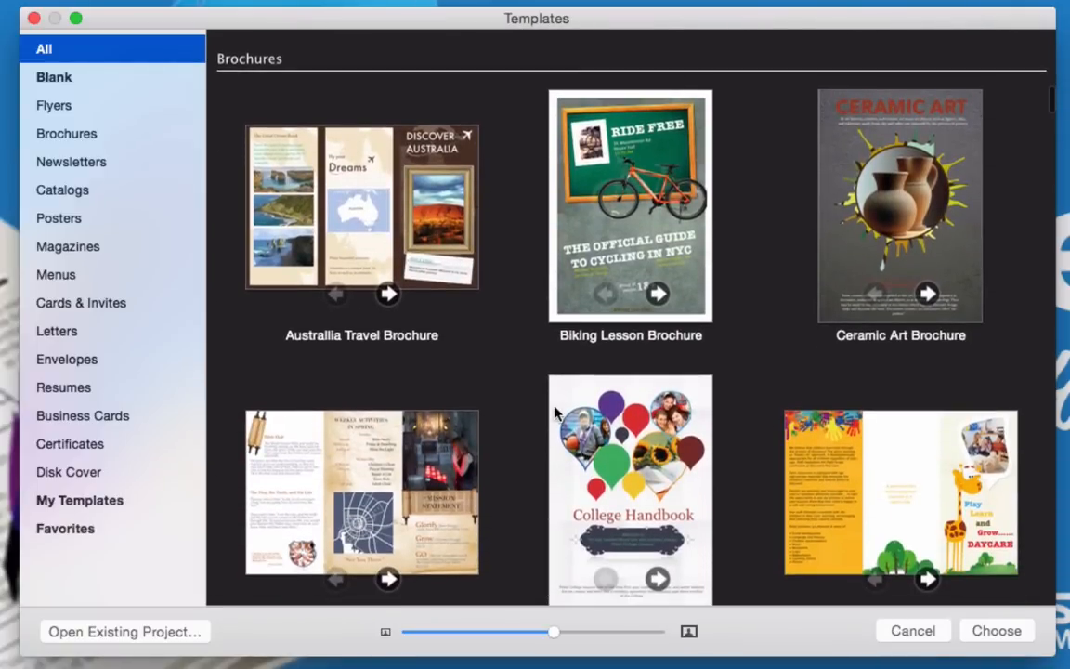
# - Preview pages of the Australia travel and Biking Lesson brochure templates
pyautogui.click(389, 293)
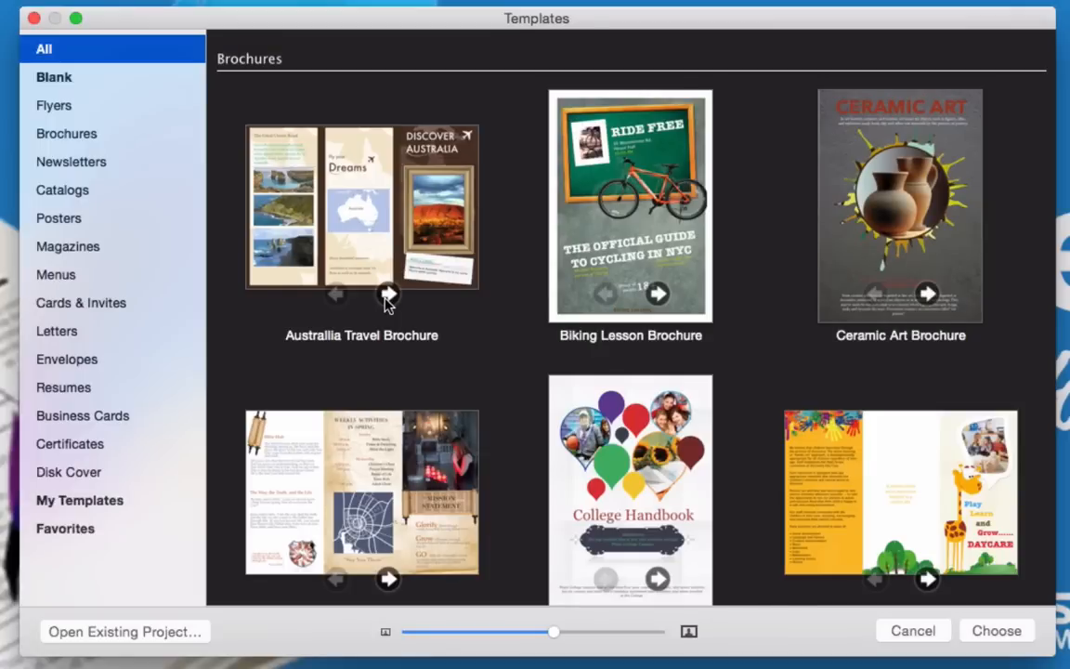
pyautogui.moveTo(386, 297)
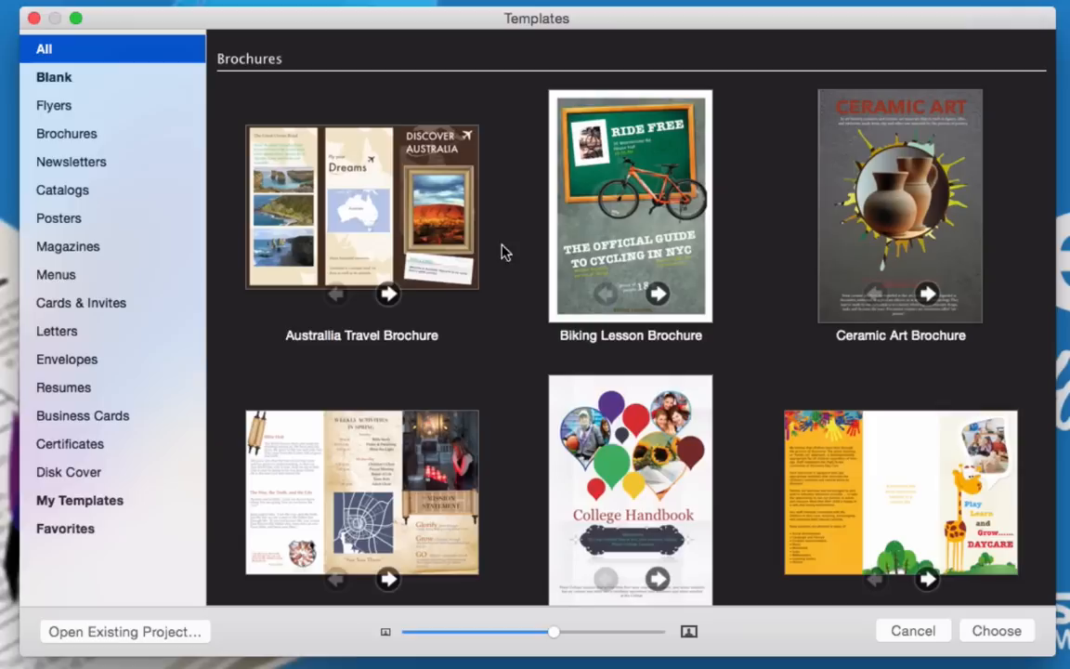
pyautogui.moveTo(462, 156)
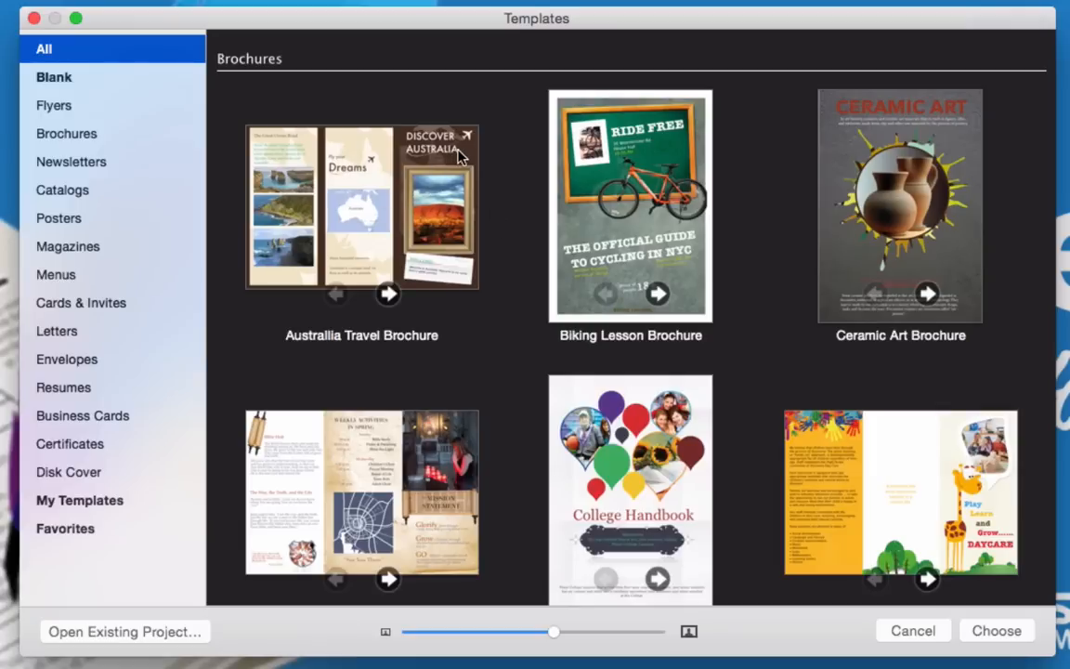
pyautogui.click(388, 294)
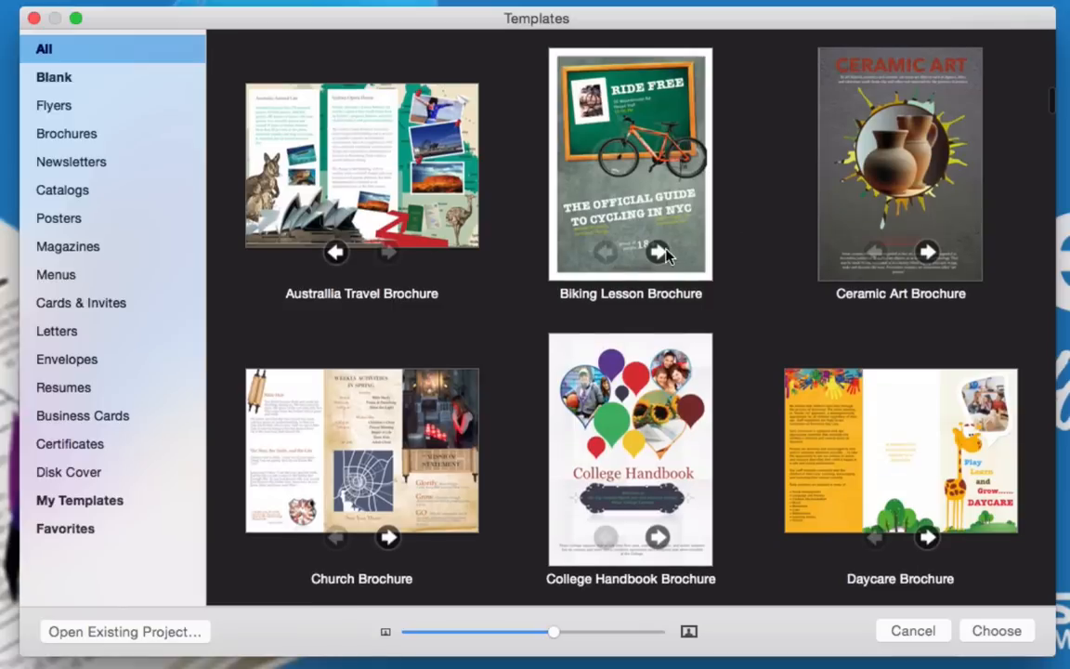
pyautogui.click(657, 251)
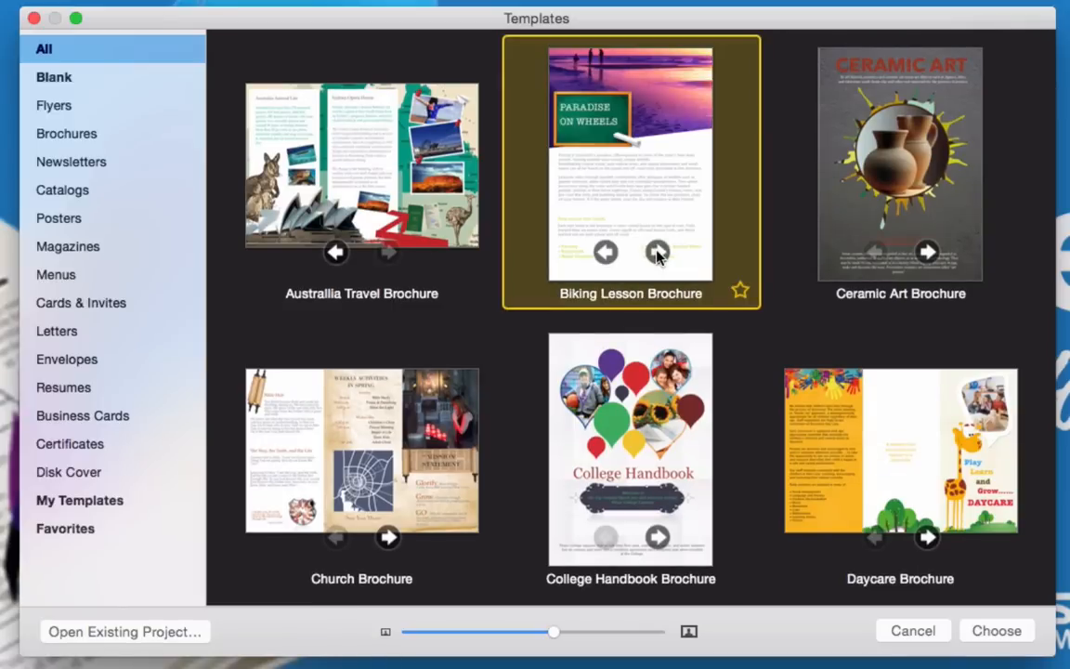
pyautogui.click(658, 251)
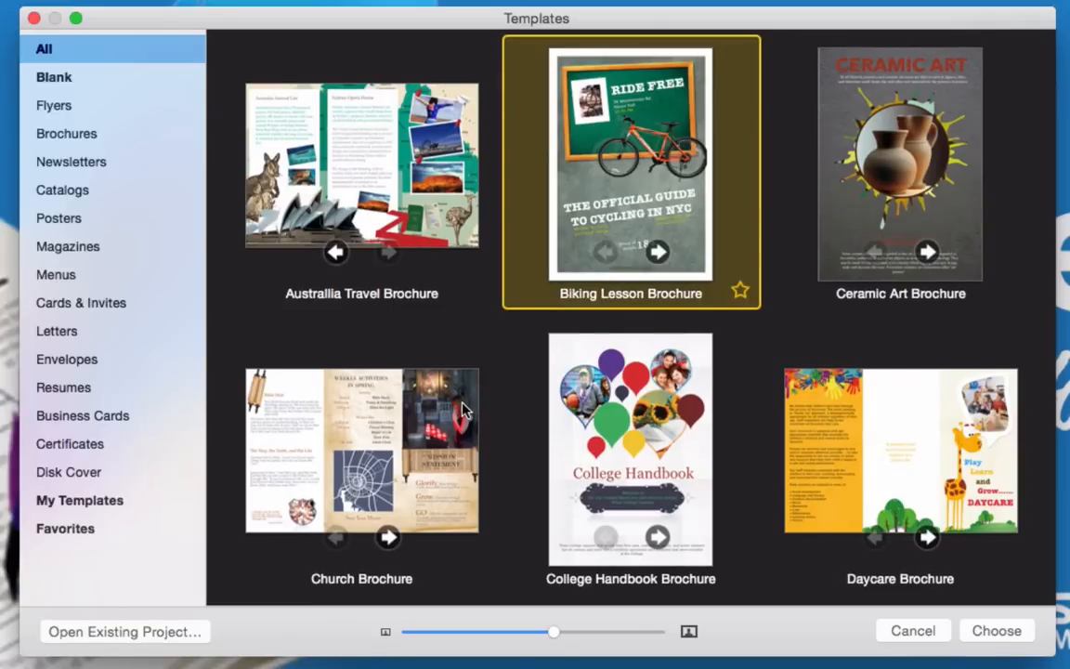
# - Scroll past the Brochures section until the Newsletters templates appear
pyautogui.scroll(-3)
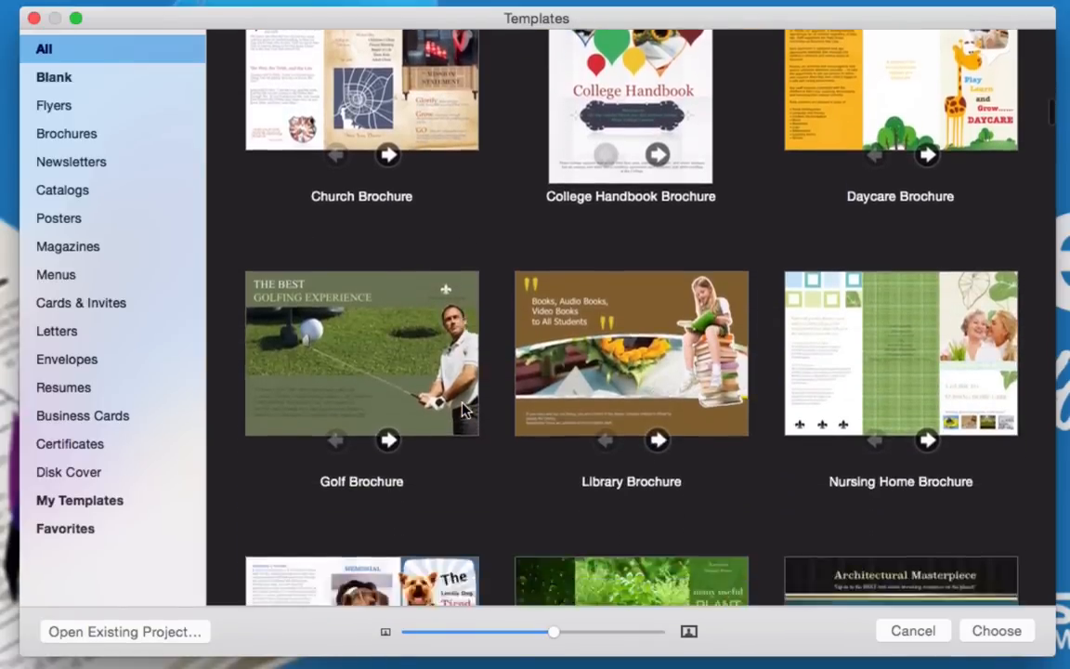
pyautogui.scroll(-3)
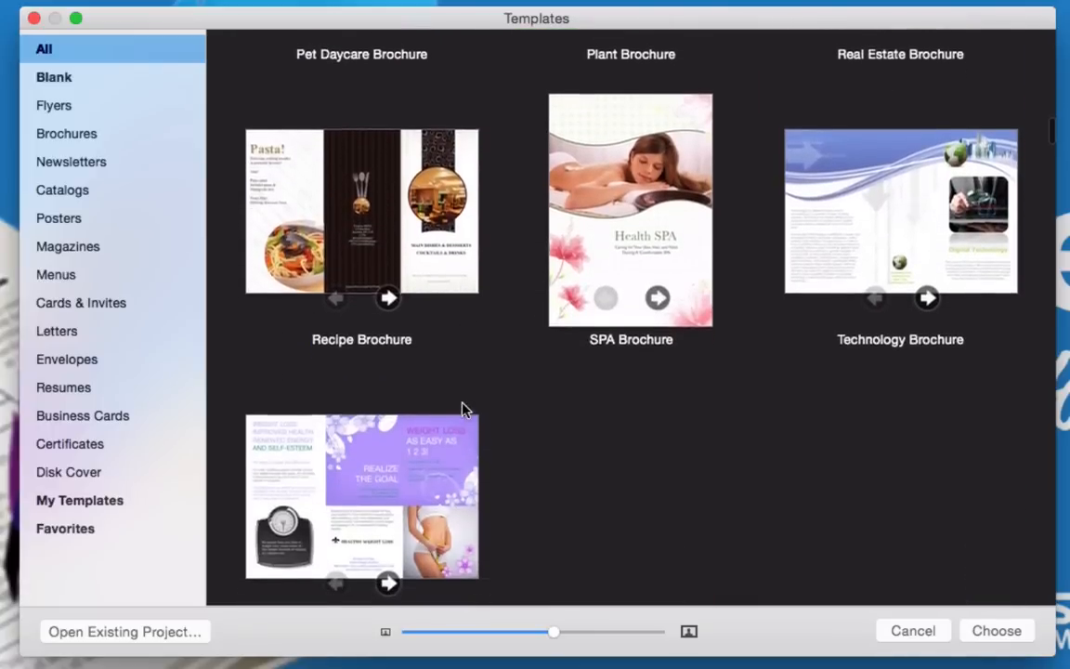
pyautogui.scroll(-3)
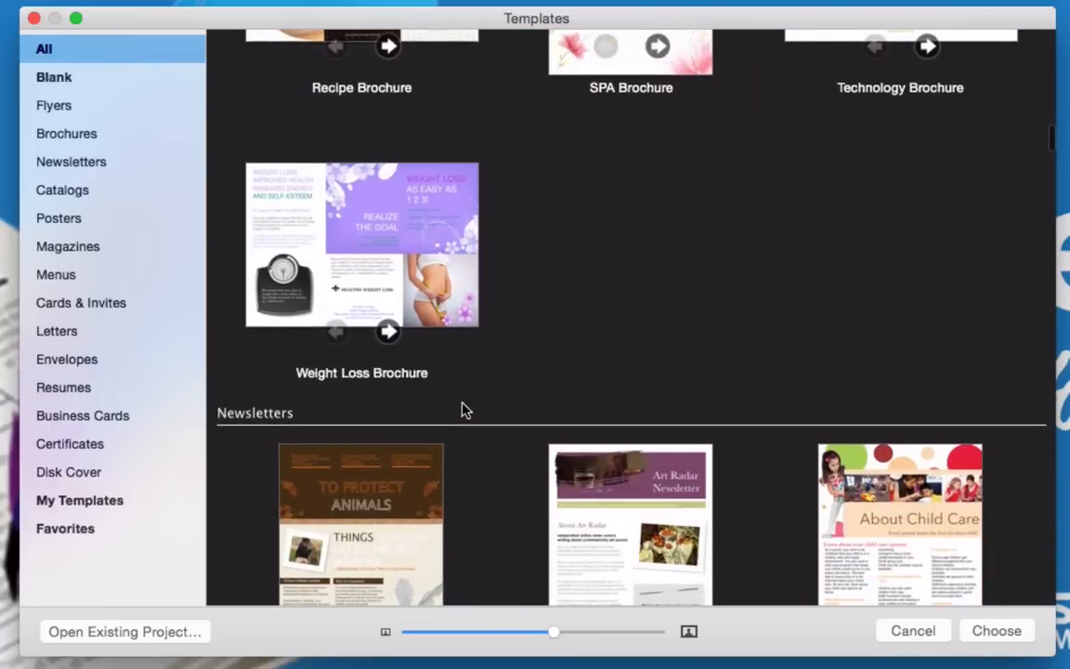
pyautogui.scroll(-3)
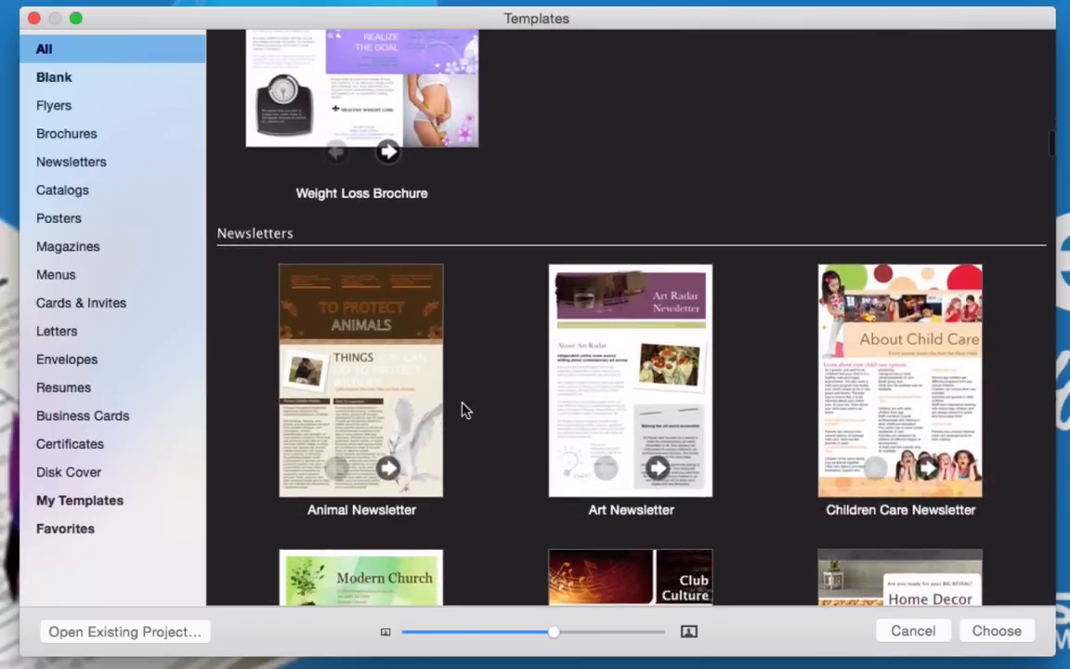
# - Preview two more Animal Newsletter pages, then scroll through the newsletters to Catalogs
pyautogui.scroll(-3)
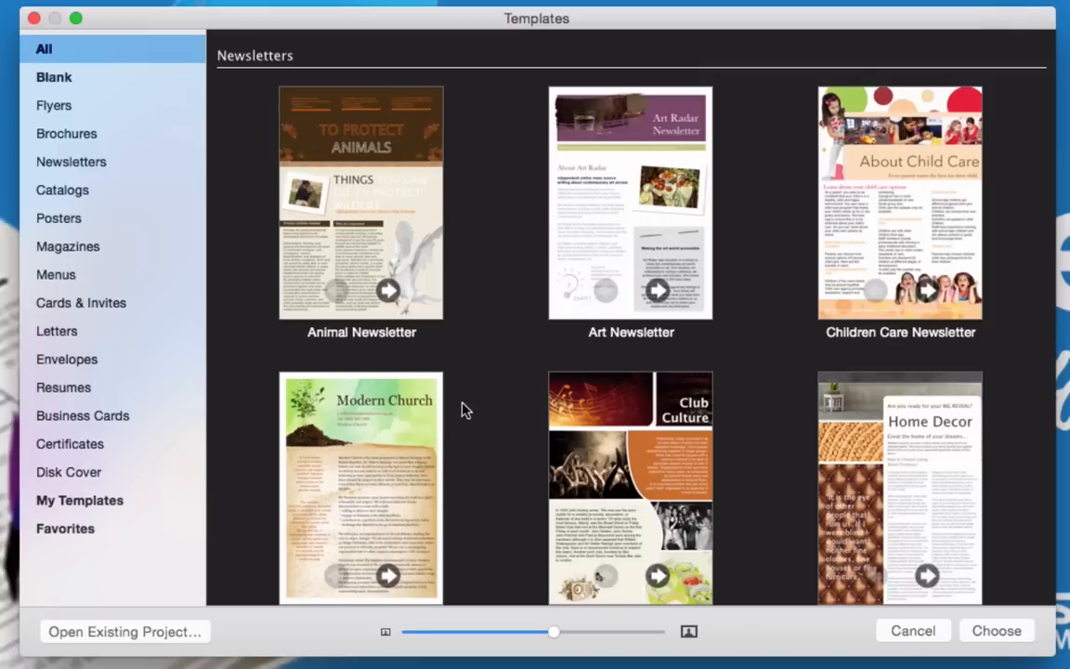
pyautogui.moveTo(567, 477)
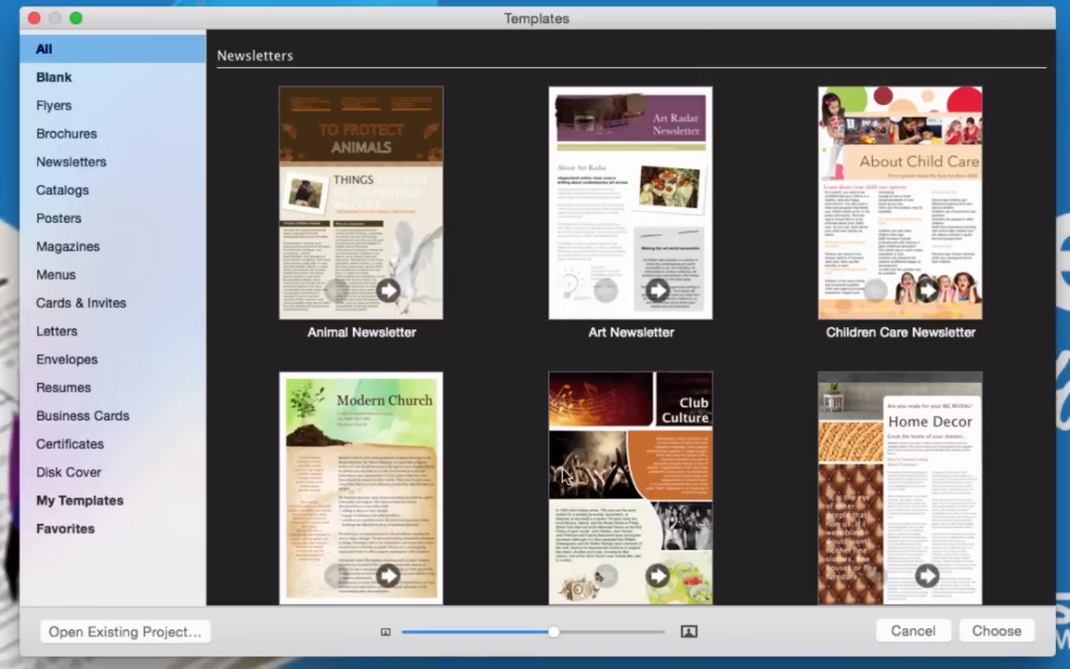
pyautogui.moveTo(534, 309)
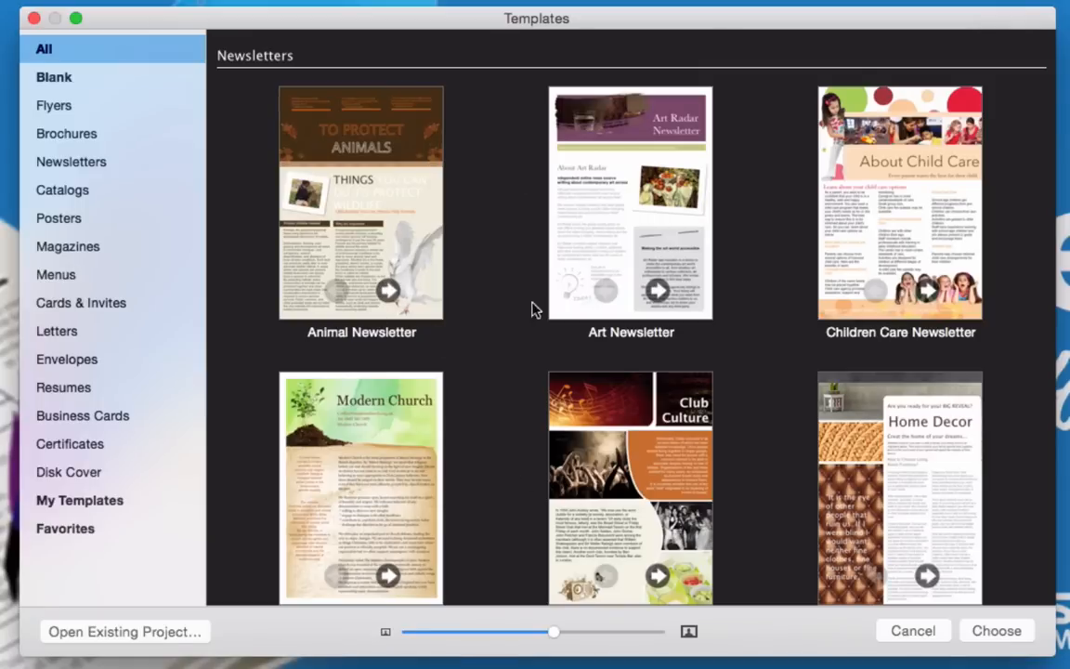
pyautogui.click(388, 291)
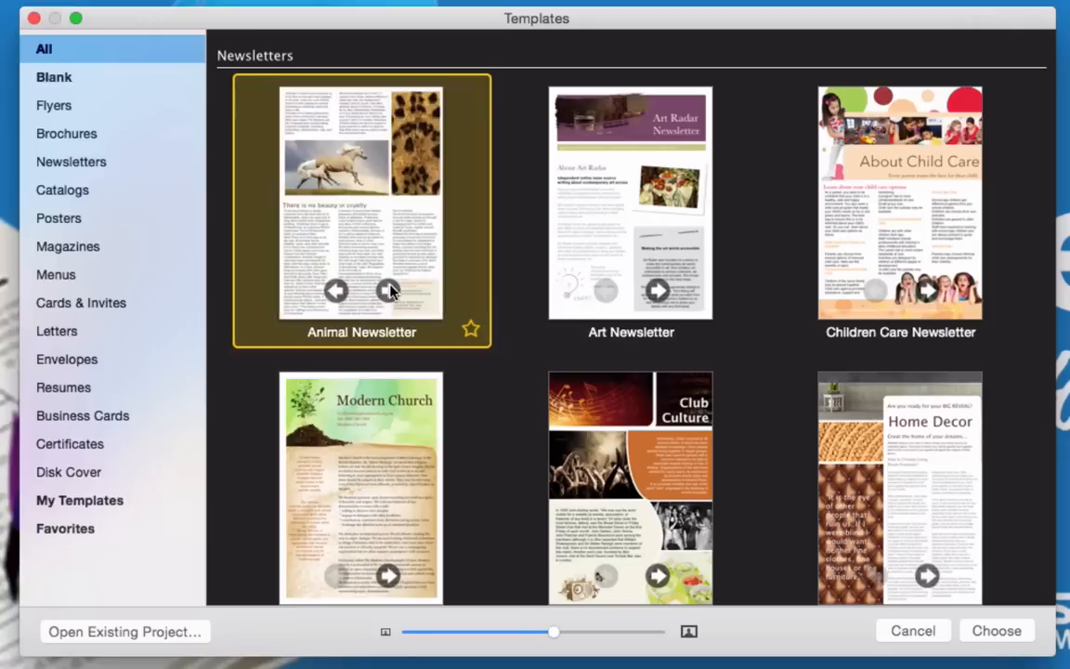
pyautogui.click(388, 291)
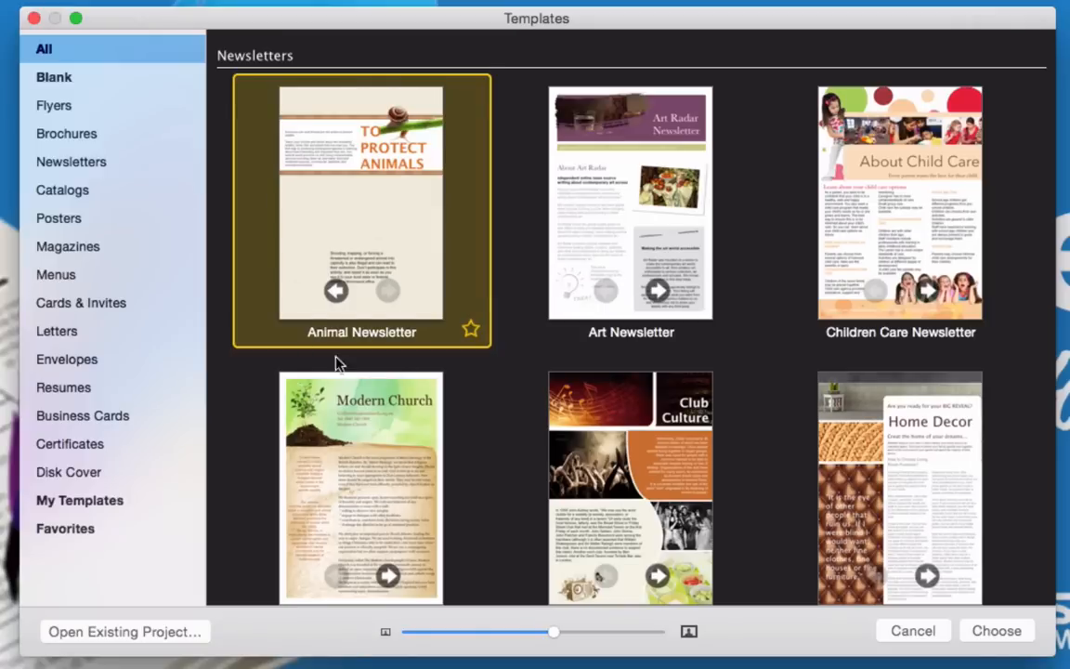
pyautogui.moveTo(388, 283)
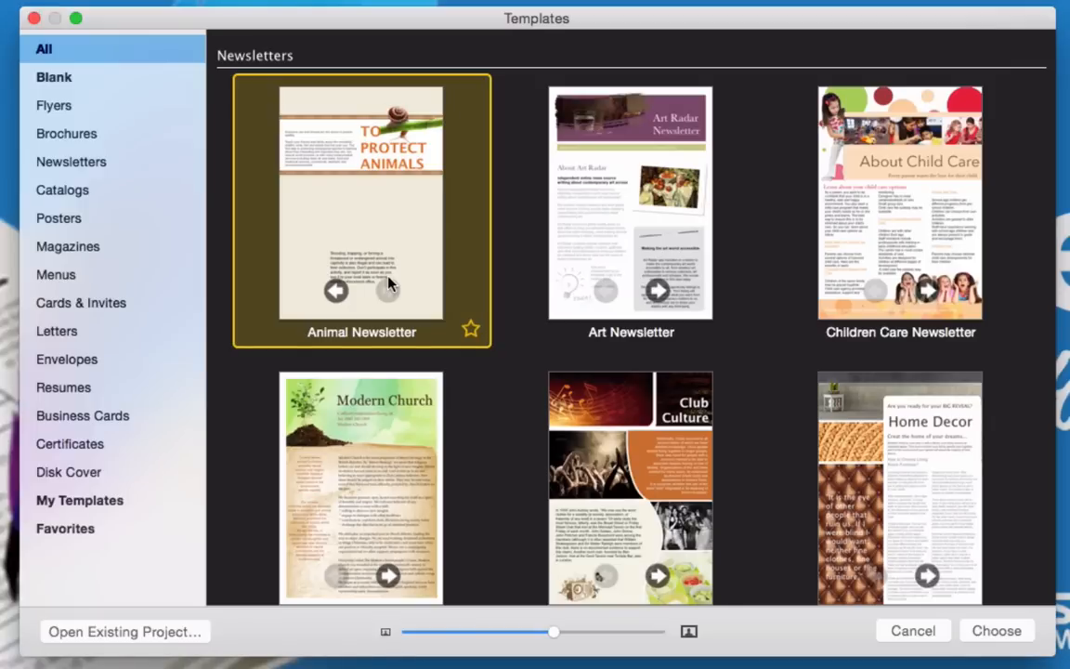
pyautogui.moveTo(379, 191)
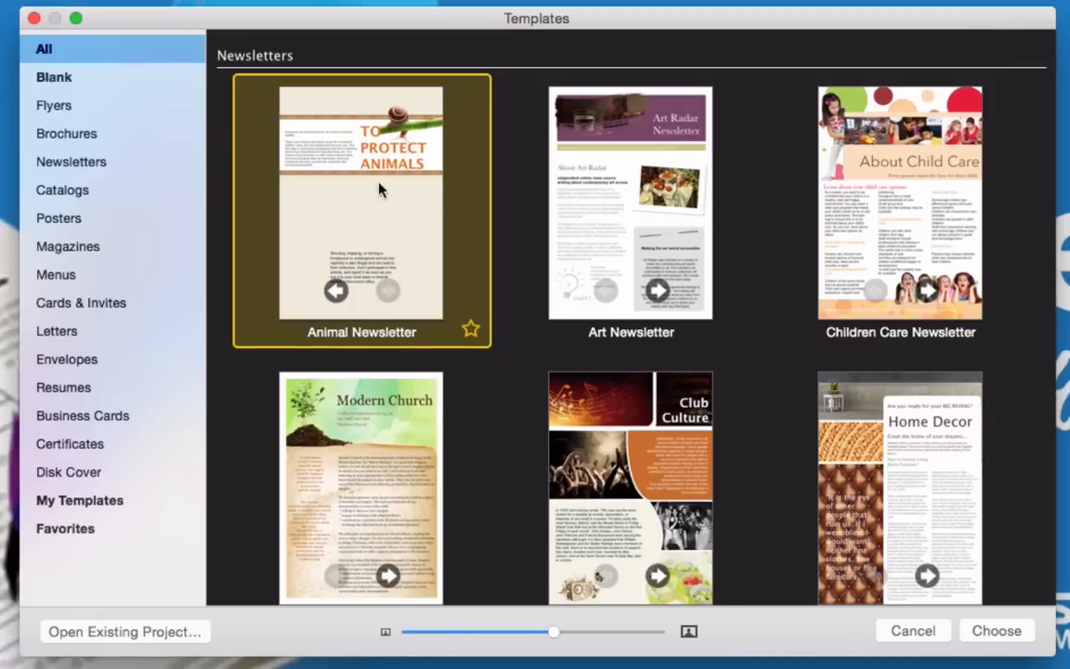
pyautogui.moveTo(316, 293)
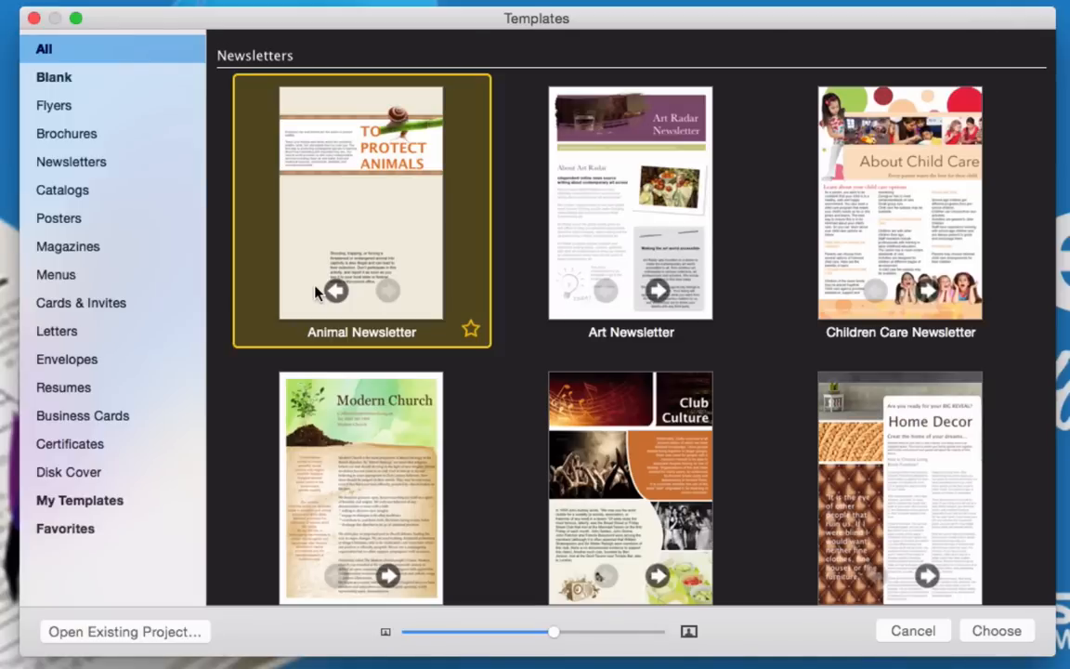
pyautogui.scroll(-3)
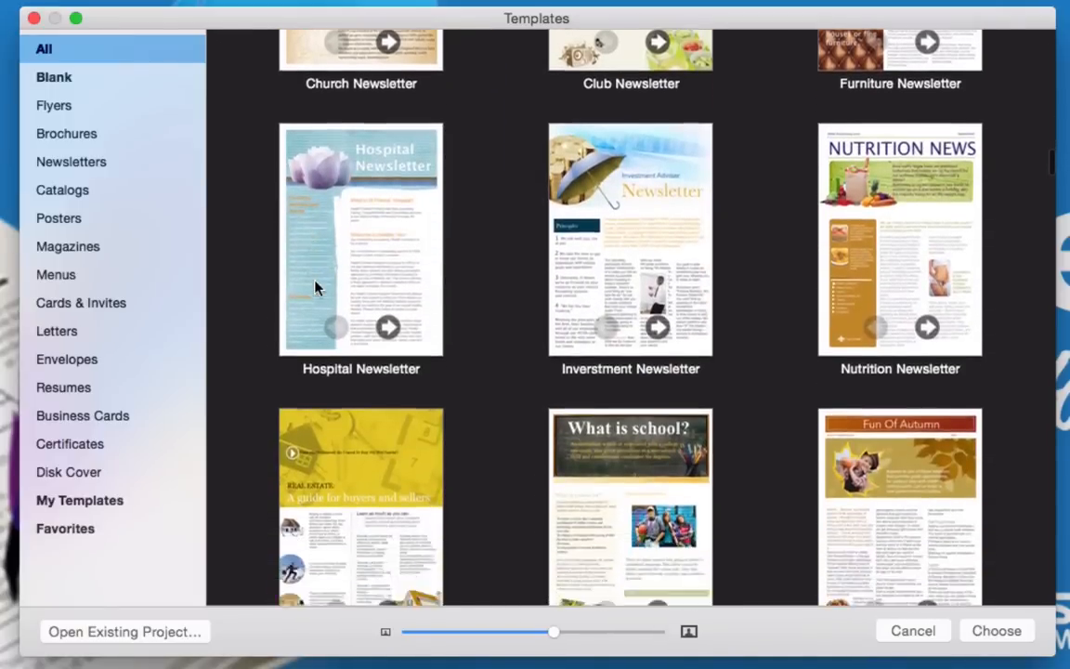
pyautogui.scroll(-3)
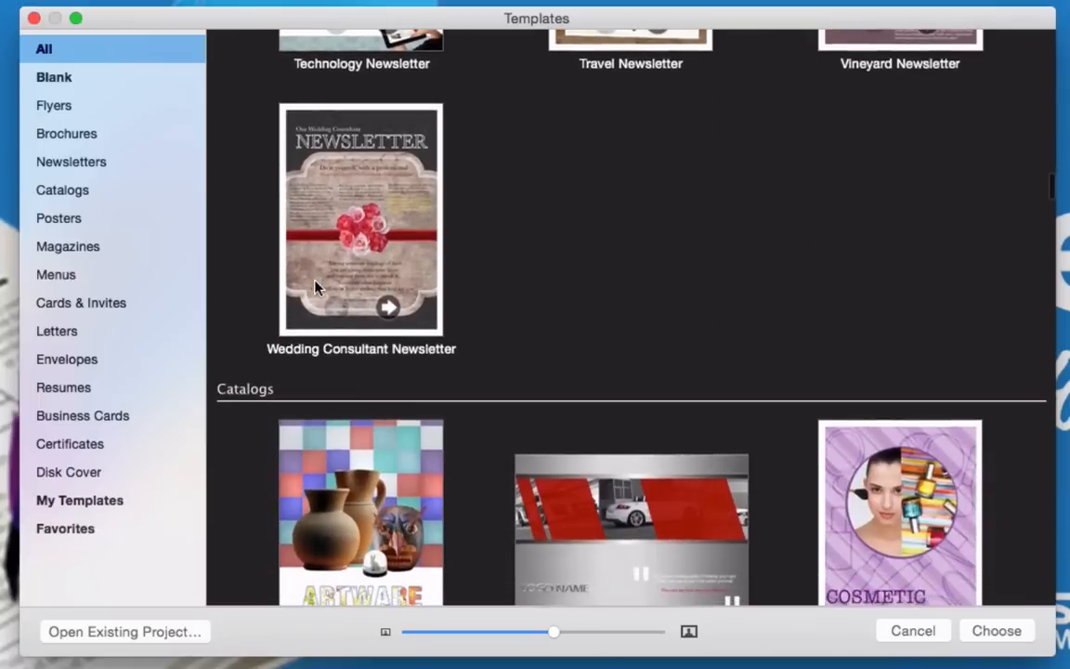
# - Scroll through the Catalogs, Posters and Magazines template sections
pyautogui.scroll(-3)
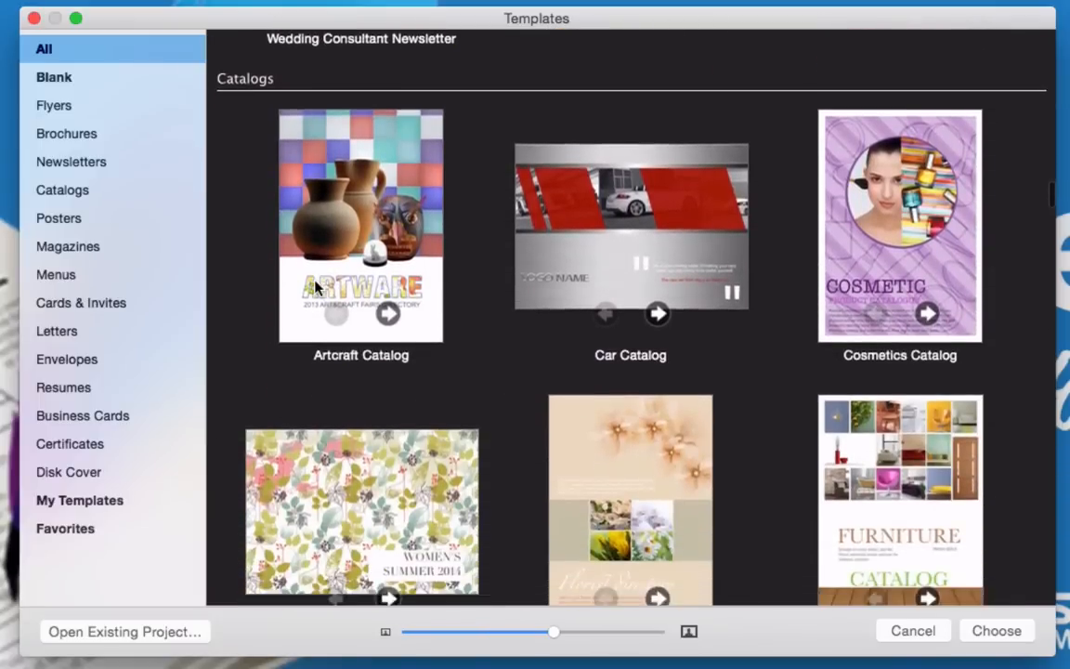
pyautogui.scroll(-3)
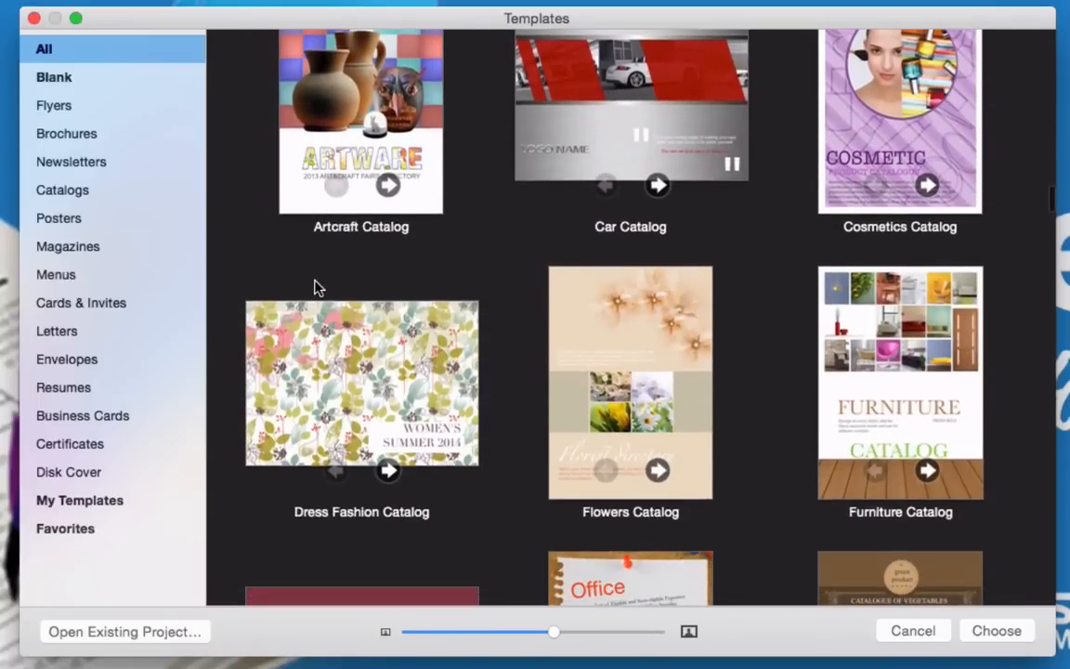
pyautogui.scroll(-3)
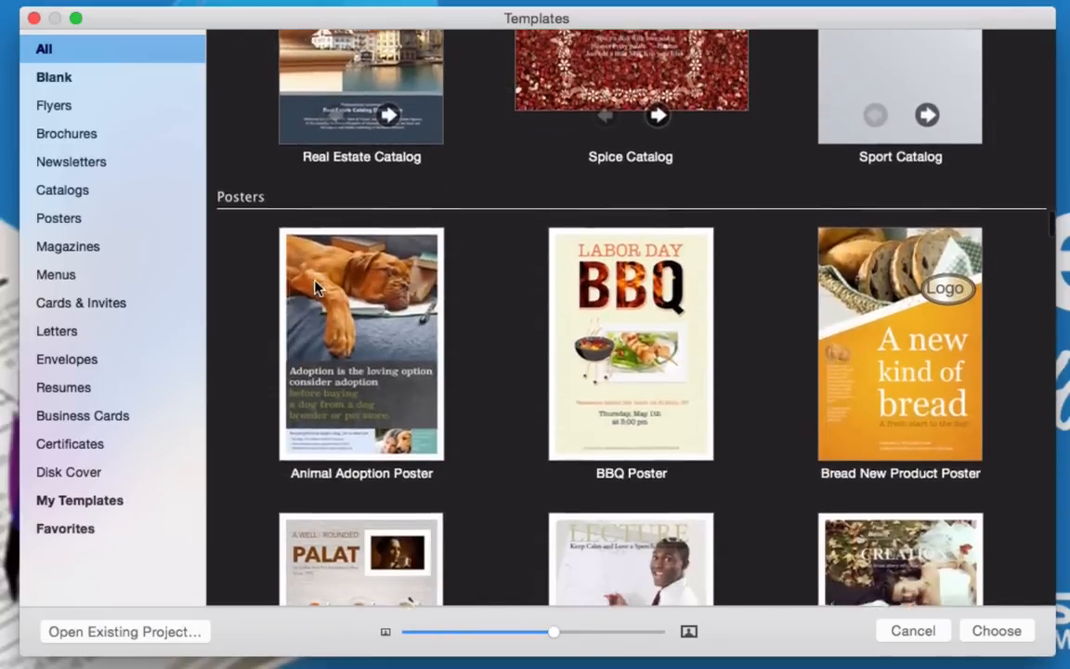
pyautogui.scroll(-3)
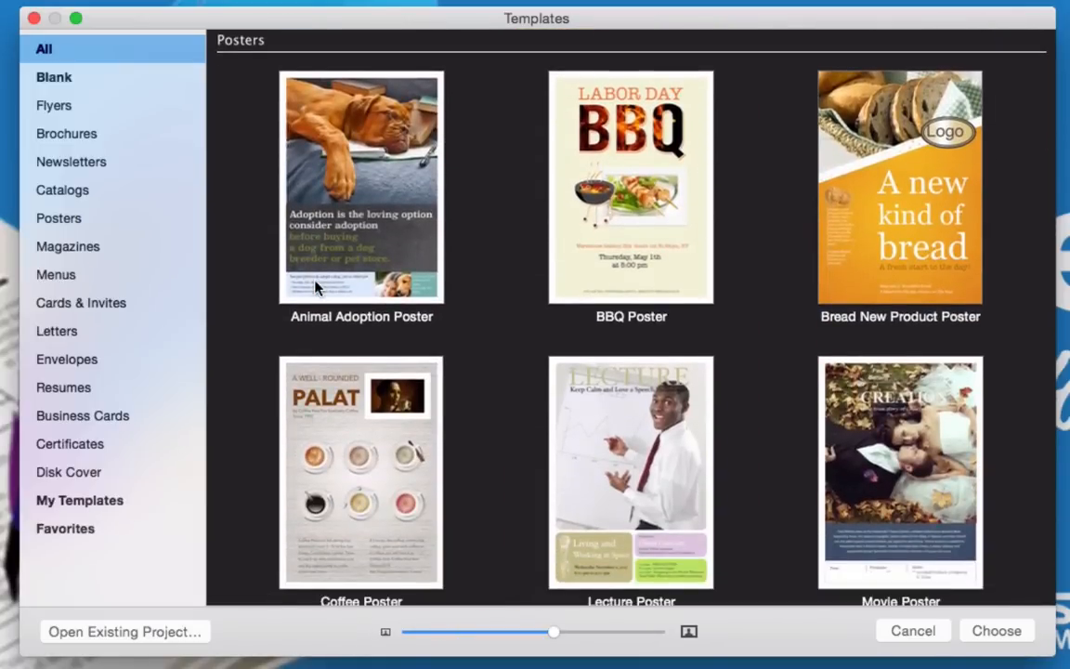
pyautogui.scroll(-3)
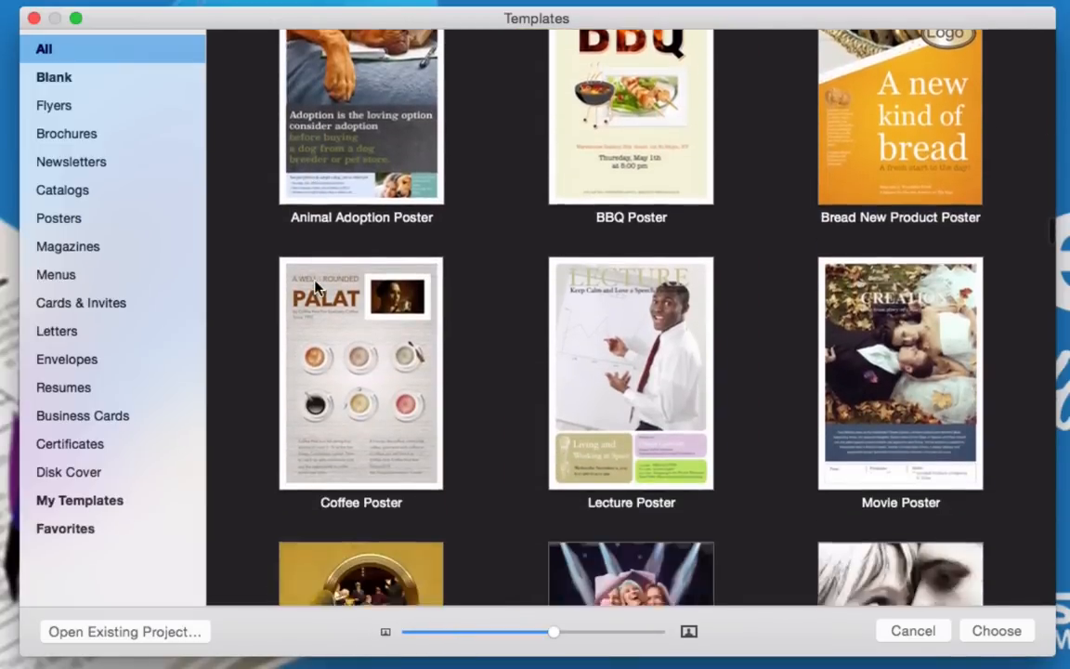
pyautogui.scroll(-3)
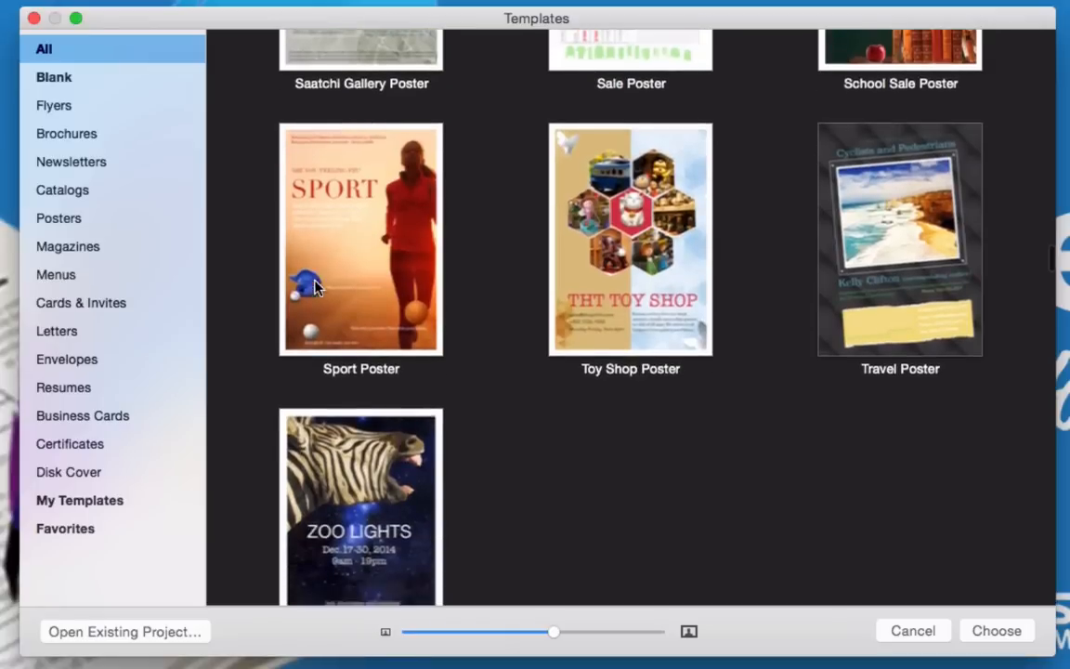
pyautogui.scroll(-3)
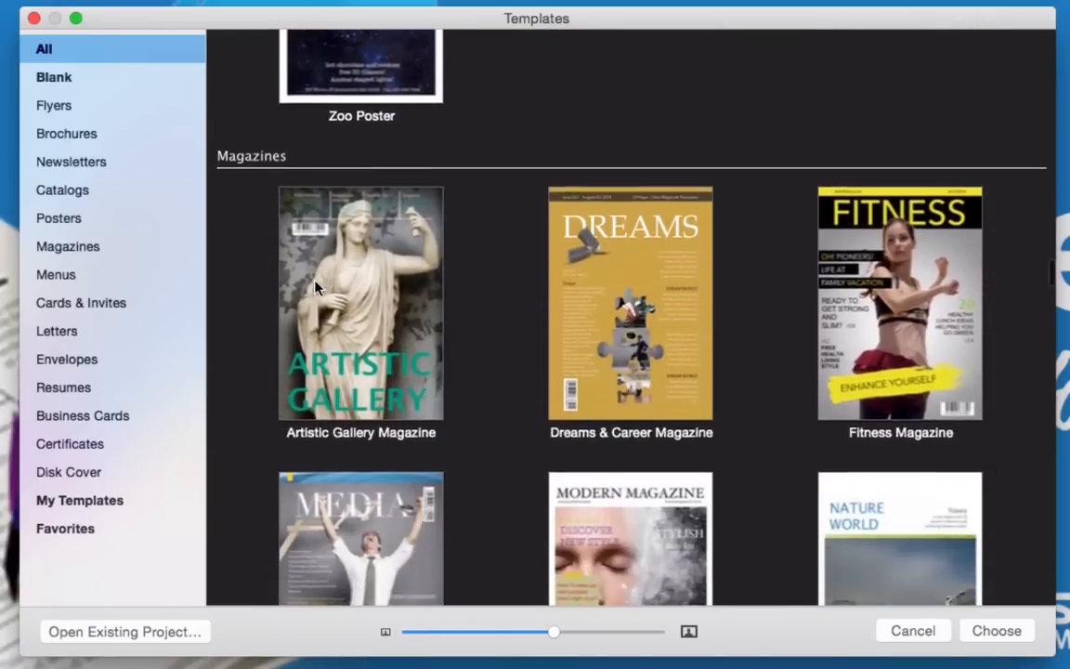
pyautogui.scroll(-3)
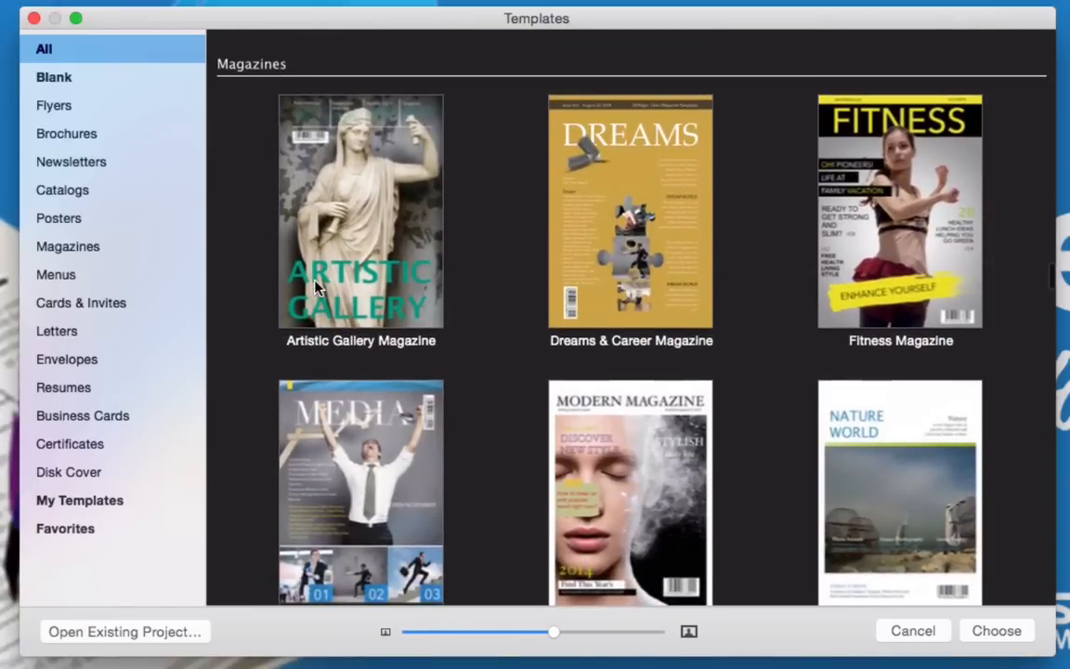
# - Select the Fitness Magazine template and scroll on to the Menus templates
pyautogui.click(899, 211)
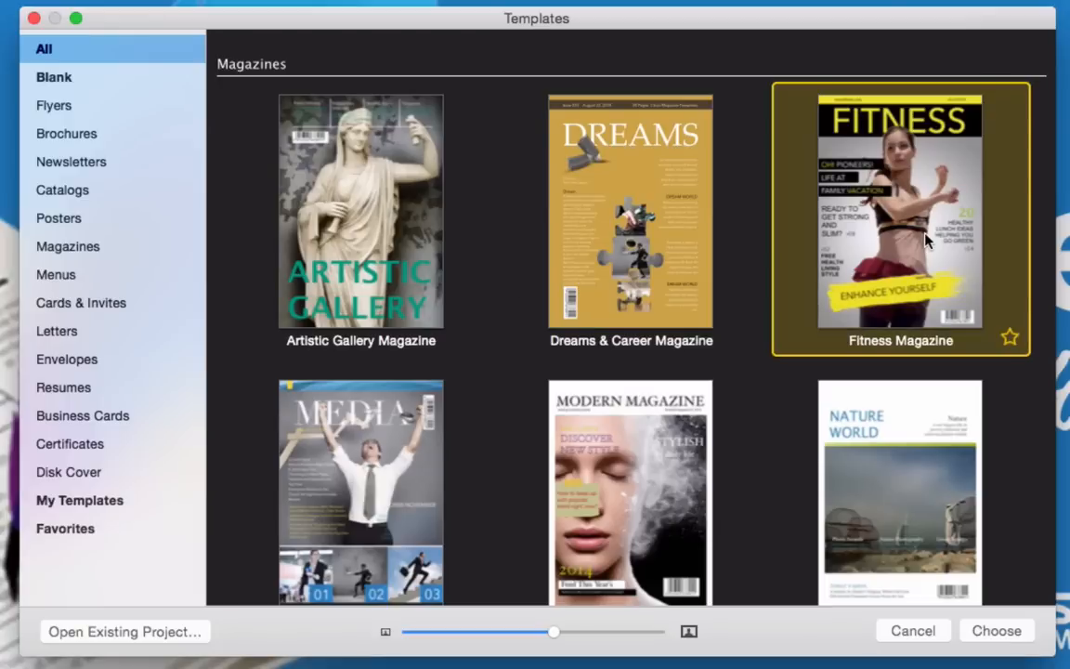
pyautogui.moveTo(728, 589)
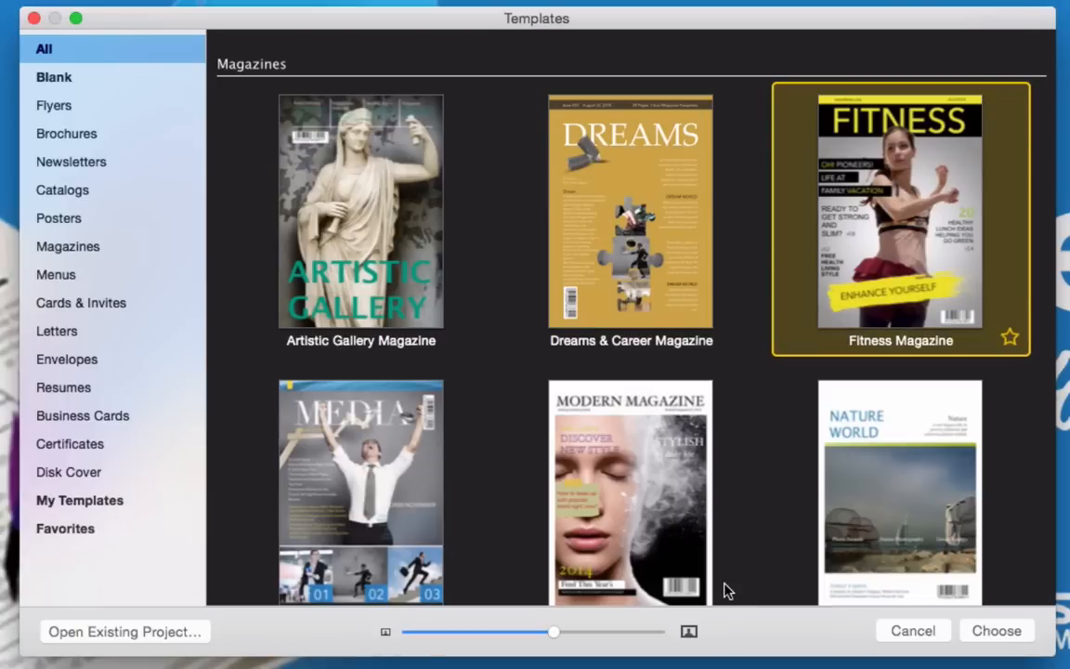
pyautogui.scroll(-3)
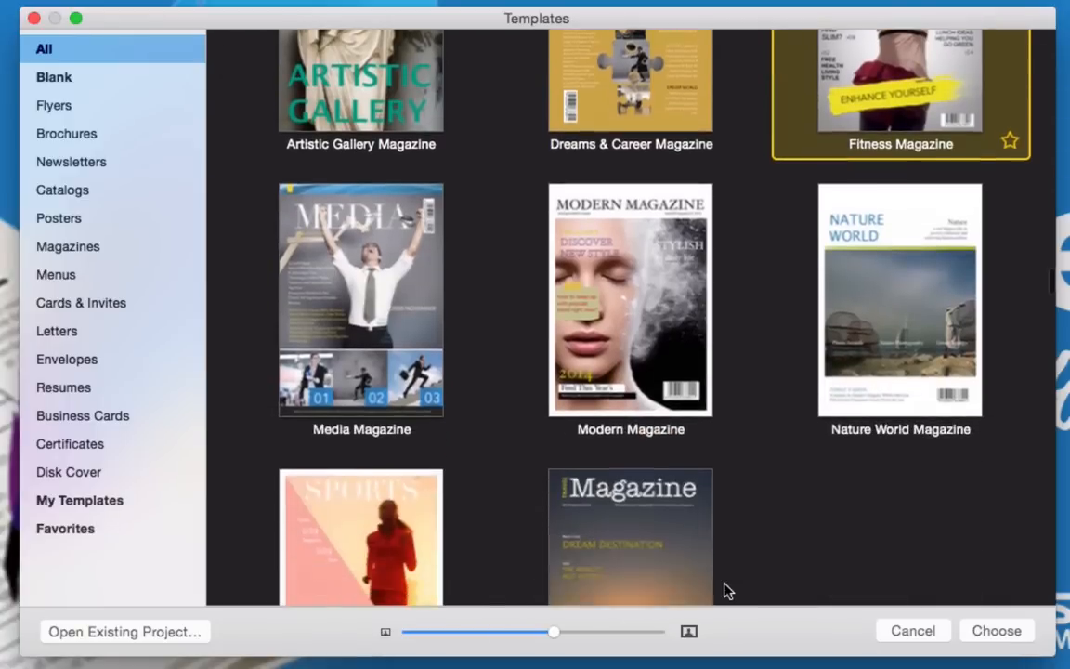
pyautogui.scroll(-3)
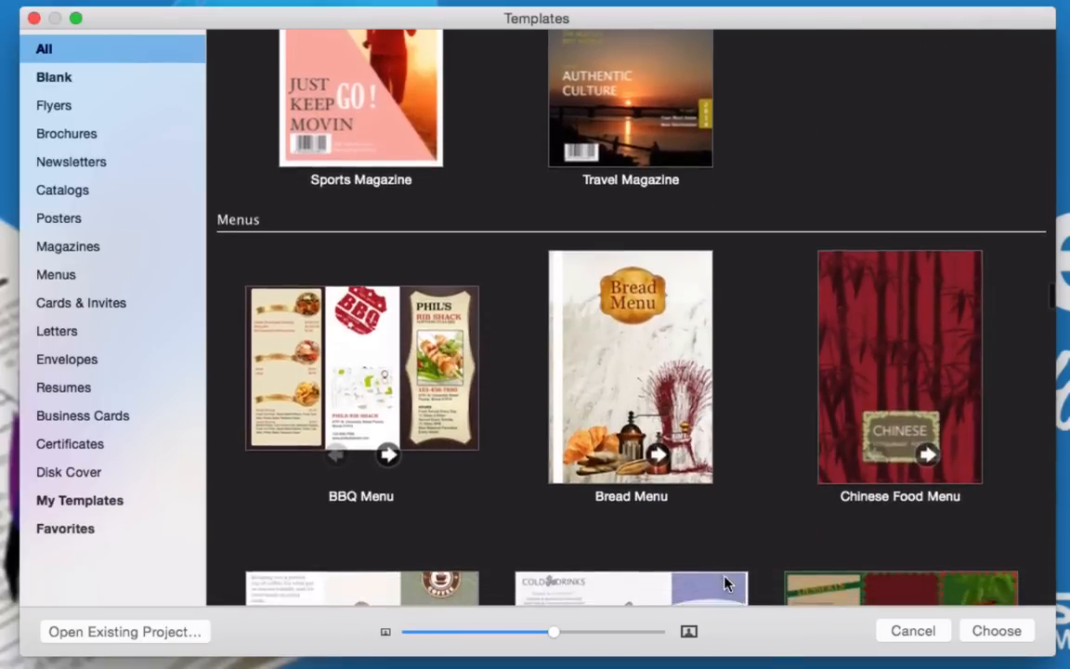
pyautogui.scroll(-3)
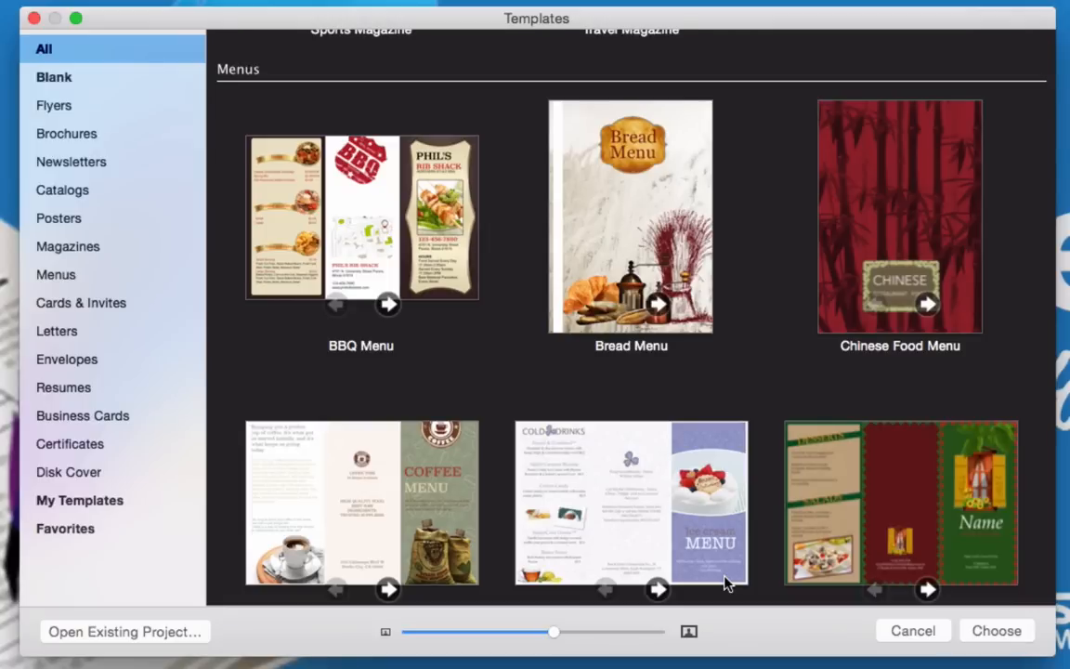
pyautogui.moveTo(474, 348)
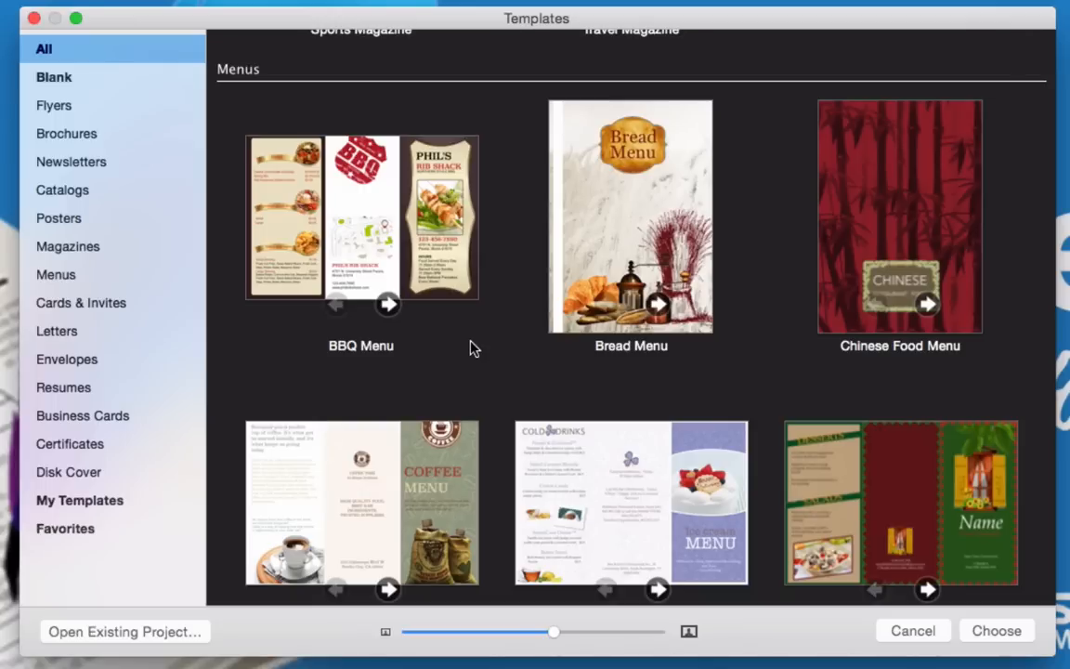
pyautogui.moveTo(544, 197)
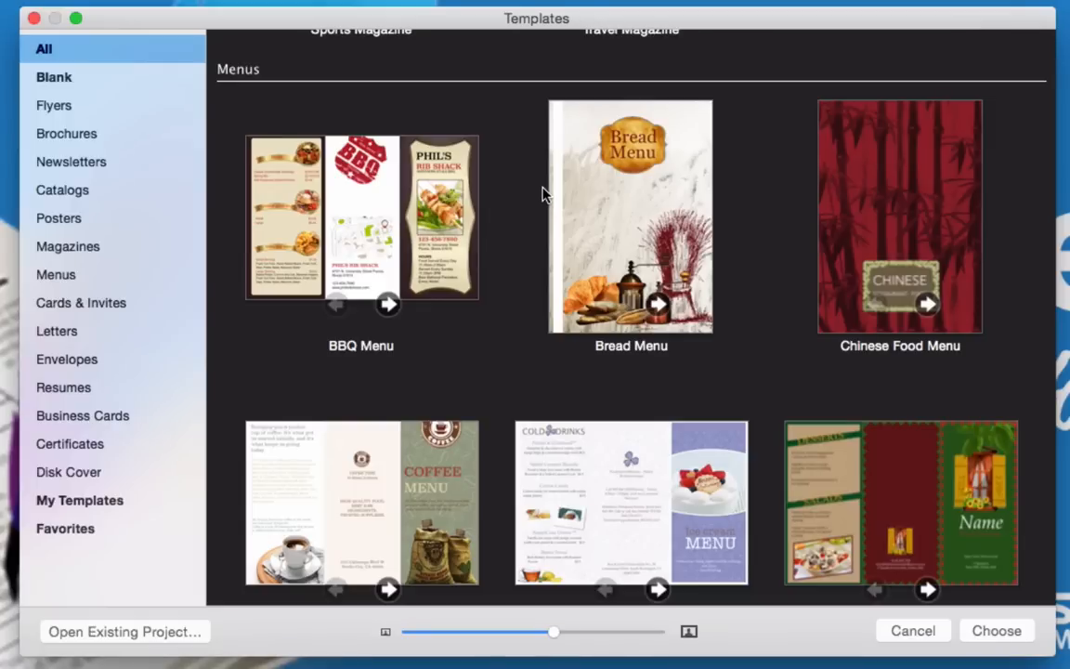
pyautogui.moveTo(437, 218)
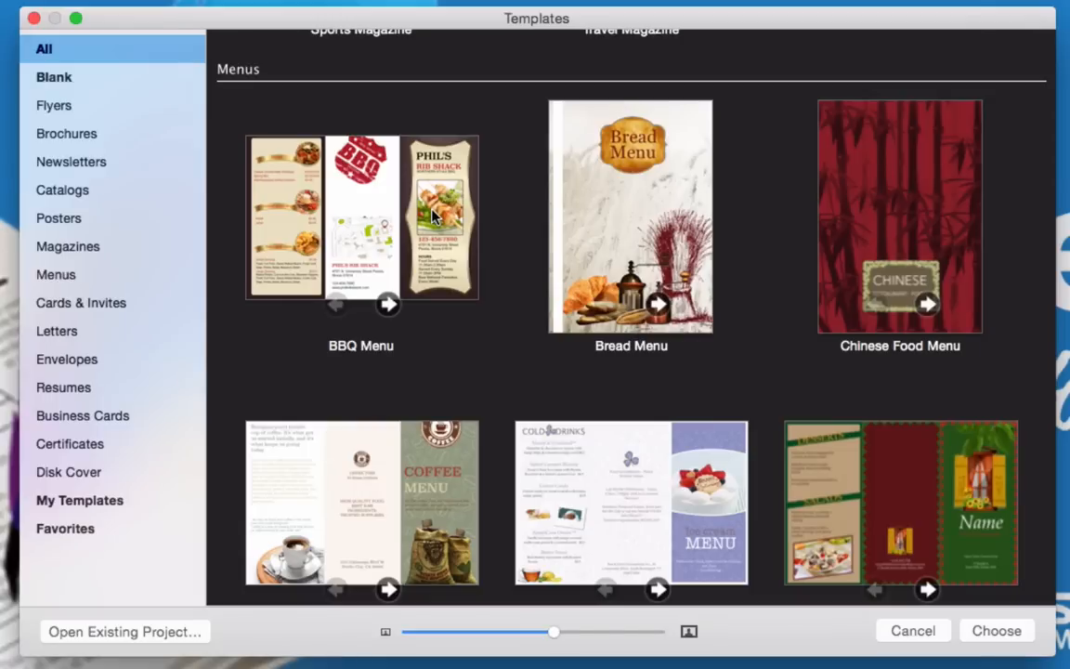
pyautogui.scroll(-3)
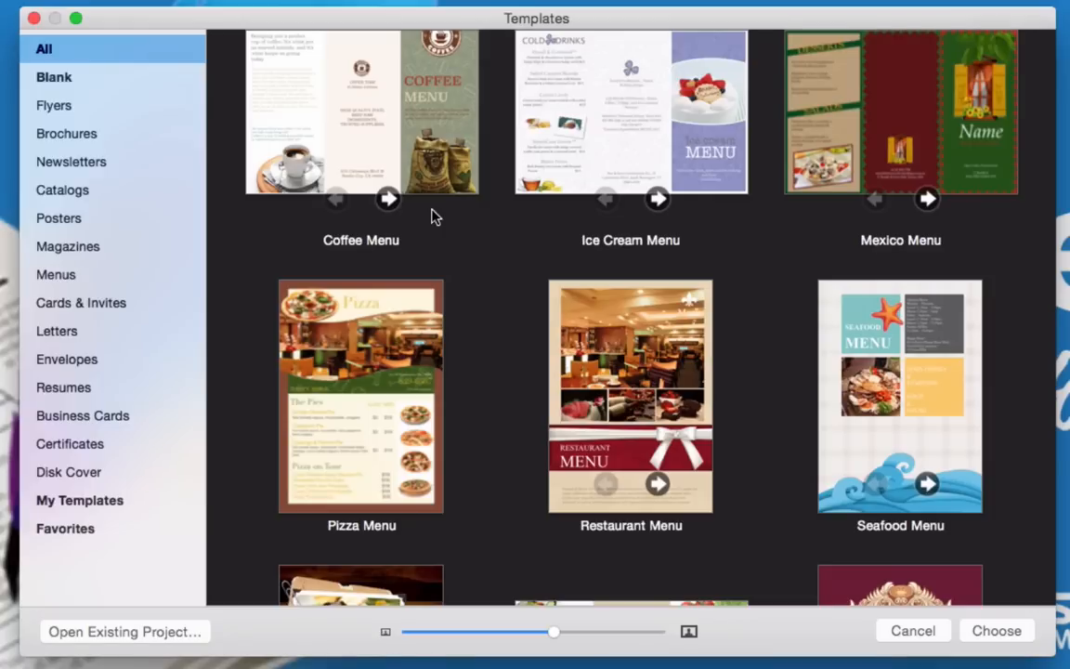
pyautogui.scroll(-3)
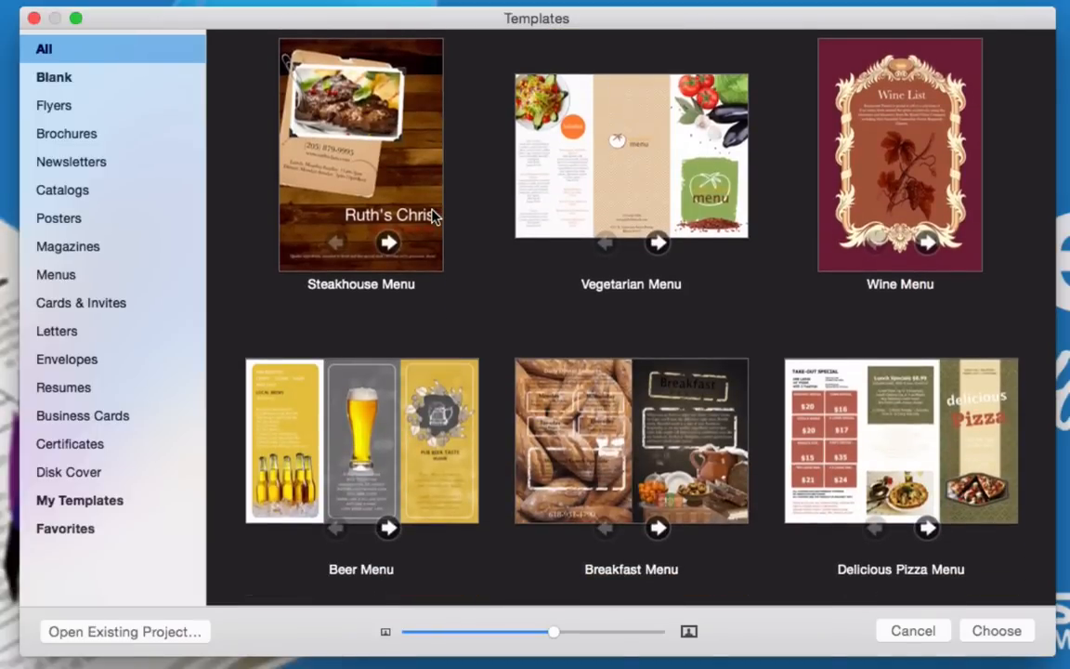
pyautogui.scroll(-3)
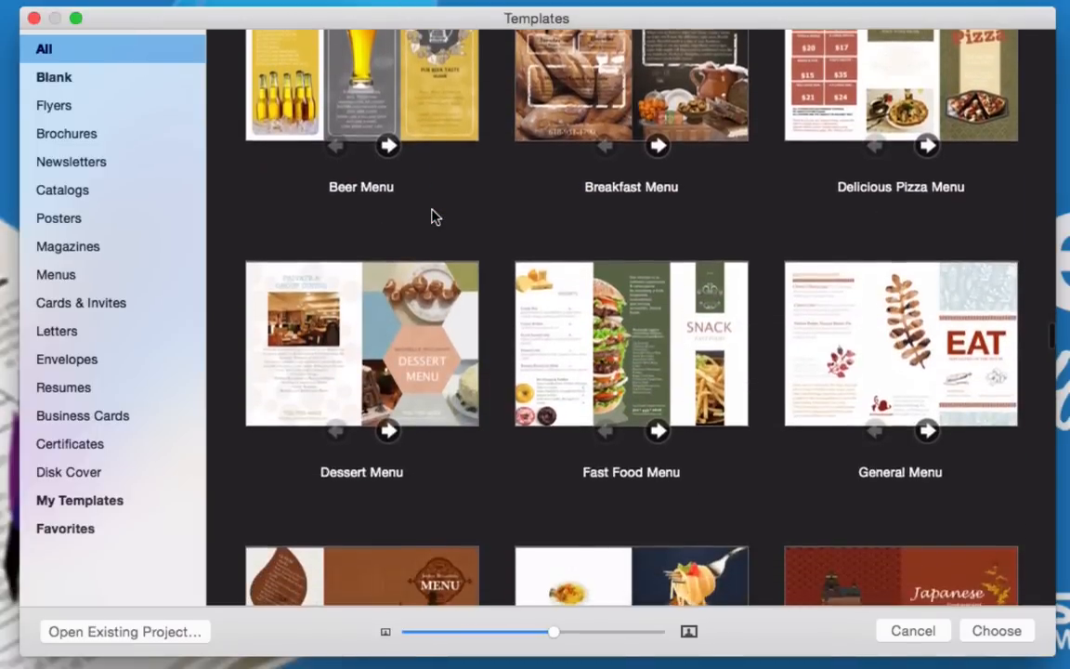
pyautogui.scroll(-3)
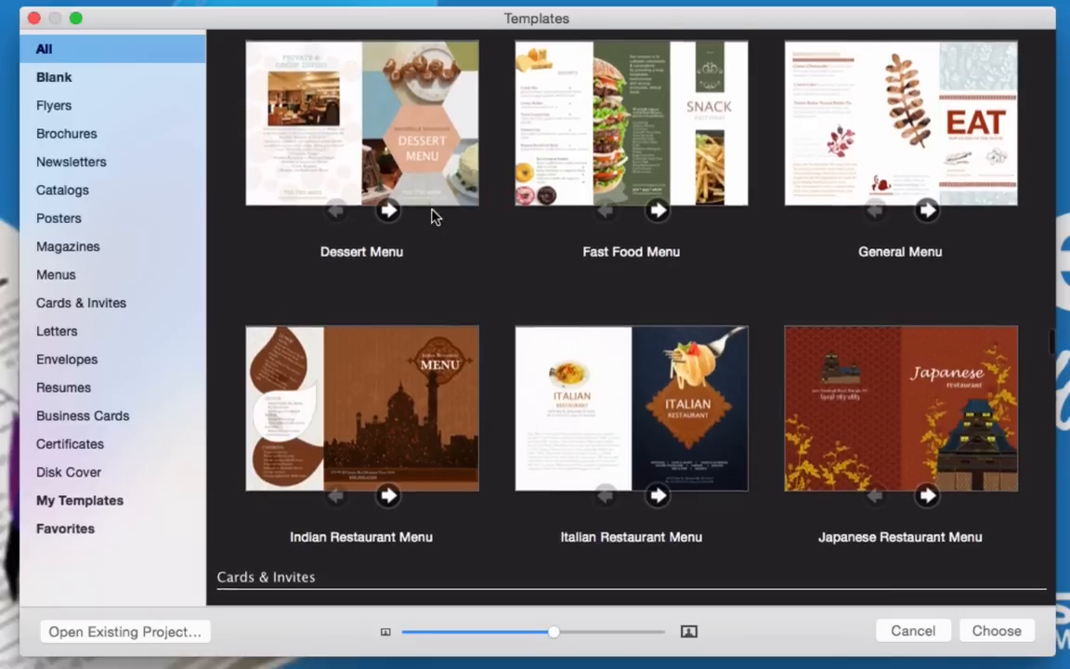
pyautogui.scroll(-3)
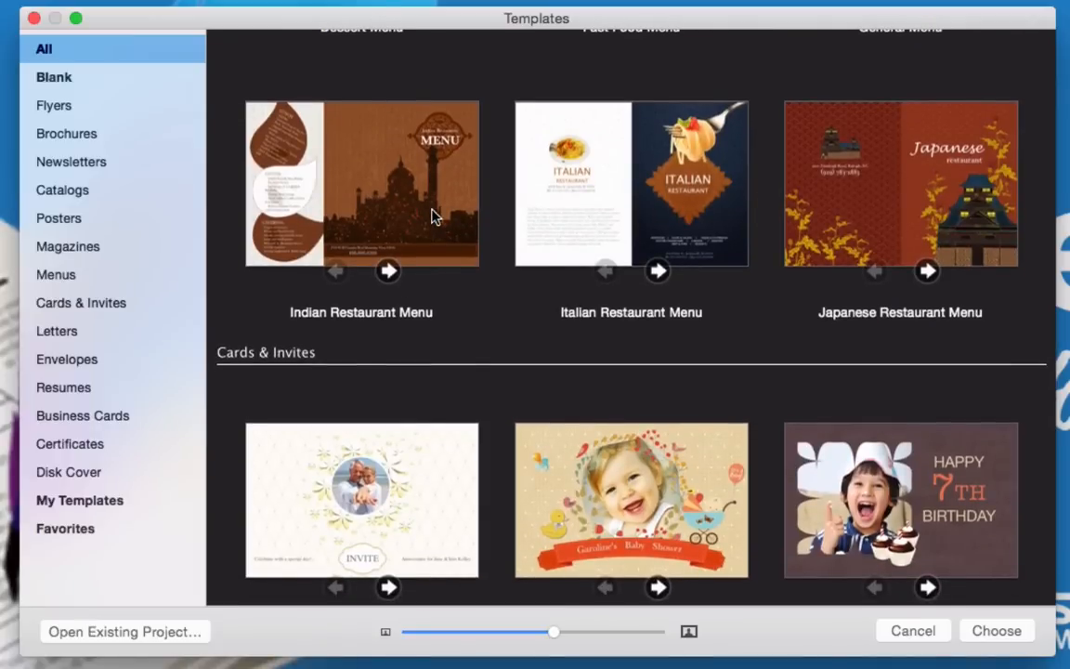
pyautogui.scroll(-3)
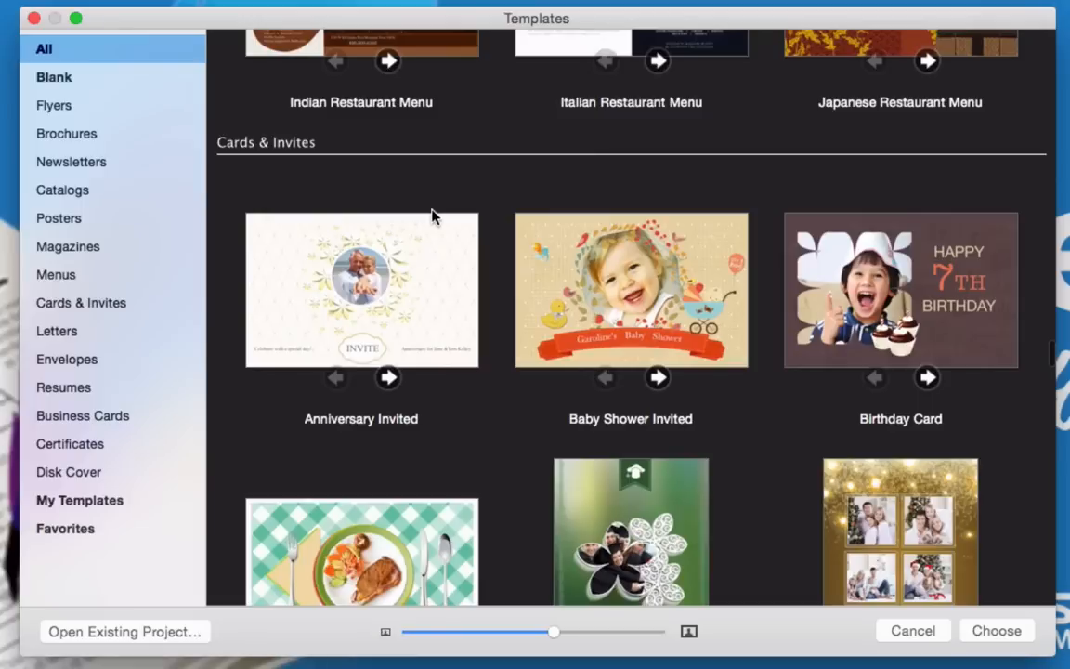
pyautogui.scroll(-3)
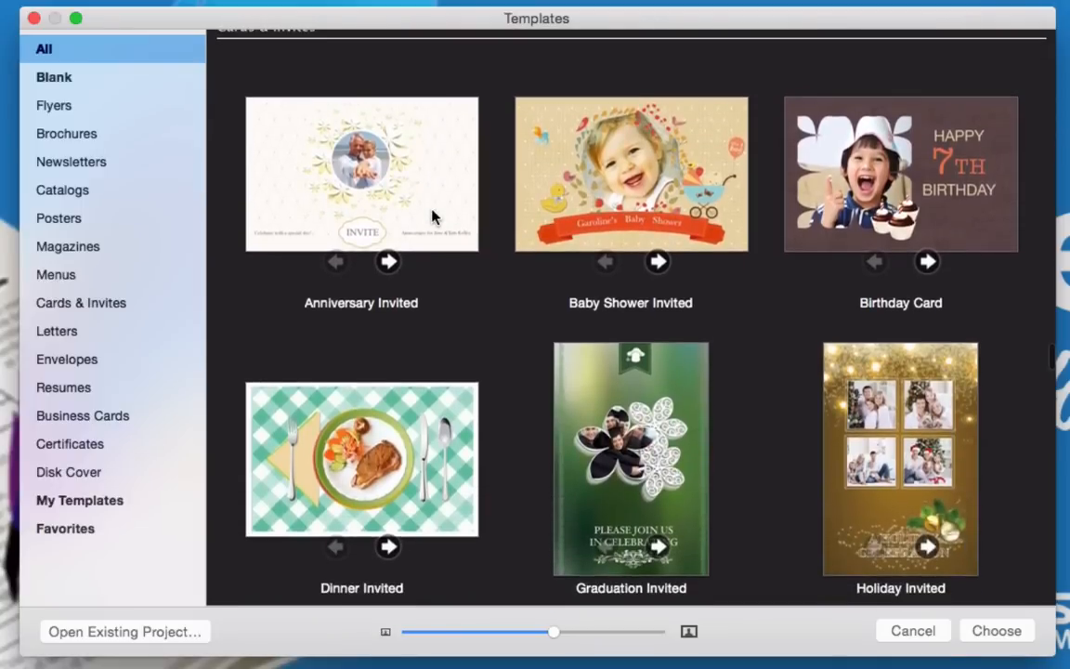
pyautogui.scroll(-3)
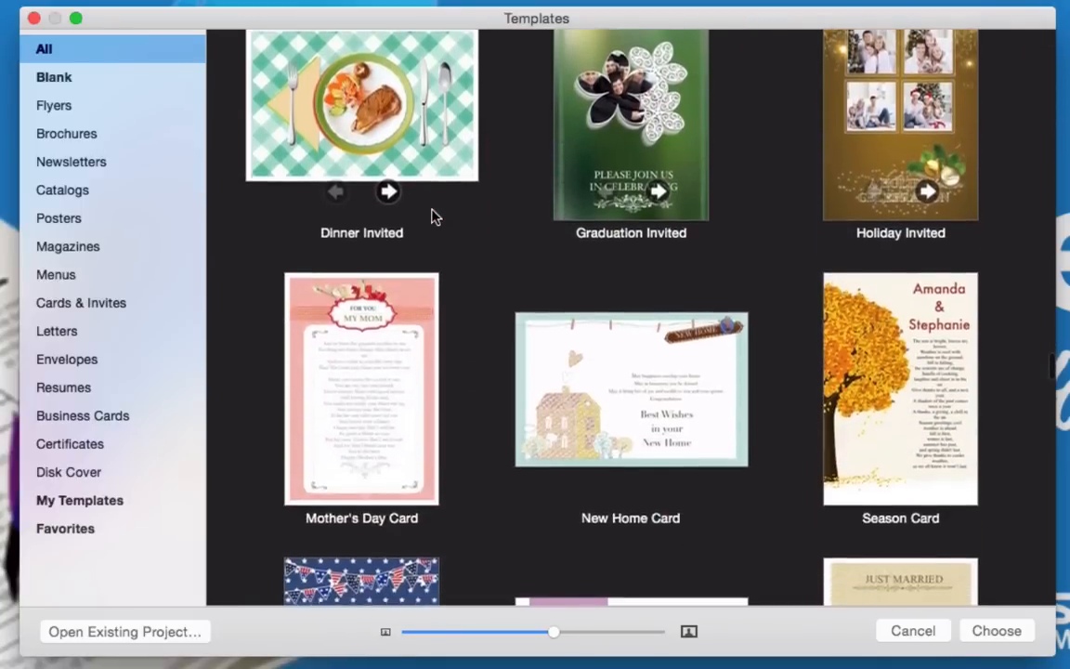
pyautogui.scroll(-3)
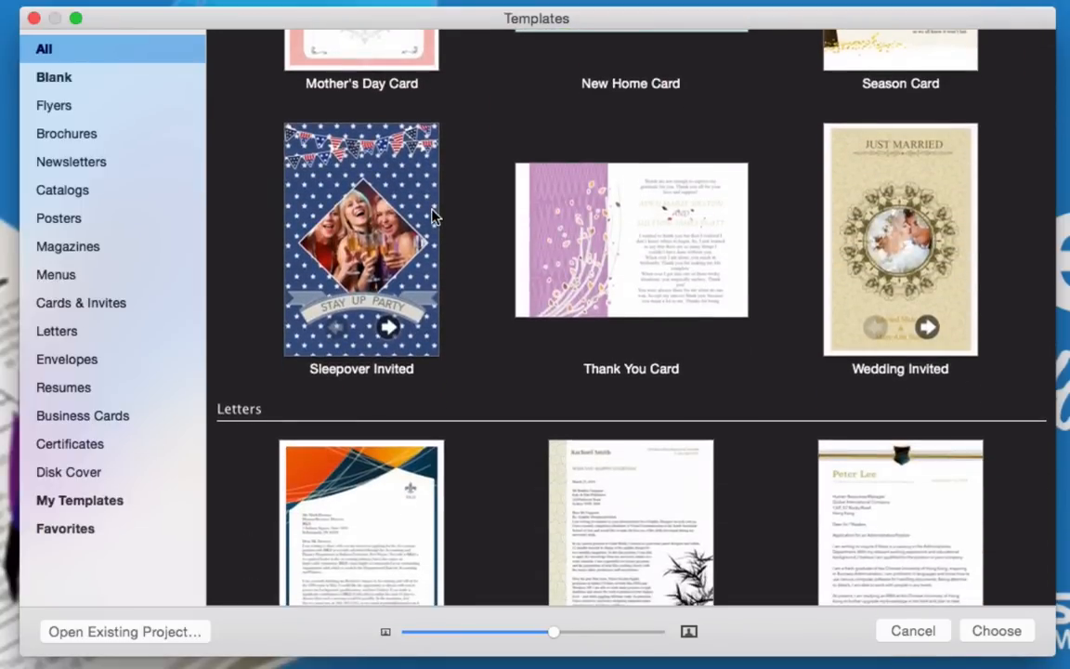
pyautogui.scroll(-3)
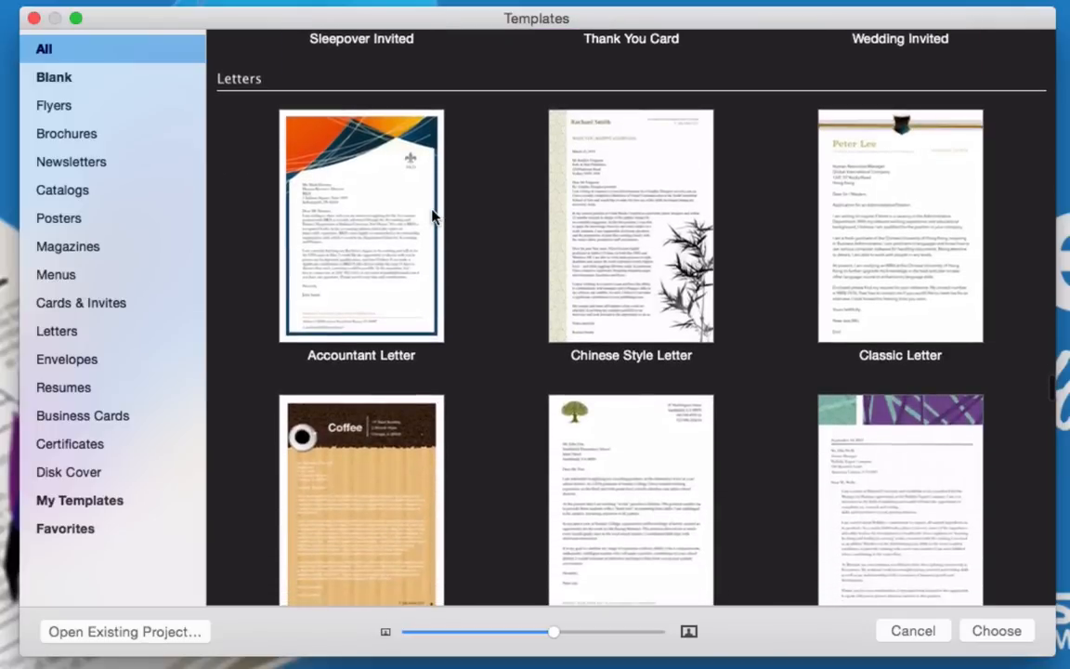
pyautogui.scroll(-3)
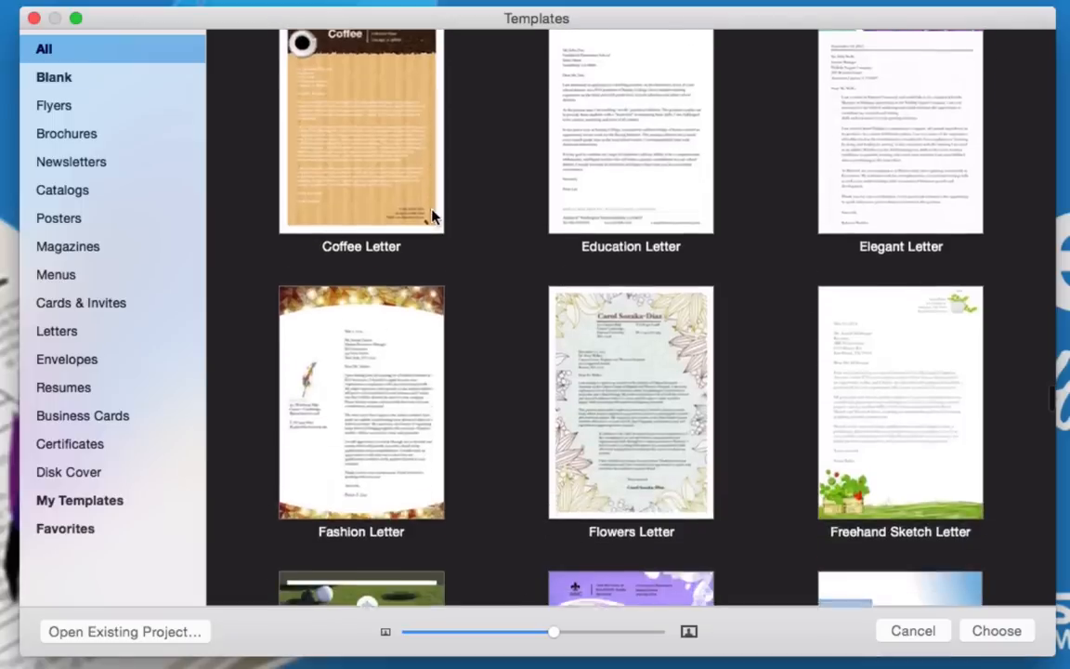
pyautogui.scroll(-3)
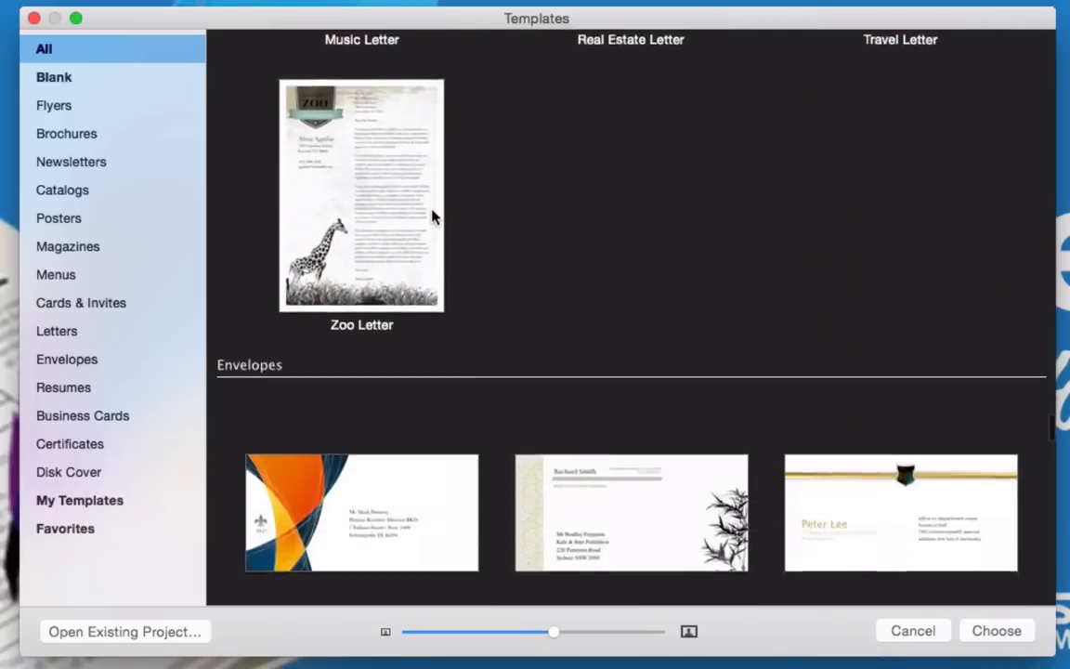
pyautogui.scroll(-3)
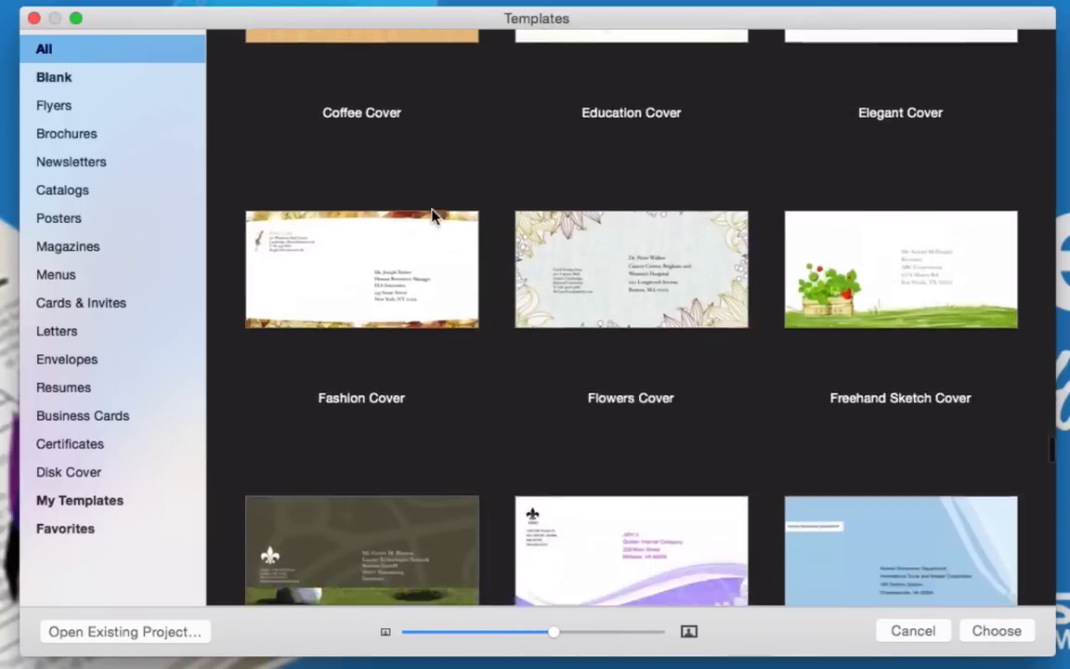
pyautogui.scroll(-3)
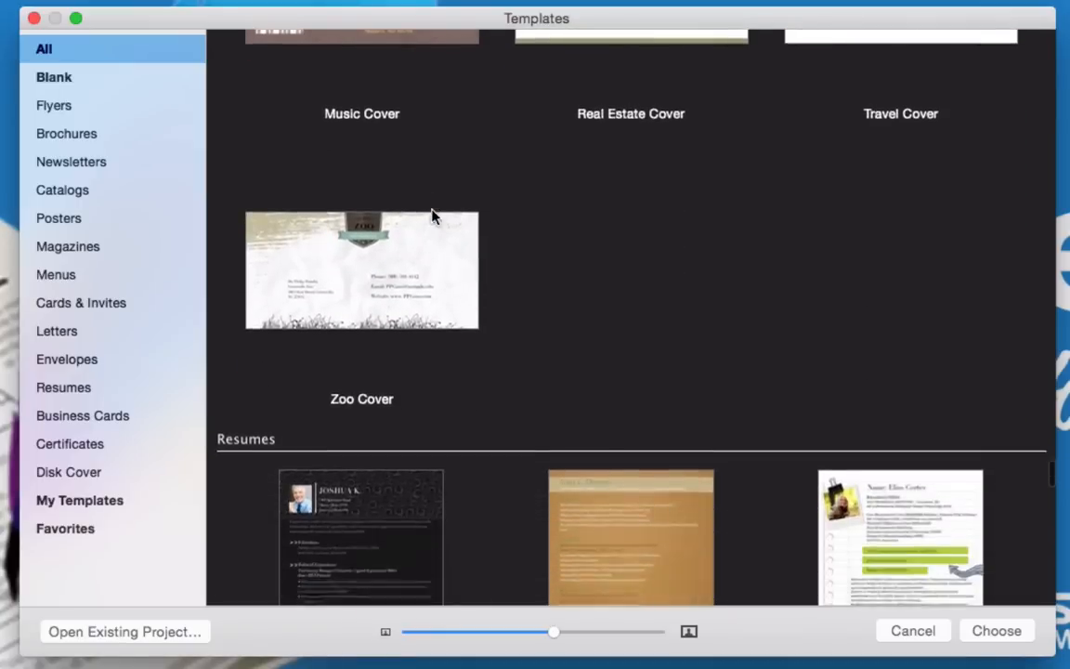
pyautogui.scroll(-3)
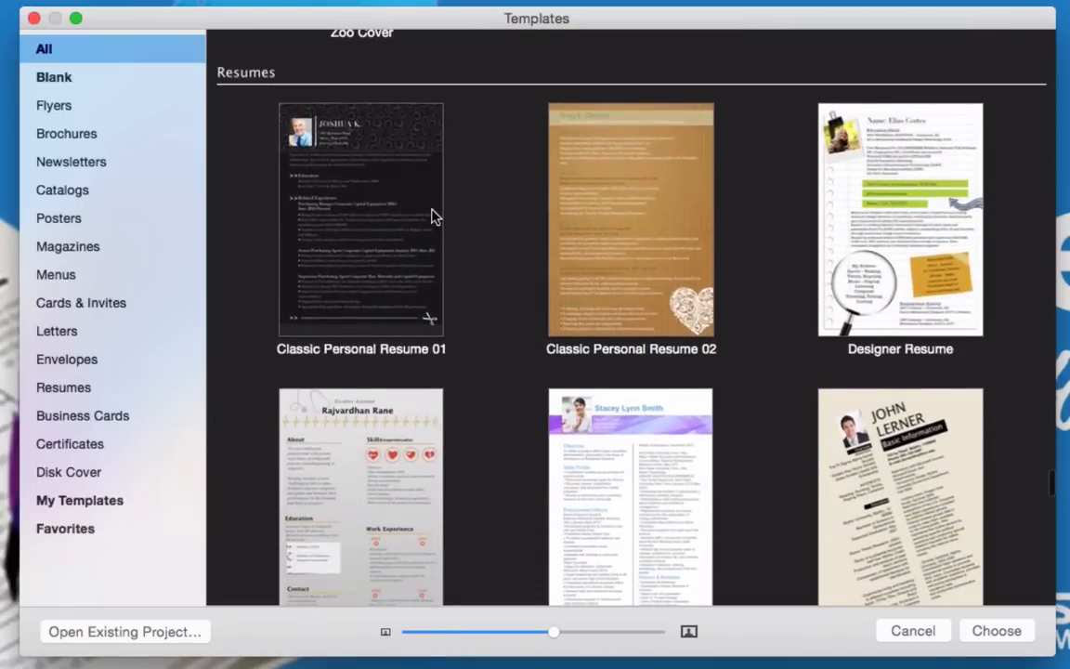
pyautogui.scroll(-3)
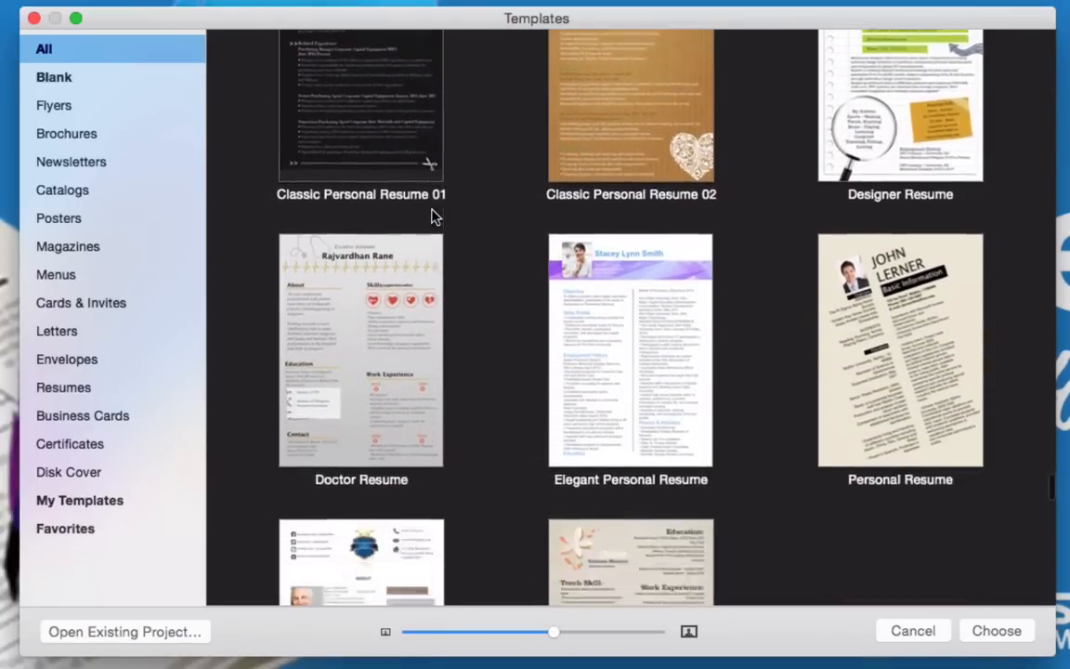
pyautogui.scroll(-3)
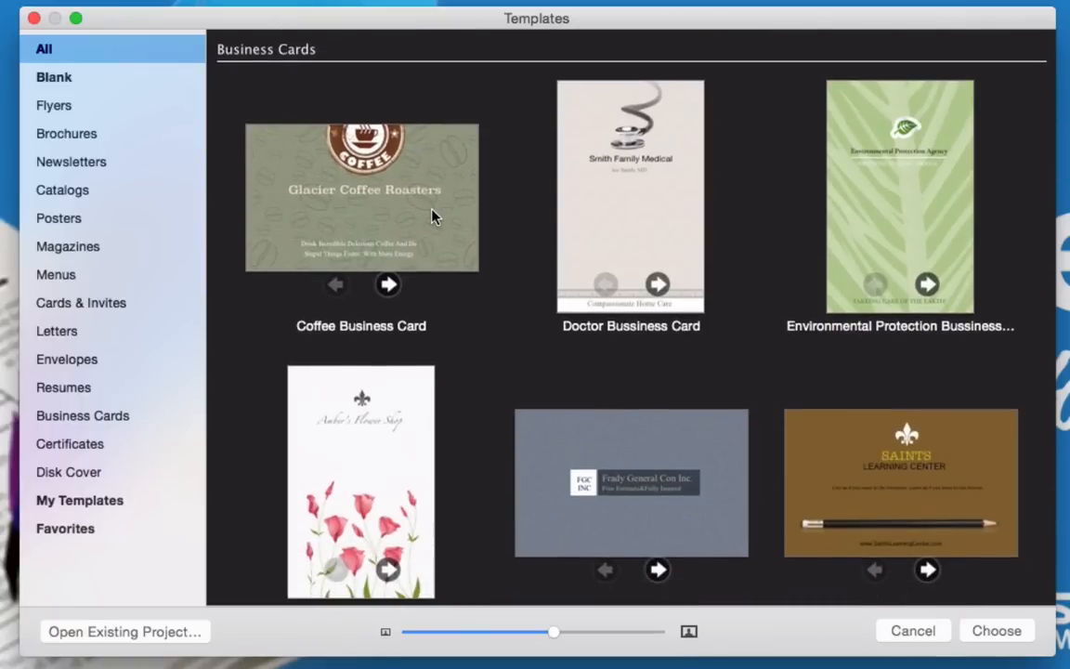
pyautogui.moveTo(437, 498)
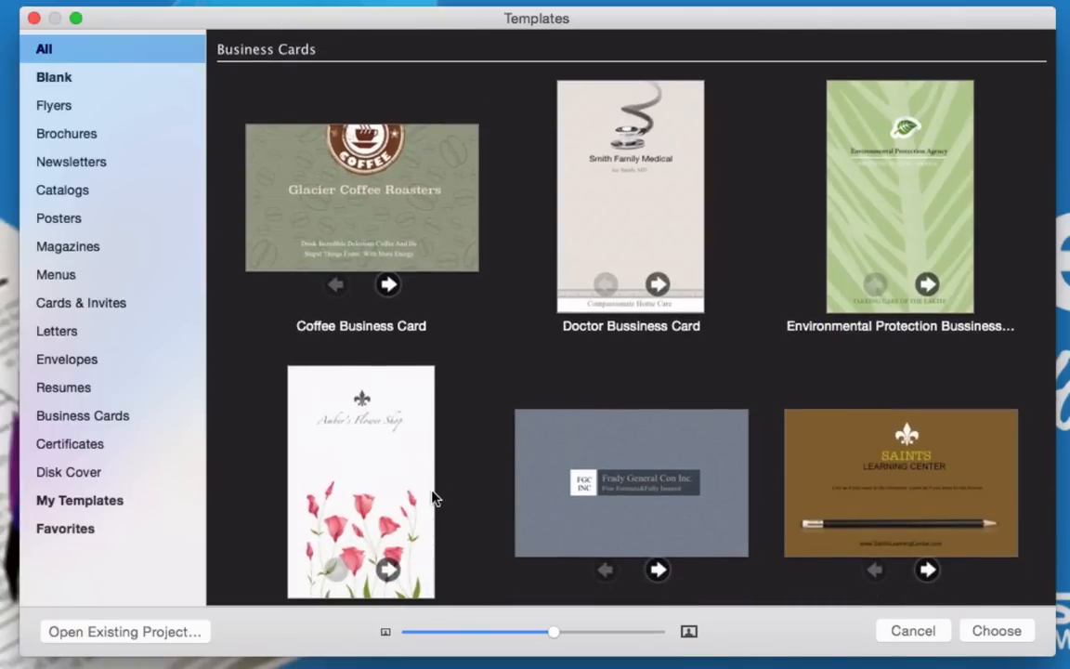
pyautogui.scroll(-3)
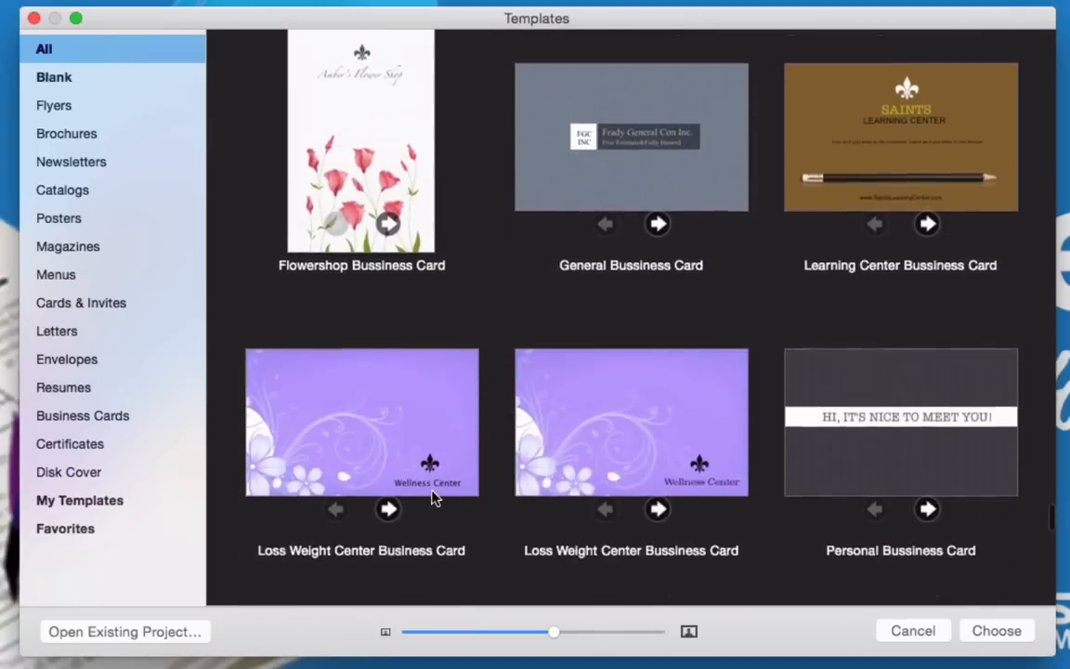
pyautogui.scroll(-3)
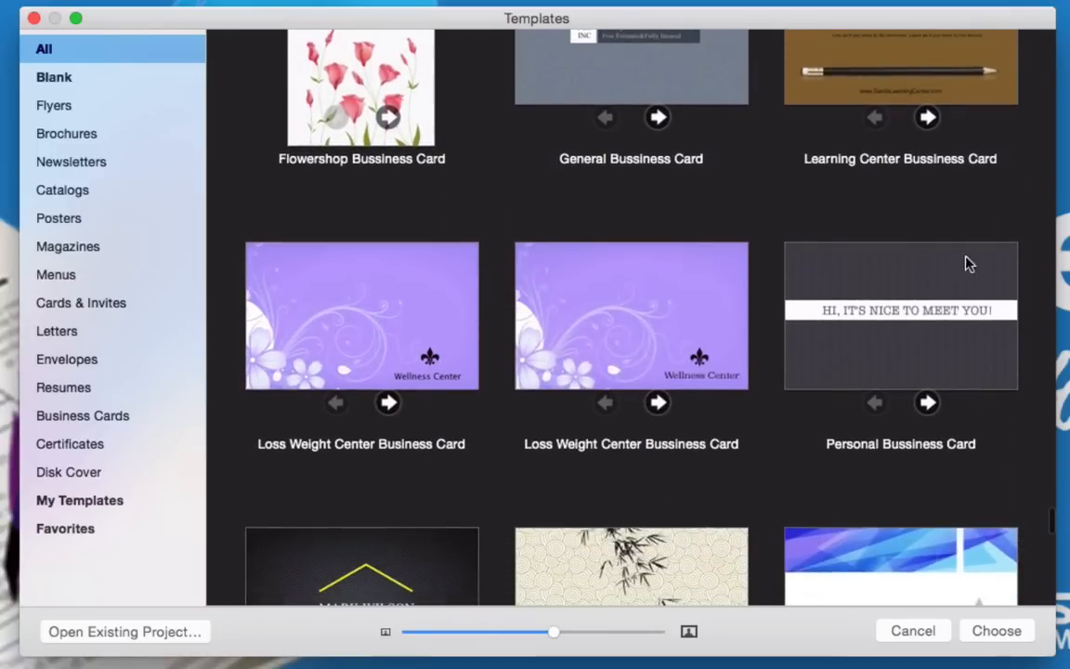
pyautogui.moveTo(492, 508)
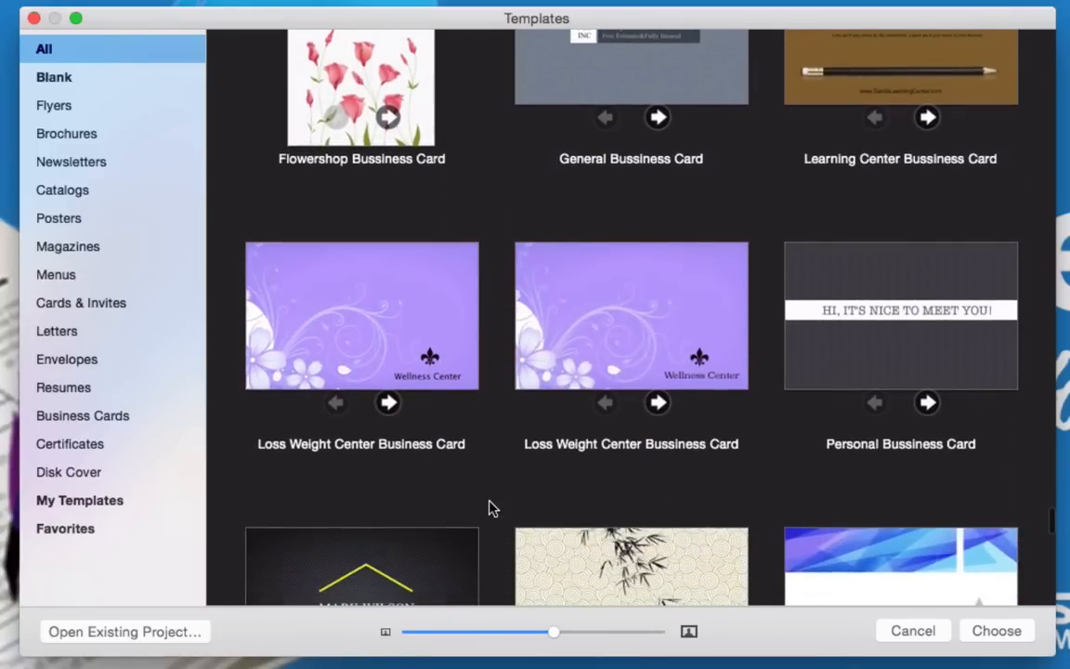
pyautogui.scroll(-3)
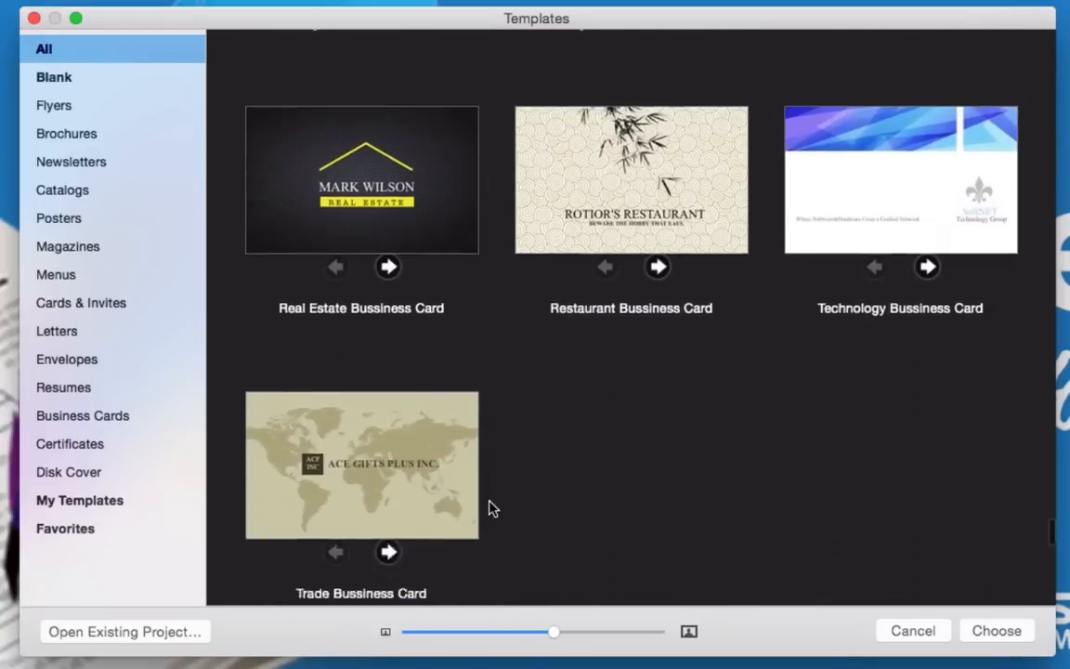
pyautogui.scroll(-3)
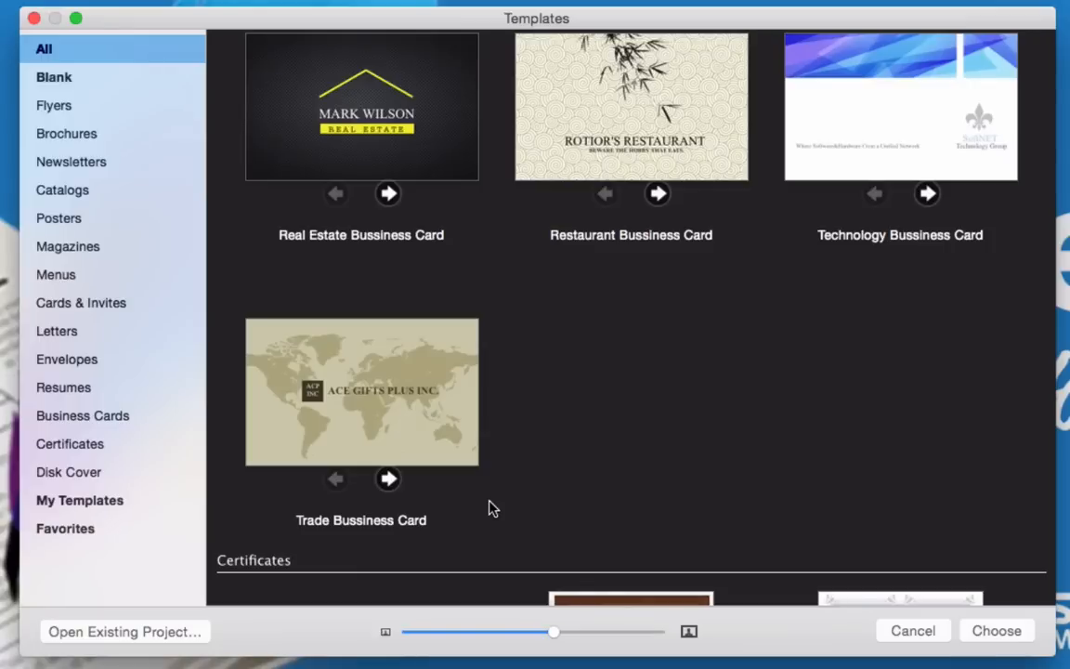
pyautogui.scroll(-3)
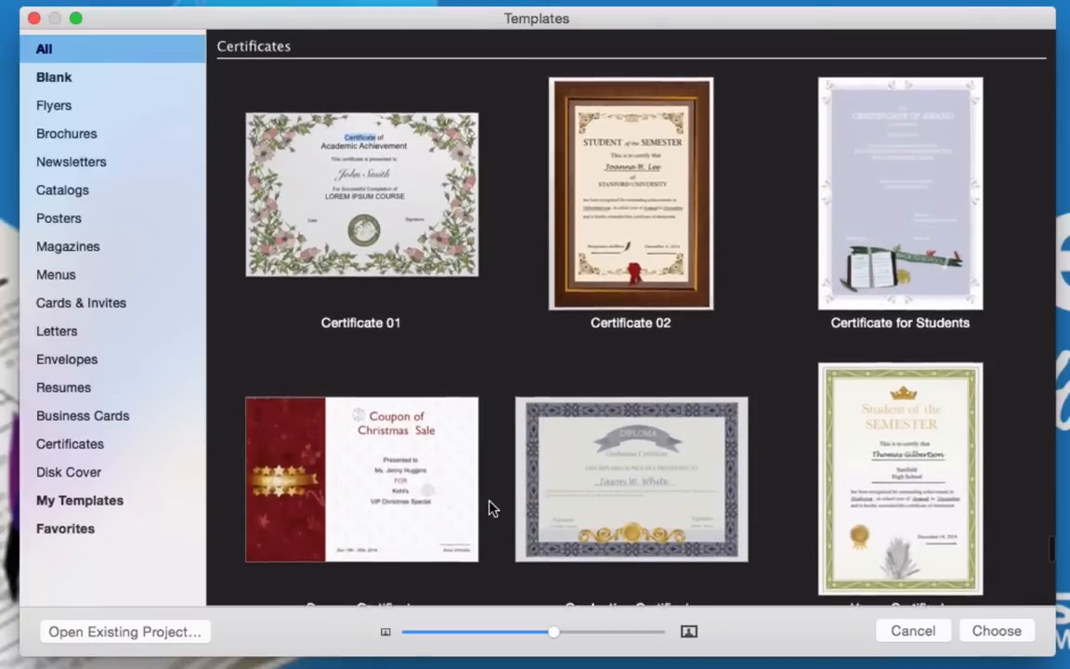
pyautogui.scroll(-3)
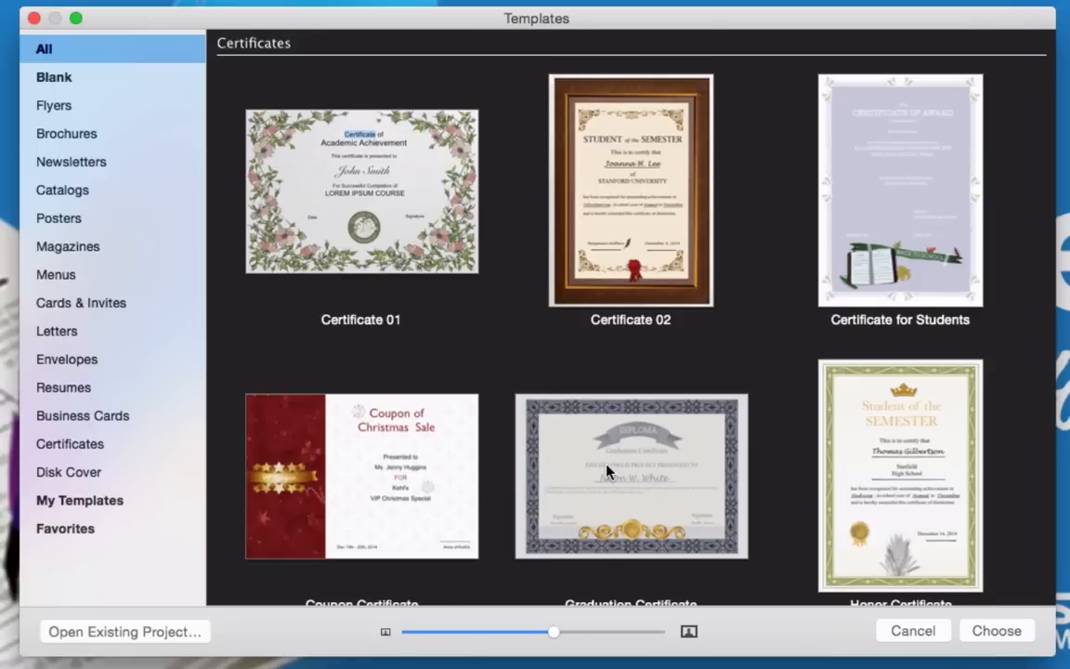
pyautogui.scroll(-3)
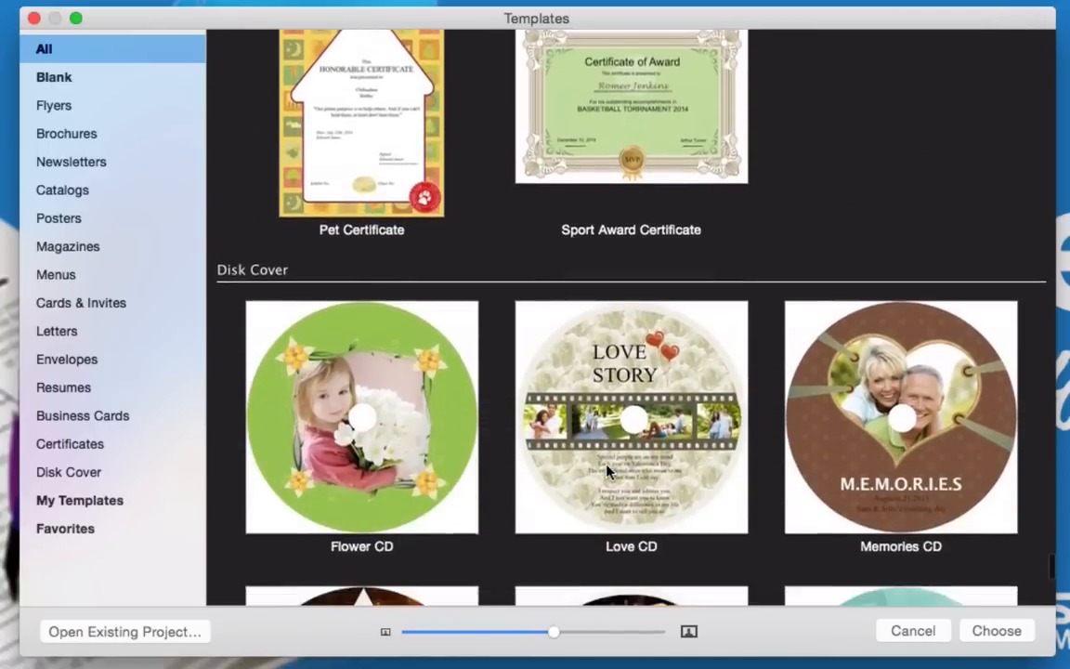
pyautogui.scroll(-3)
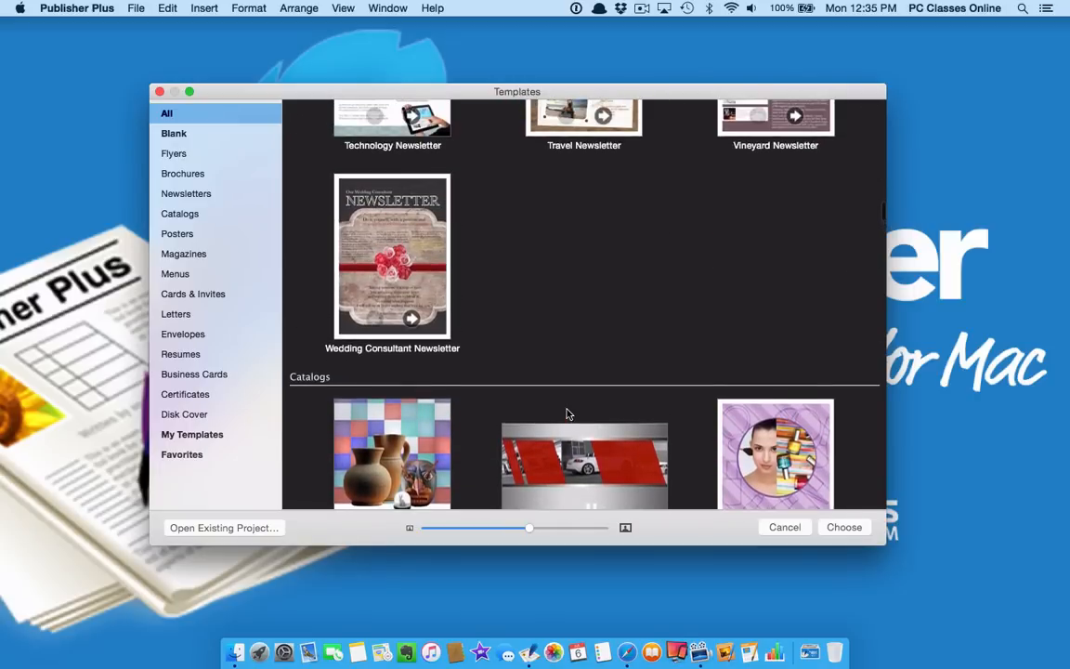
# - Select the Technology Newsletter template and open it as a new four-page document
pyautogui.scroll(3)
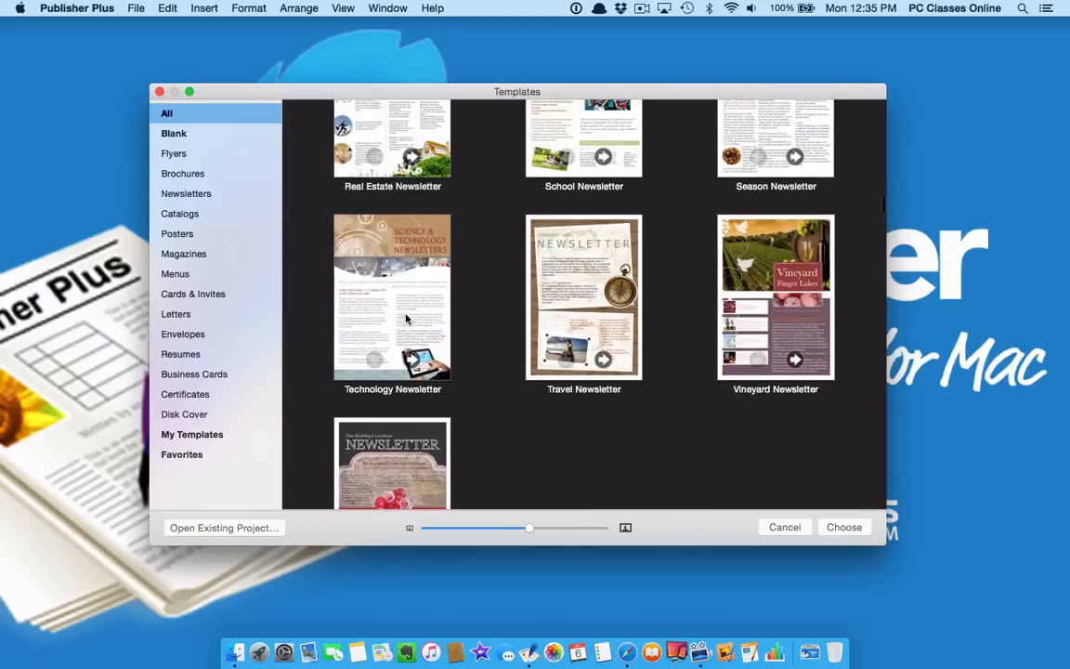
pyautogui.click(843, 526)
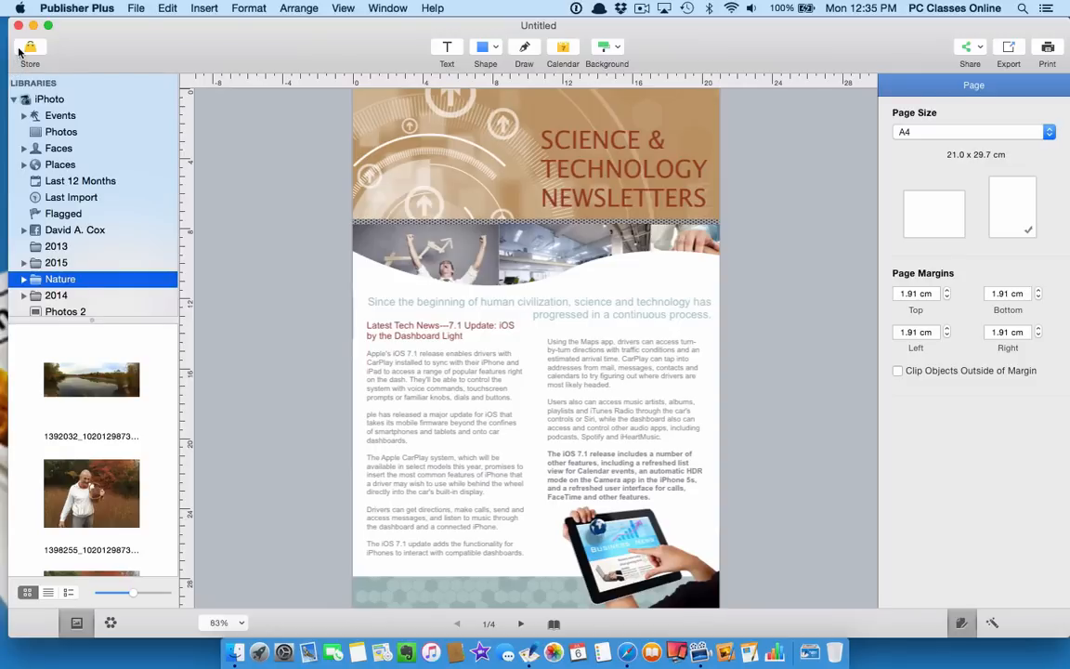
pyautogui.click(29, 51)
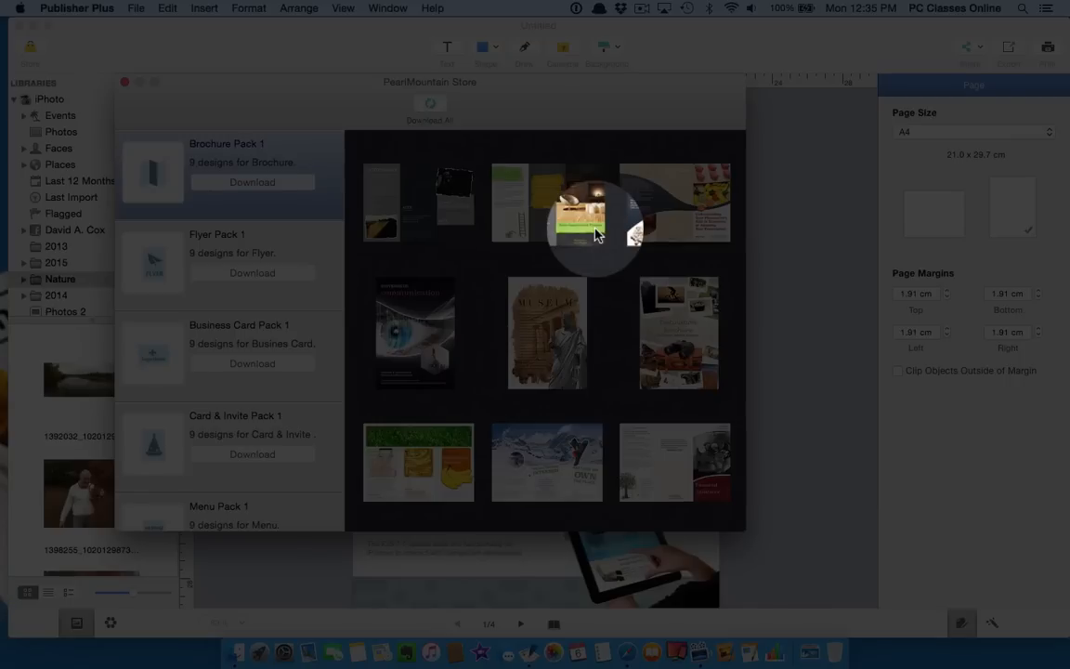
pyautogui.moveTo(601, 334)
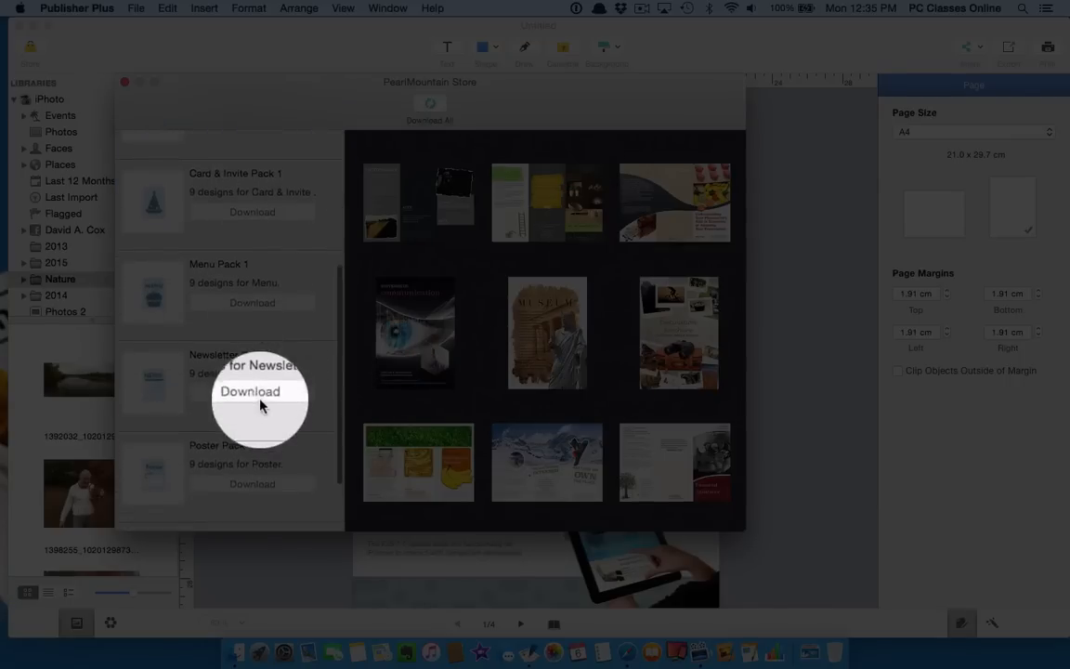
# - Browse the brochure, business card and menu packs in PearlMountain Store, then close it
pyautogui.scroll(-3)
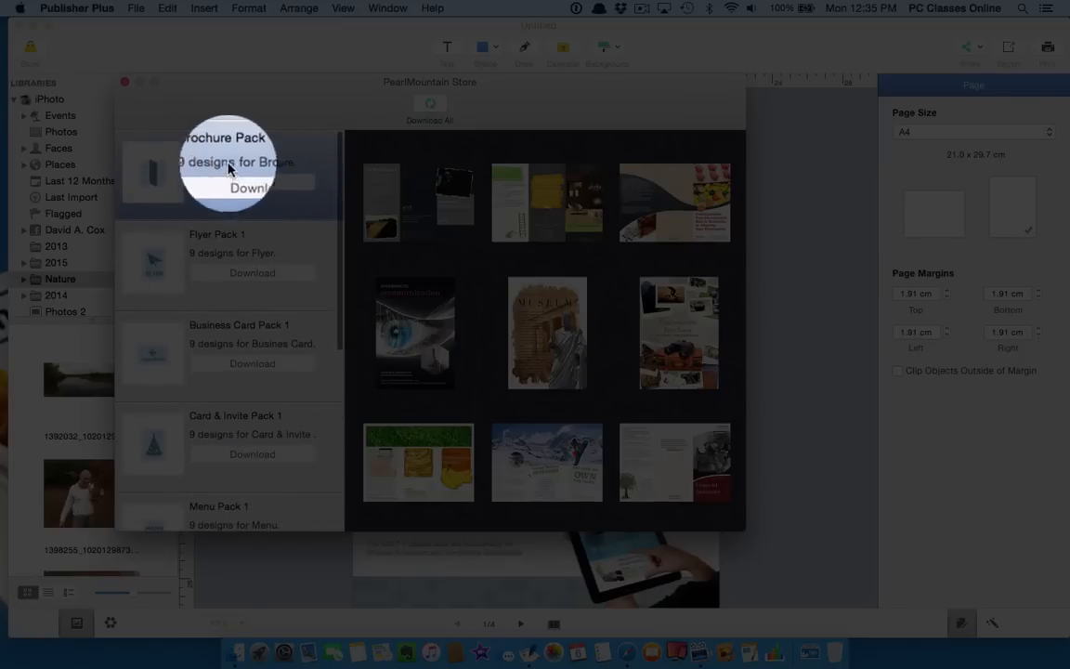
pyautogui.moveTo(274, 365)
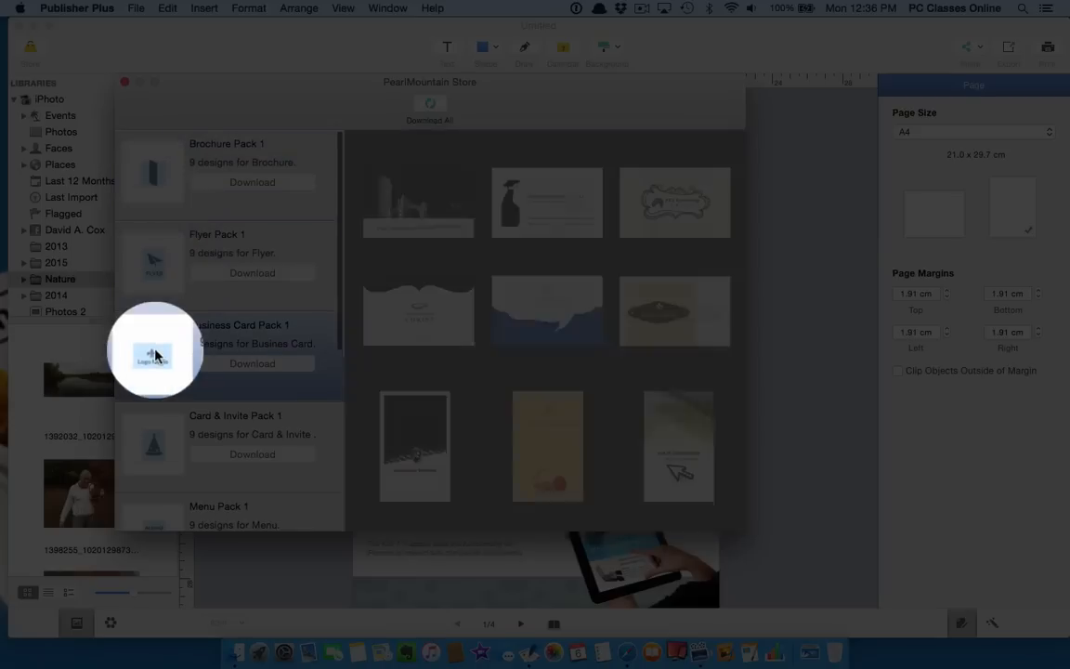
pyautogui.scroll(-3)
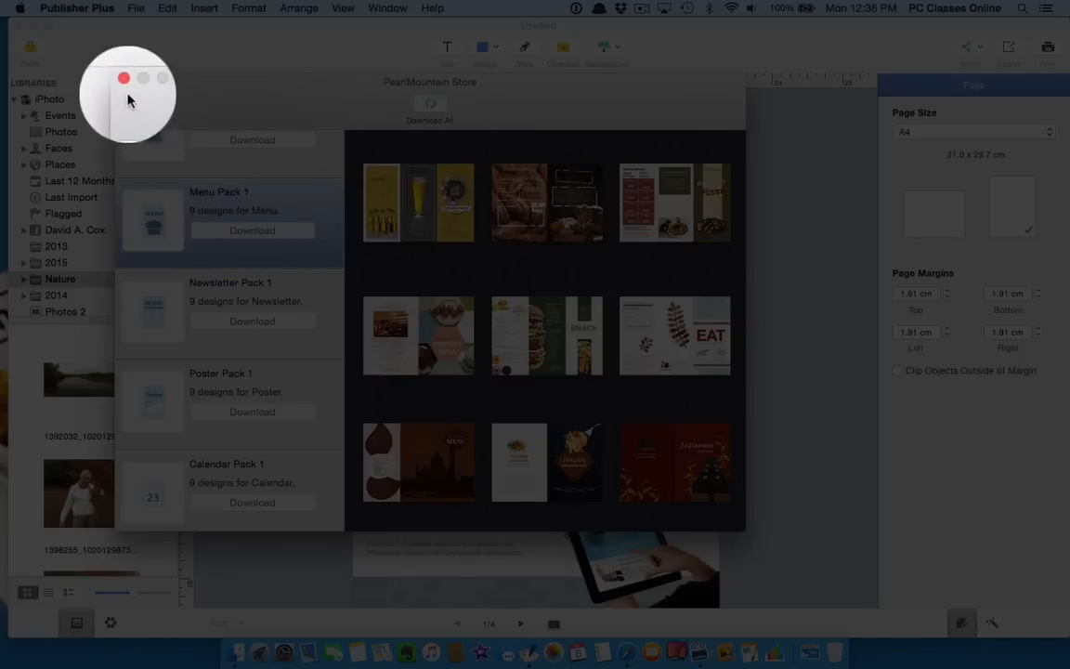
pyautogui.click(124, 78)
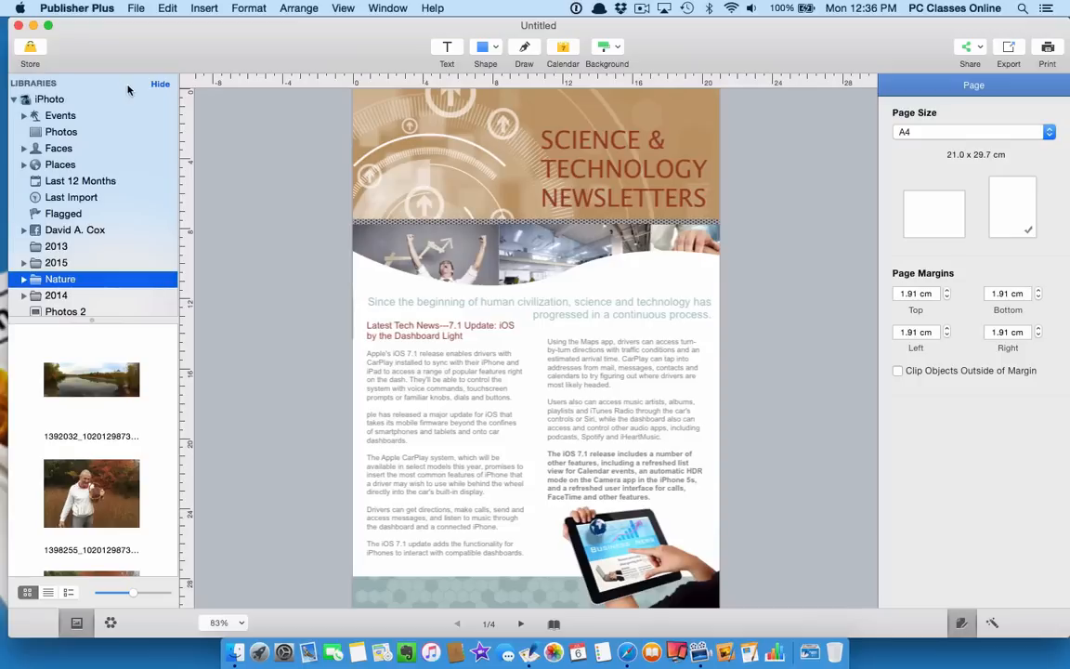
pyautogui.moveTo(605, 169)
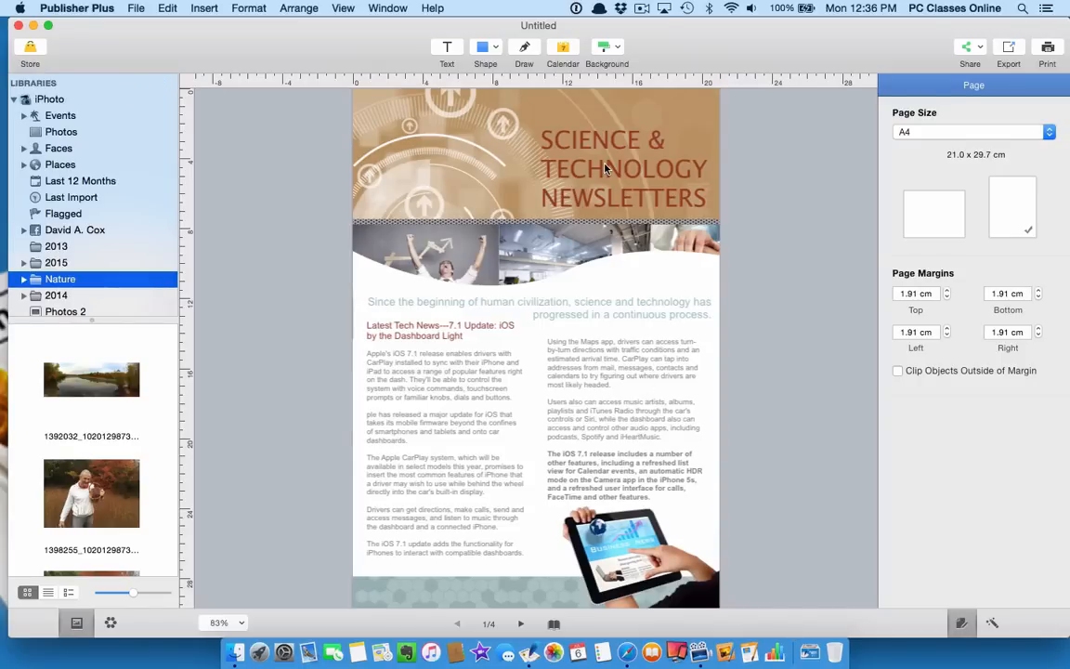
pyautogui.moveTo(613, 170)
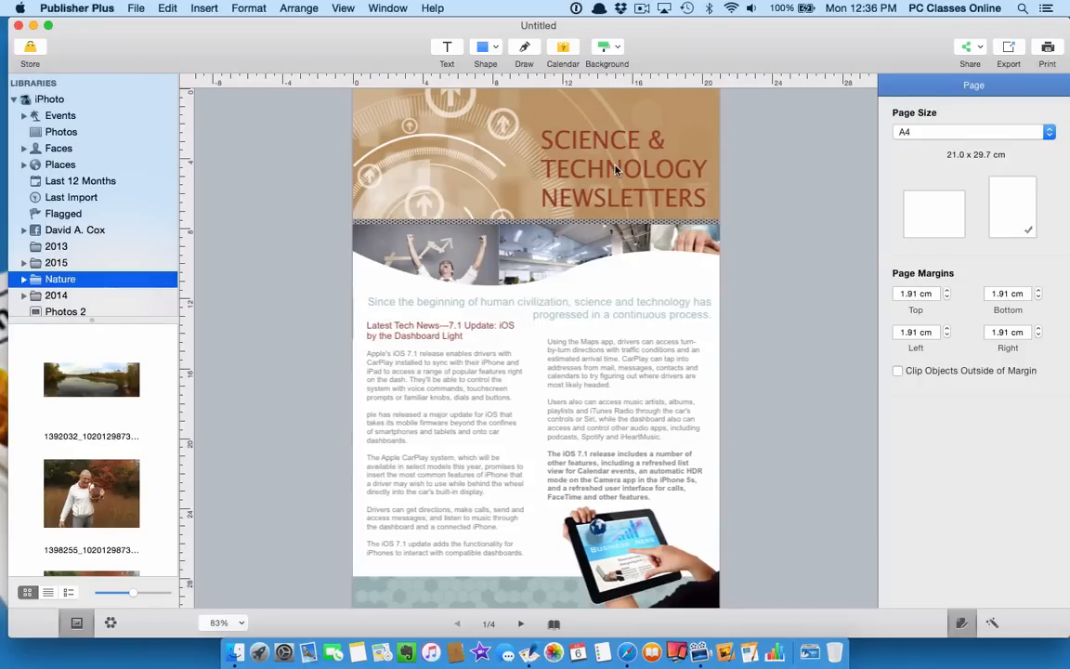
# - Retitle the masthead 'PC Classes Online' and select the tablet photo near the bottom
pyautogui.click(623, 170)
pyautogui.write('PC Classes Online')
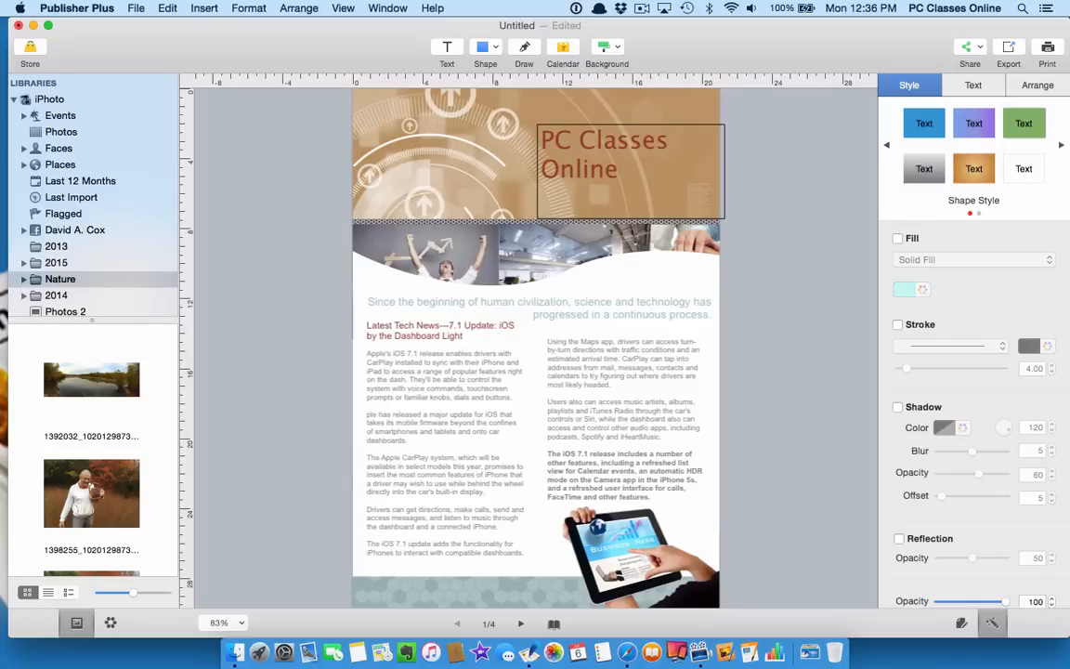
pyautogui.click(639, 548)
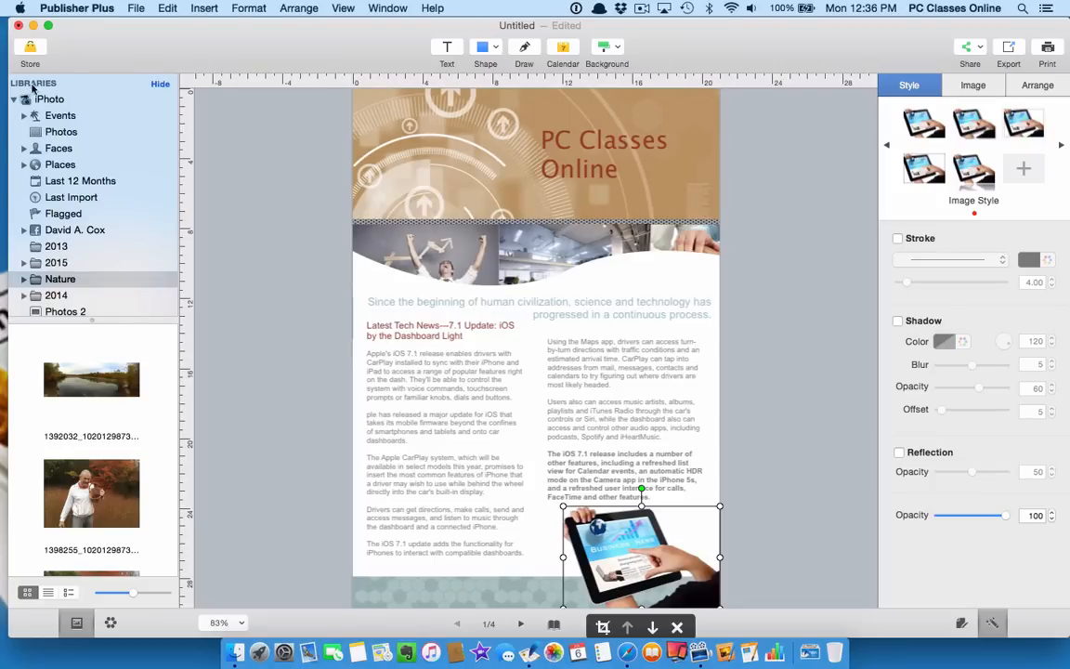
pyautogui.moveTo(23, 112)
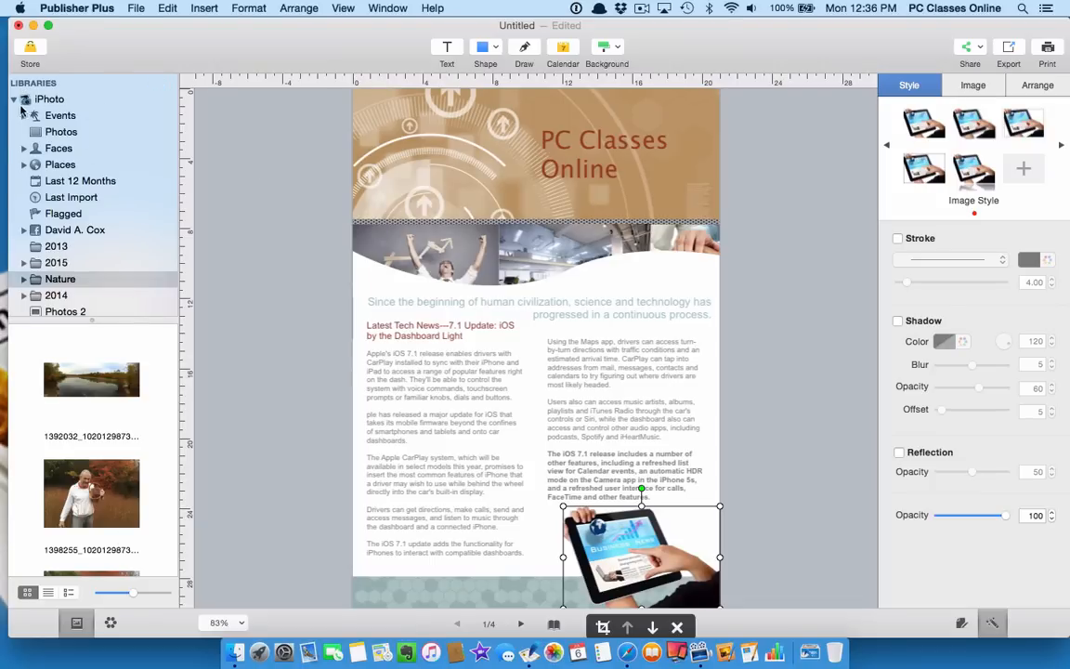
# - Collapse and re-expand the iPhoto library, show the 2015 album photos, and open Finder
pyautogui.click(24, 98)
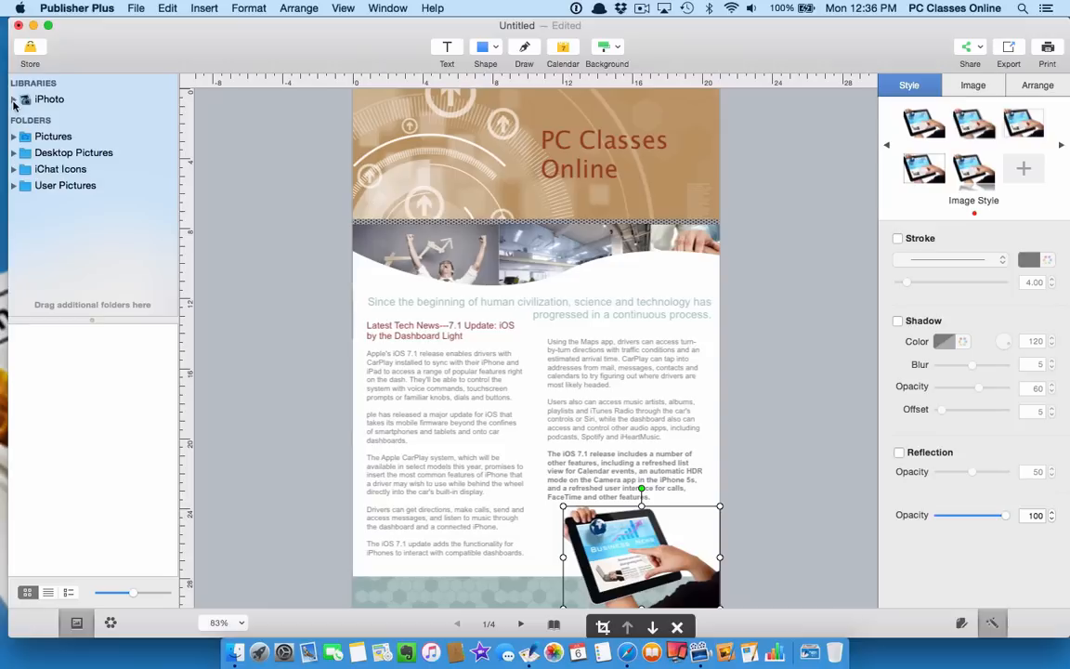
pyautogui.click(15, 99)
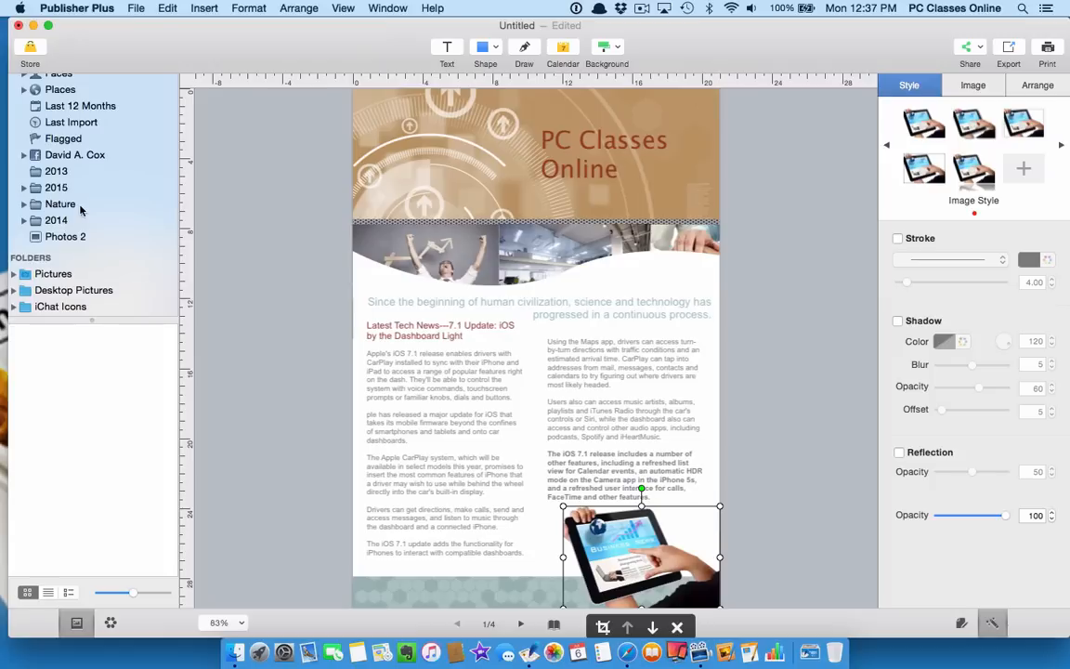
pyautogui.click(56, 187)
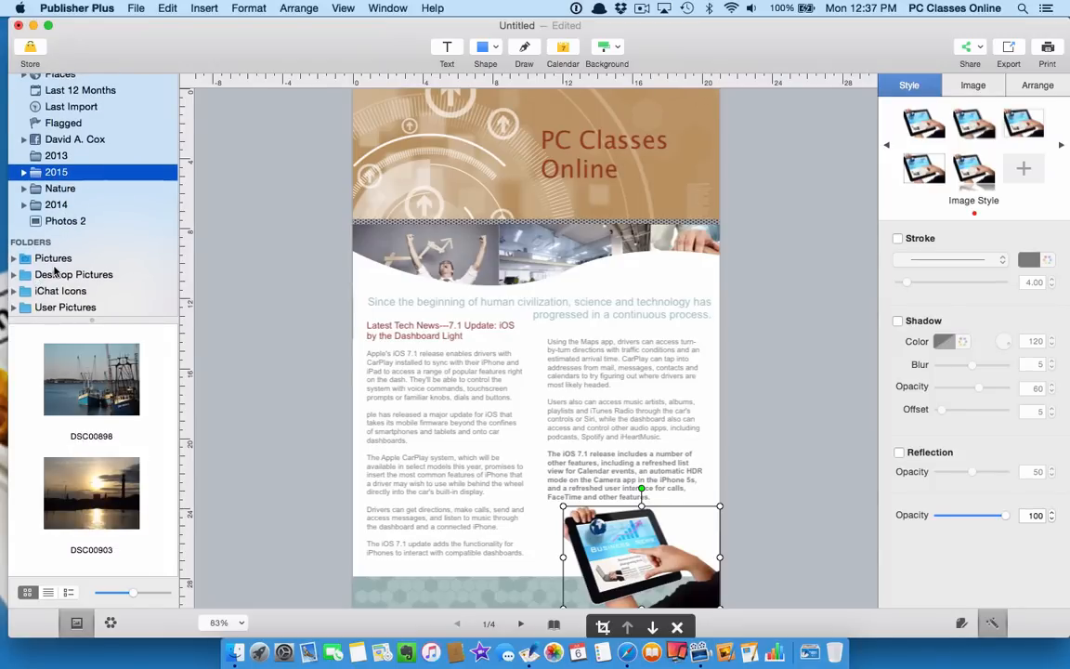
pyautogui.moveTo(170, 203)
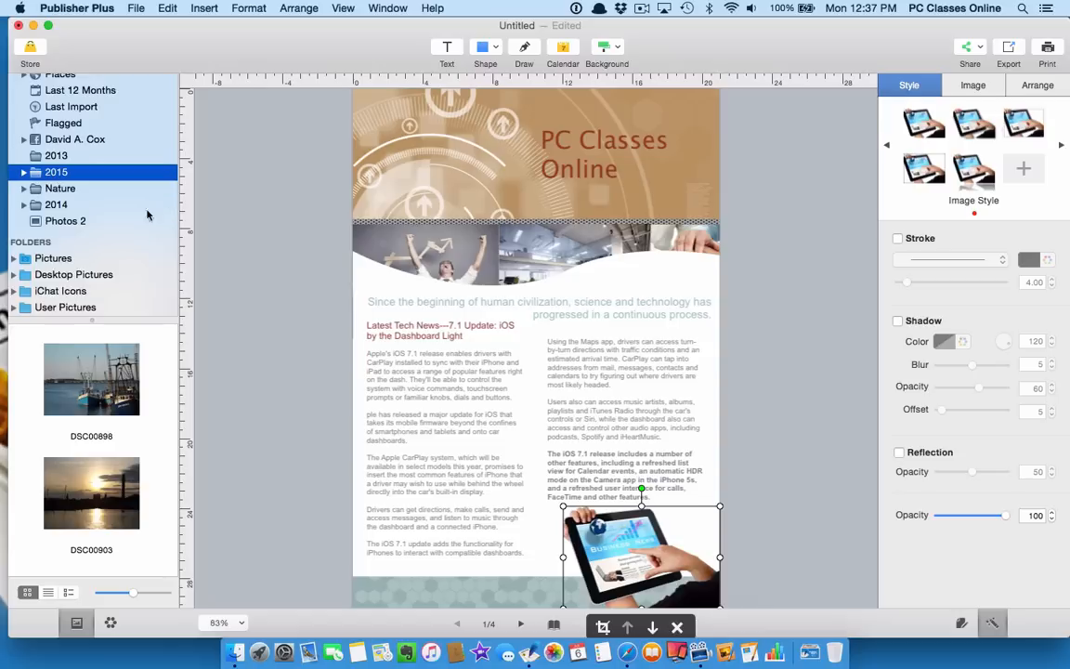
pyautogui.moveTo(41, 276)
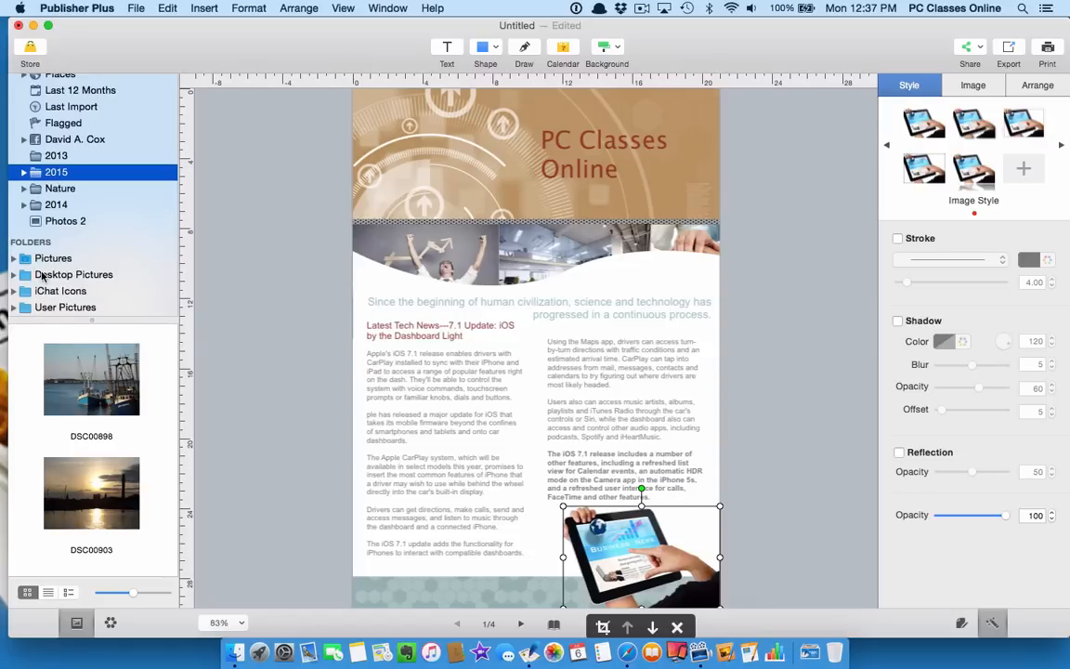
pyautogui.moveTo(233, 613)
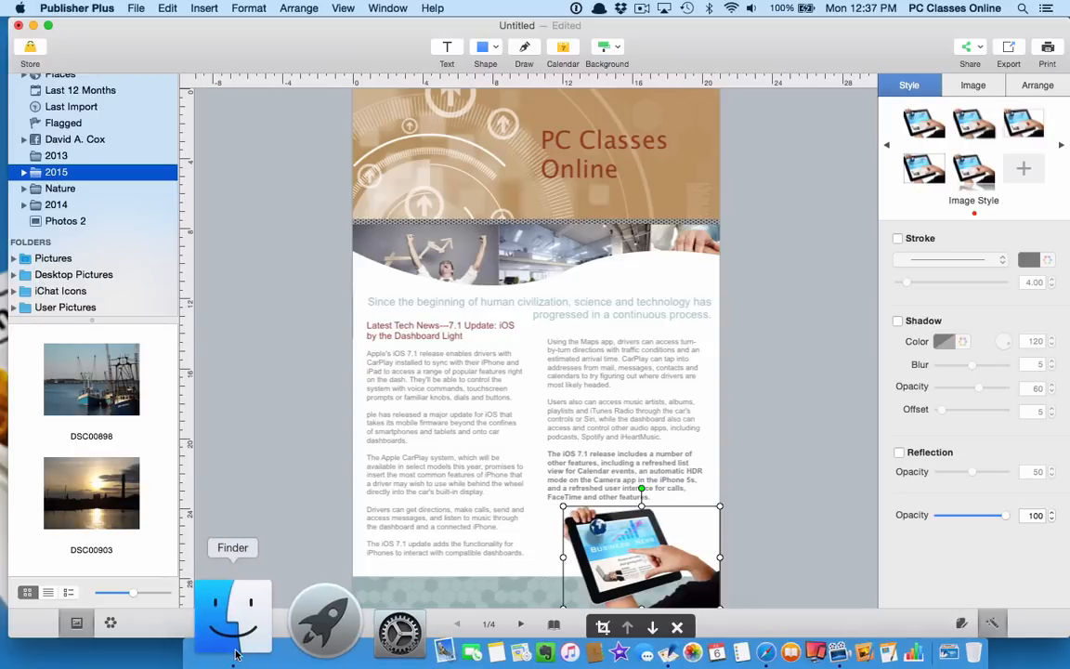
pyautogui.click(232, 613)
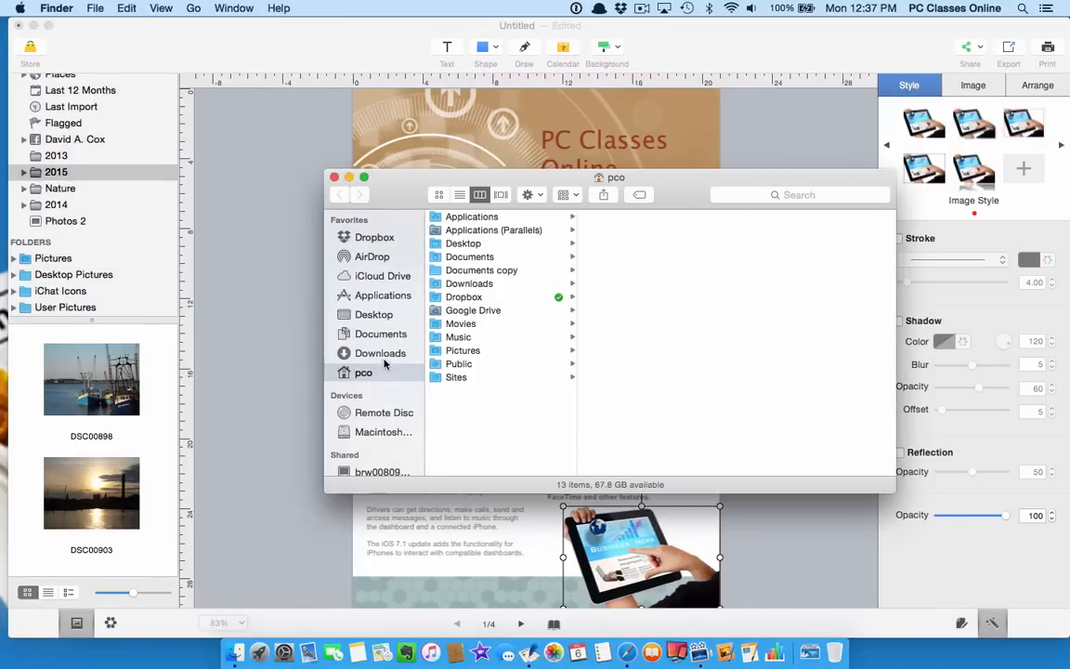
# - Drag Publisher-Plus-2.jpg from Downloads onto page 1, beside the first article
pyautogui.click(380, 353)
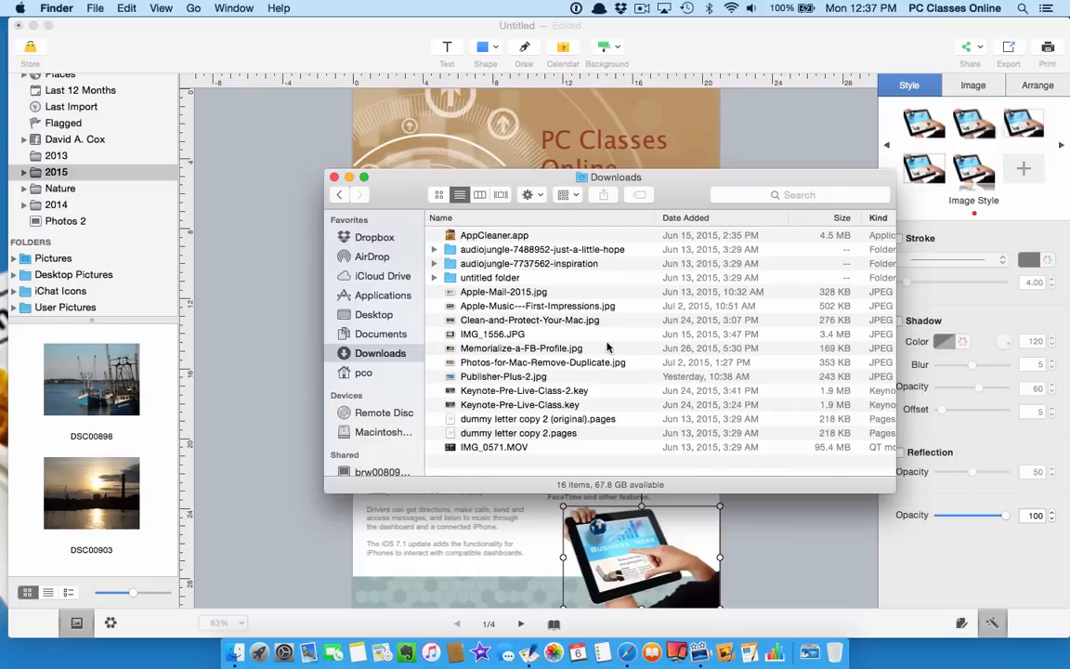
pyautogui.moveTo(492, 325)
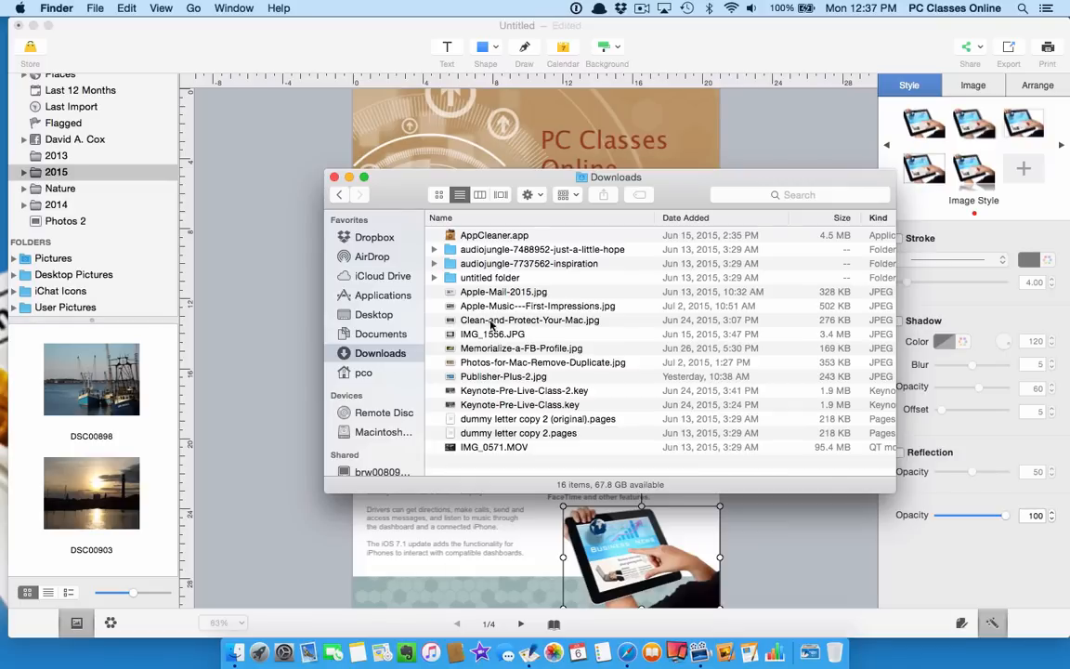
pyautogui.moveTo(614, 177); pyautogui.dragTo(973, 92)
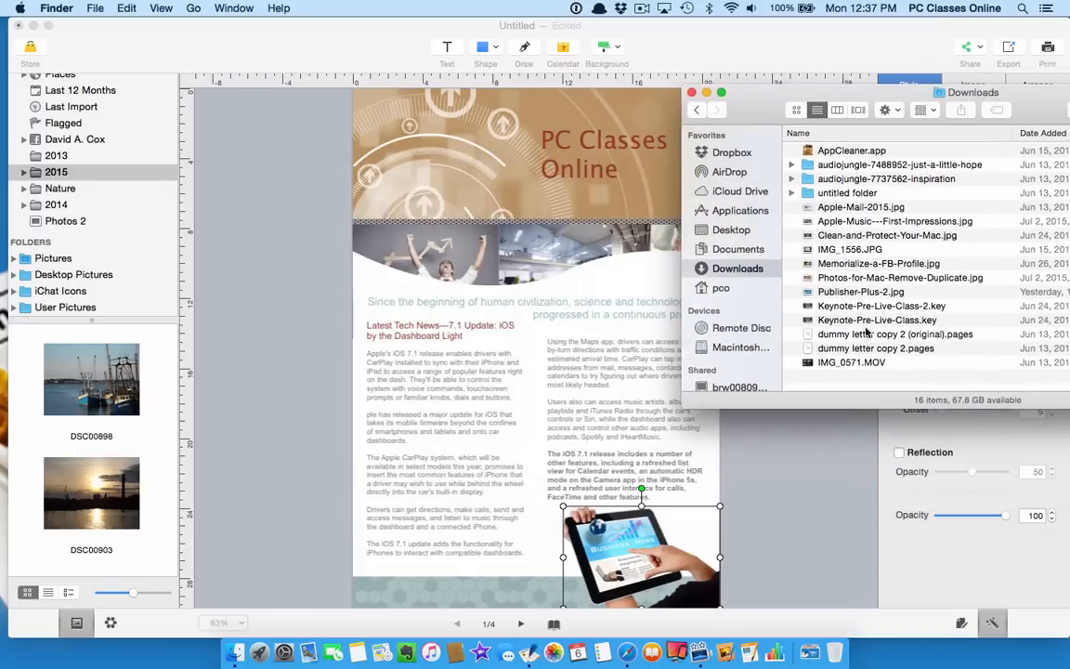
pyautogui.click(860, 292)
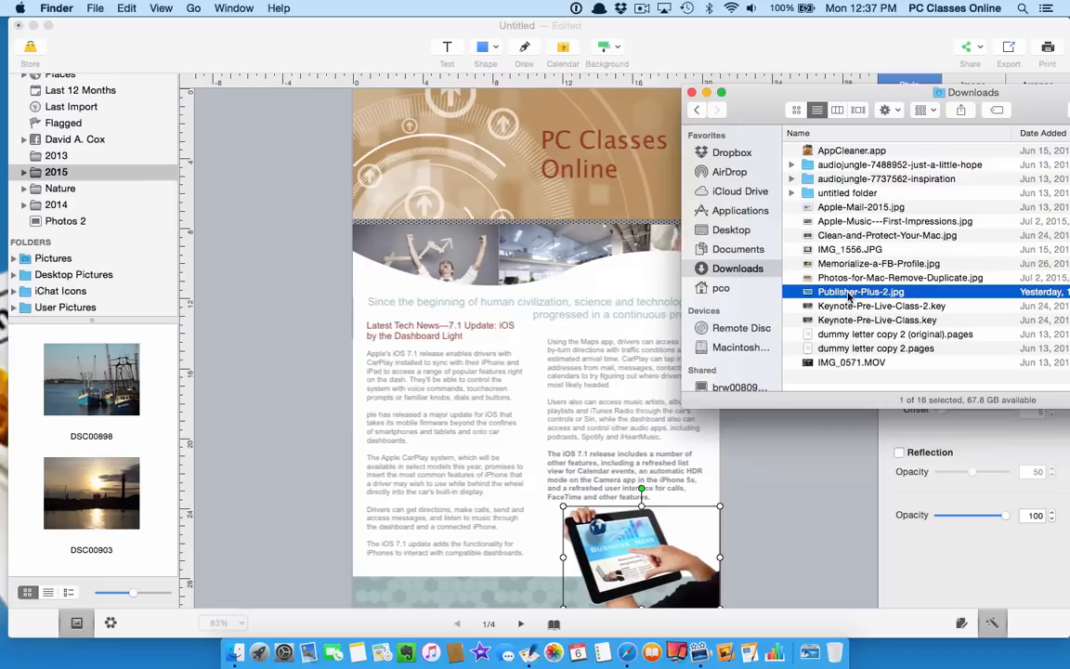
pyautogui.moveTo(860, 291); pyautogui.dragTo(446, 407)
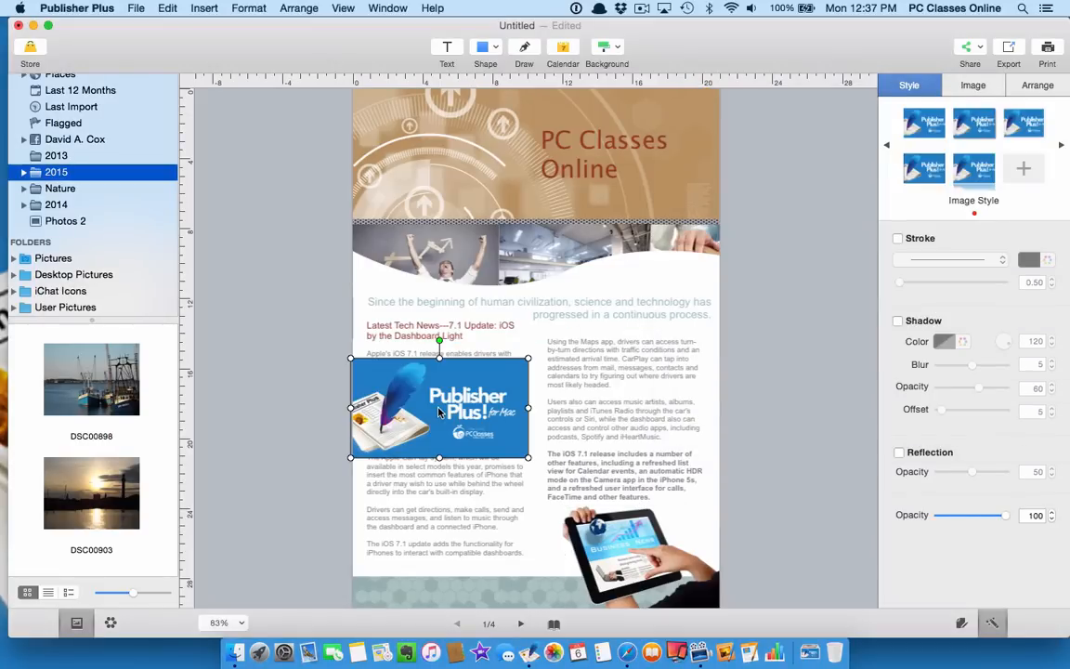
pyautogui.moveTo(437, 387)
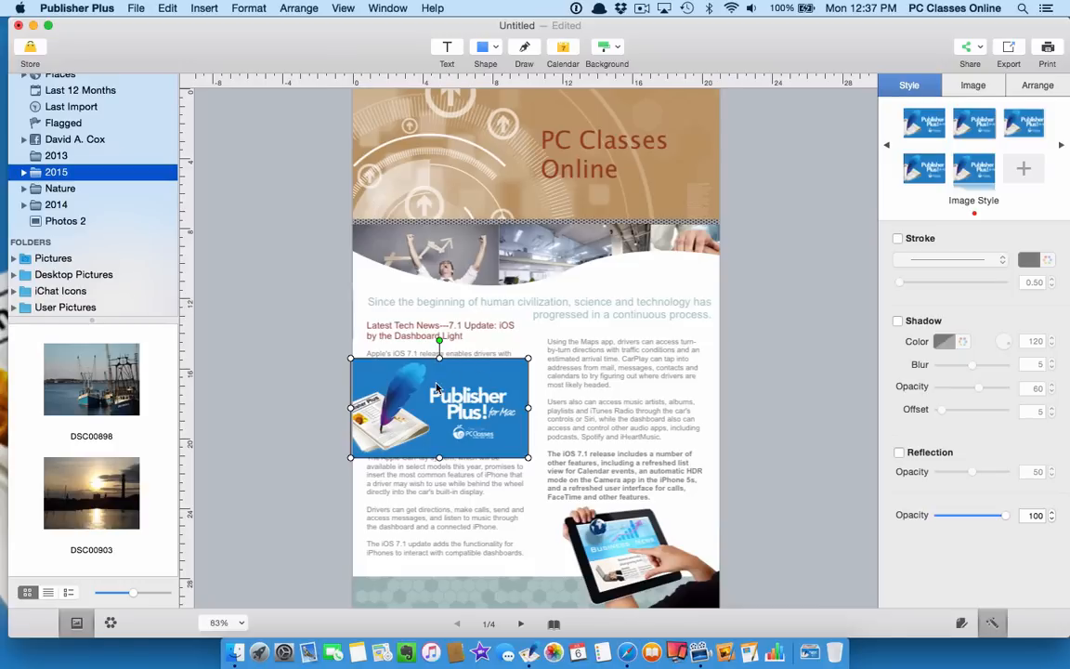
# - Browse the 2015 album and place the DSC00903 sunset photo in page 2's banner
pyautogui.doubleClick(437, 408)
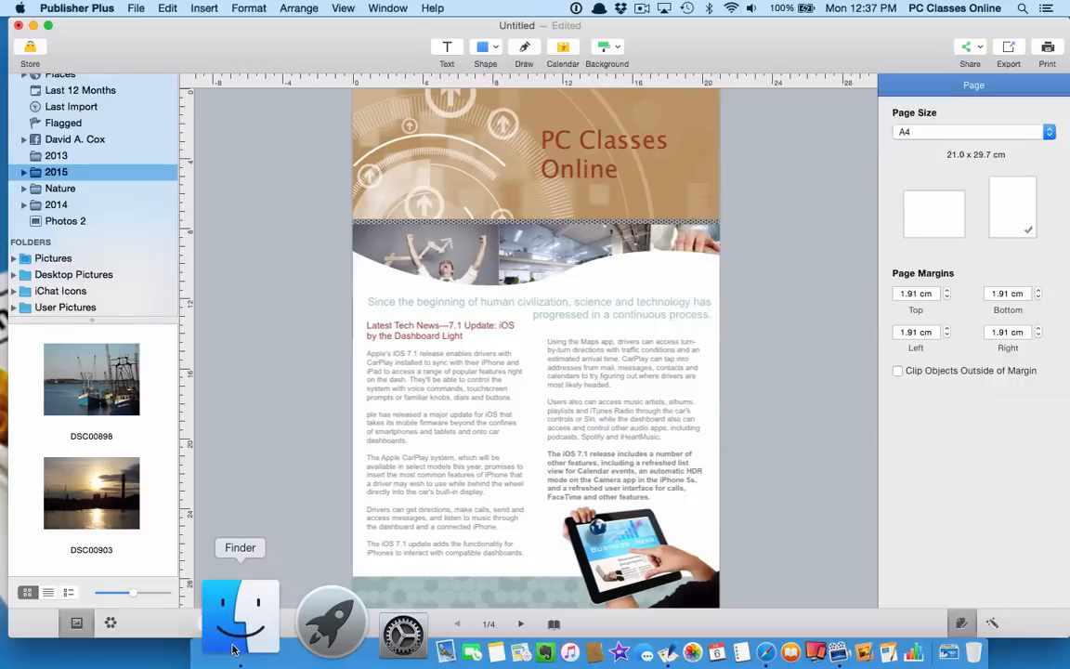
pyautogui.click(239, 615)
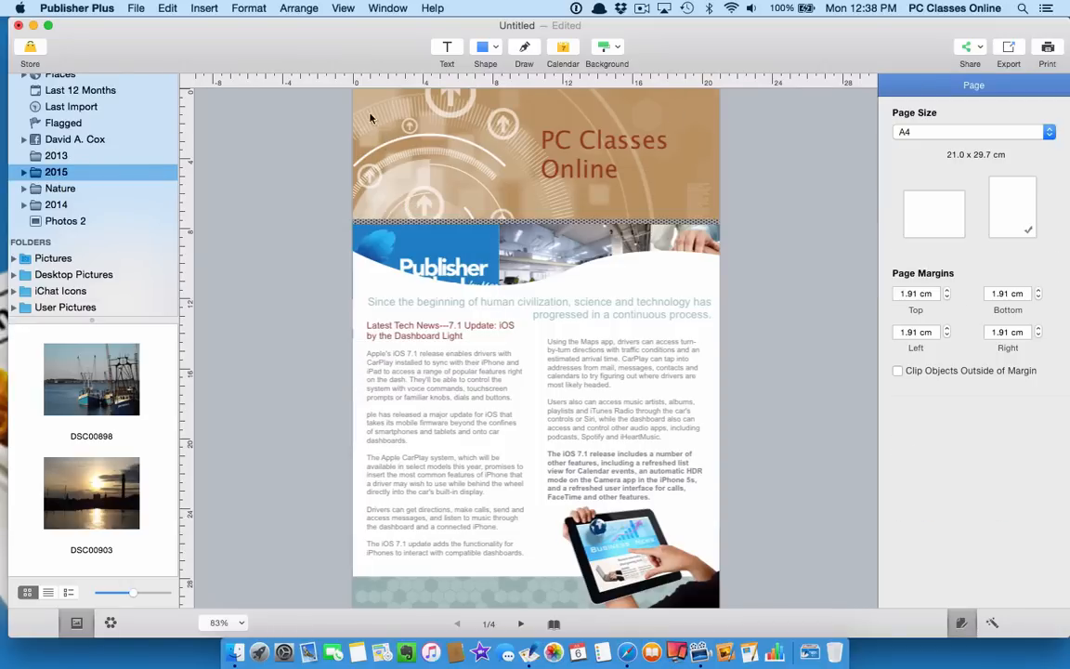
pyautogui.scroll(-3)
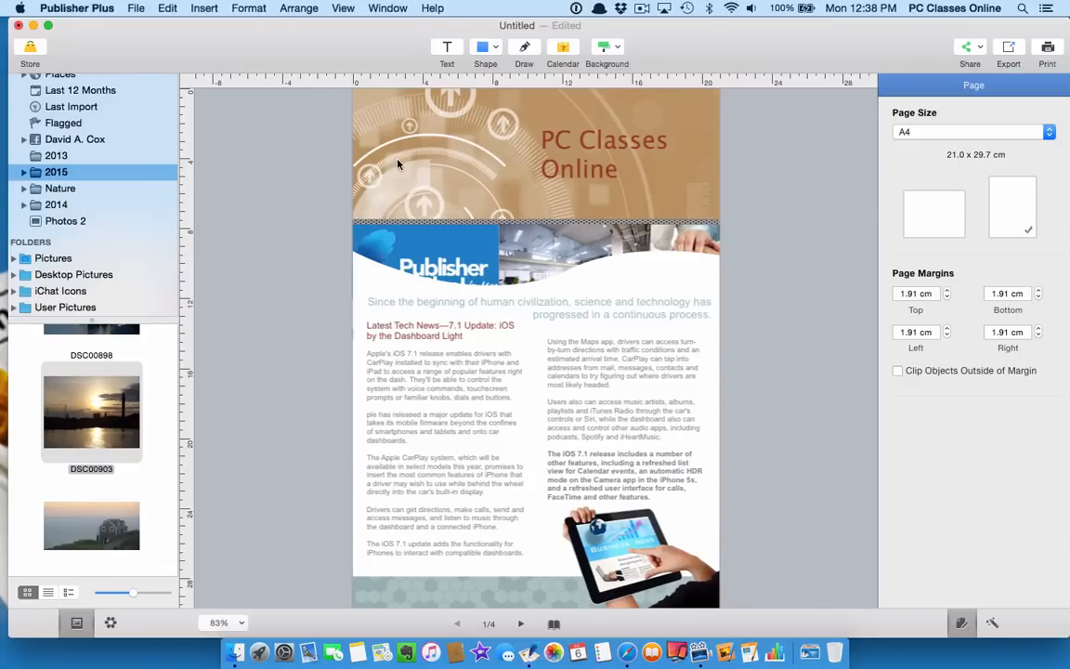
pyautogui.moveTo(438, 109)
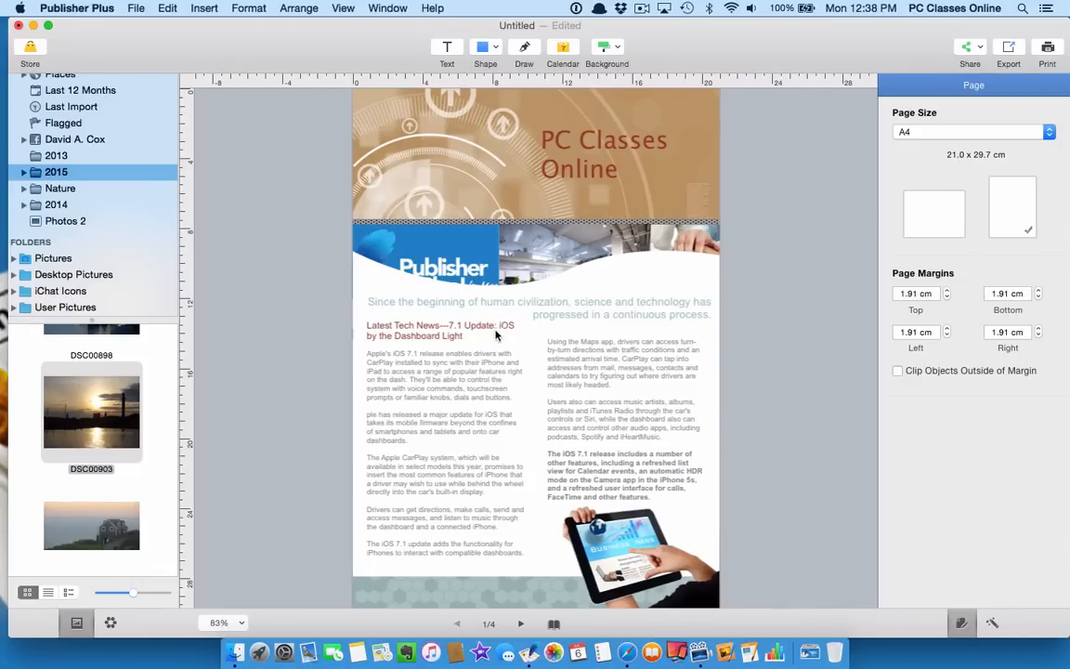
pyautogui.click(520, 623)
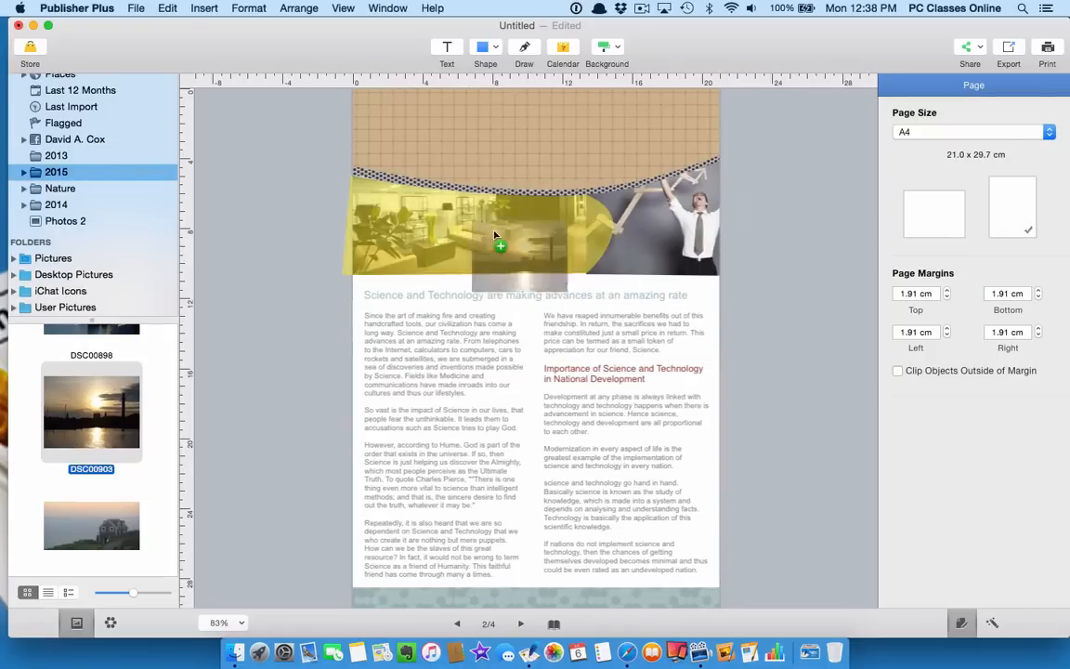
pyautogui.click(478, 223)
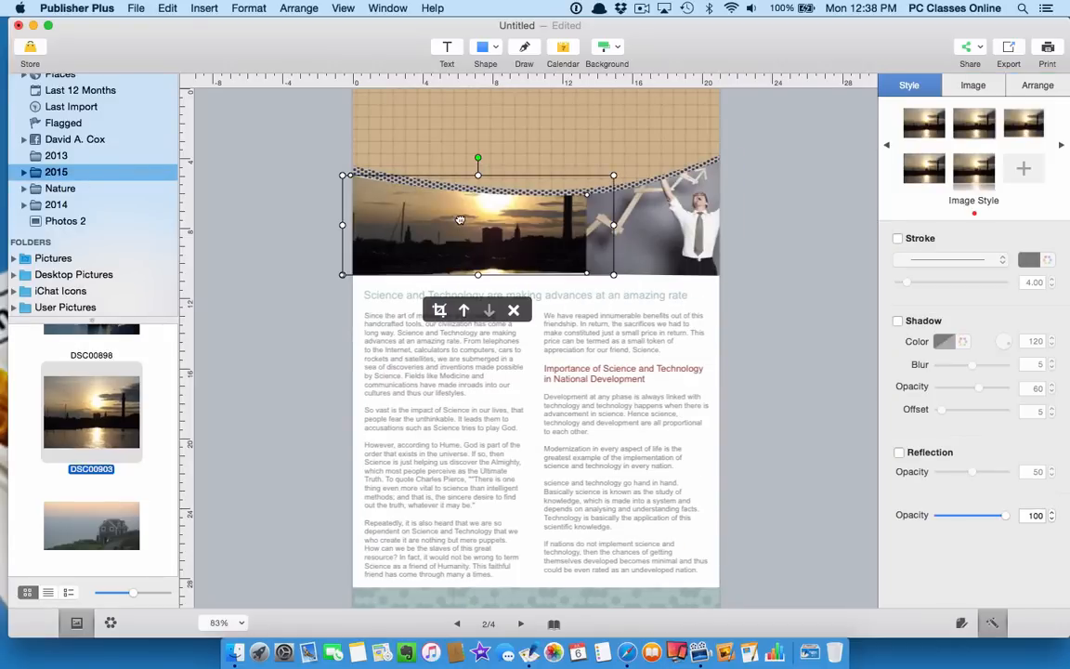
pyautogui.click(767, 260)
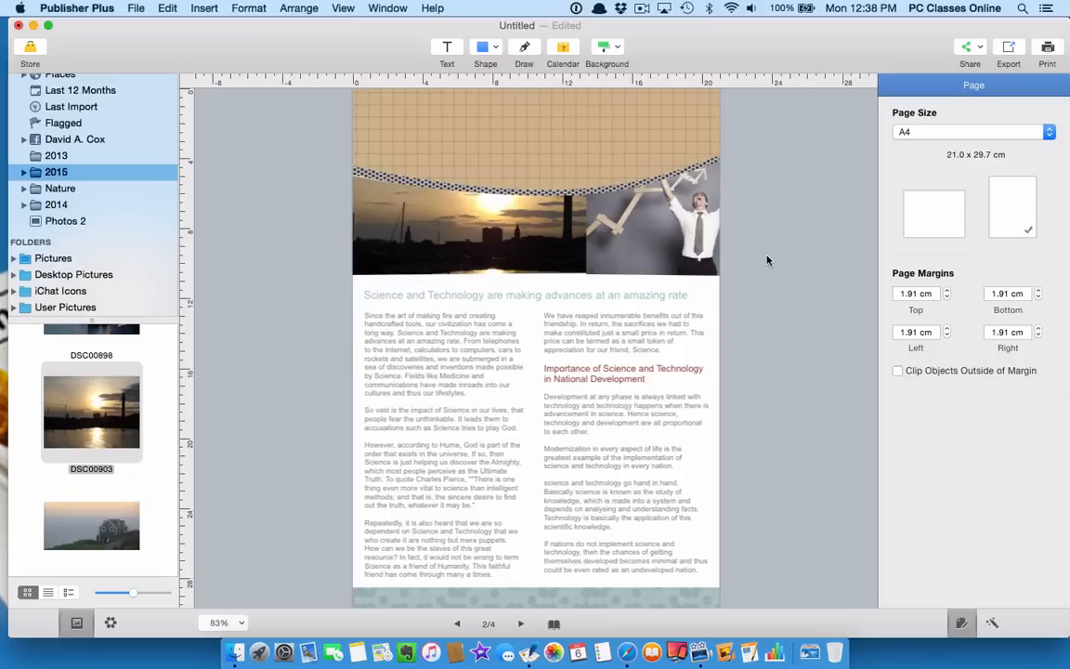
pyautogui.moveTo(70, 291)
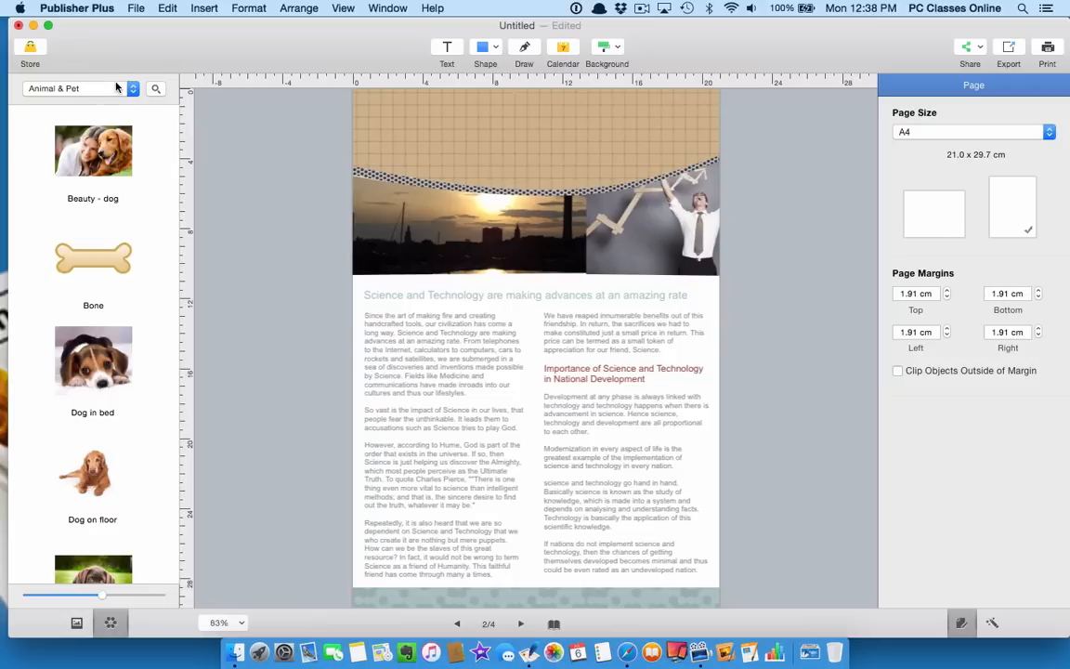
# - Switch the sidebar to the clip-art library showing the Search results collection
pyautogui.click(79, 88)
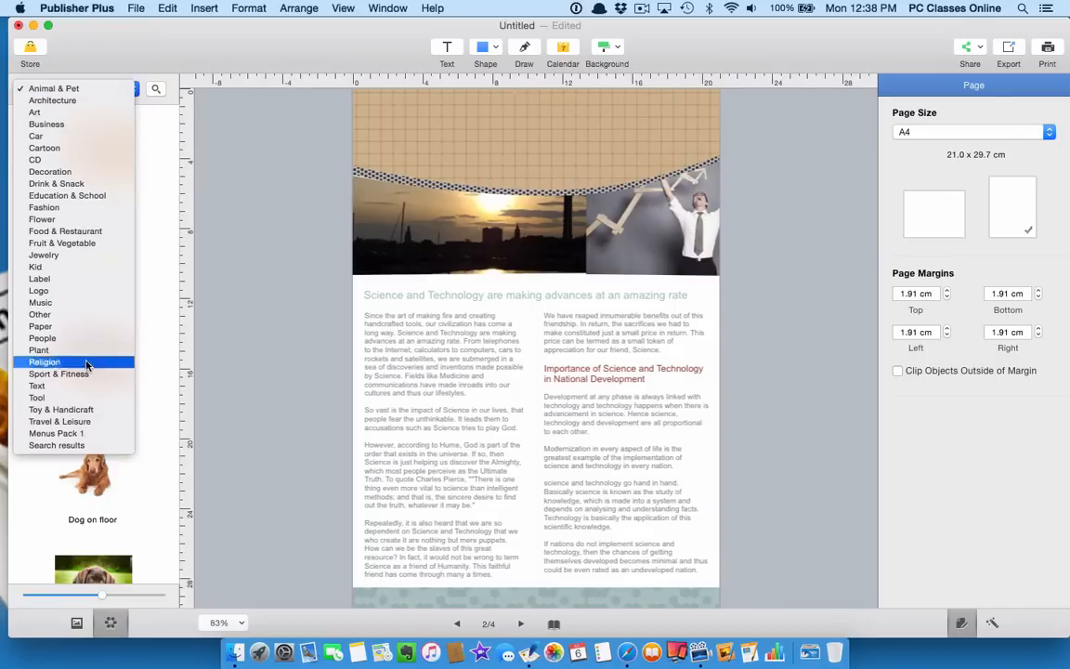
pyautogui.moveTo(65, 231)
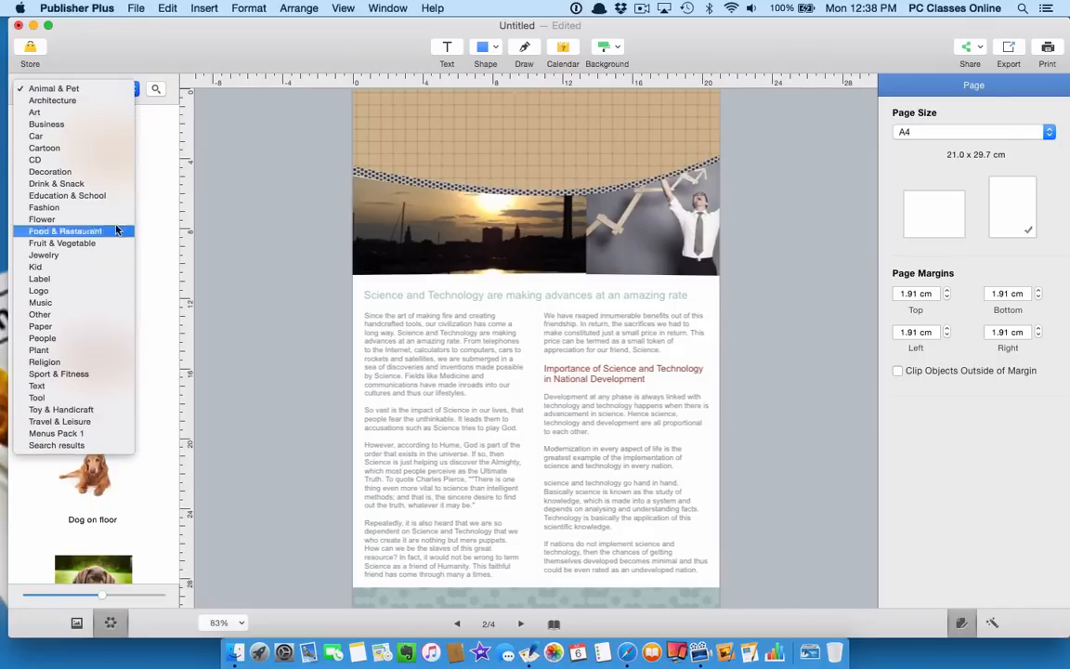
pyautogui.click(57, 445)
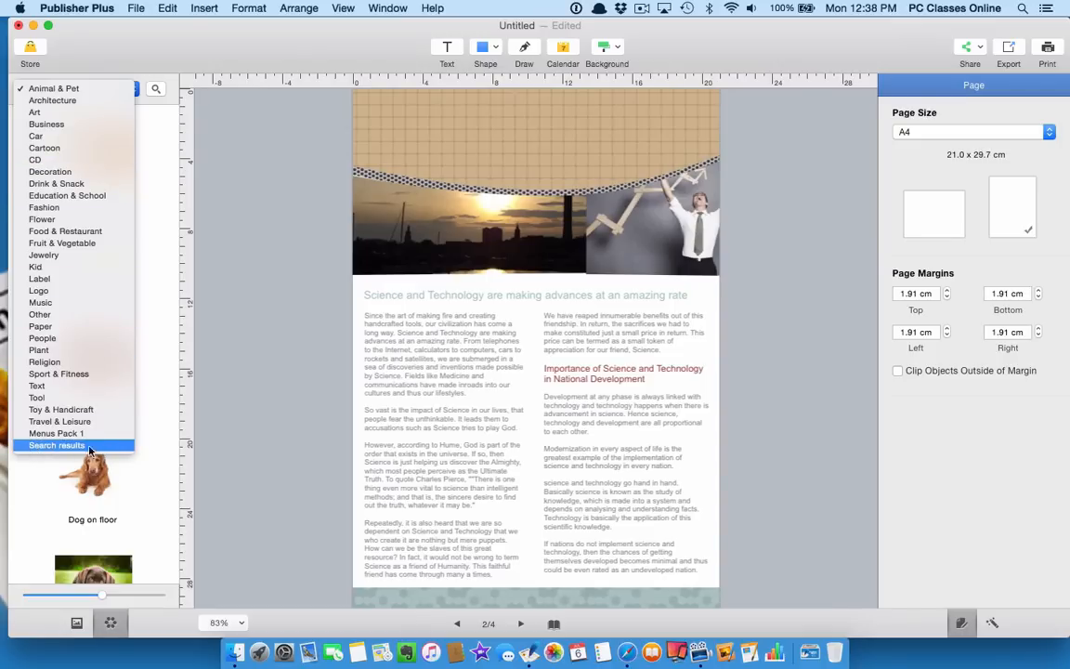
pyautogui.click(56, 445)
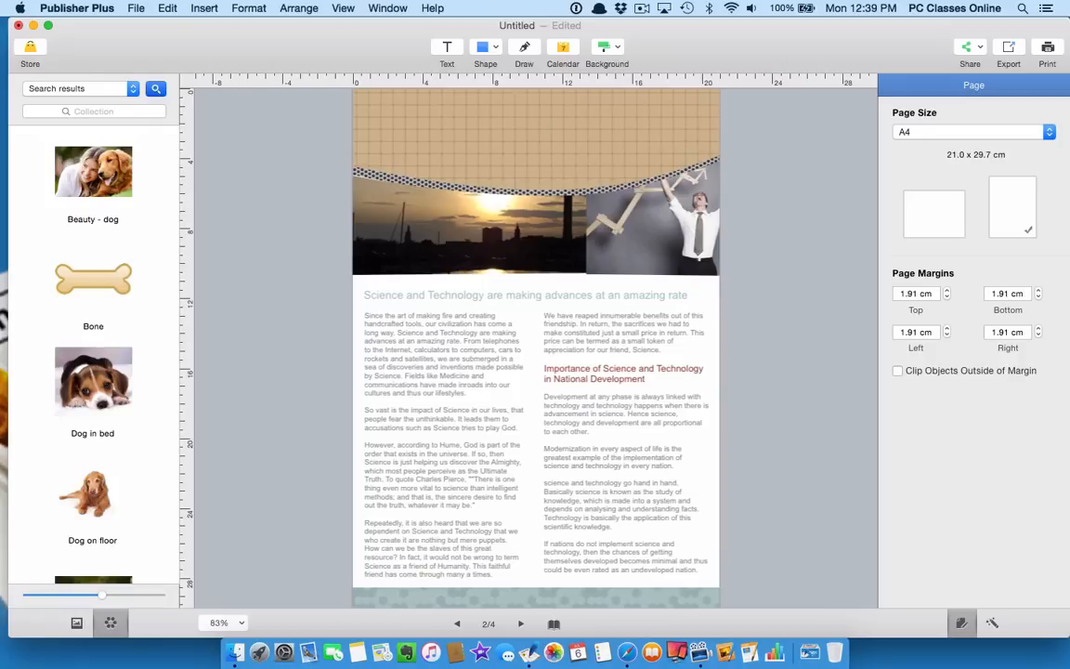
pyautogui.moveTo(399, 57)
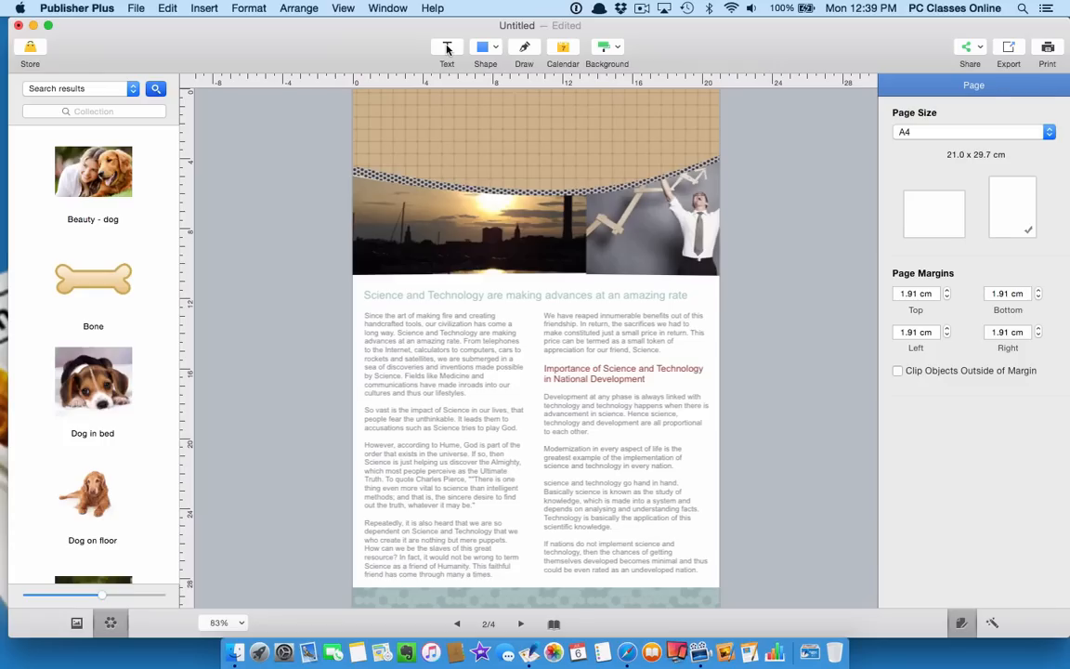
# - Insert a 'Type in Text here' text box below page 2's headline
pyautogui.click(447, 47)
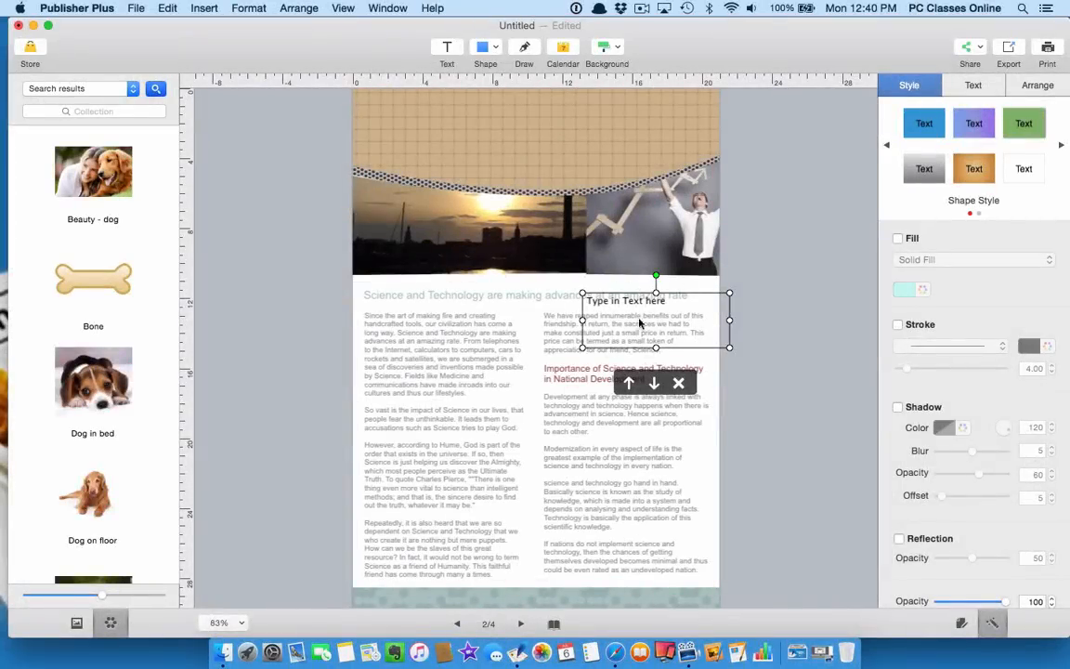
pyautogui.moveTo(644, 396)
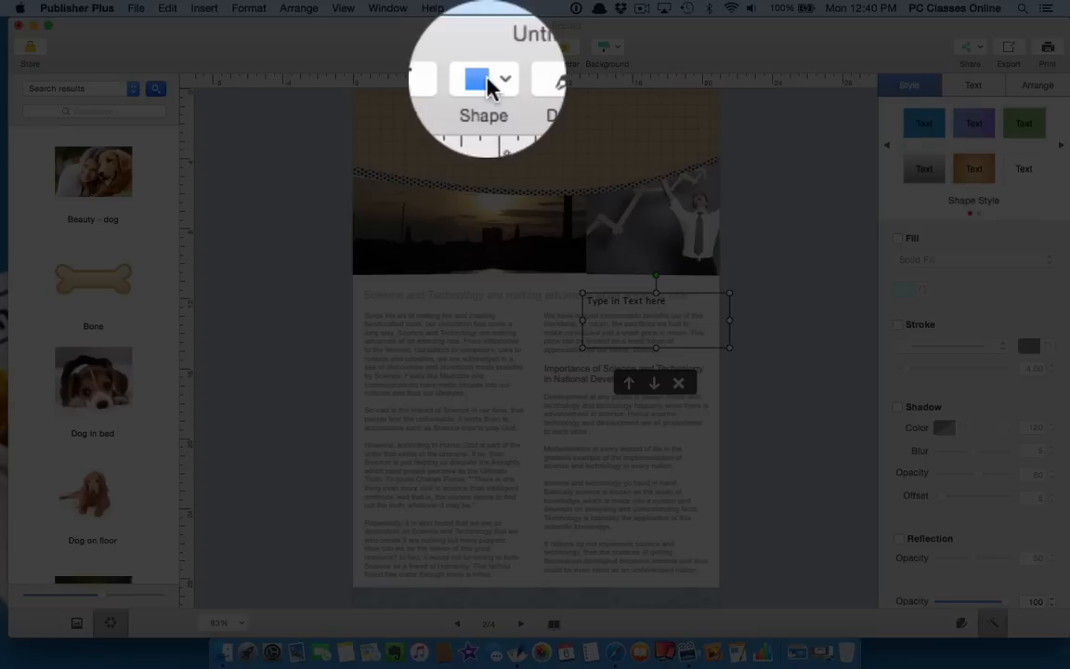
pyautogui.click(483, 51)
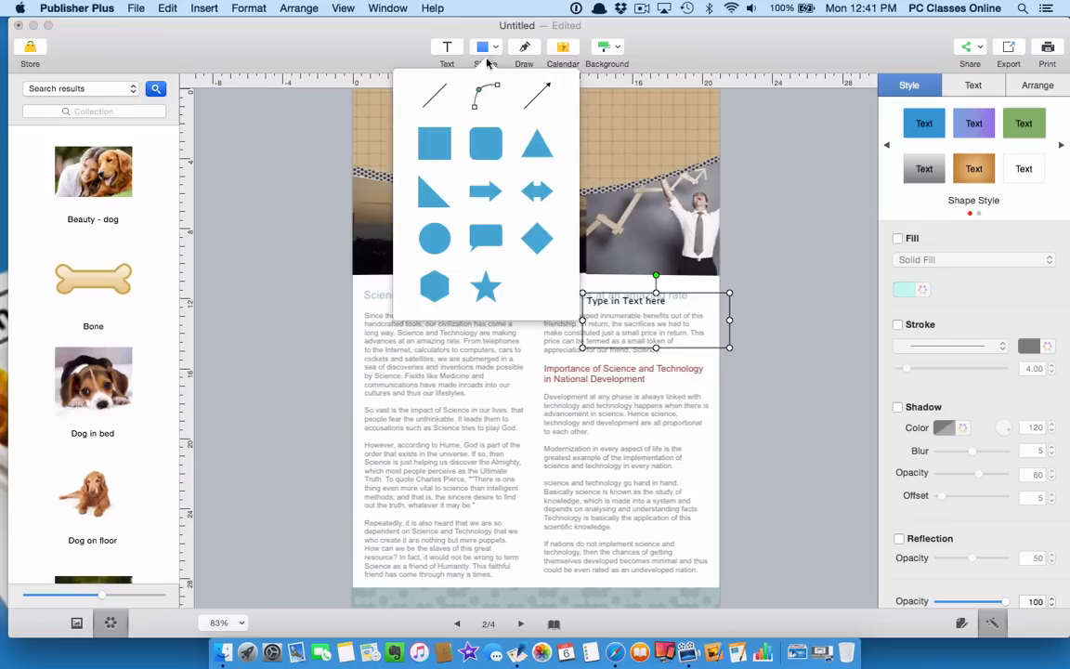
pyautogui.click(486, 191)
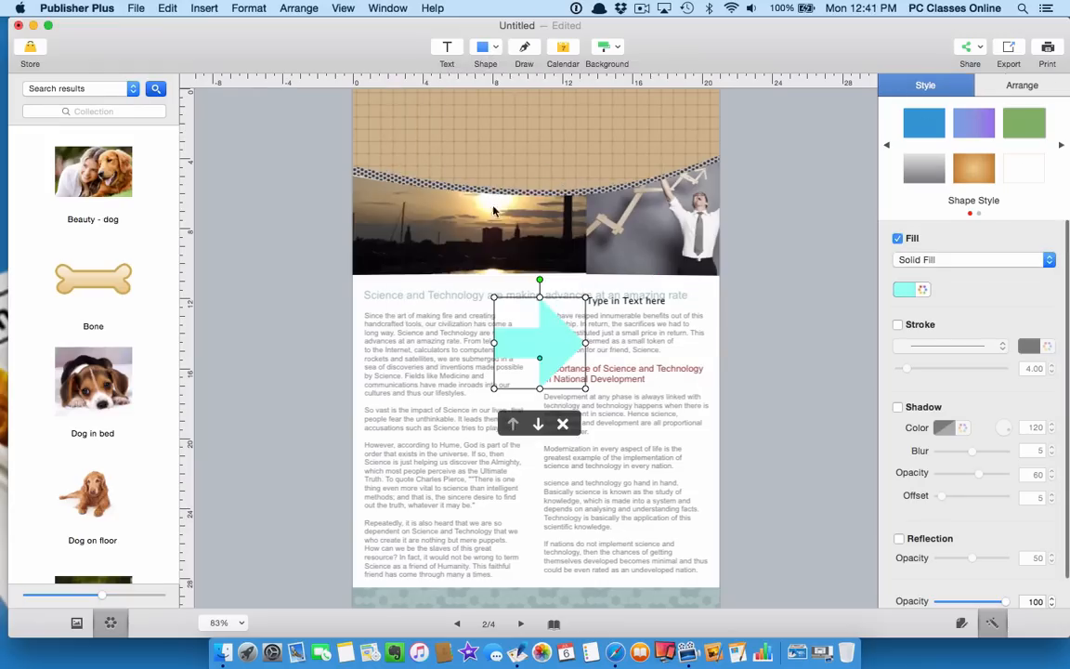
pyautogui.moveTo(539, 341); pyautogui.dragTo(471, 234)
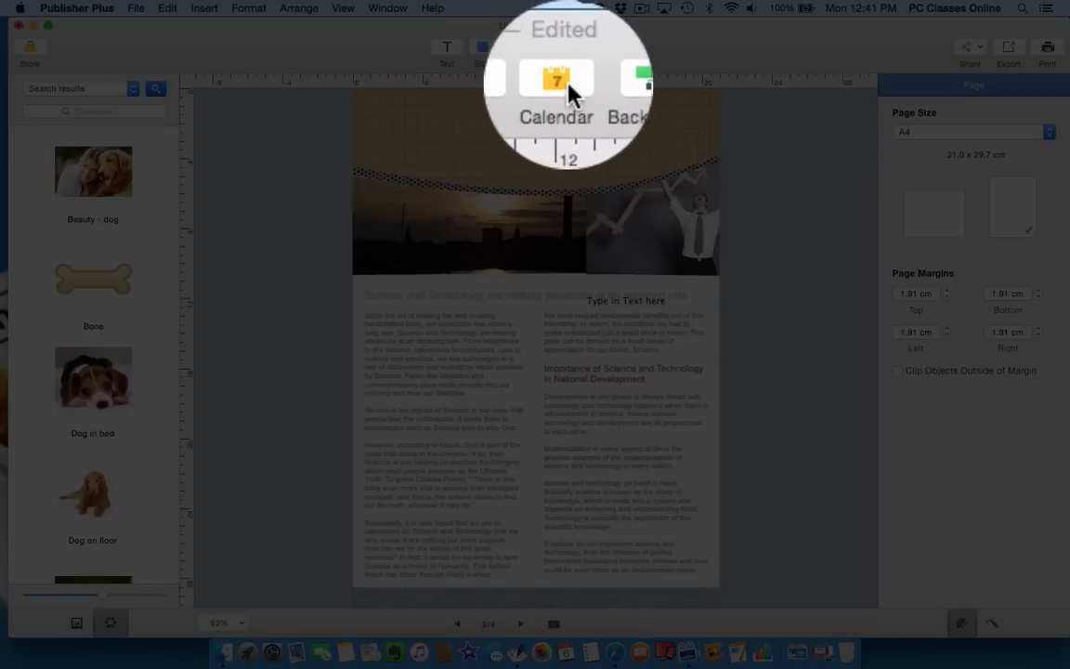
pyautogui.click(556, 79)
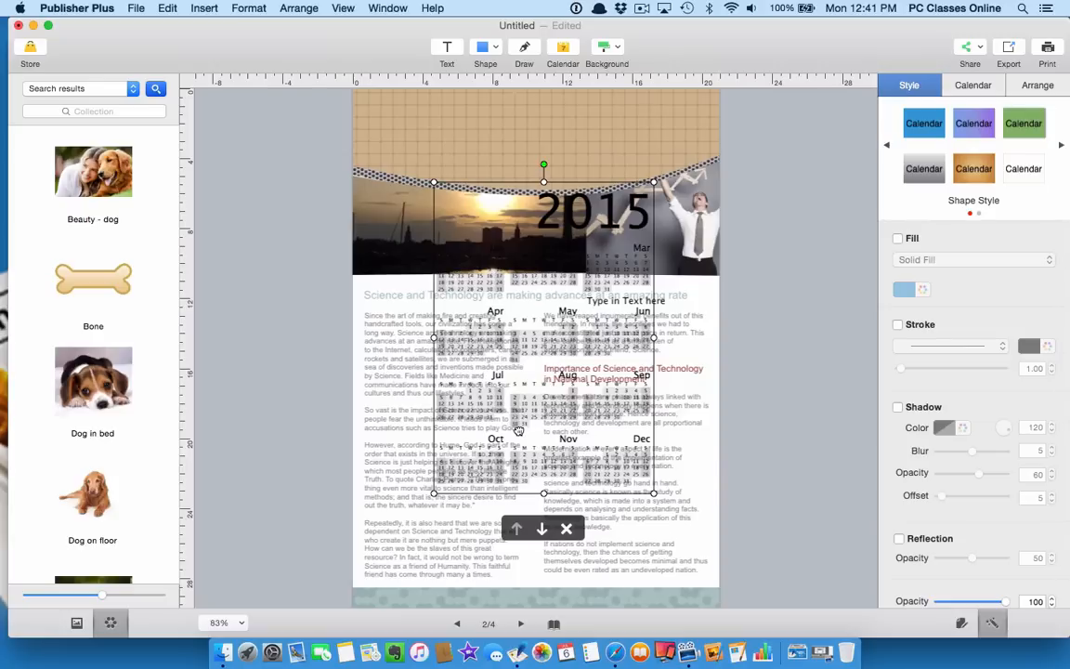
pyautogui.moveTo(527, 457)
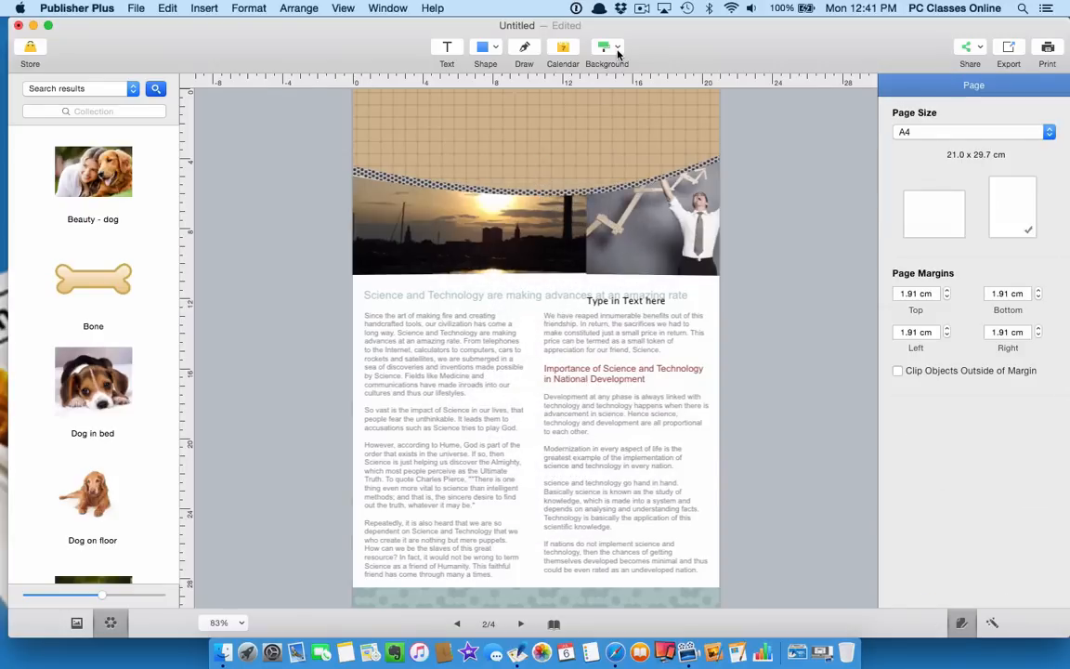
# - Preview colour, image and pattern backgrounds, then apply the brushed beige texture to page 2
pyautogui.click(605, 51)
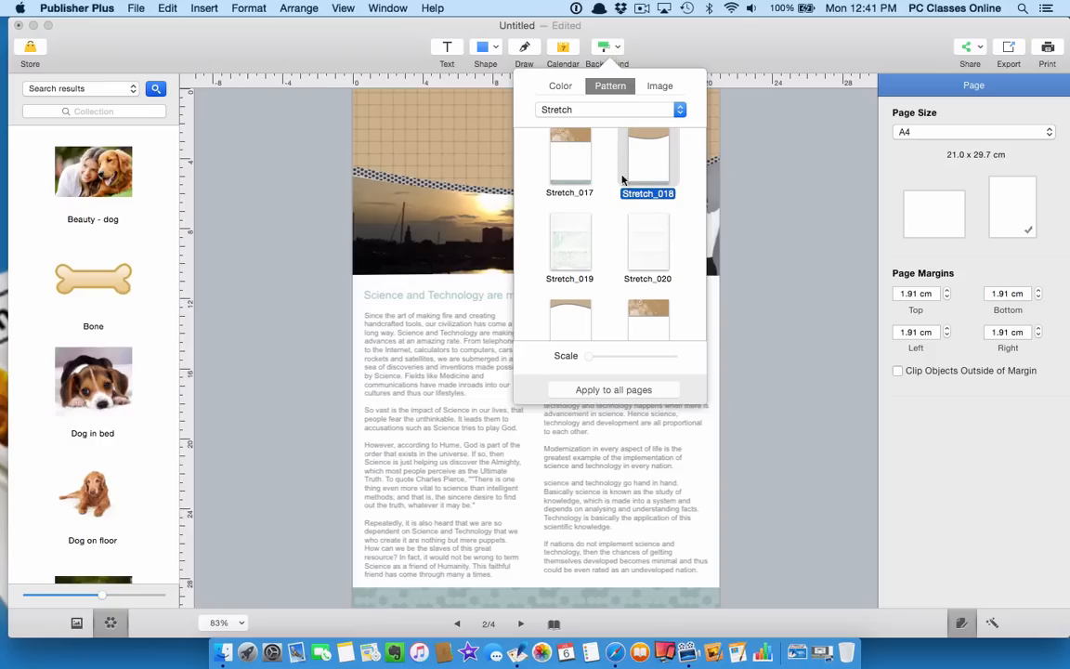
pyautogui.moveTo(444, 122)
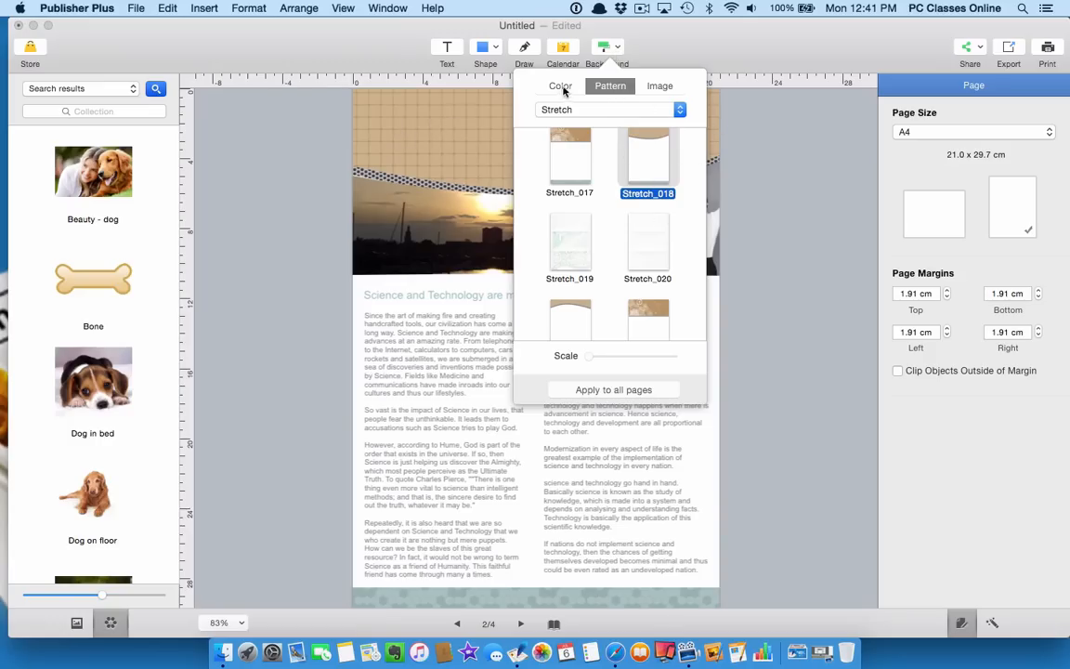
pyautogui.click(560, 86)
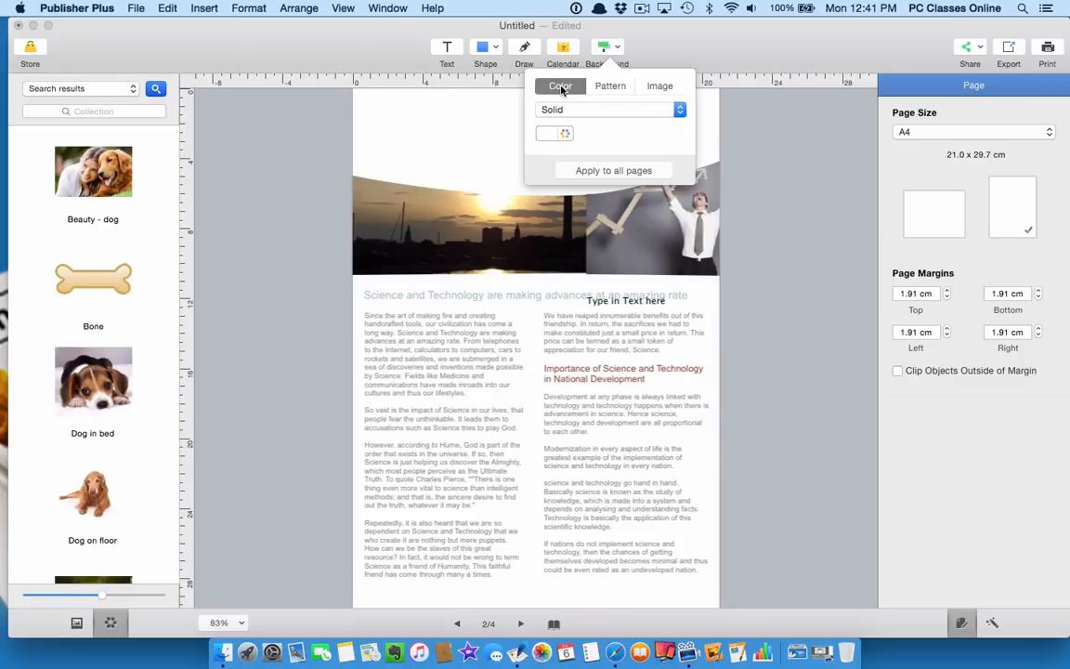
pyautogui.click(610, 85)
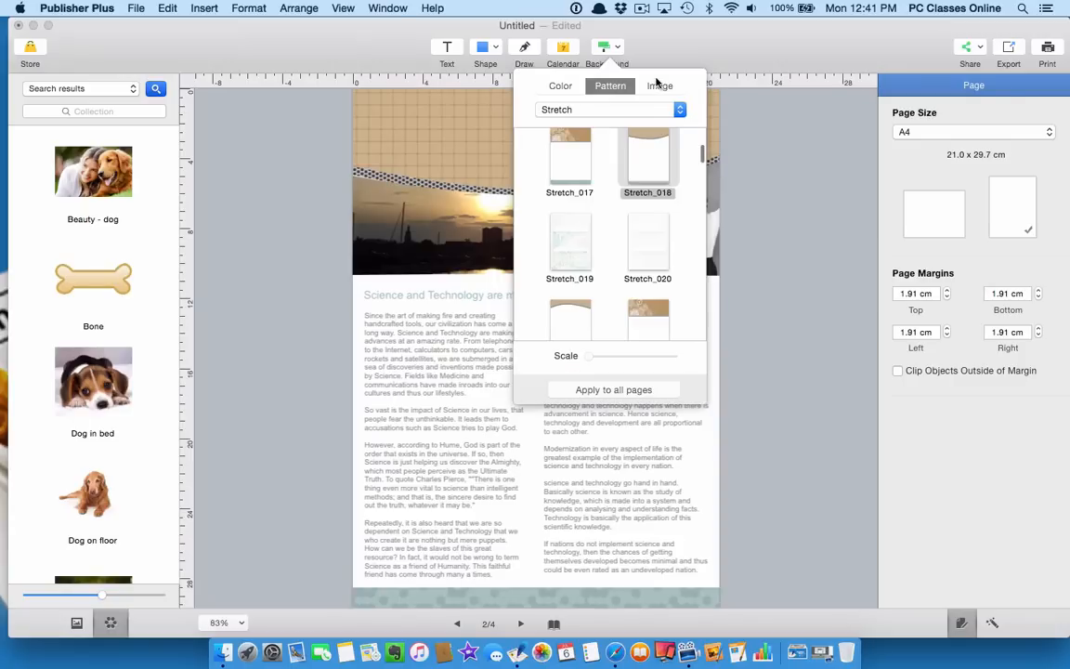
pyautogui.click(659, 86)
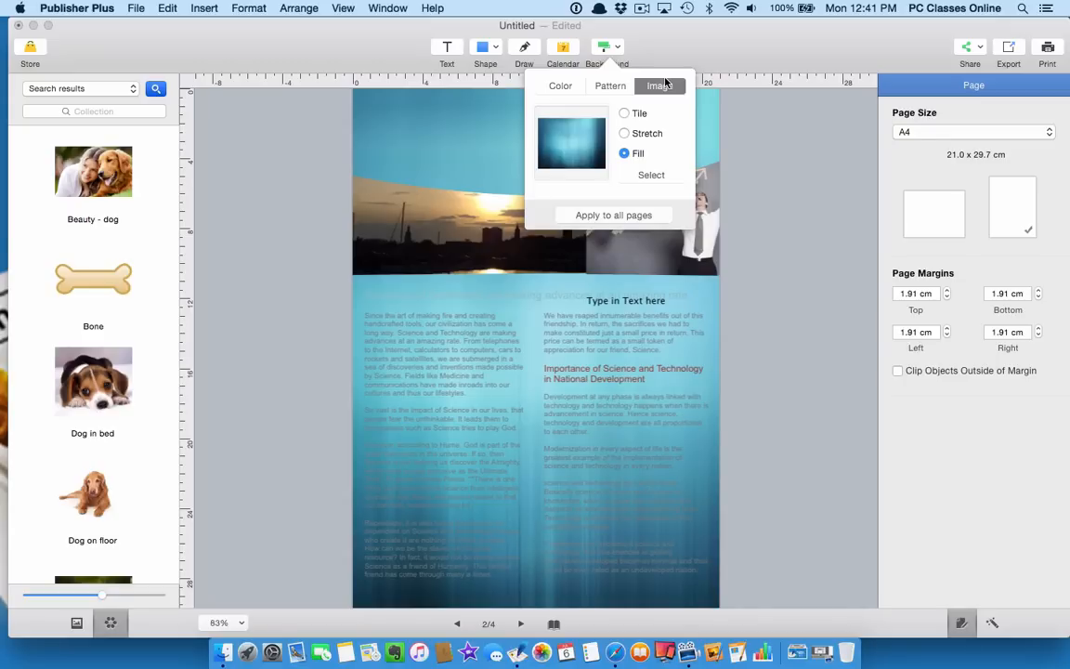
pyautogui.click(609, 86)
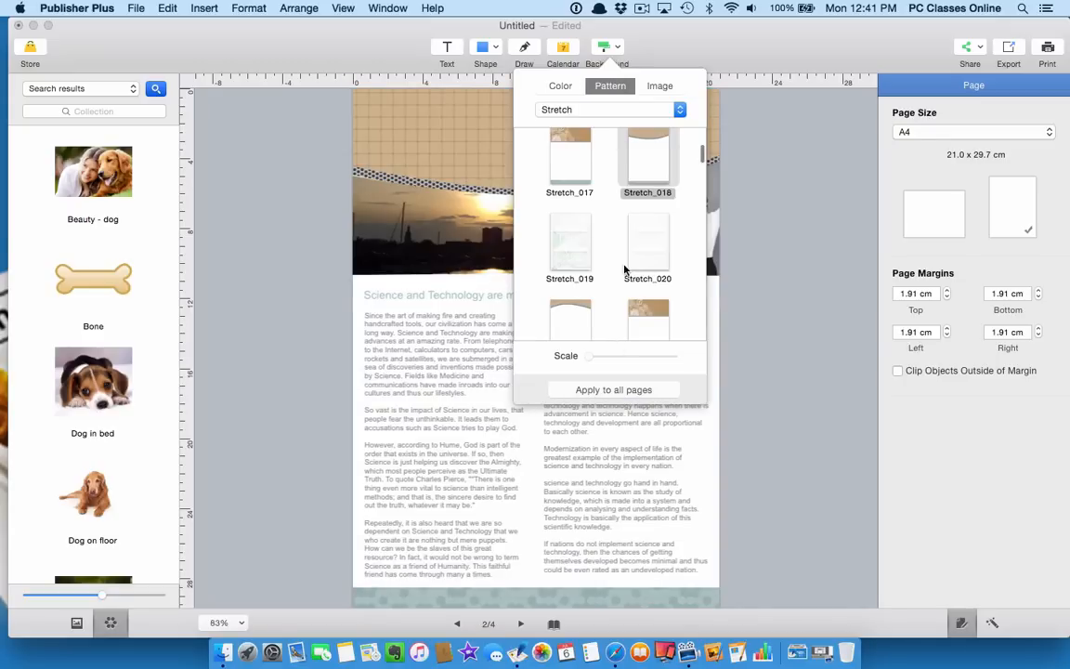
pyautogui.click(648, 172)
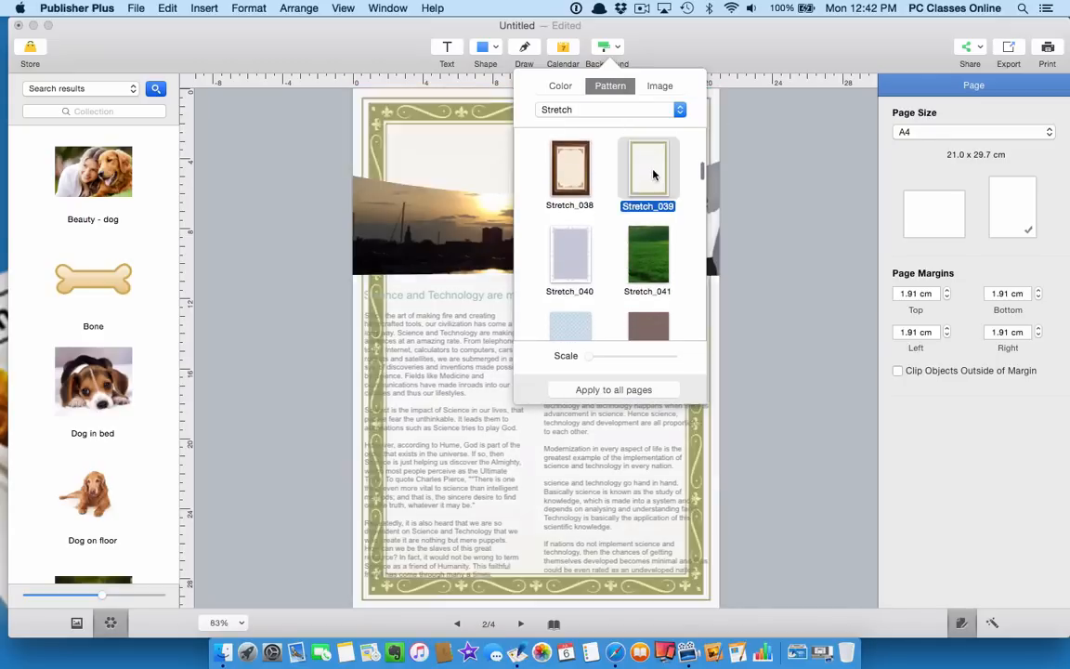
pyautogui.scroll(-3)
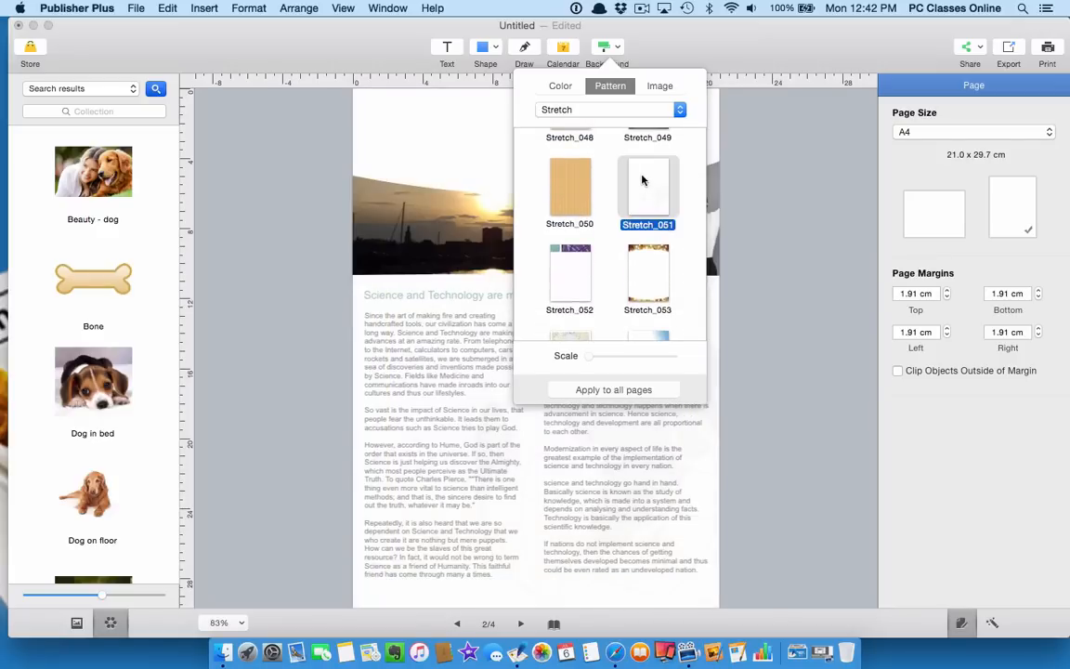
pyautogui.scroll(-3)
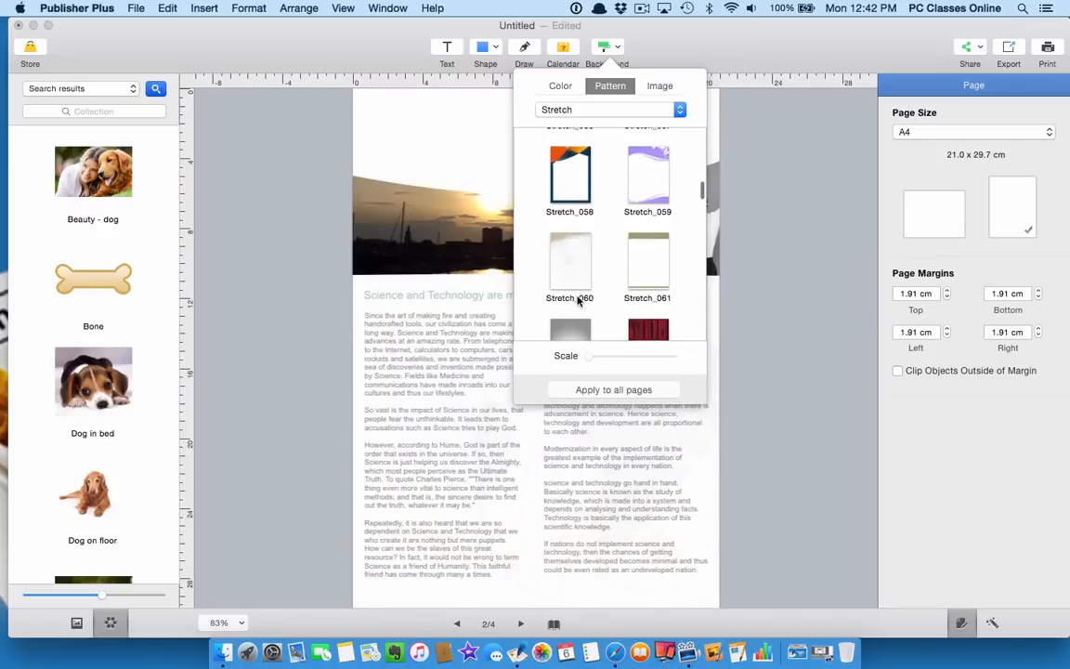
pyautogui.click(570, 261)
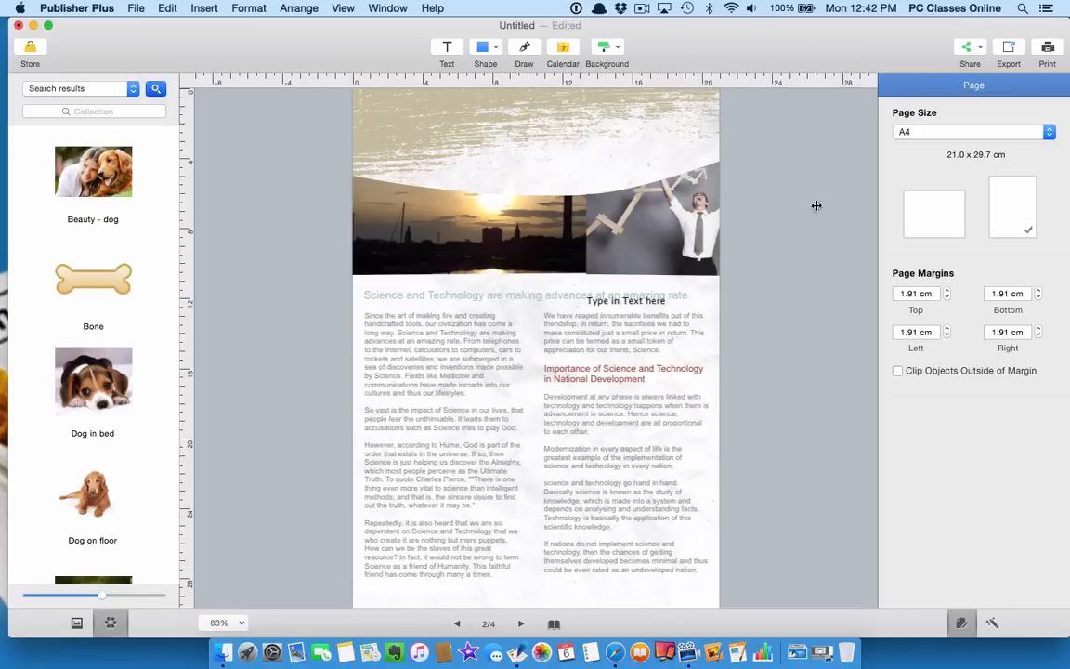
pyautogui.moveTo(935, 174)
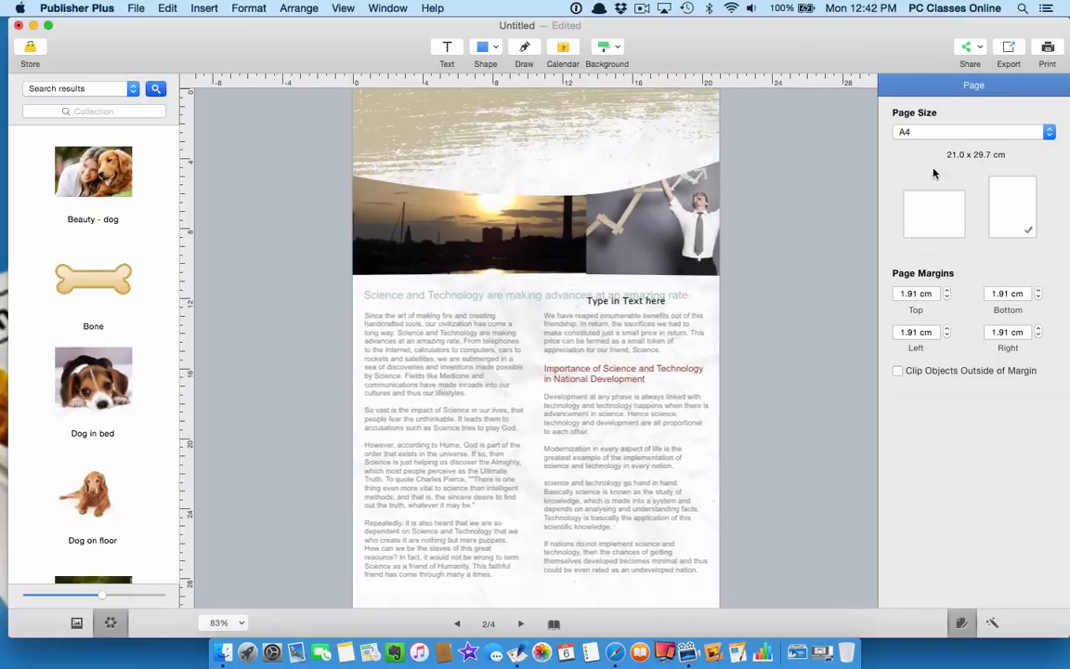
pyautogui.moveTo(987, 428)
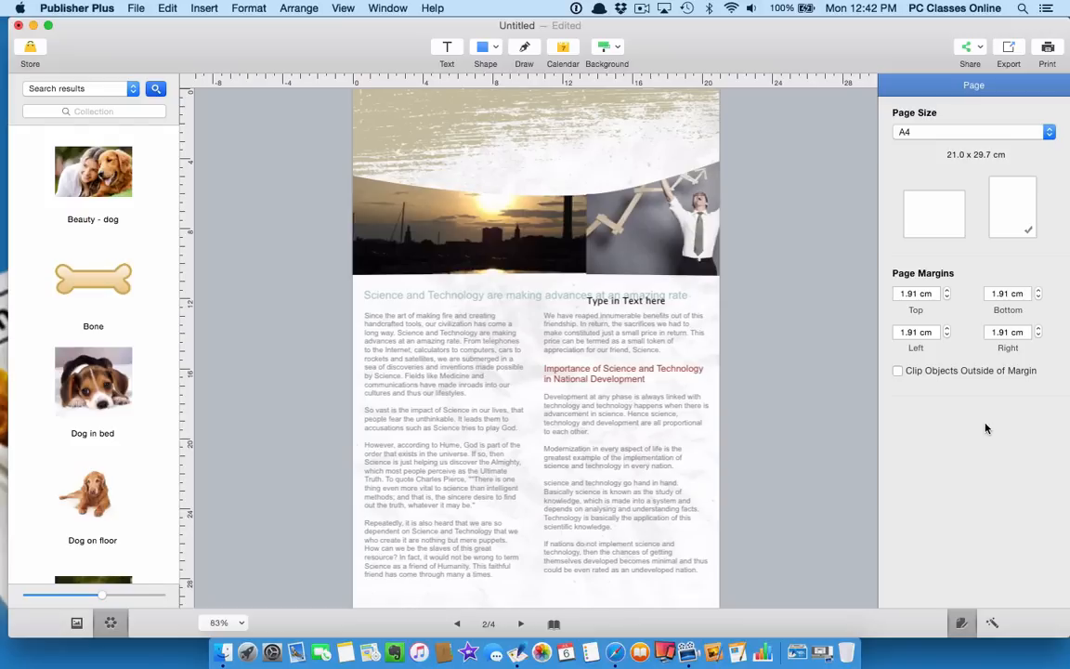
pyautogui.moveTo(934, 465)
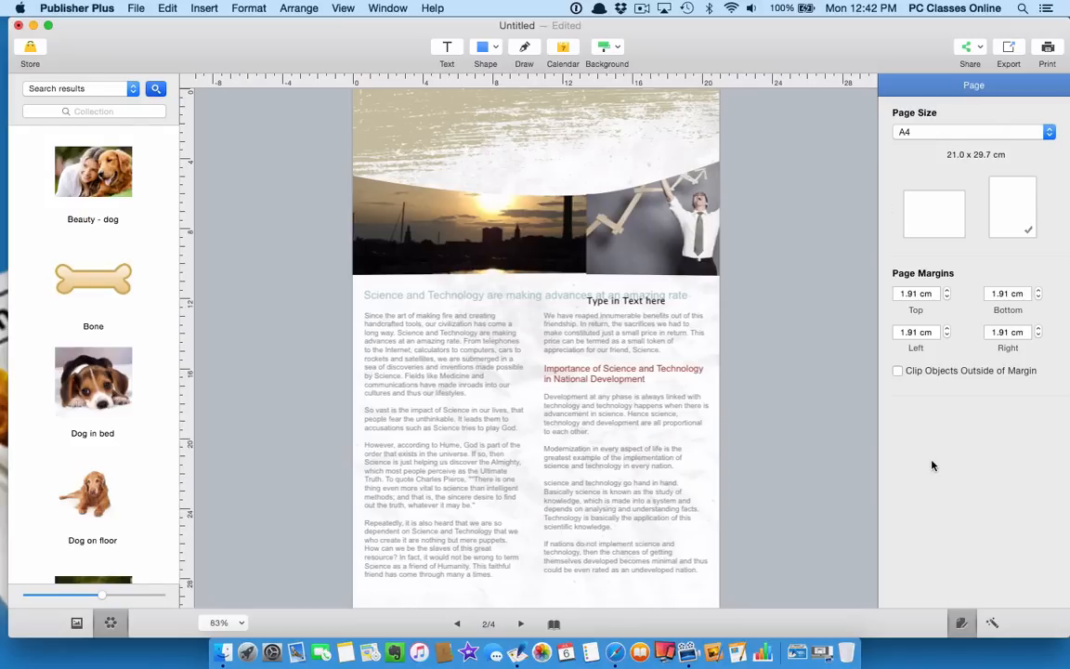
pyautogui.moveTo(396, 257)
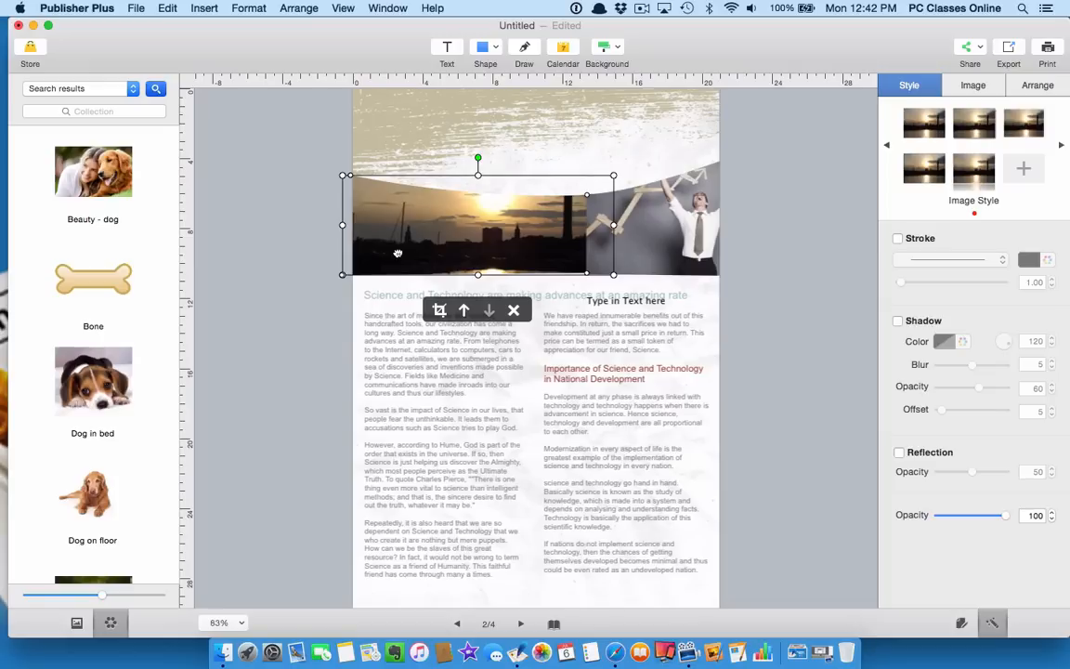
pyautogui.moveTo(830, 235)
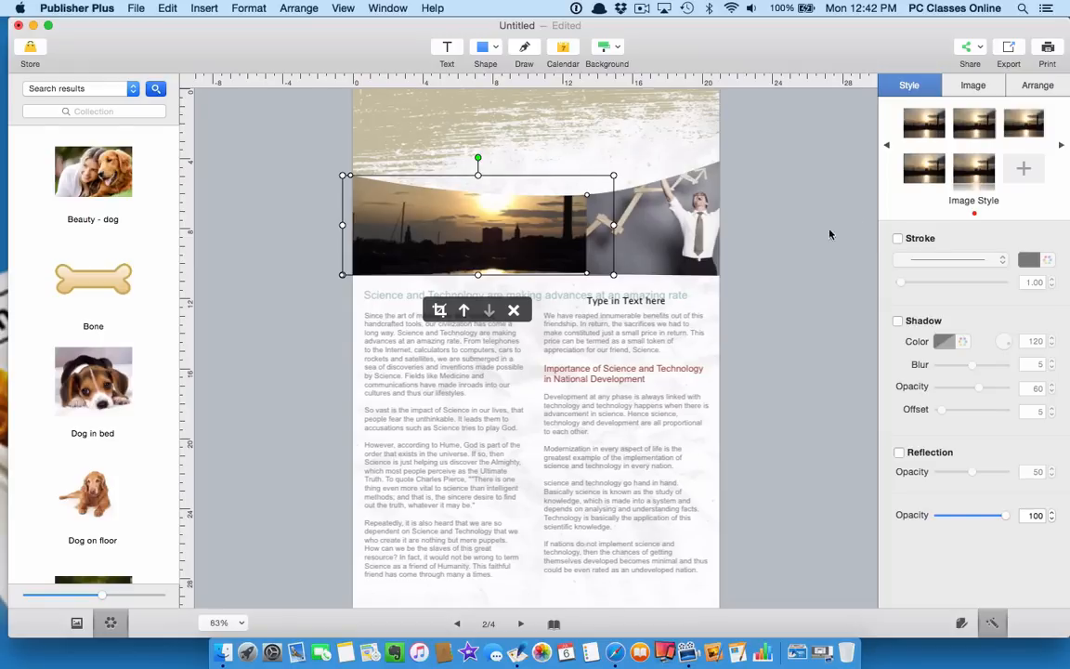
# - Select the sunset banner photo and show its filter presets and adjustment sliders
pyautogui.click(898, 452)
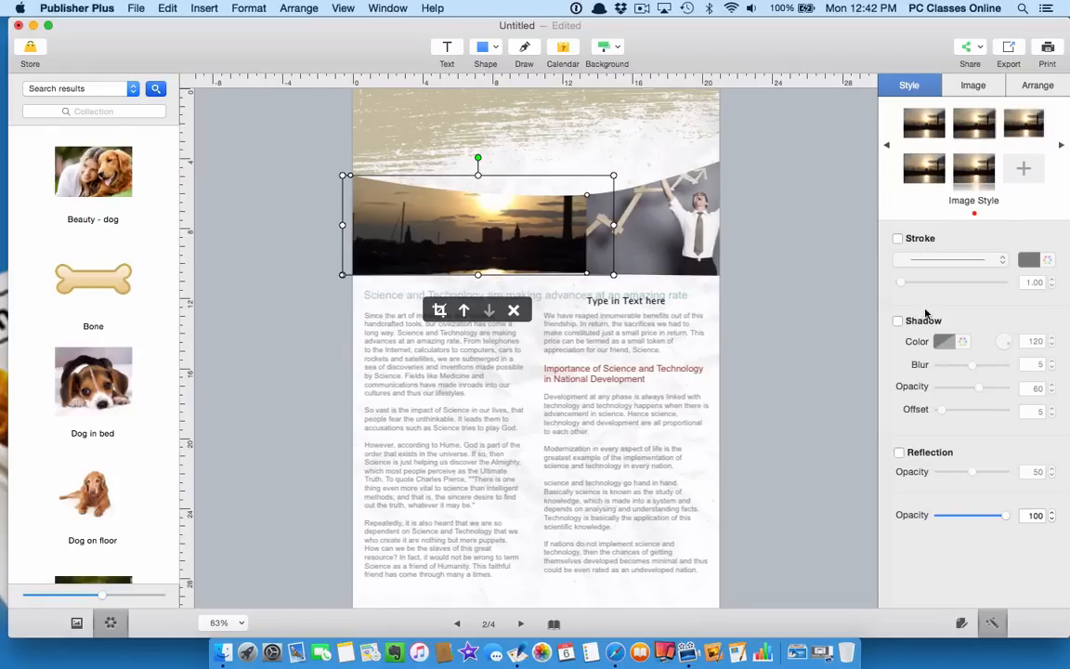
pyautogui.moveTo(989, 592)
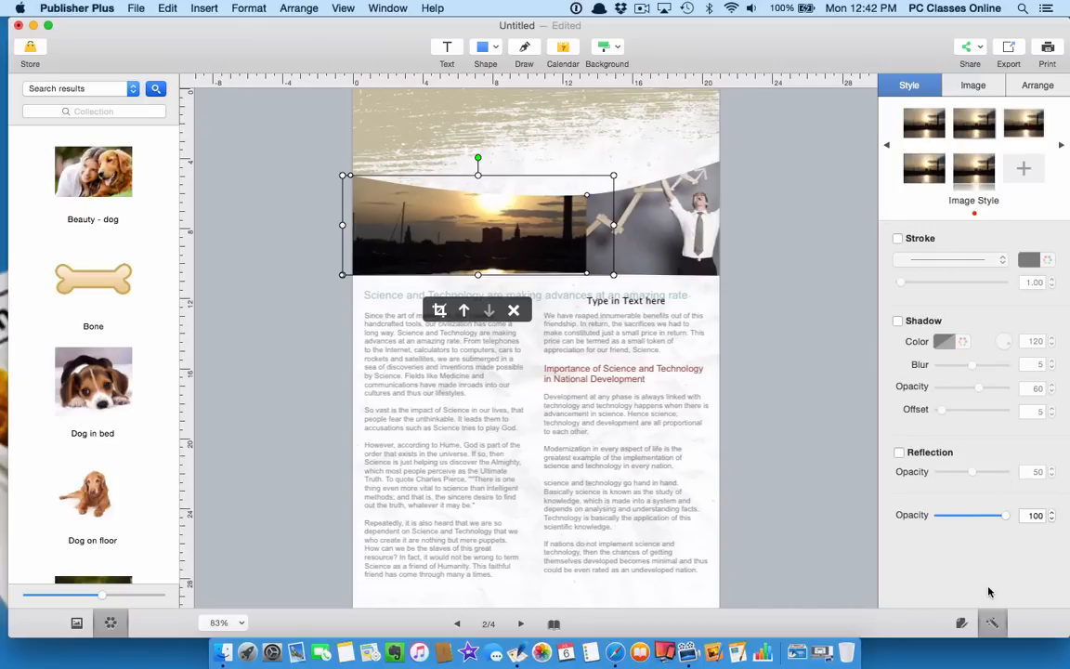
pyautogui.click(973, 84)
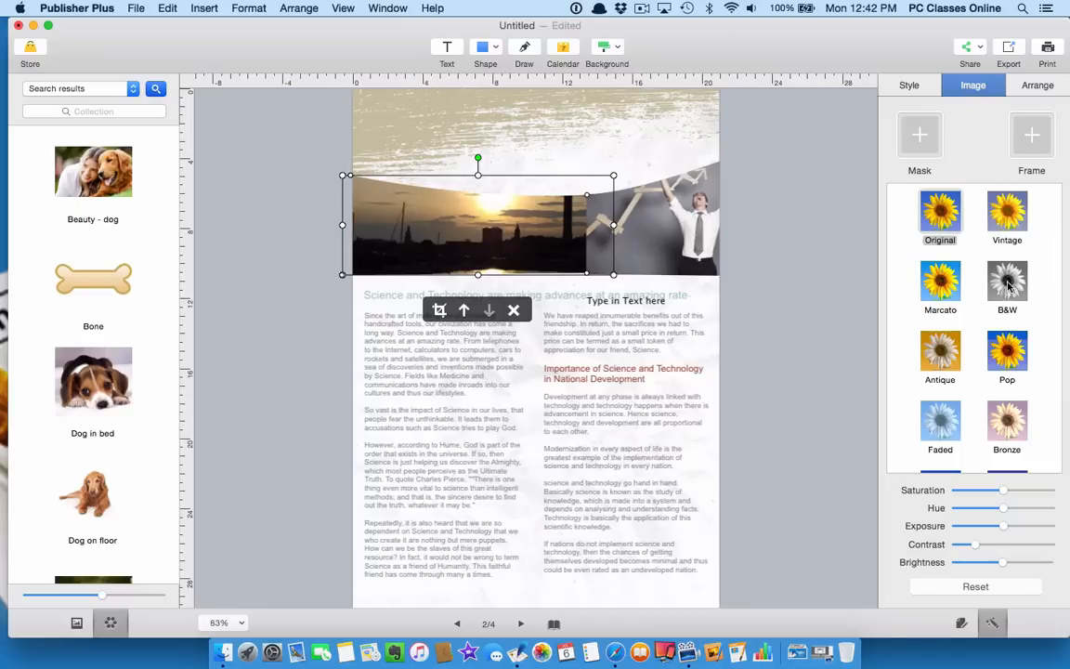
# - Try the B&W filter, revert to Original, and increase the sunset photo's saturation
pyautogui.click(1007, 284)
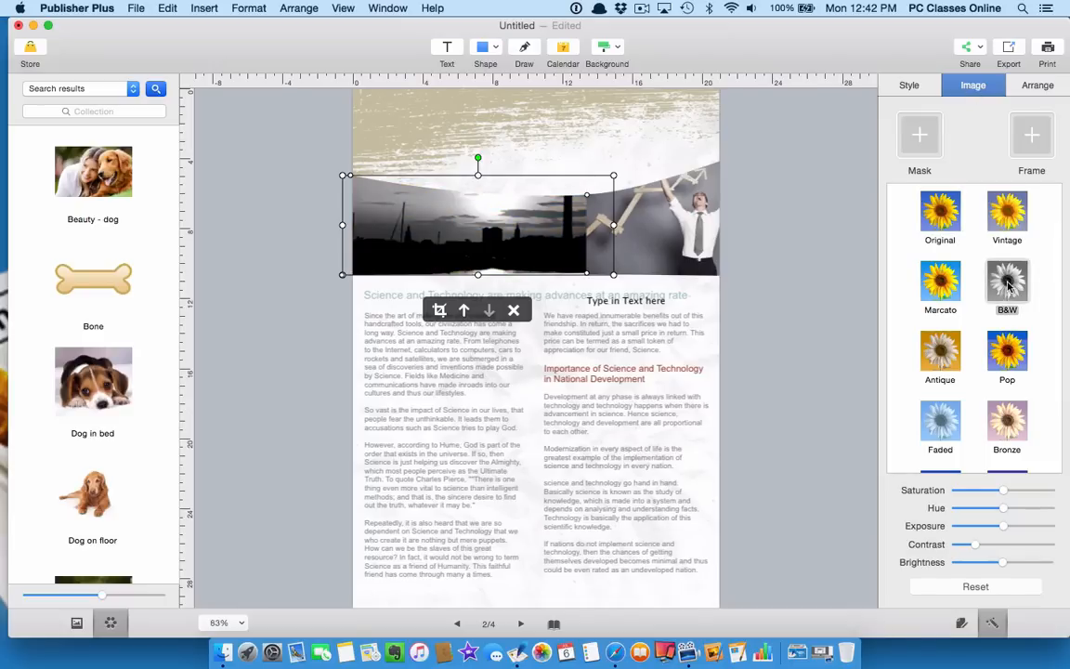
pyautogui.moveTo(940, 226)
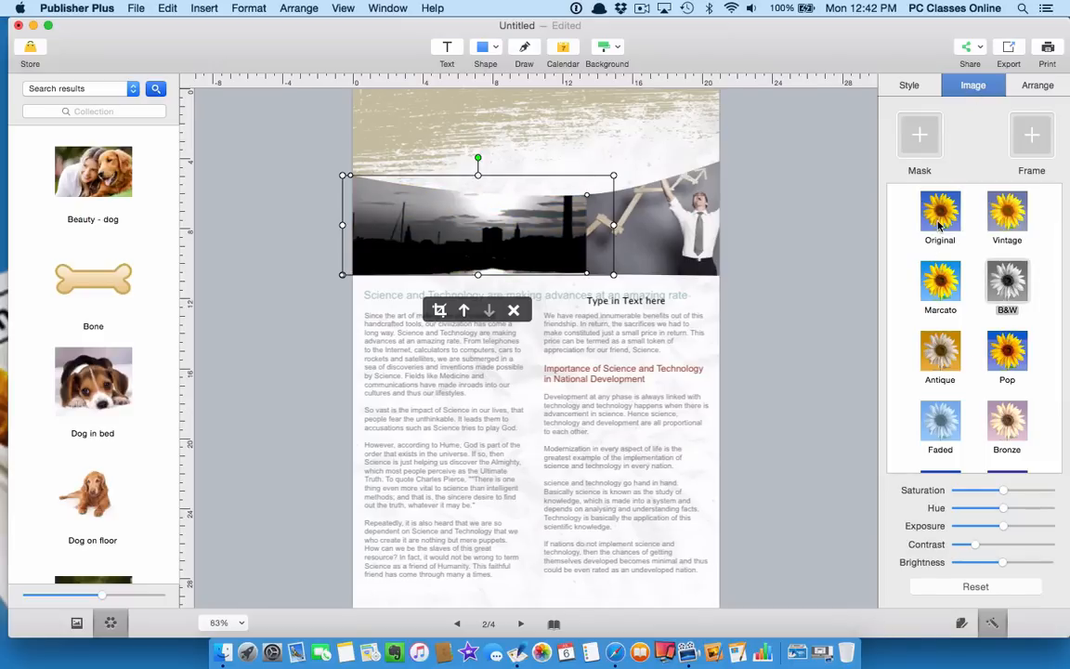
pyautogui.click(940, 211)
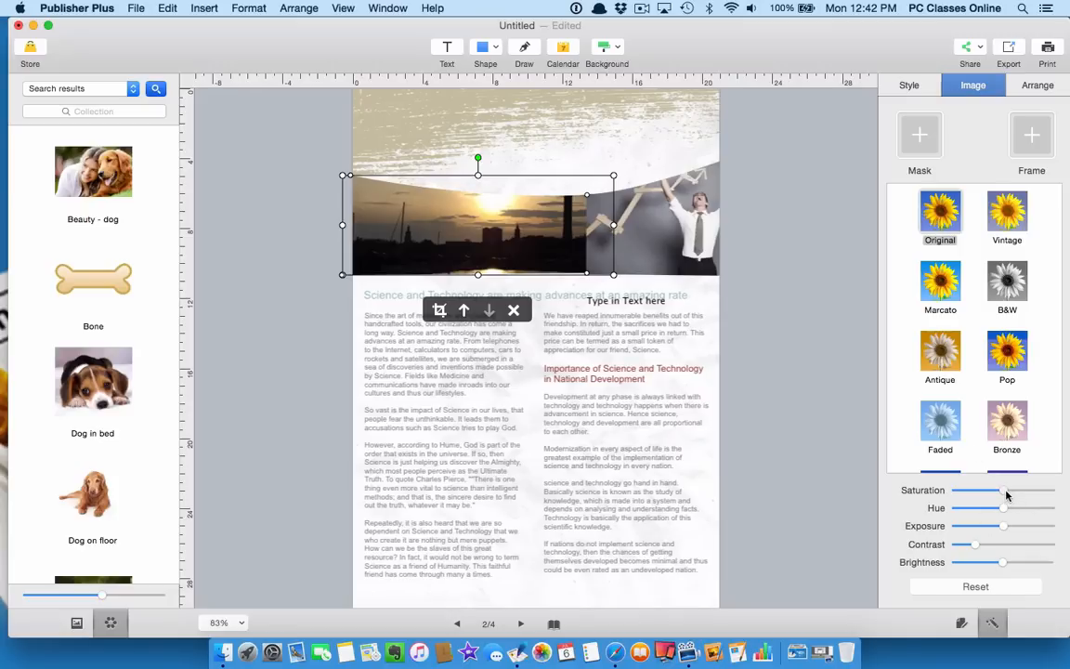
pyautogui.moveTo(1008, 489); pyautogui.dragTo(1017, 489)
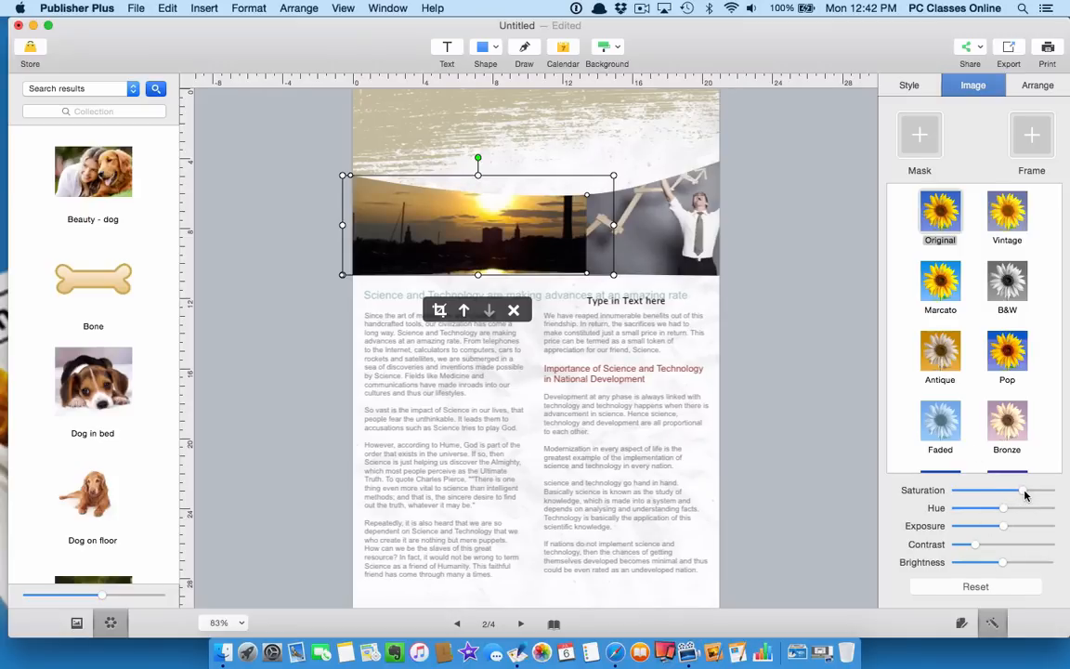
pyautogui.click(1037, 84)
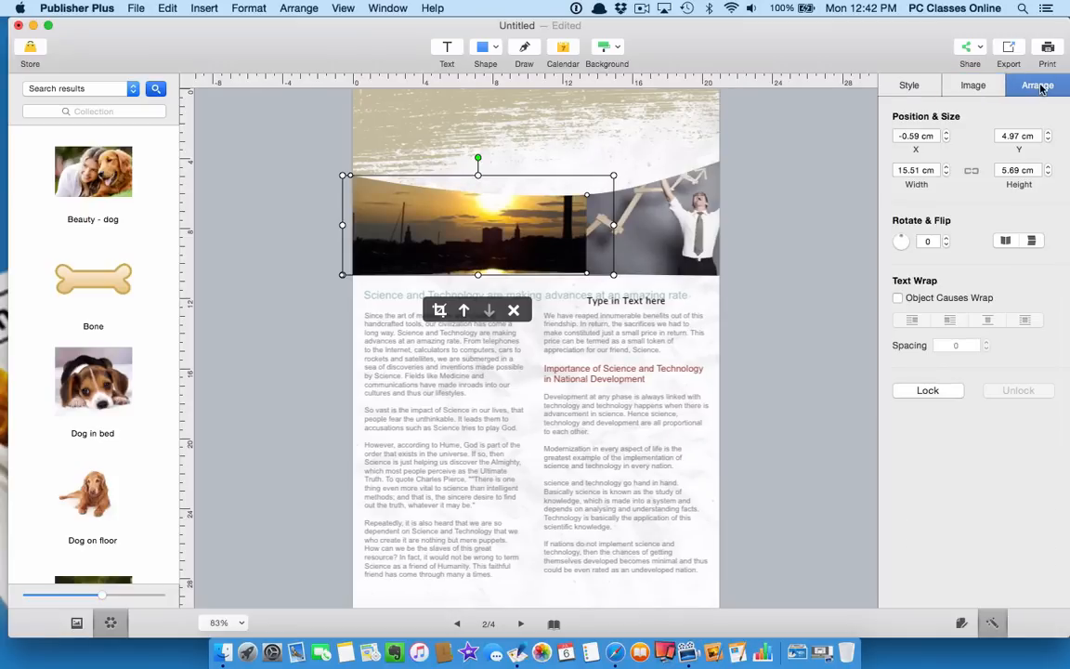
pyautogui.moveTo(312, 471)
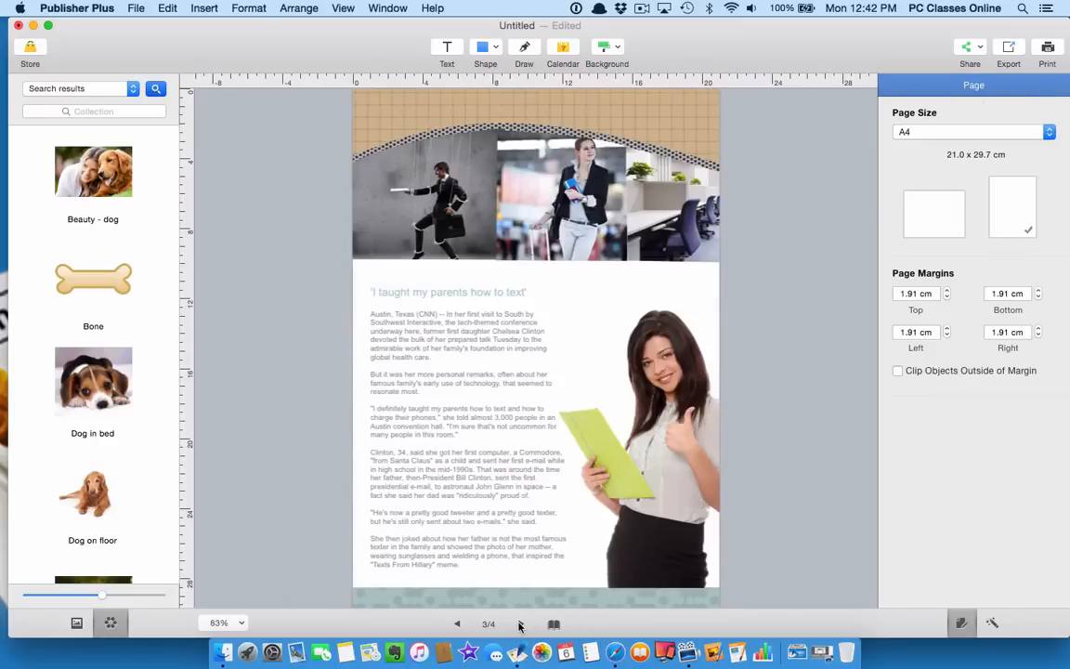
# - Resize the businesswoman photo, move it to page 3's lower-left edge, and wrap text around it
pyautogui.click(647, 418)
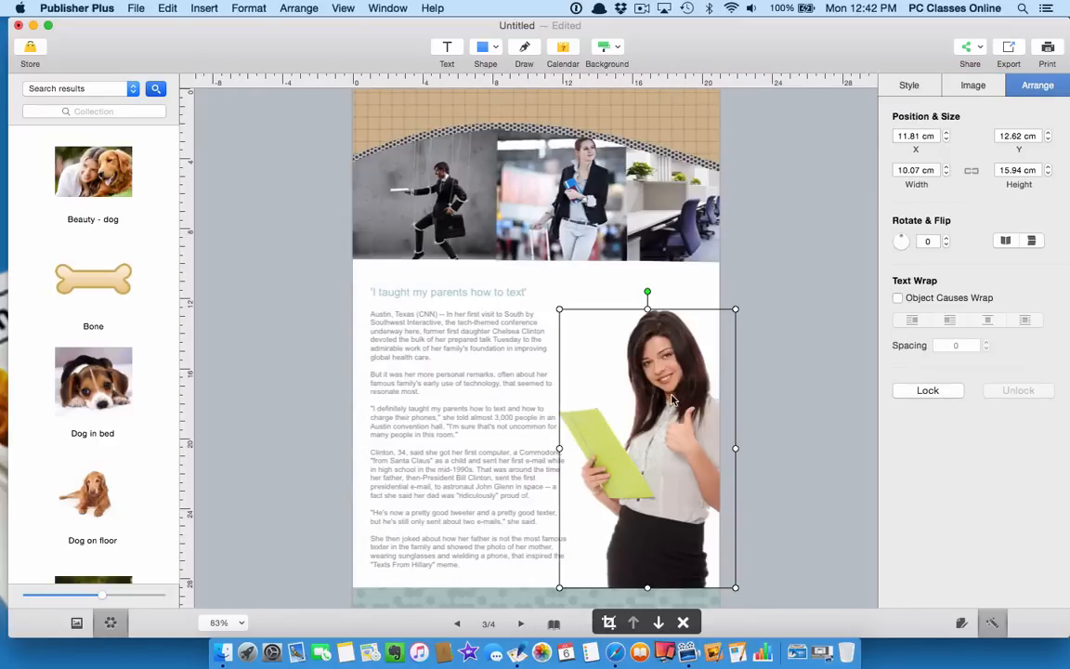
pyautogui.moveTo(647, 446); pyautogui.dragTo(566, 446)
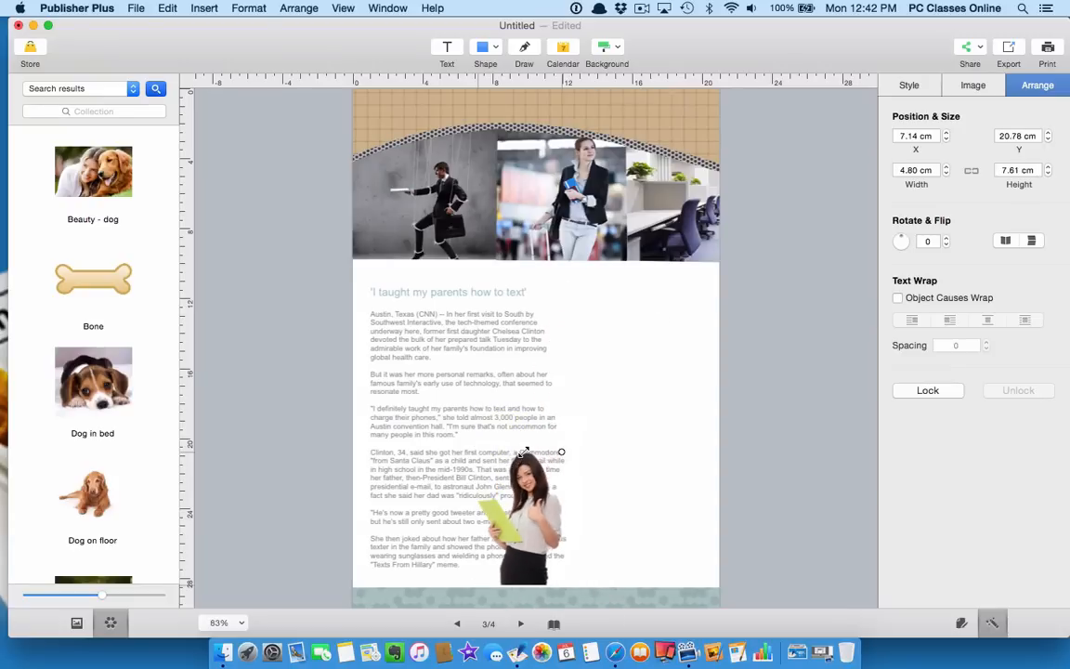
pyautogui.moveTo(562, 450); pyautogui.dragTo(497, 446)
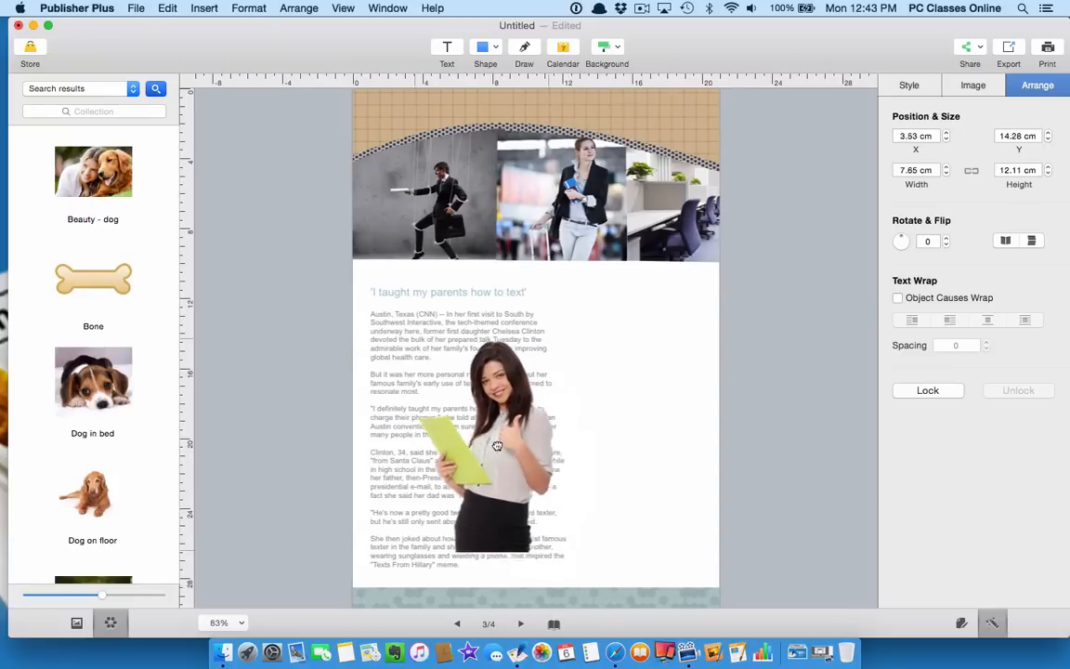
pyautogui.moveTo(497, 446); pyautogui.dragTo(443, 483)
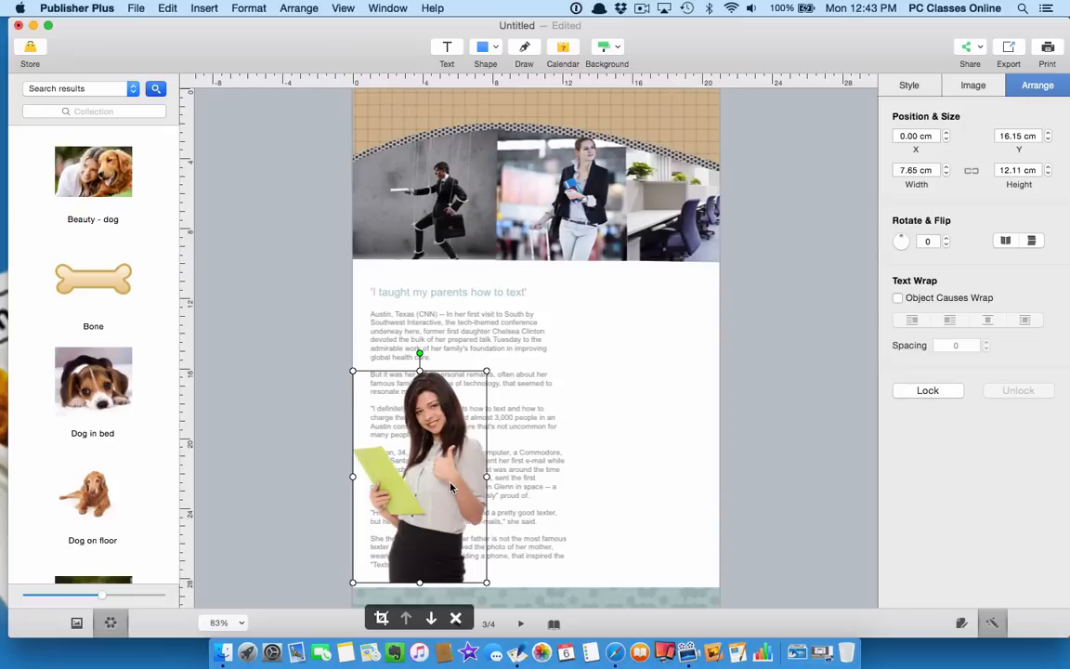
pyautogui.moveTo(494, 362)
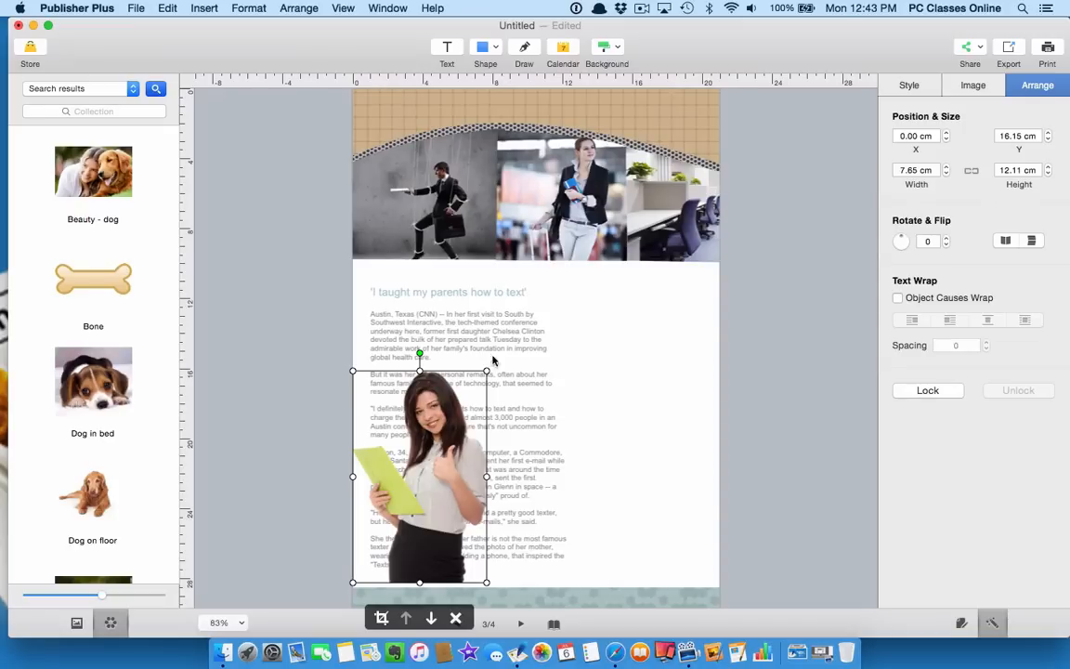
pyautogui.moveTo(493, 335)
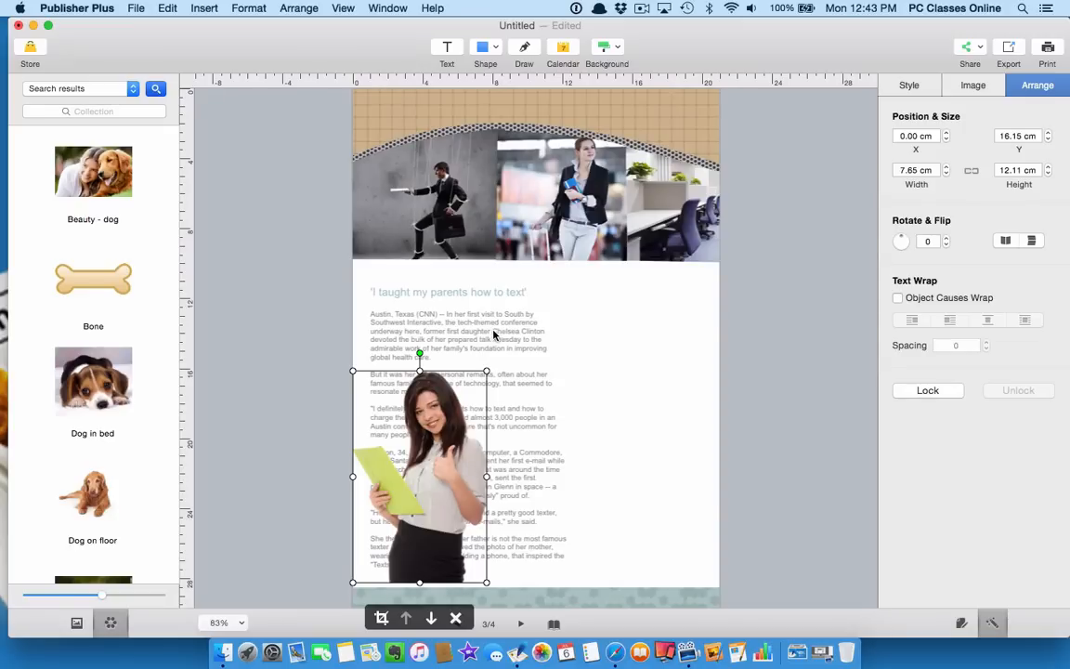
pyautogui.moveTo(409, 500)
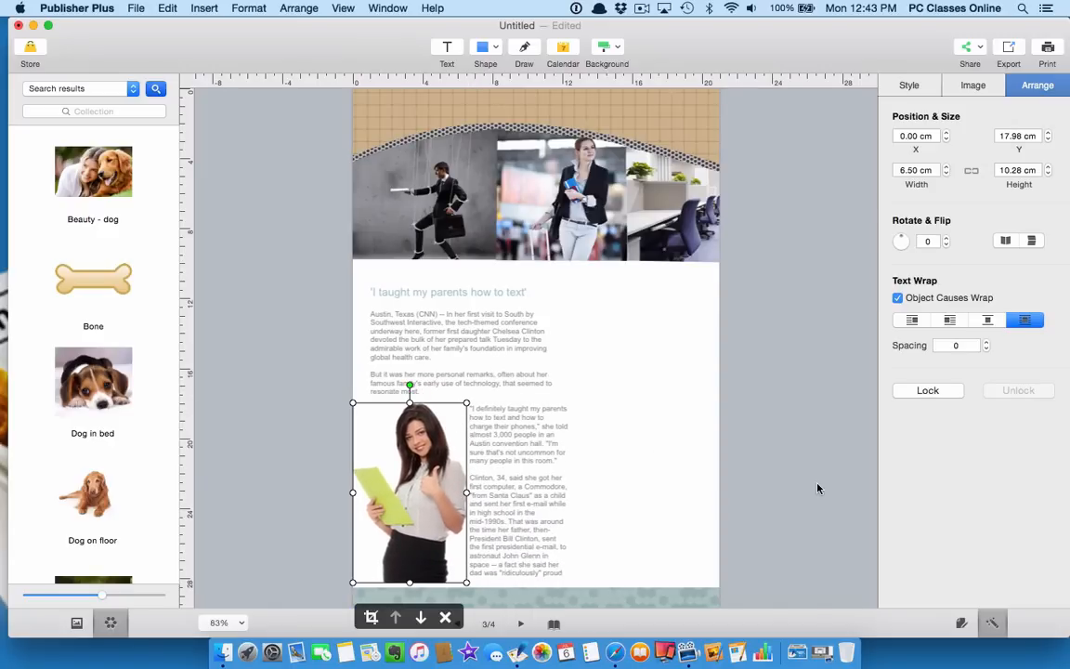
pyautogui.moveTo(400, 439)
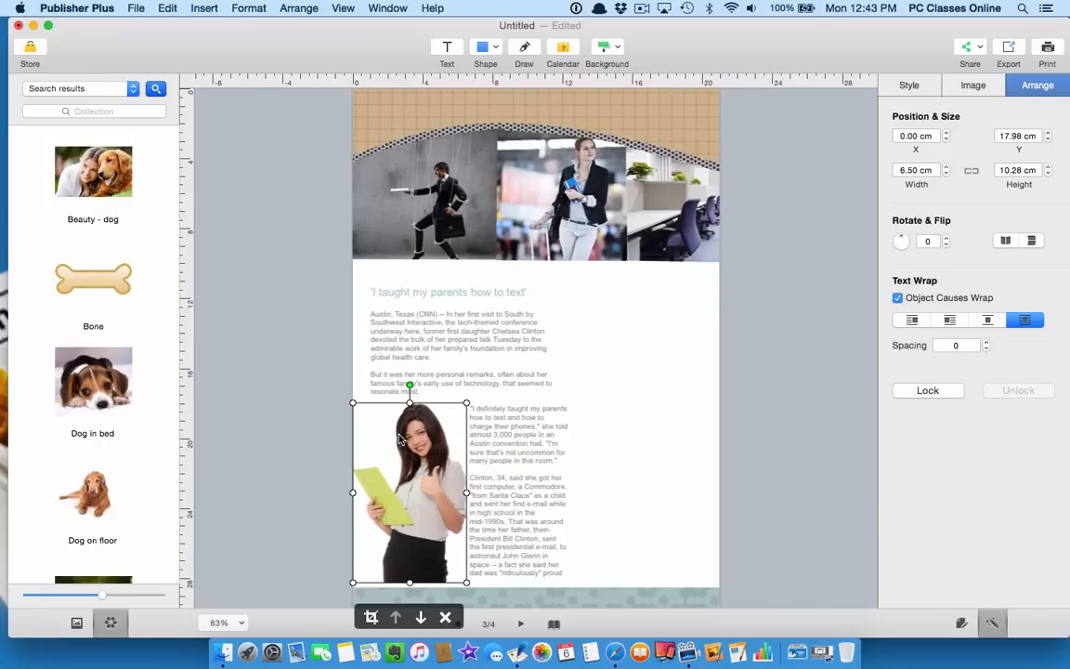
pyautogui.moveTo(443, 412)
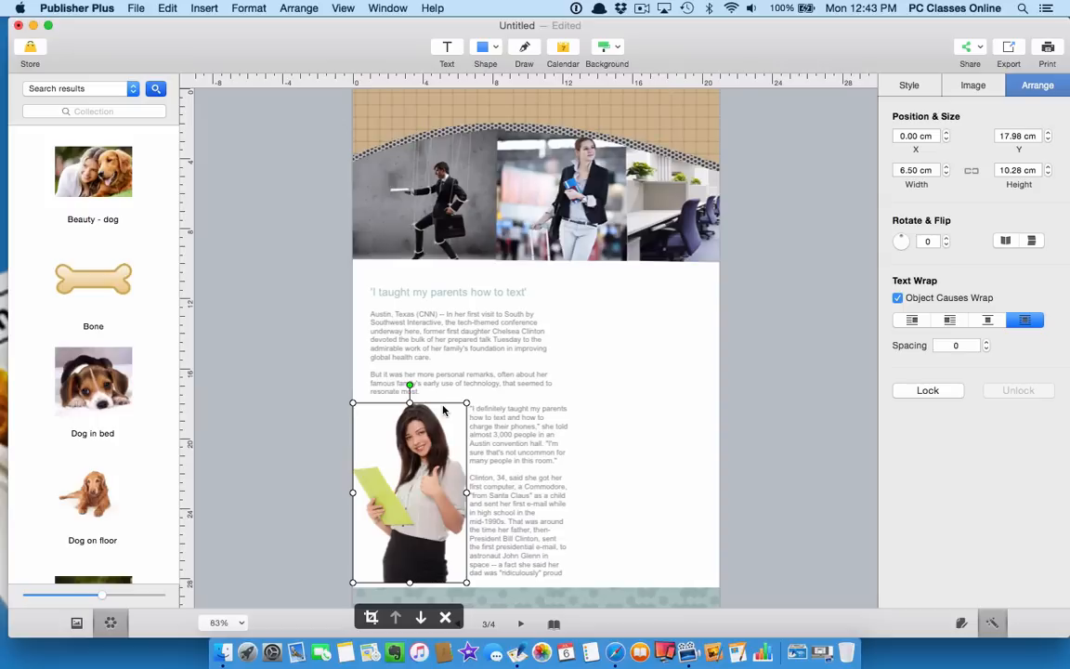
pyautogui.click(601, 444)
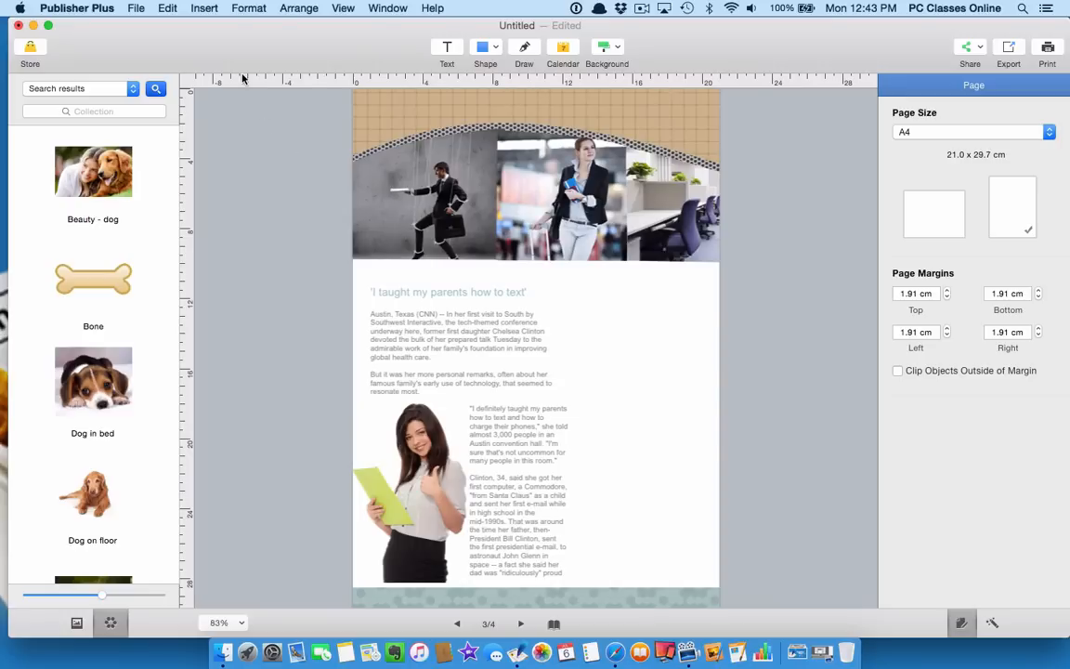
pyautogui.click(169, 8)
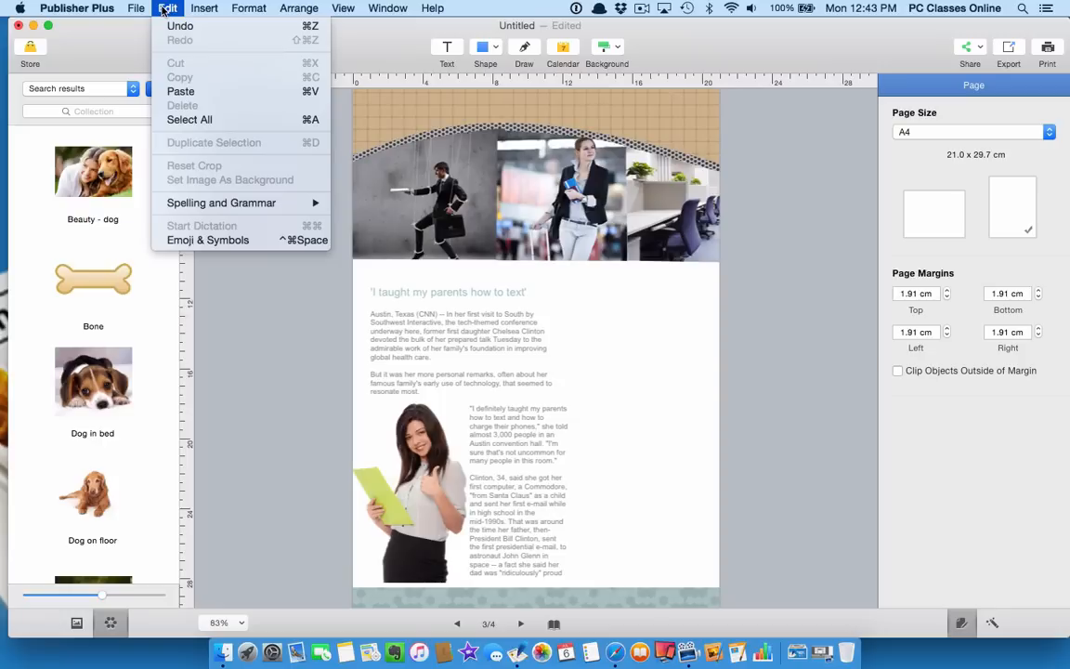
pyautogui.click(203, 8)
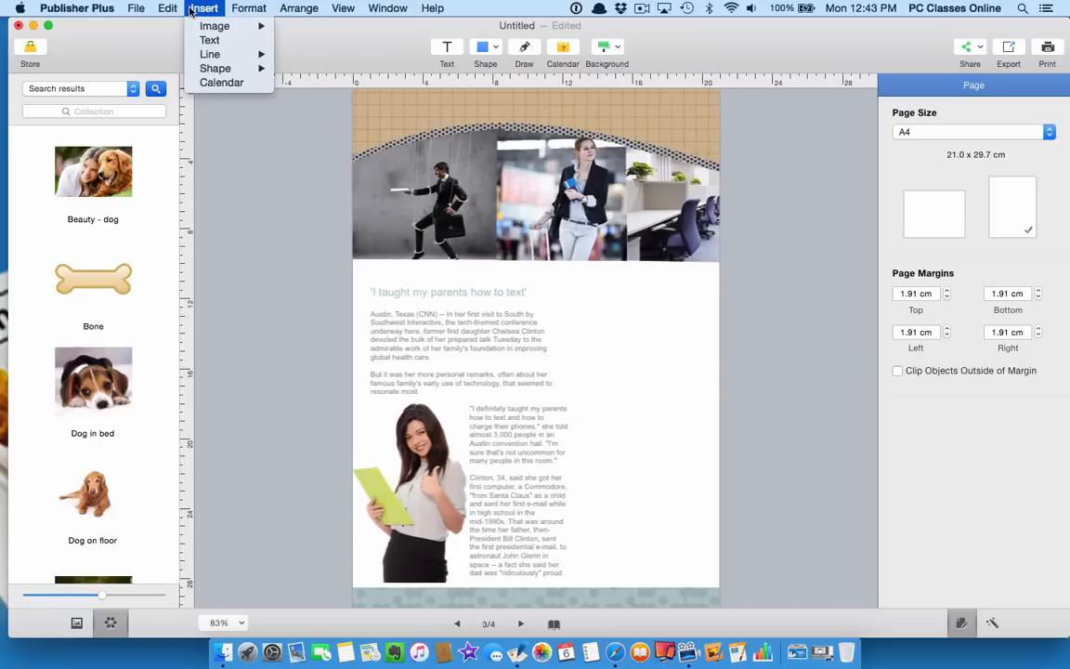
pyautogui.click(299, 7)
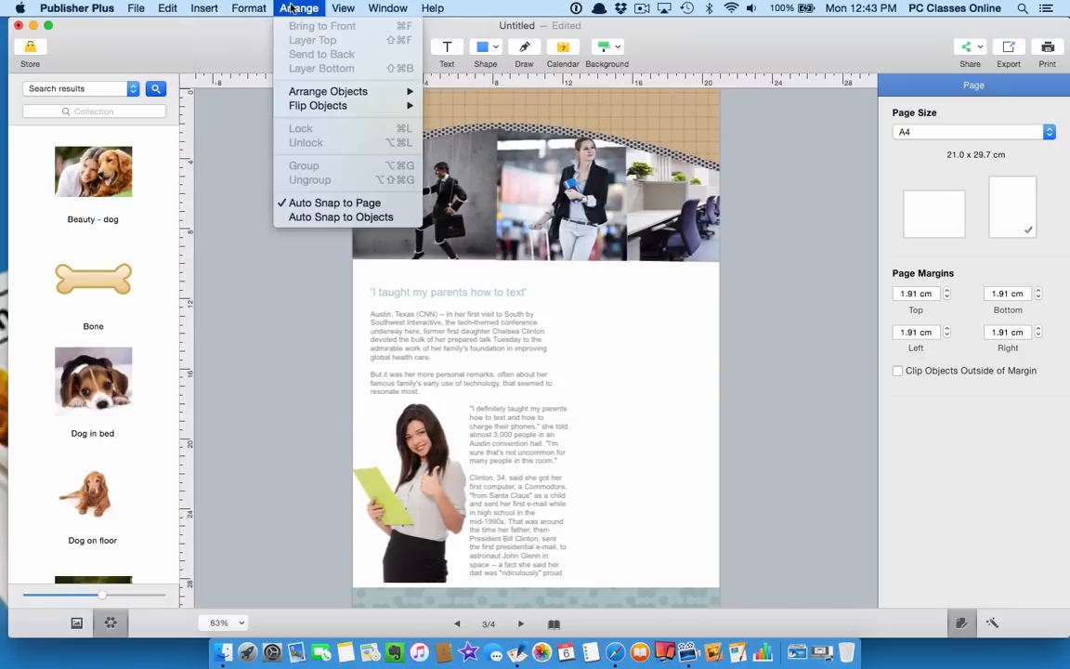
pyautogui.click(203, 7)
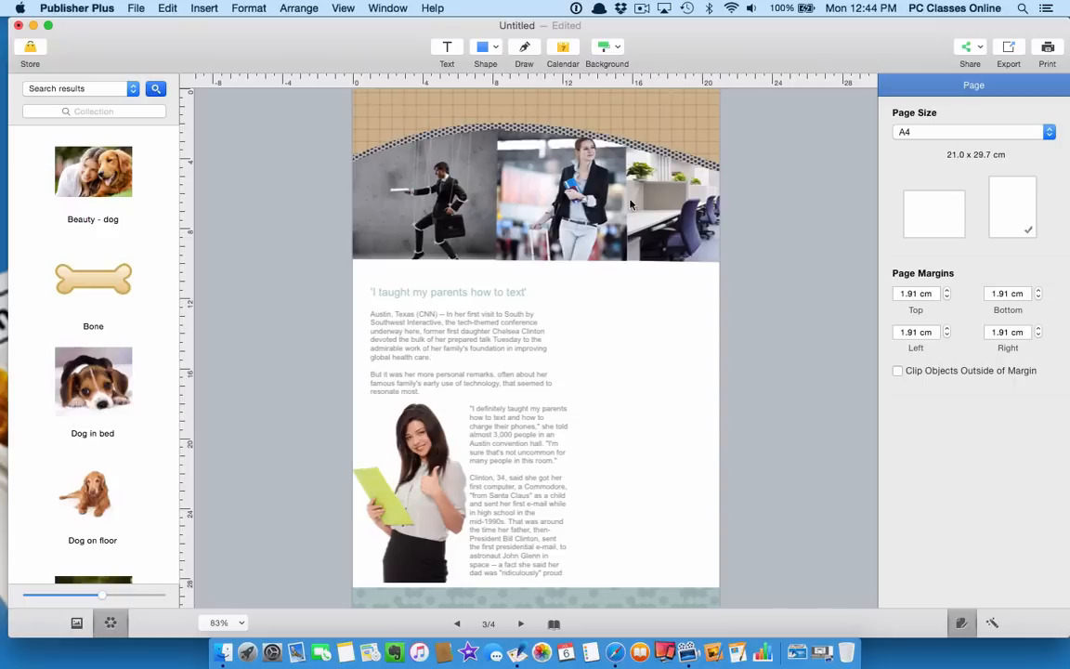
pyautogui.moveTo(922, 130)
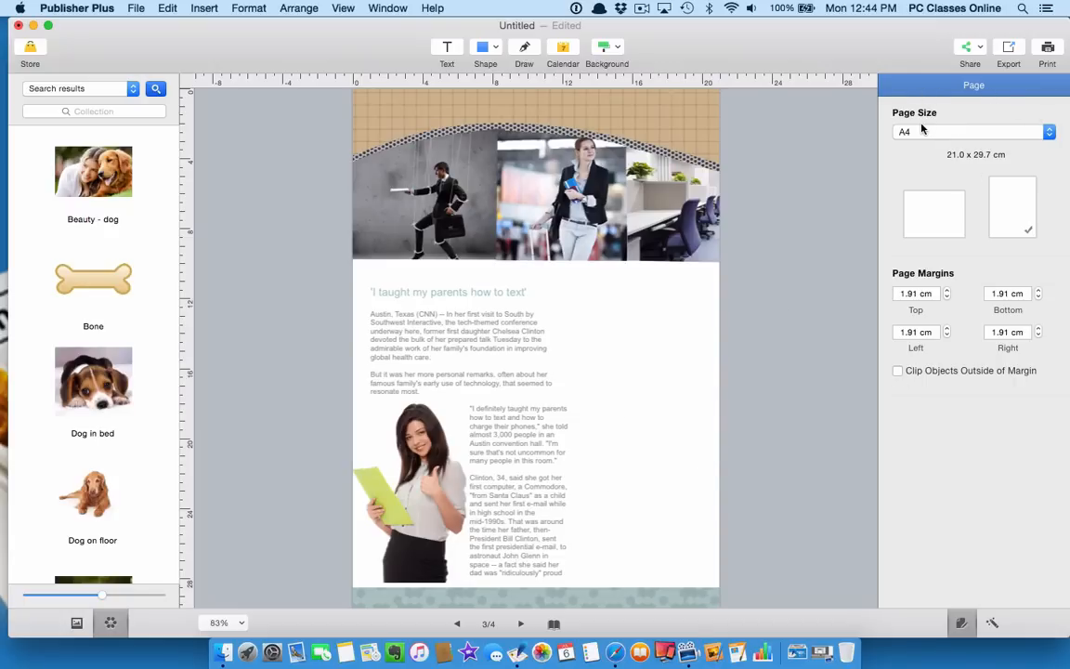
# - Review page sizes keeping A4, then show sharing choices like Email, AirDrop and Facebook
pyautogui.click(974, 131)
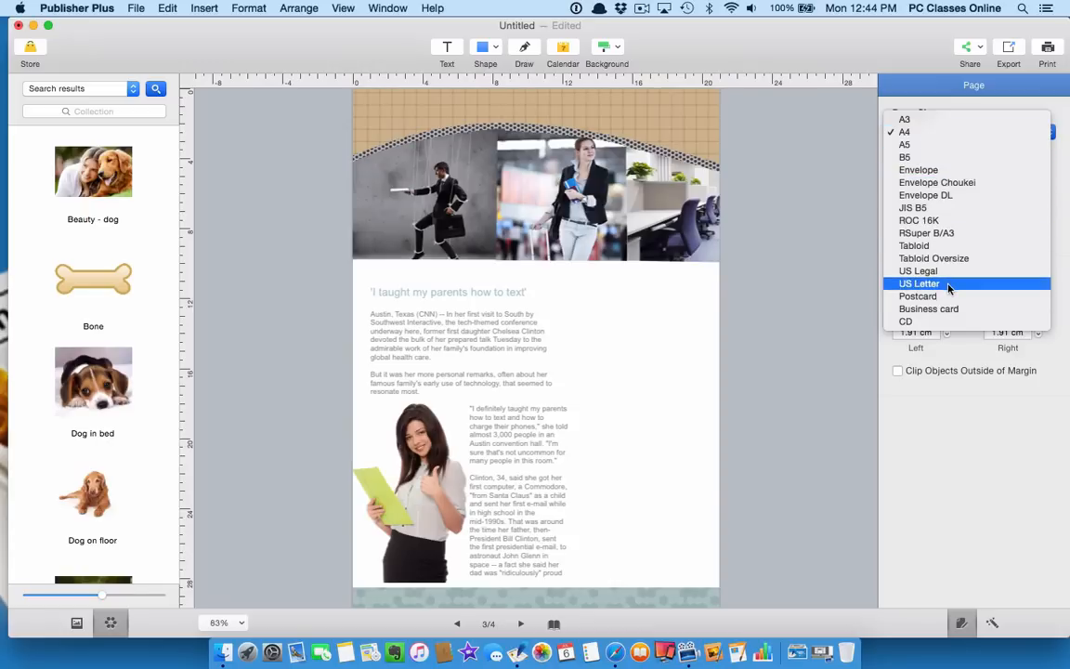
pyautogui.moveTo(941, 321)
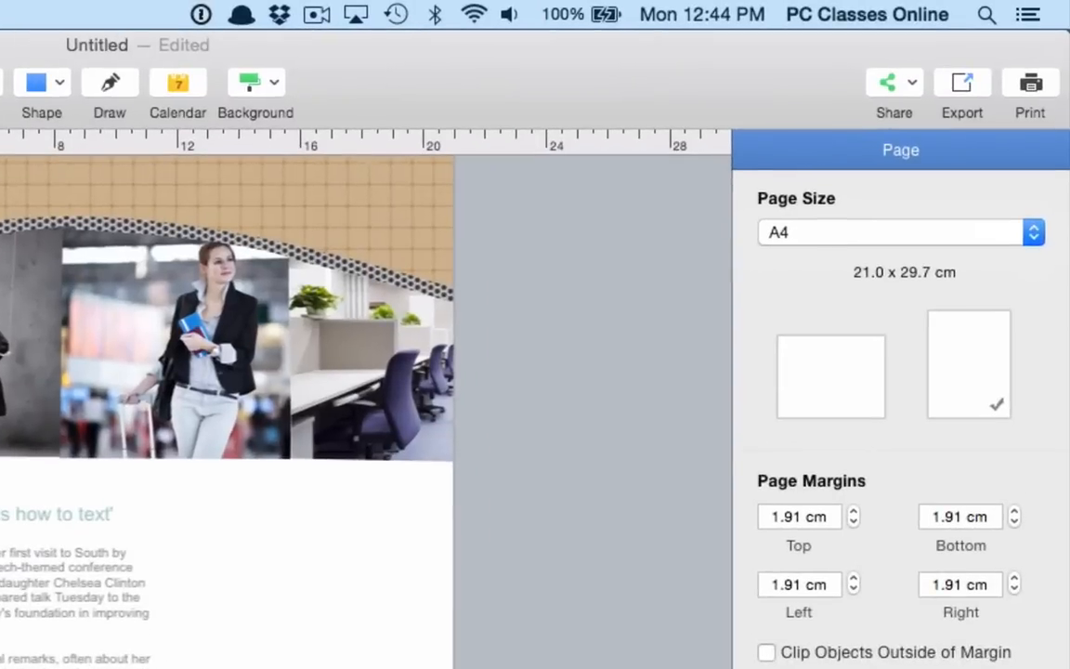
pyautogui.moveTo(947, 401)
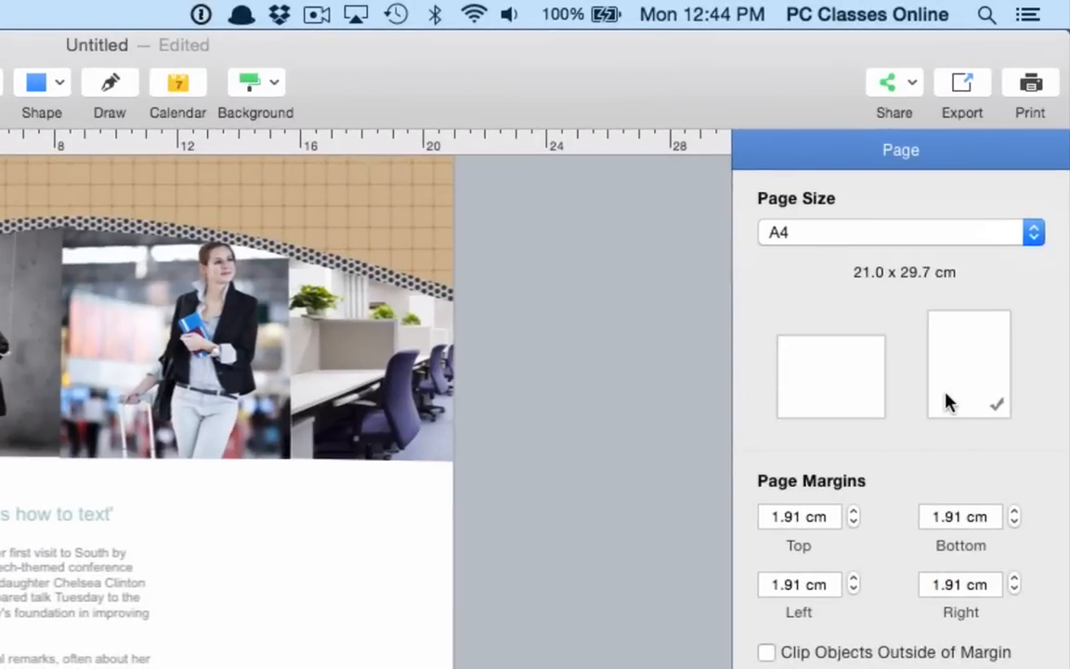
pyautogui.moveTo(1000, 196)
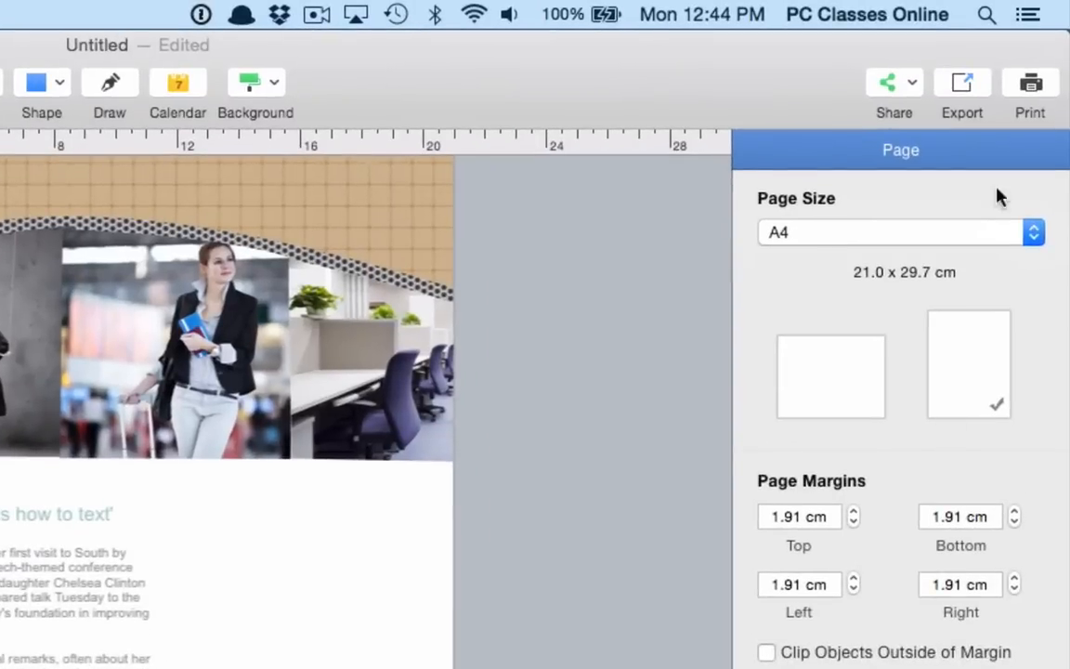
pyautogui.click(886, 82)
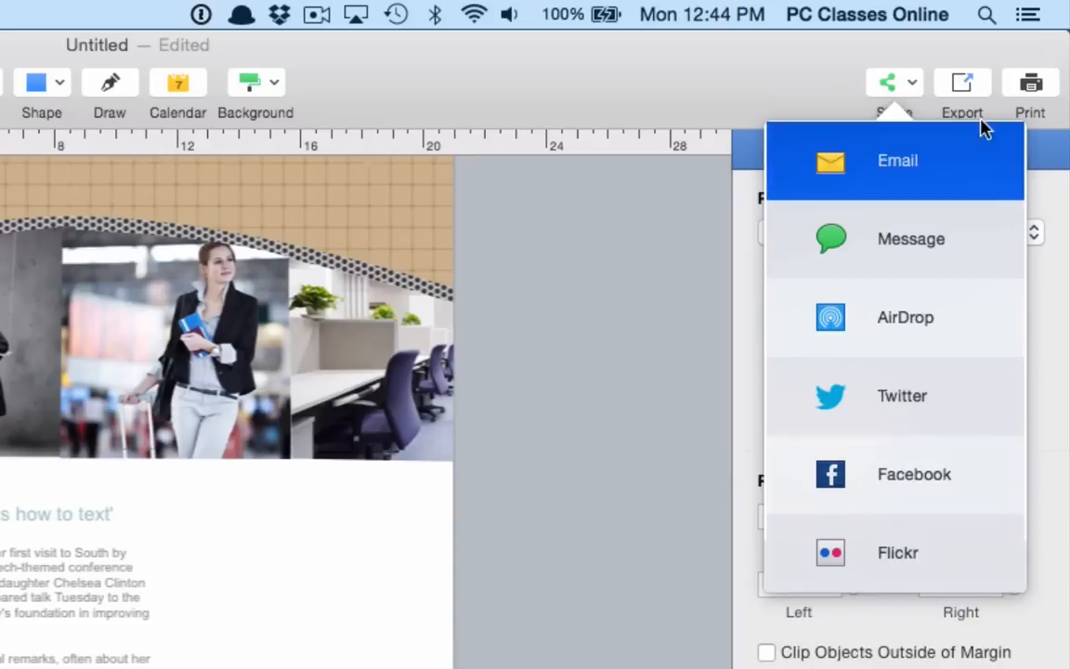
# - Bring up the newsletter's export save dialog
pyautogui.click(961, 89)
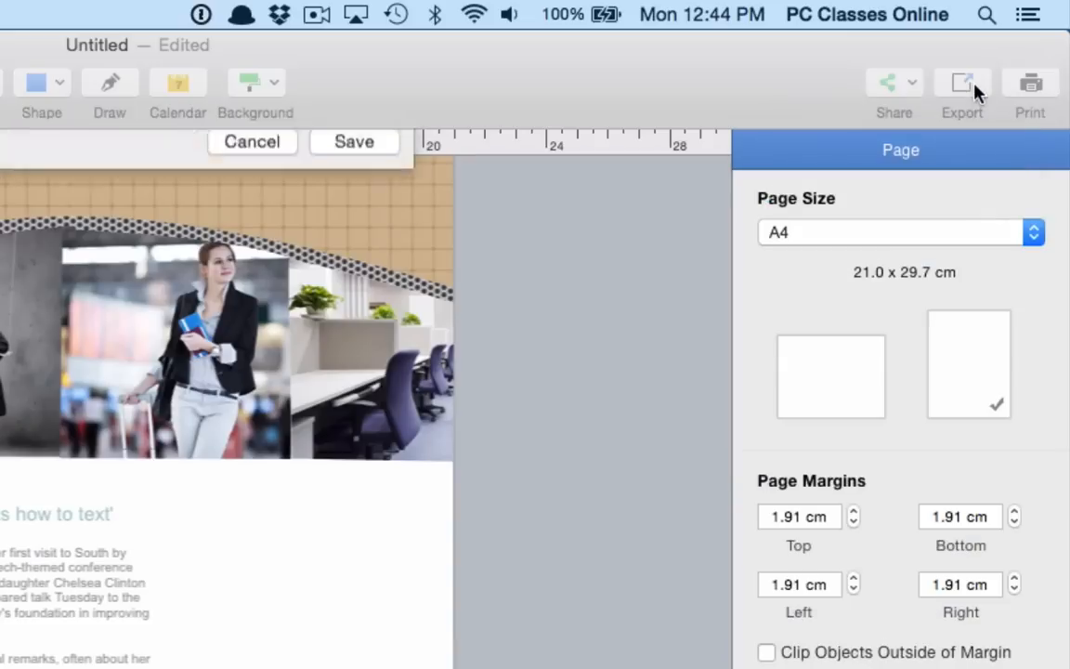
pyautogui.click(961, 84)
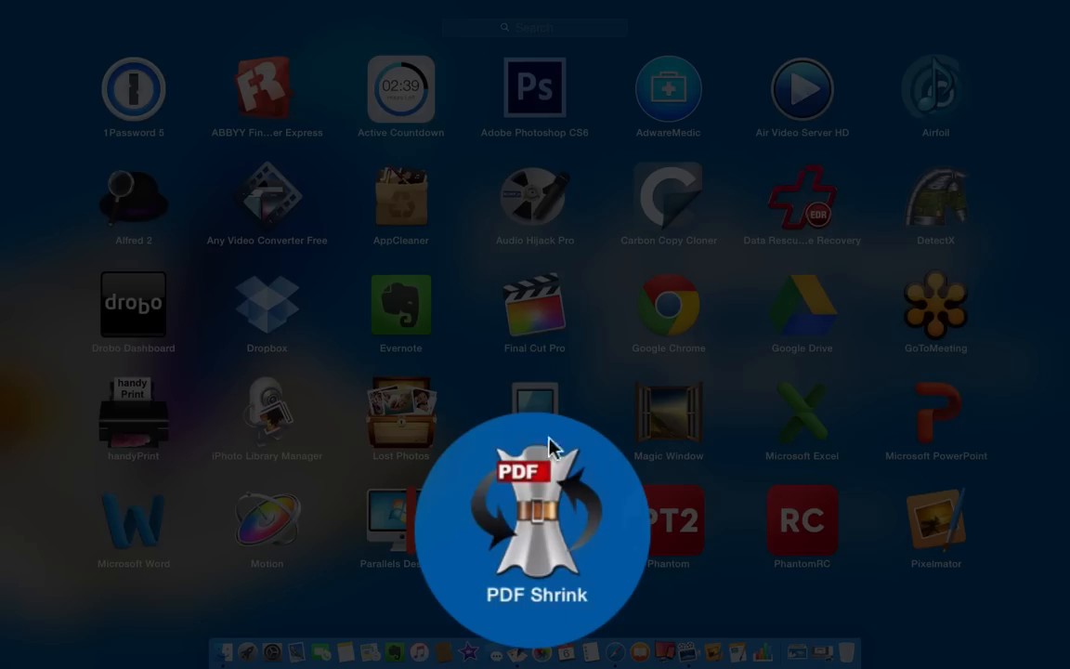
pyautogui.moveTo(548, 552)
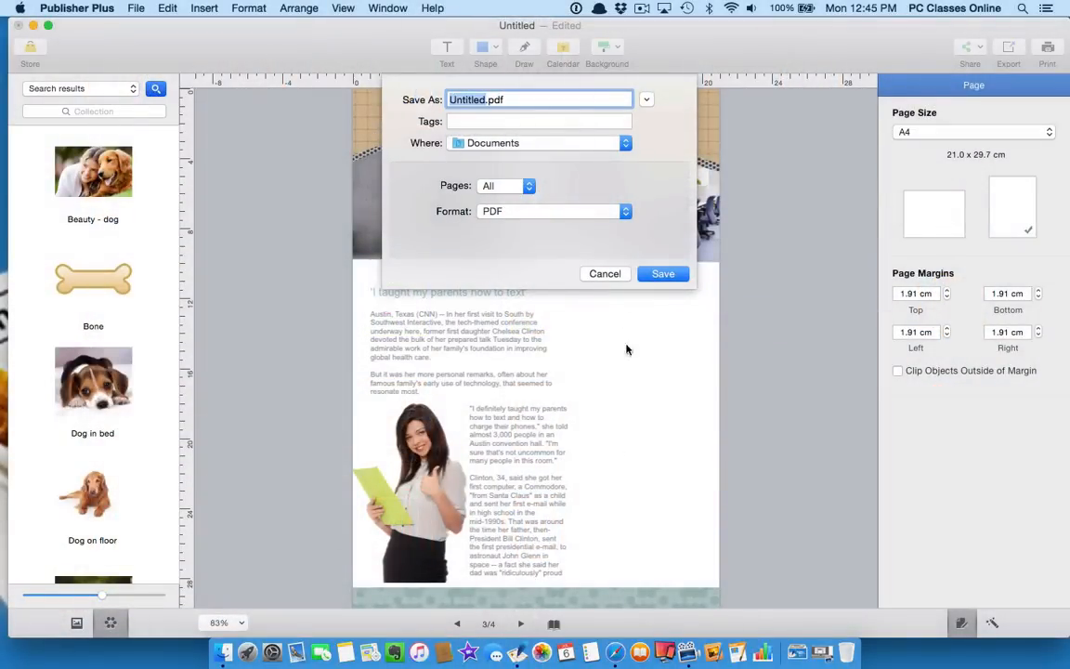
# - Review the export formats (PDF, JPG, PNG, TIFF, BMP, PSD), keep PDF, and cancel the export
pyautogui.click(553, 211)
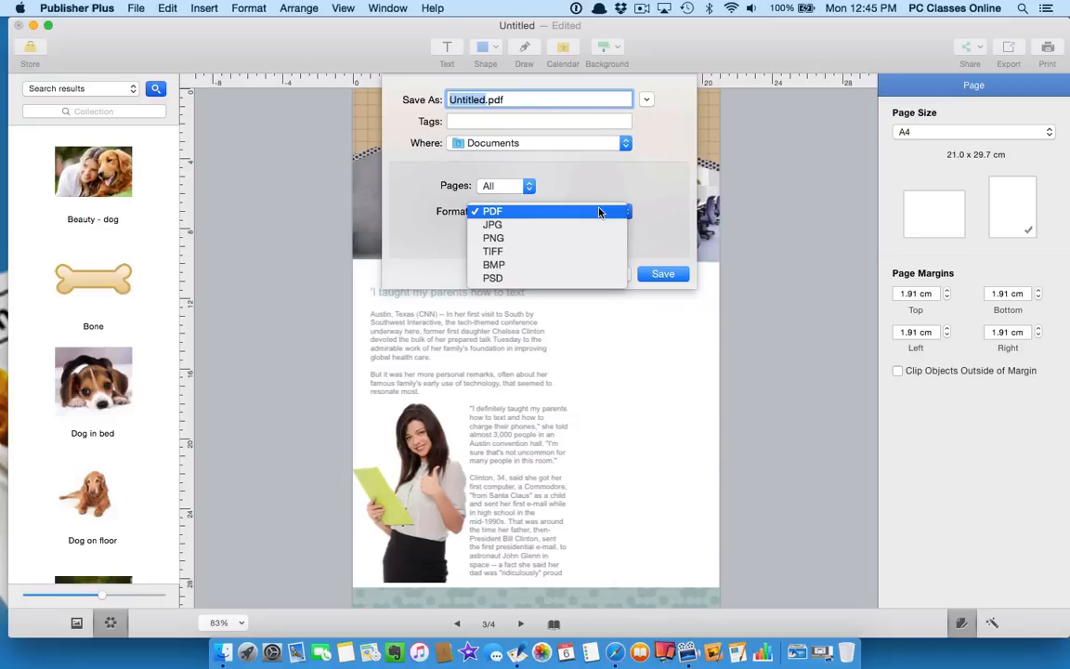
pyautogui.click(492, 210)
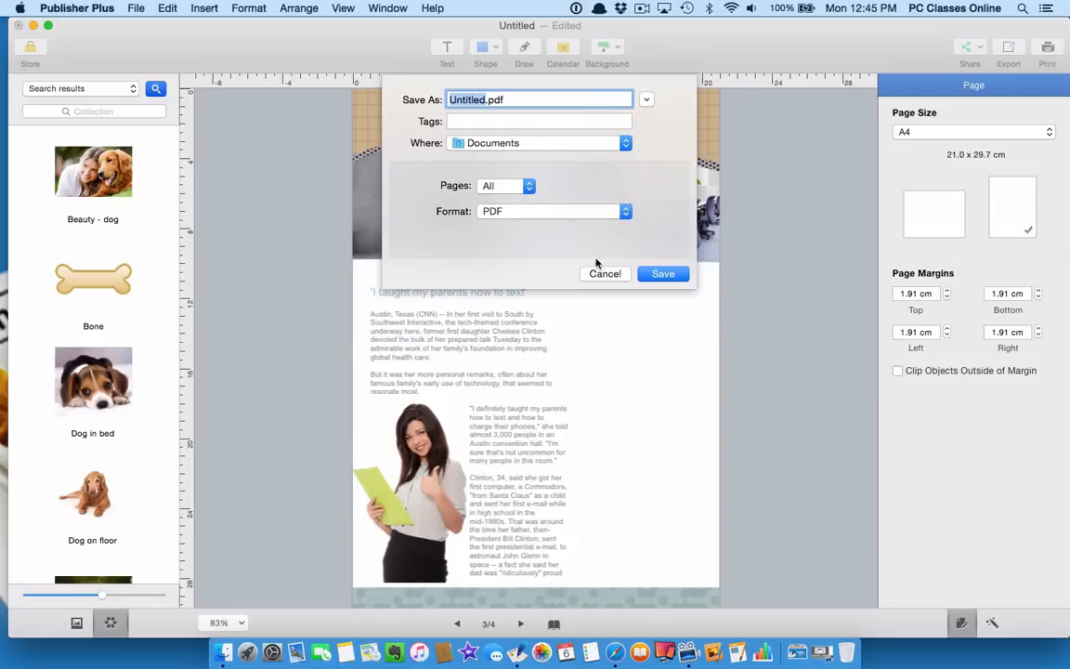
pyautogui.click(605, 273)
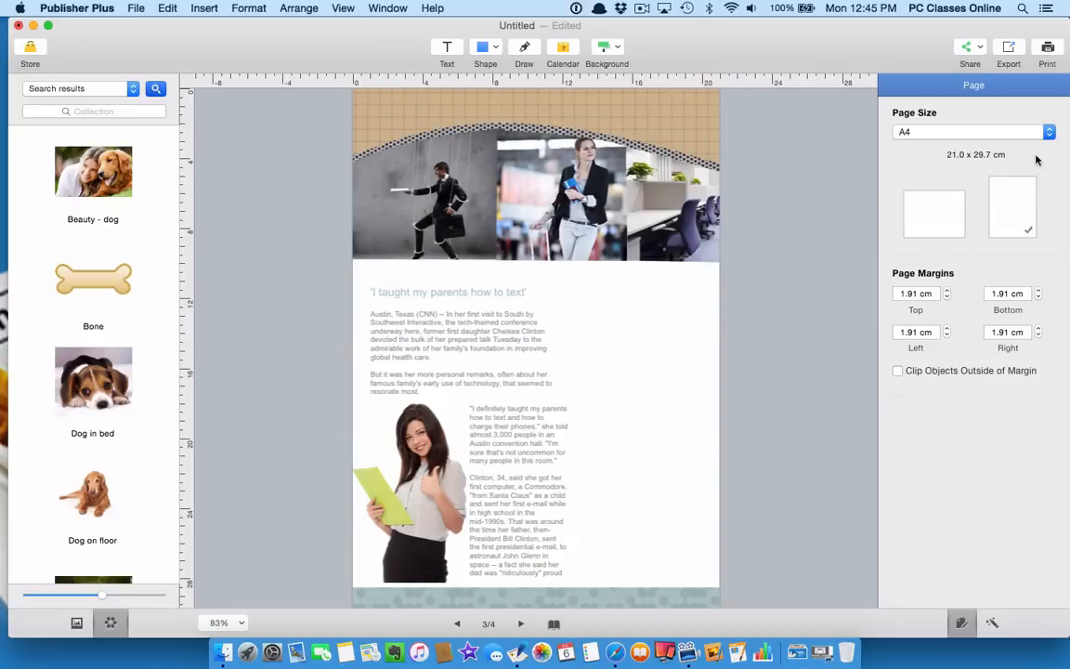
pyautogui.moveTo(1062, 53)
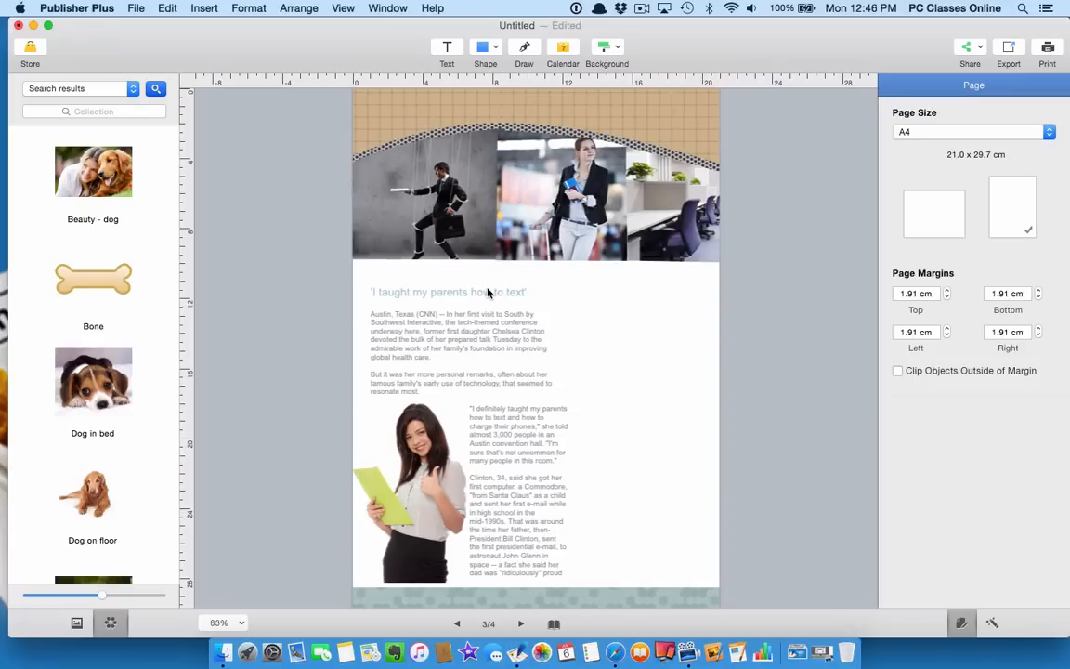
pyautogui.moveTo(574, 608)
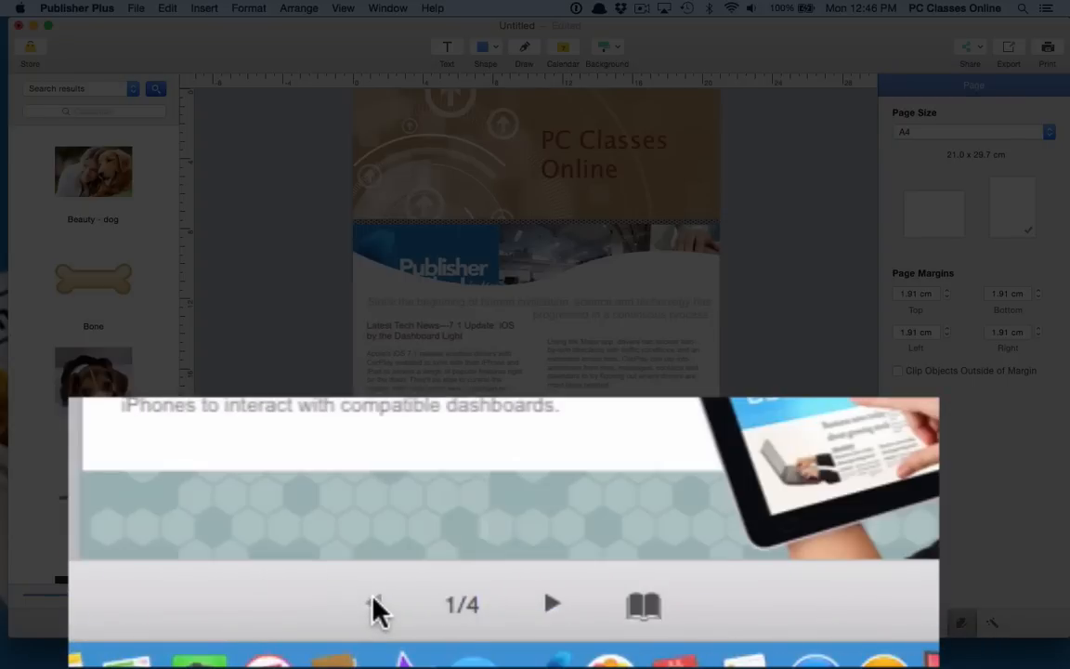
# - Page through to page 3, then remove the blank fourth page from the page thumbnails
pyautogui.click(551, 603)
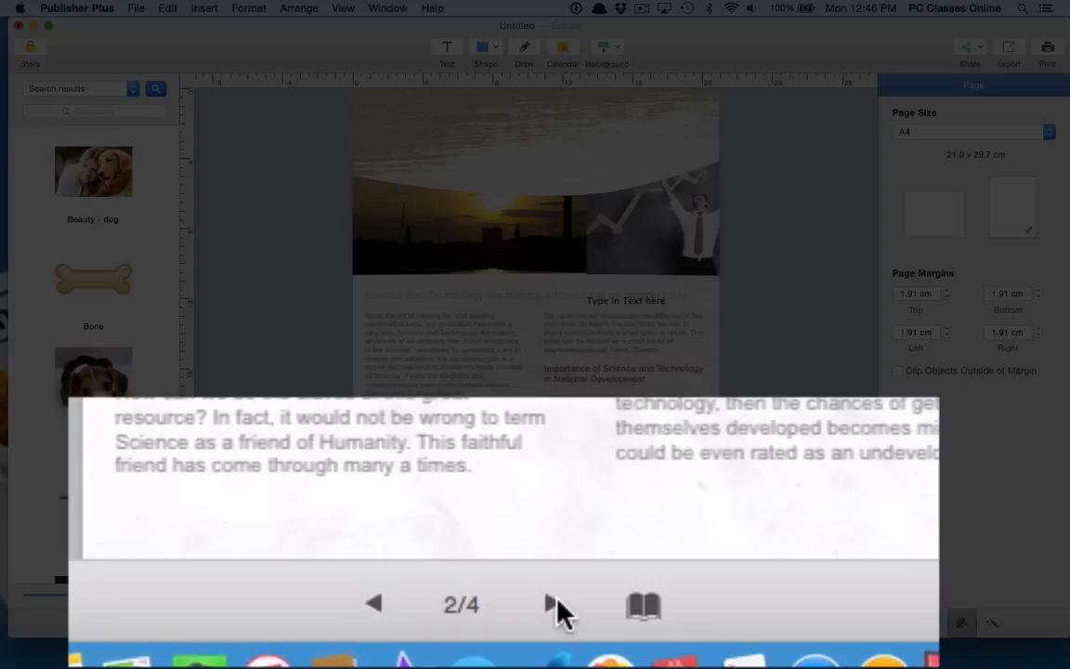
pyautogui.click(549, 603)
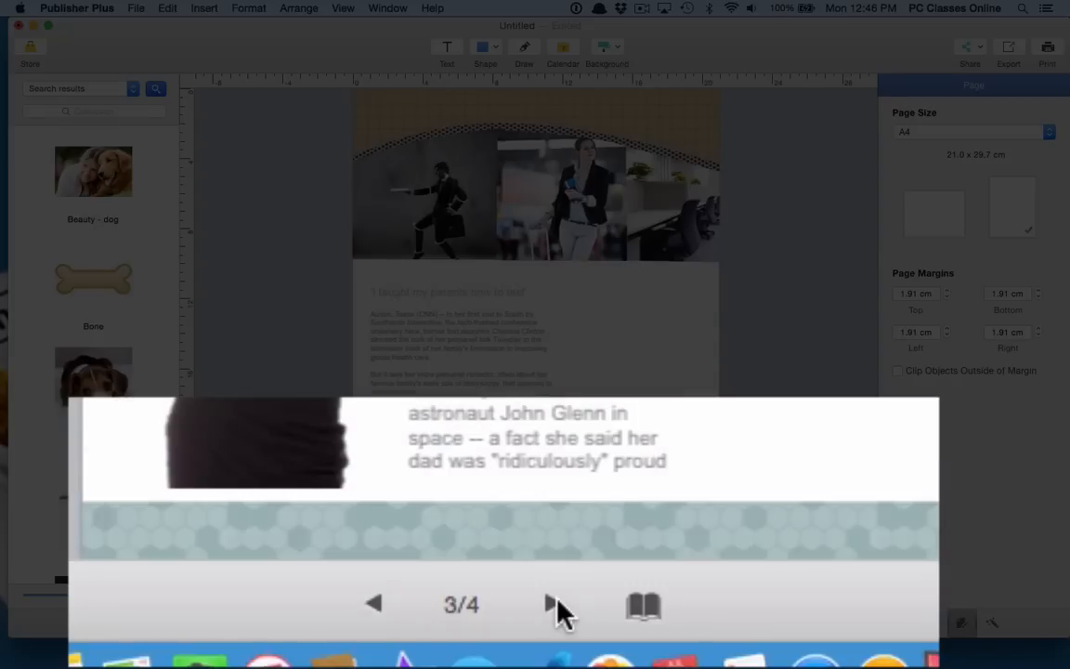
pyautogui.moveTo(650, 608)
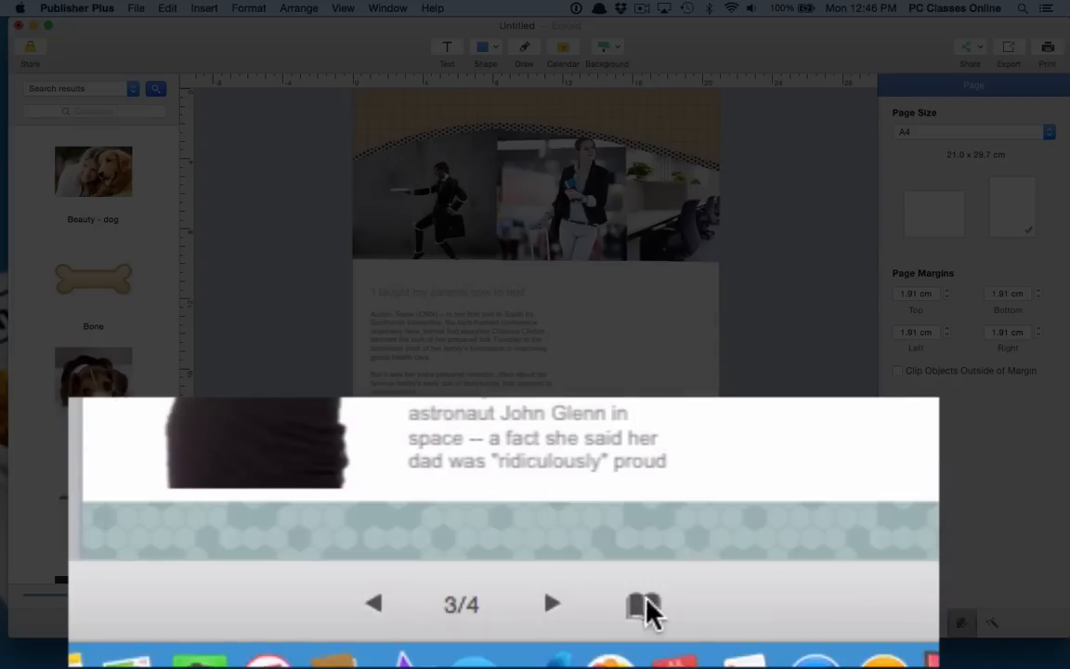
pyautogui.click(645, 605)
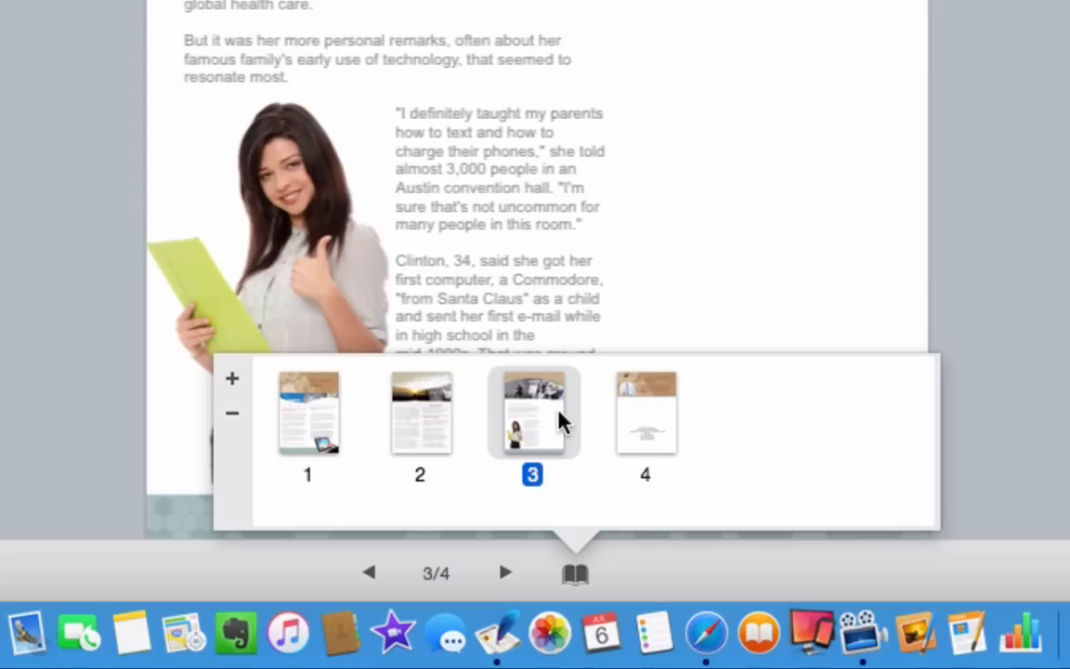
pyautogui.moveTo(232, 381)
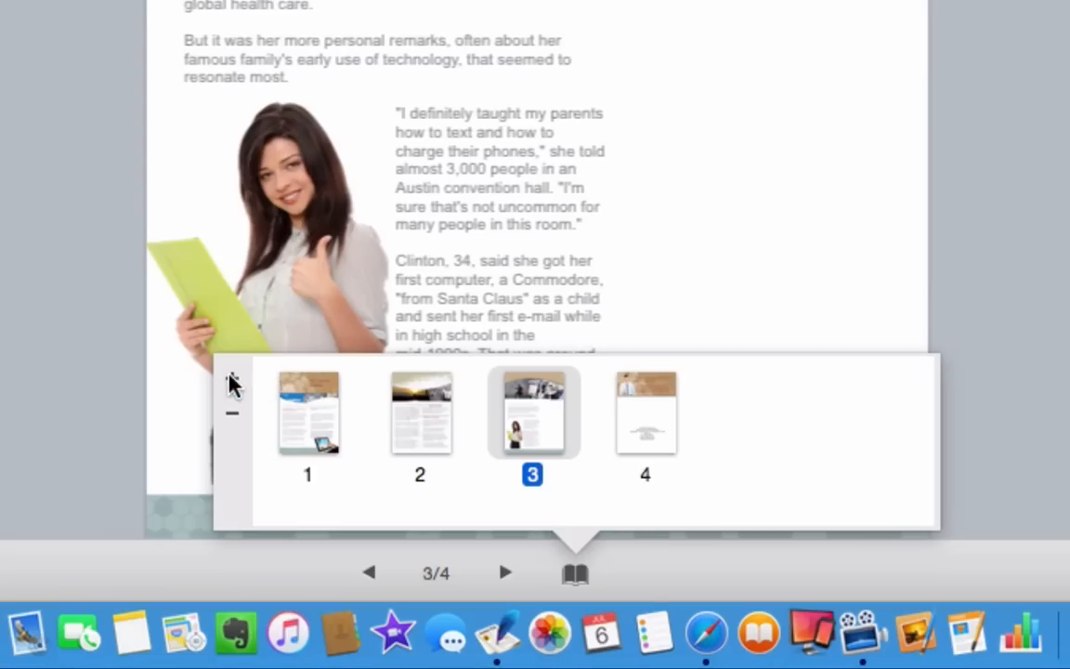
pyautogui.moveTo(661, 442)
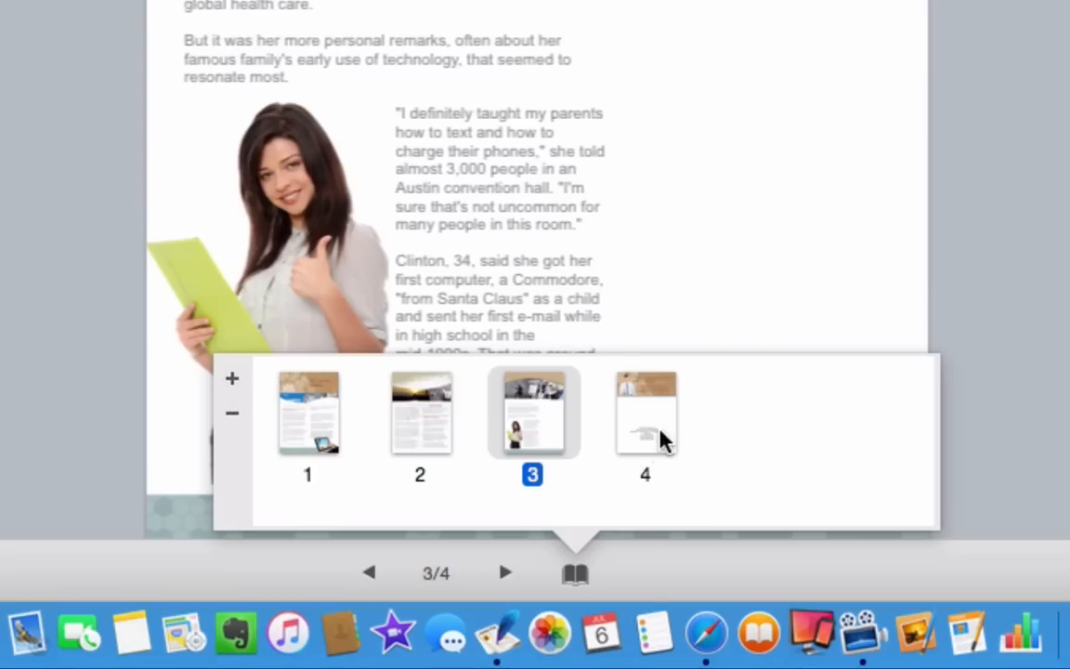
pyautogui.click(645, 413)
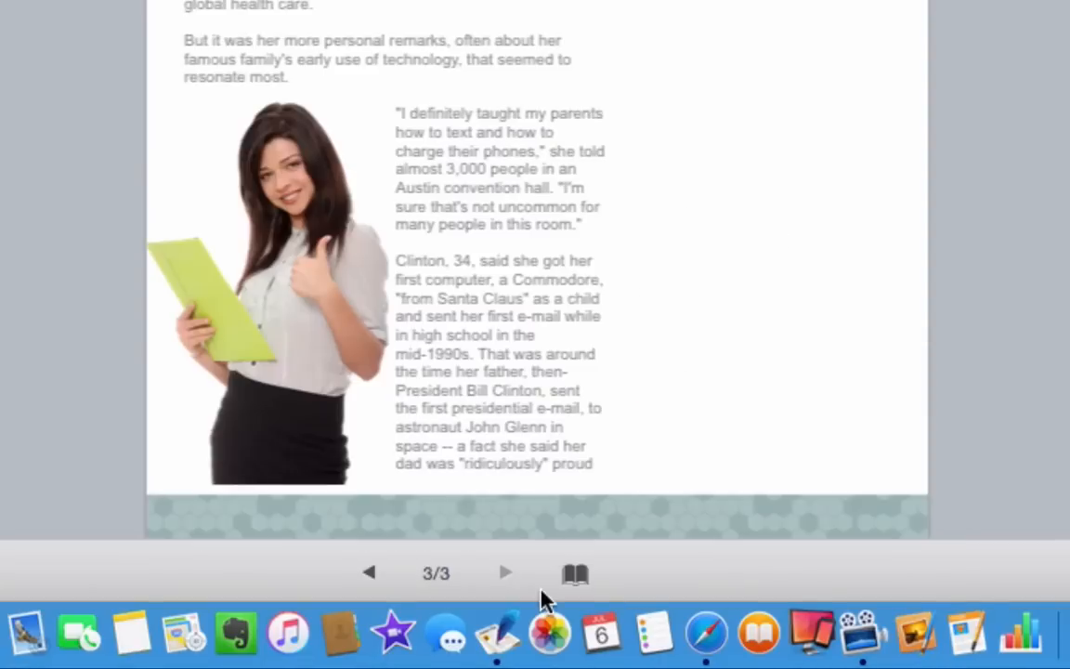
# - Review the page 2 and page 1 thumbnails in the page browser, ending on page 1
pyautogui.click(574, 573)
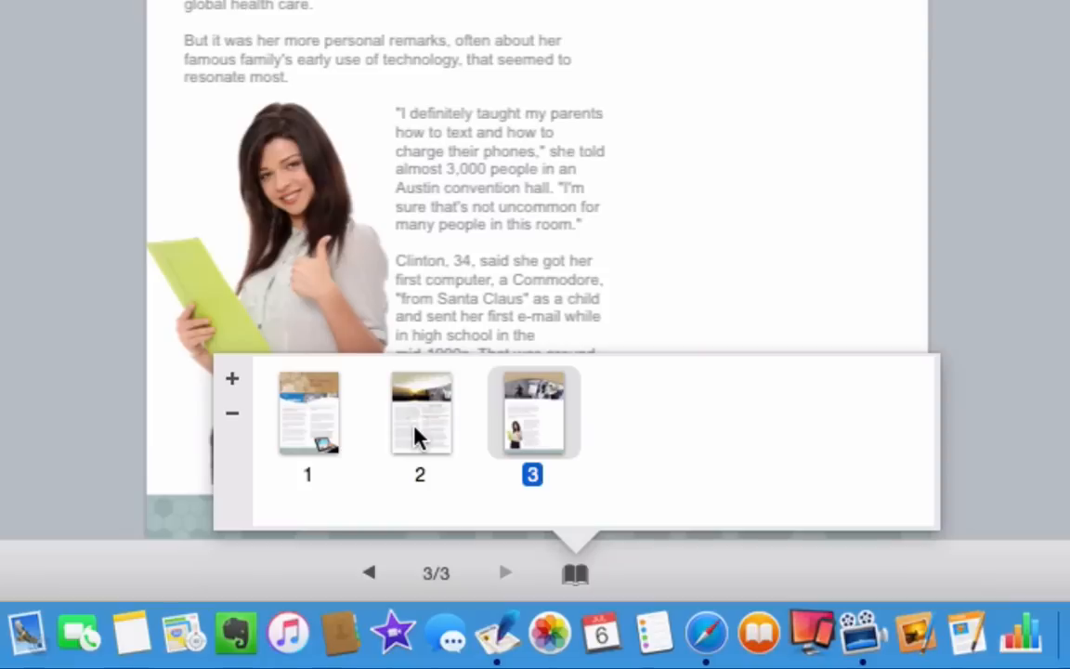
pyautogui.click(420, 412)
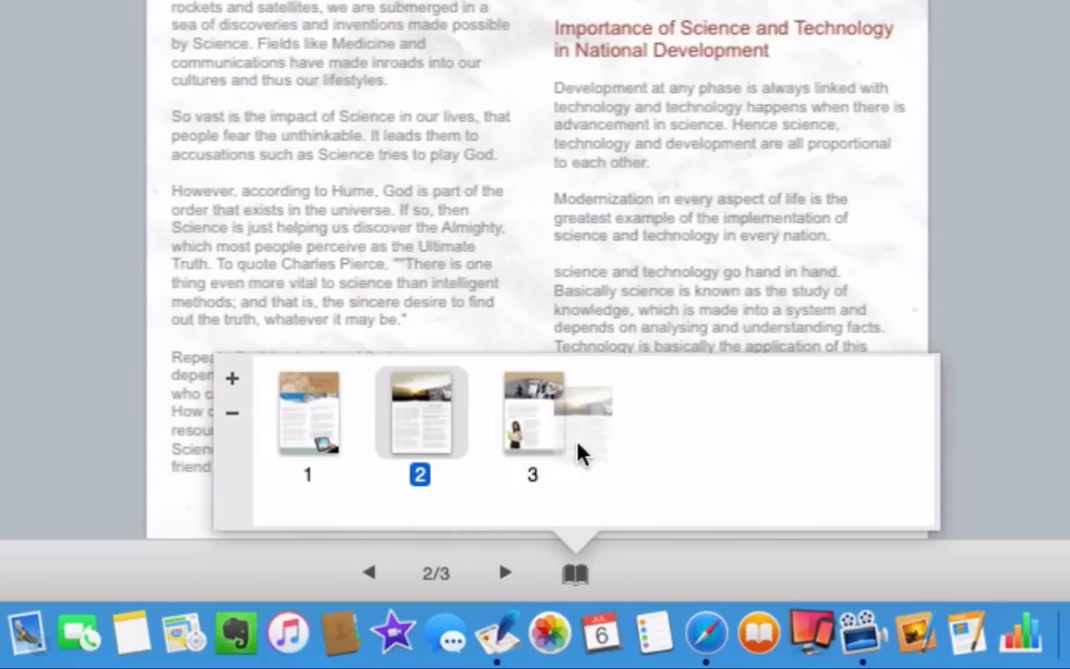
pyautogui.moveTo(595, 425)
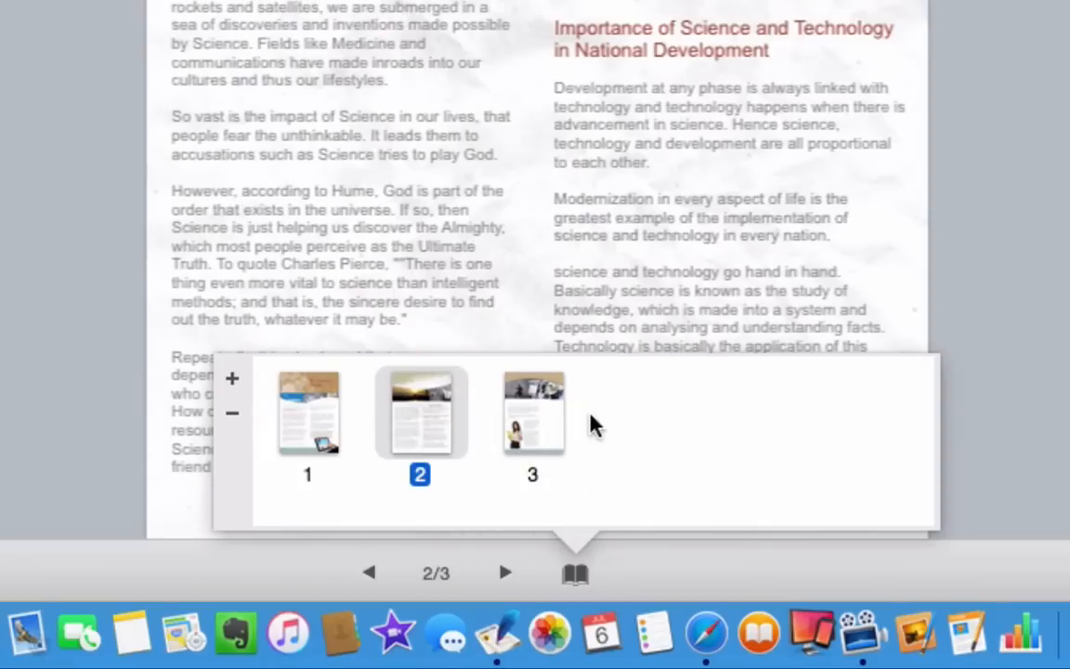
pyautogui.moveTo(306, 413)
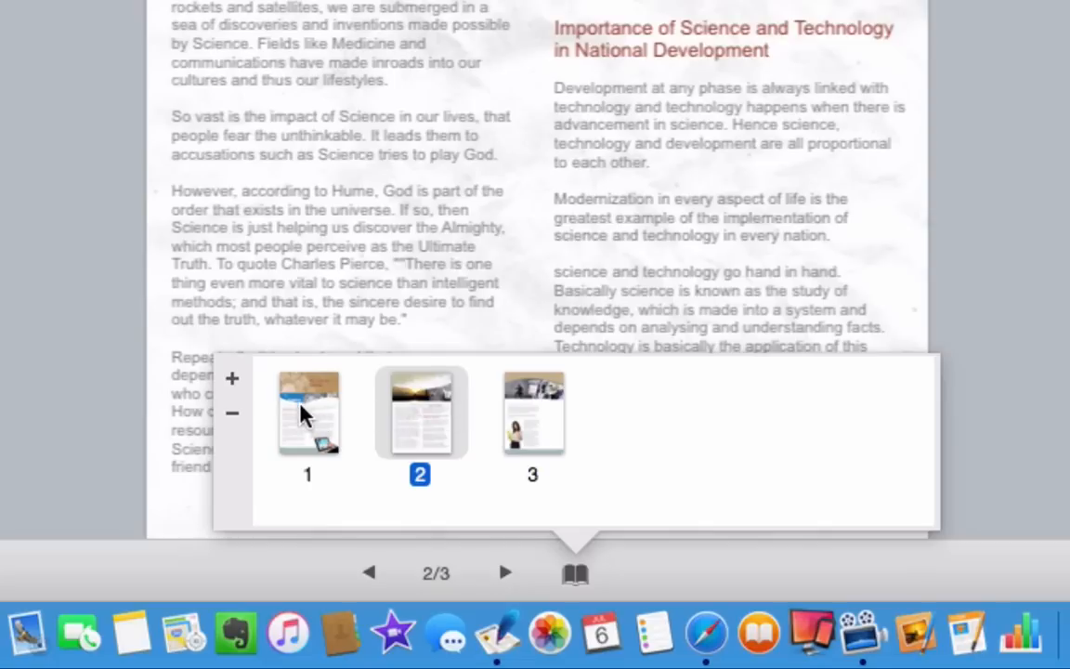
pyautogui.moveTo(297, 409)
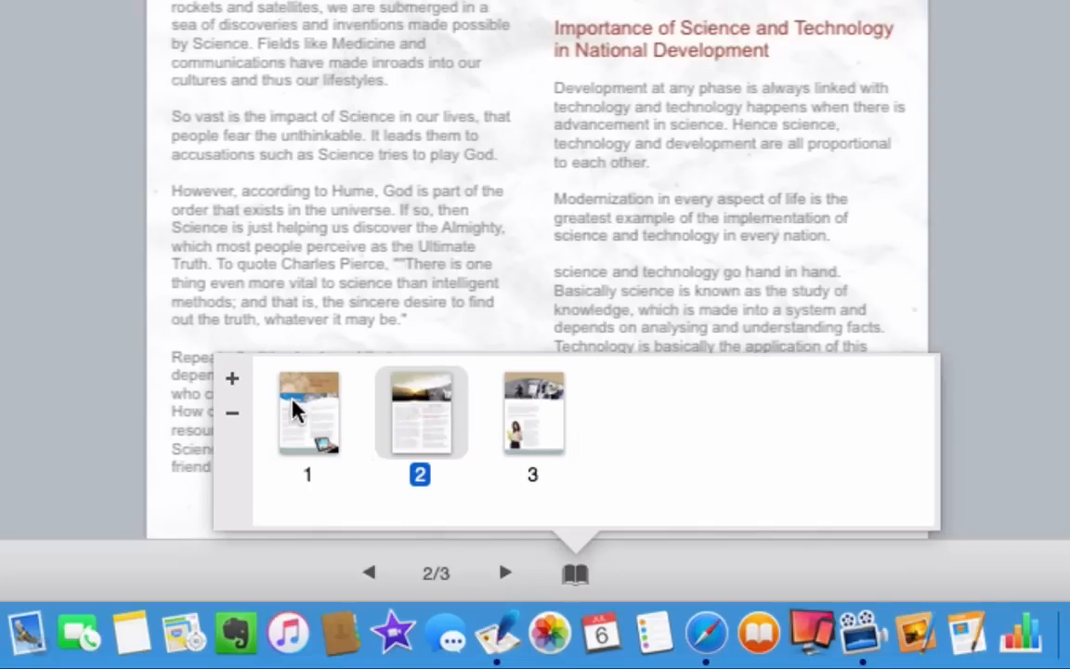
pyautogui.click(307, 412)
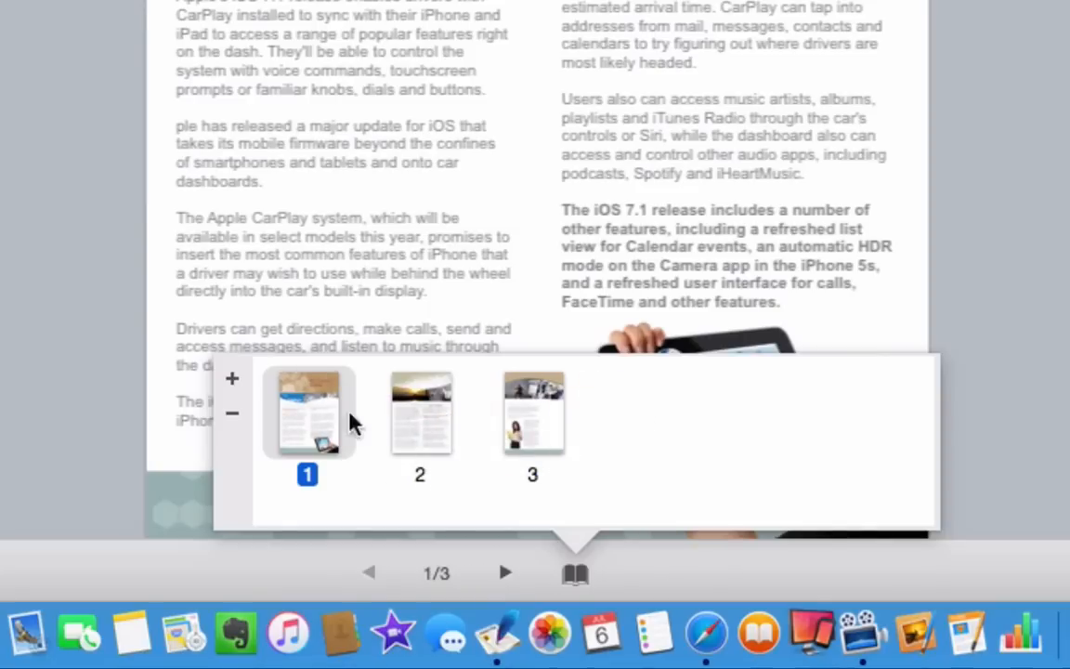
pyautogui.moveTo(585, 445)
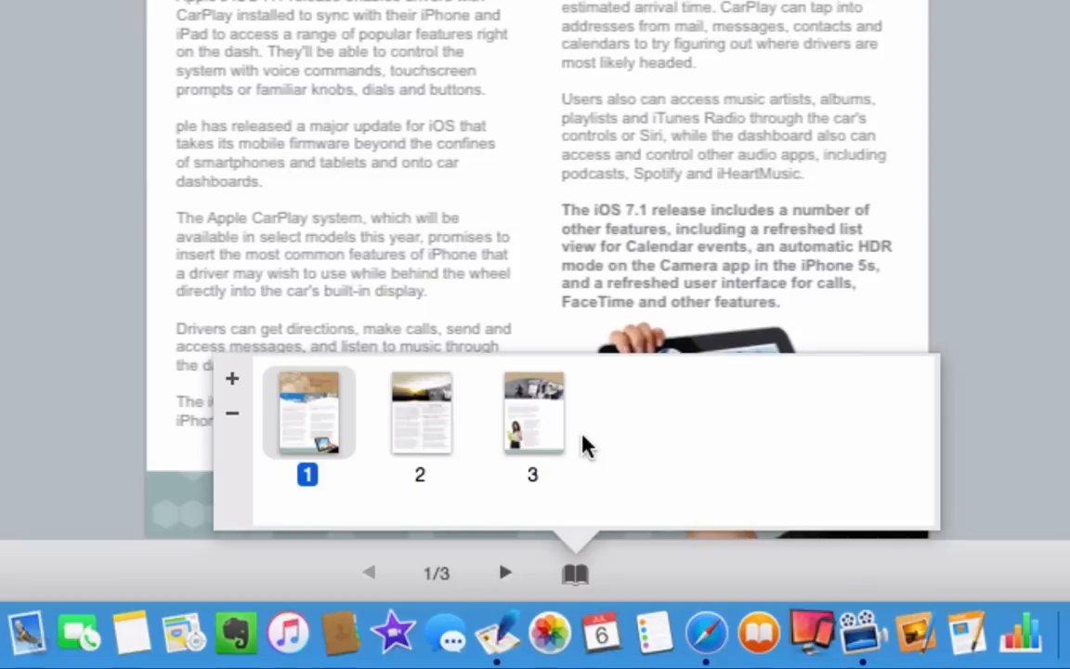
pyautogui.moveTo(569, 444)
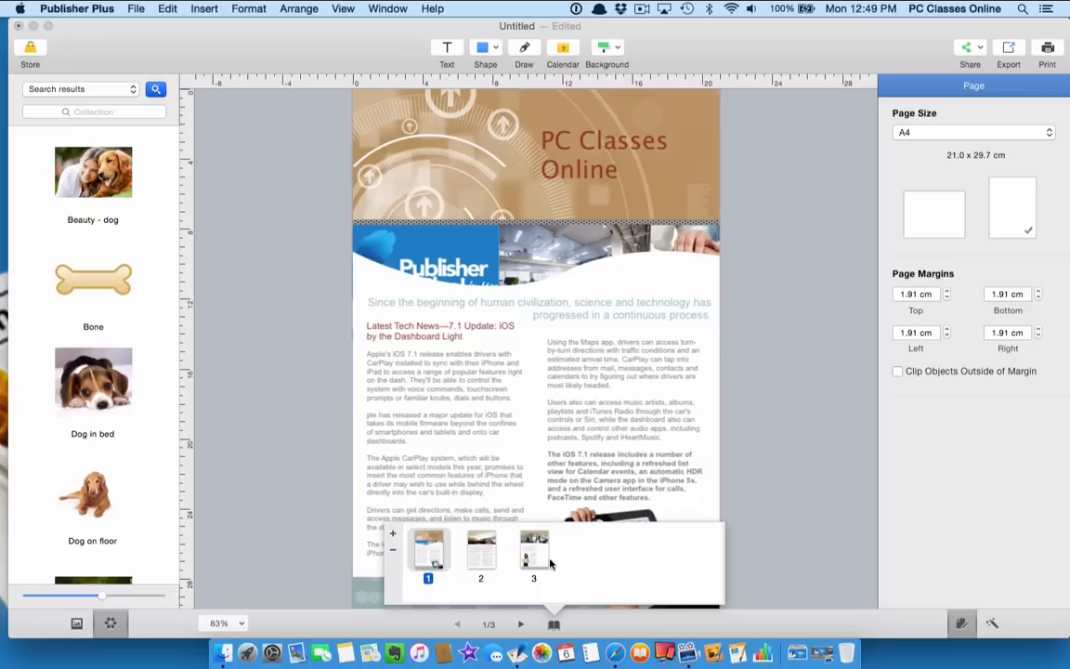
pyautogui.moveTo(554, 620)
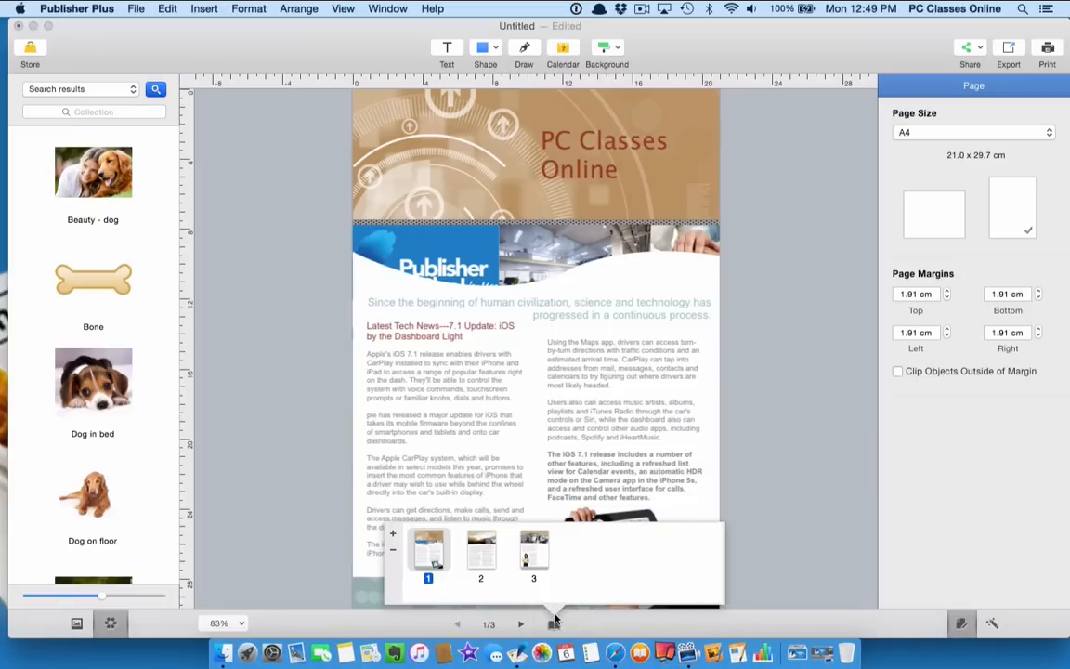
# - Close the newsletter window and the Finder Downloads window
pyautogui.click(480, 553)
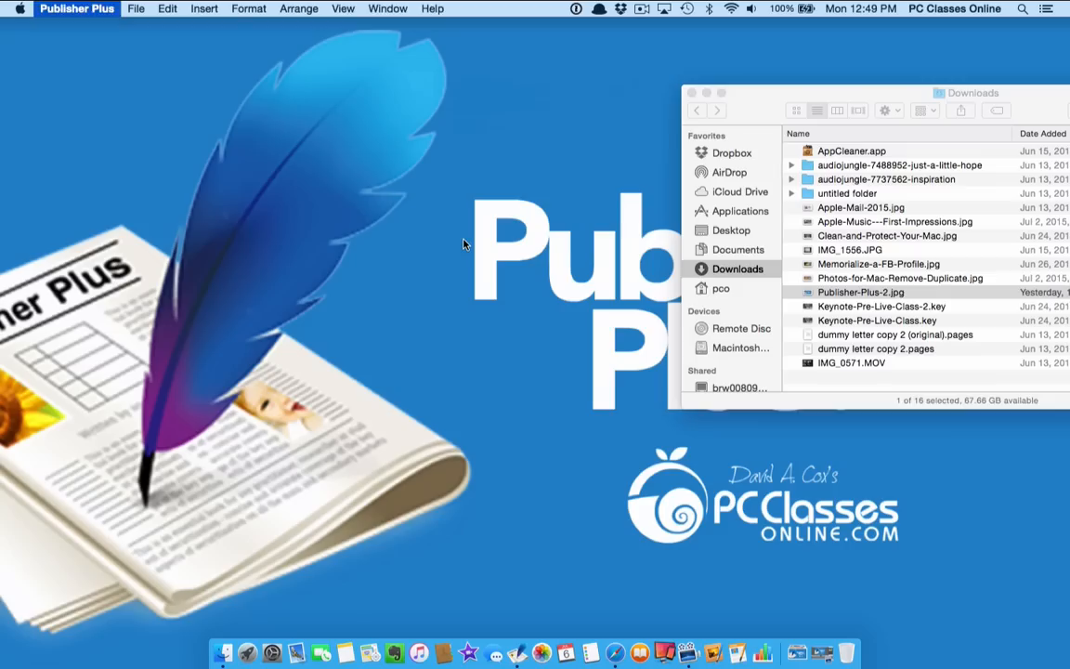
pyautogui.click(693, 92)
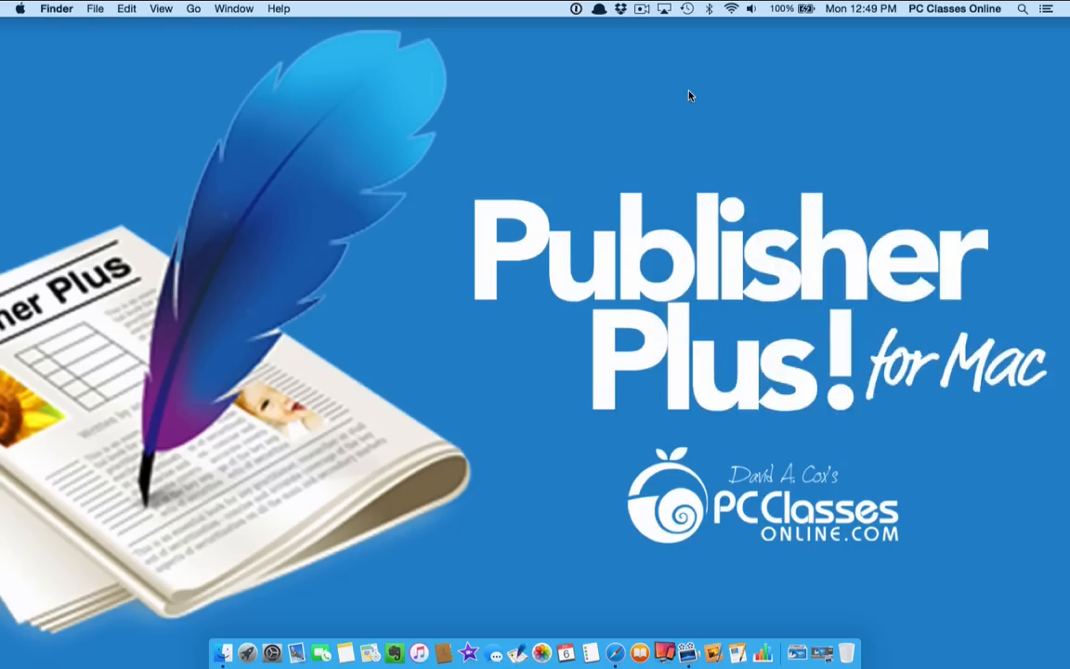